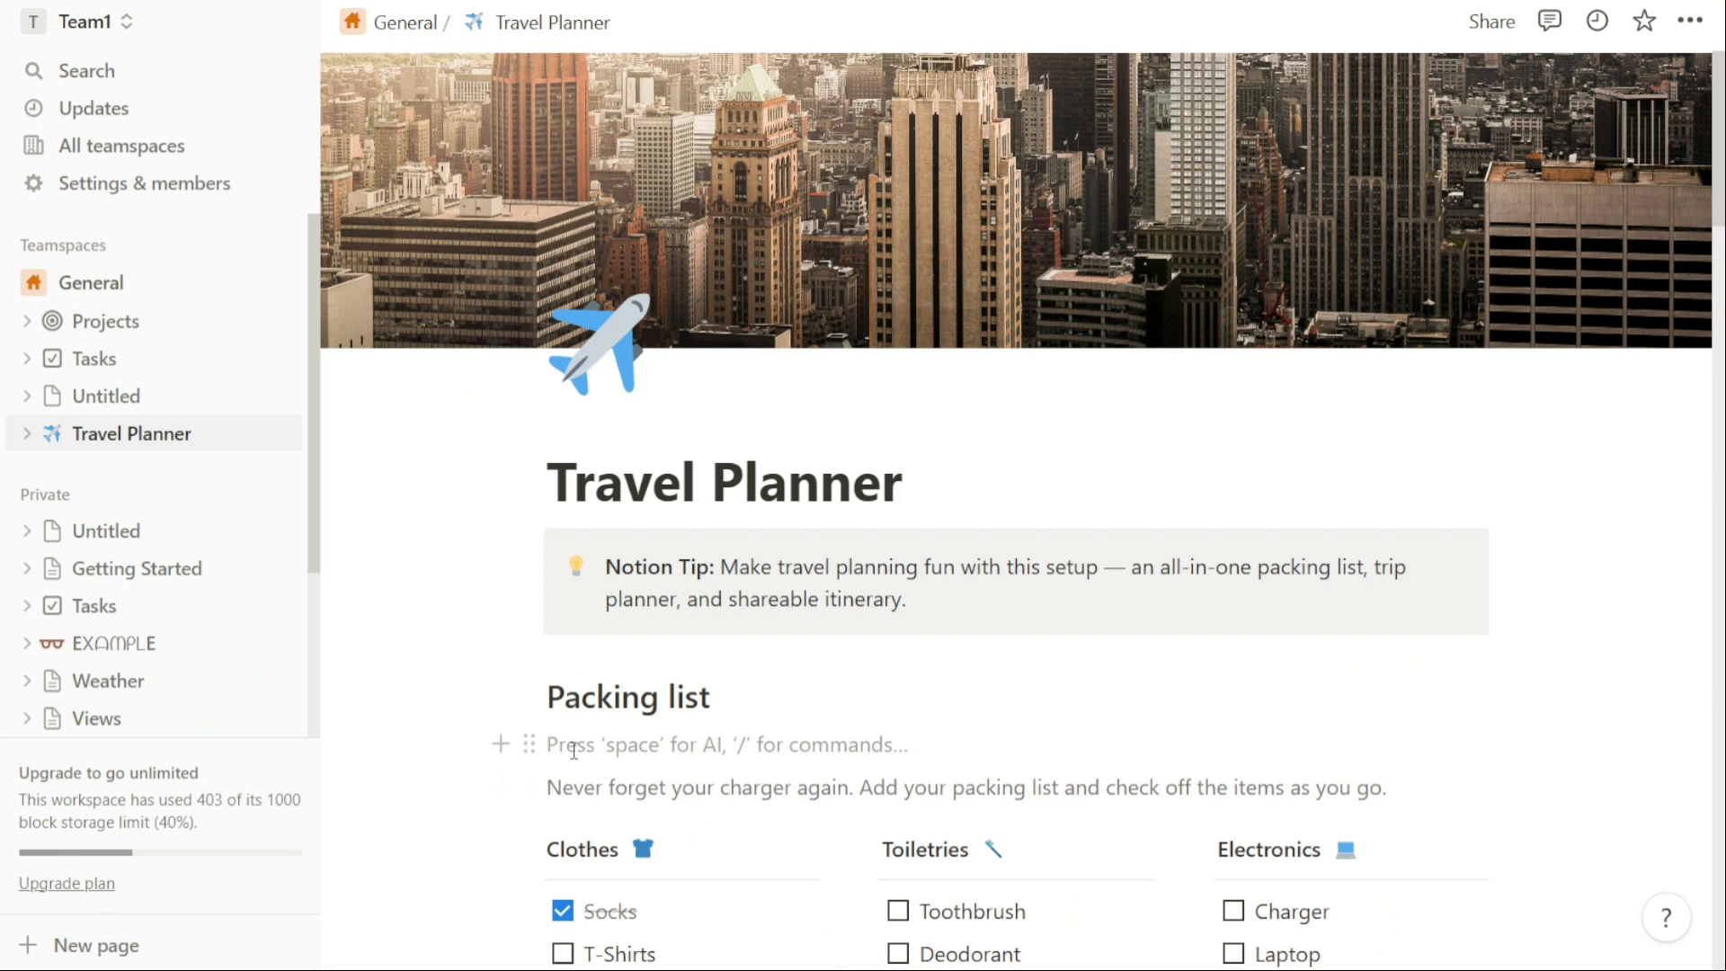
Scroll Notion's pricing page down to the per-plan feature lists.
text(/)
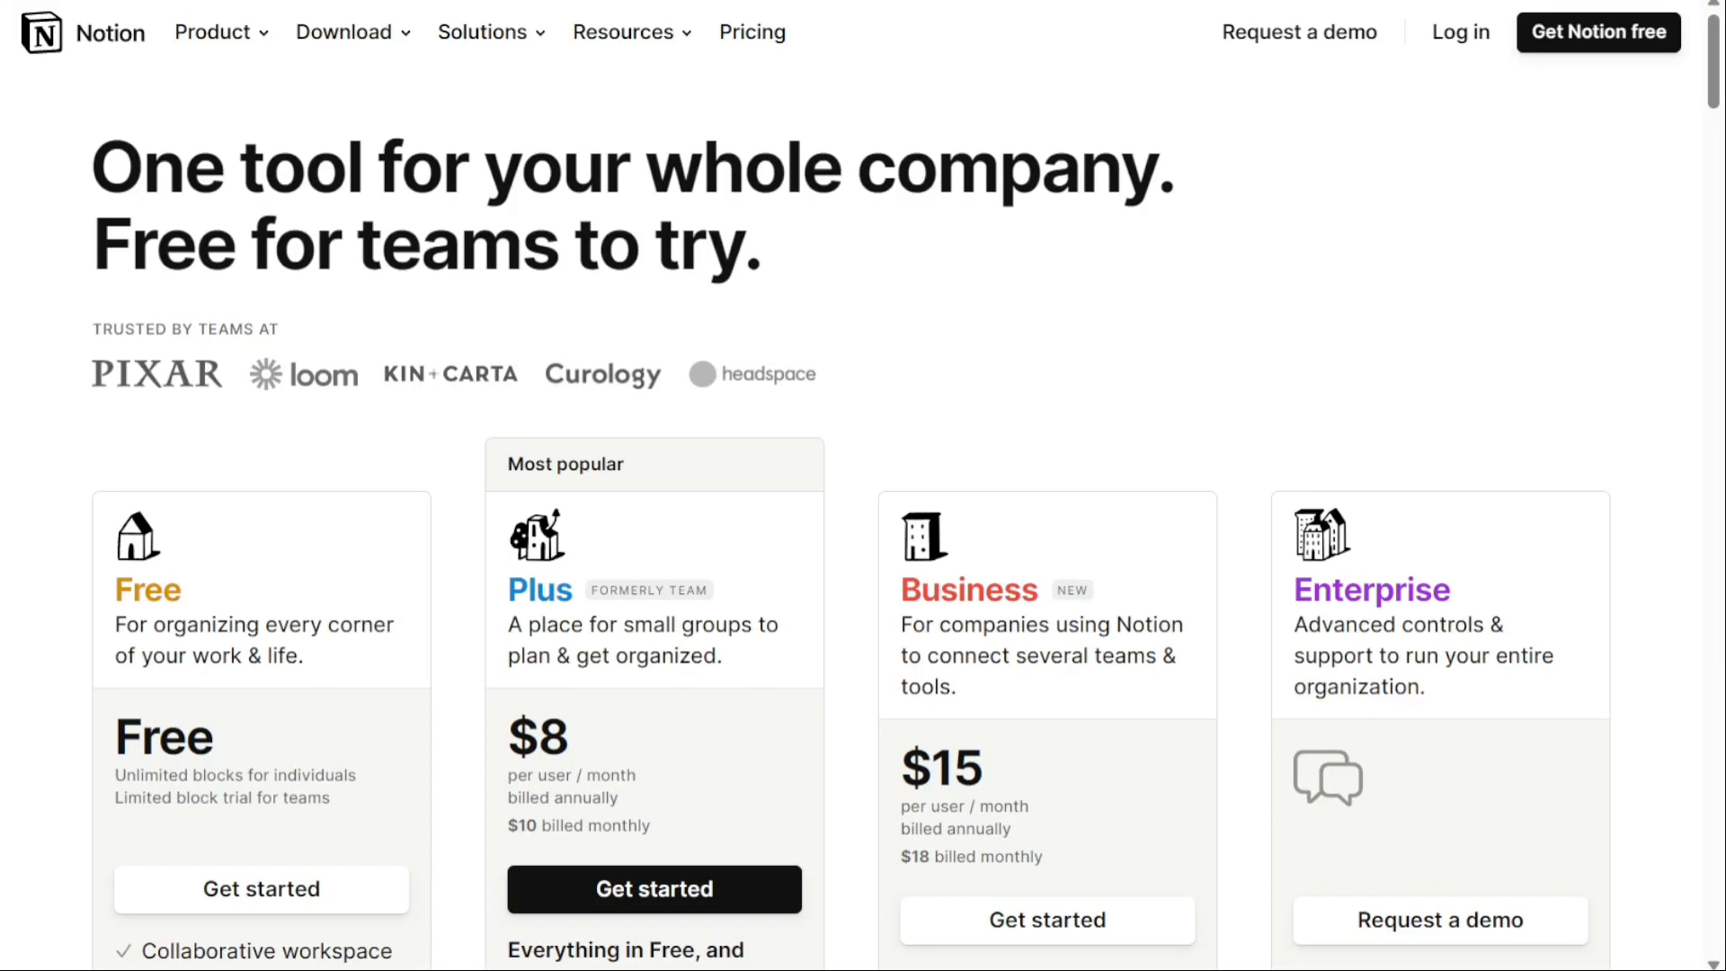
scroll(down, 3)
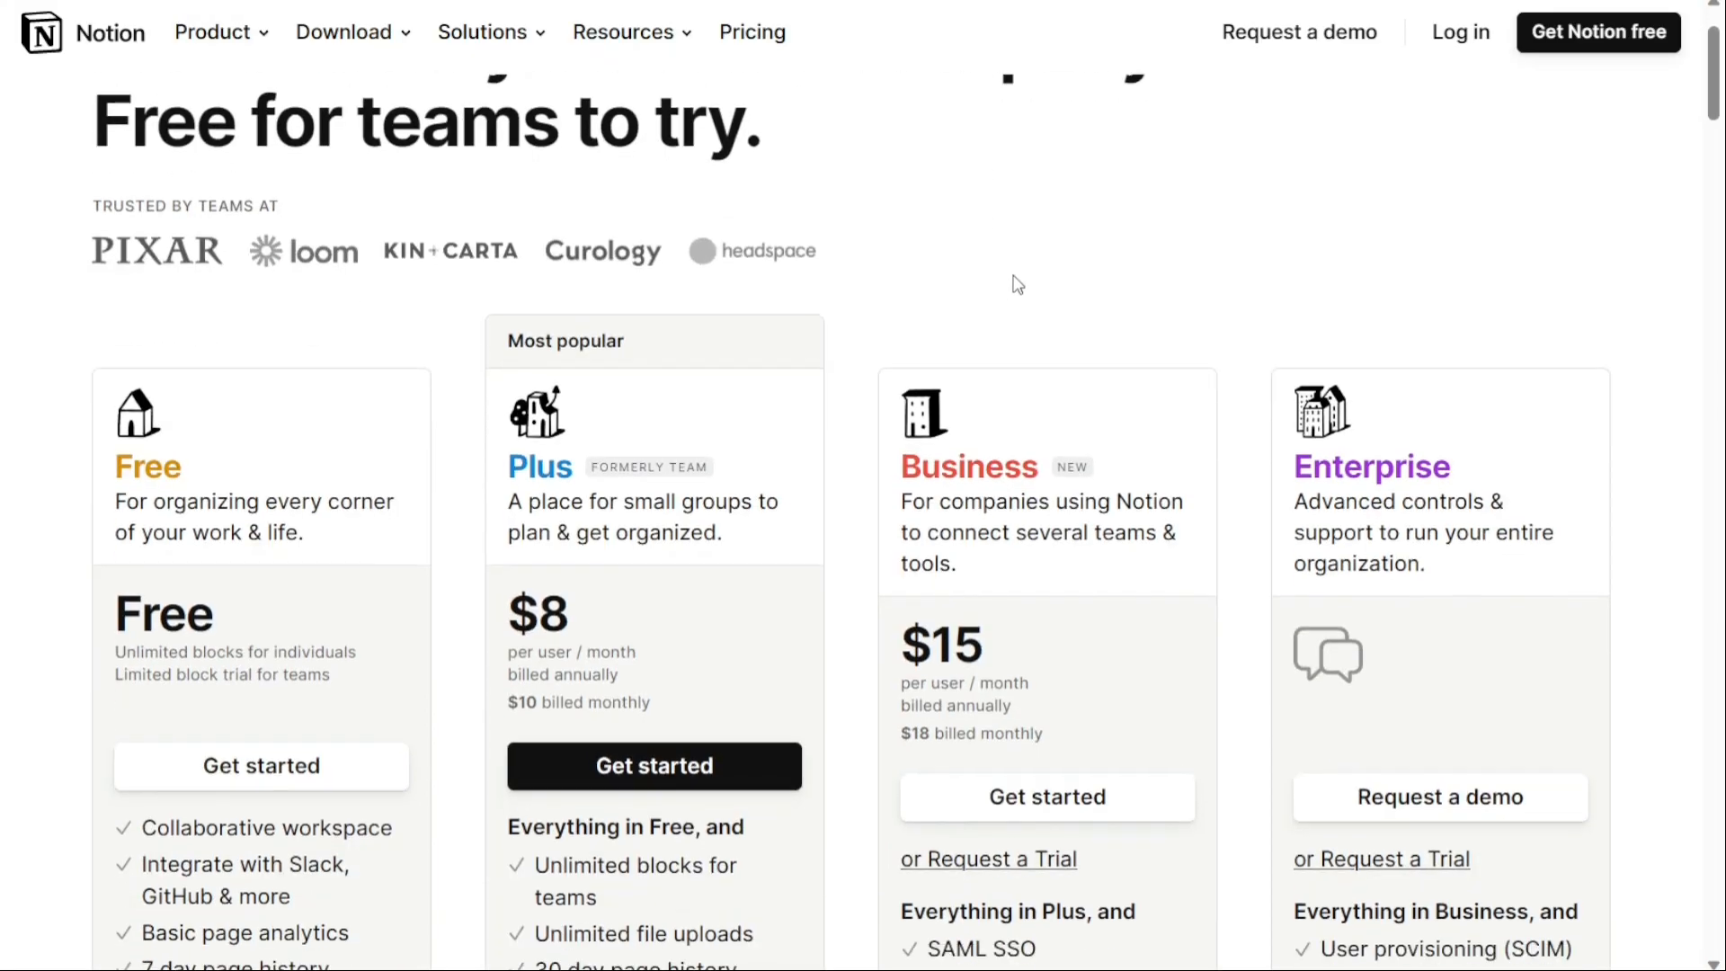
scroll(down, 3)
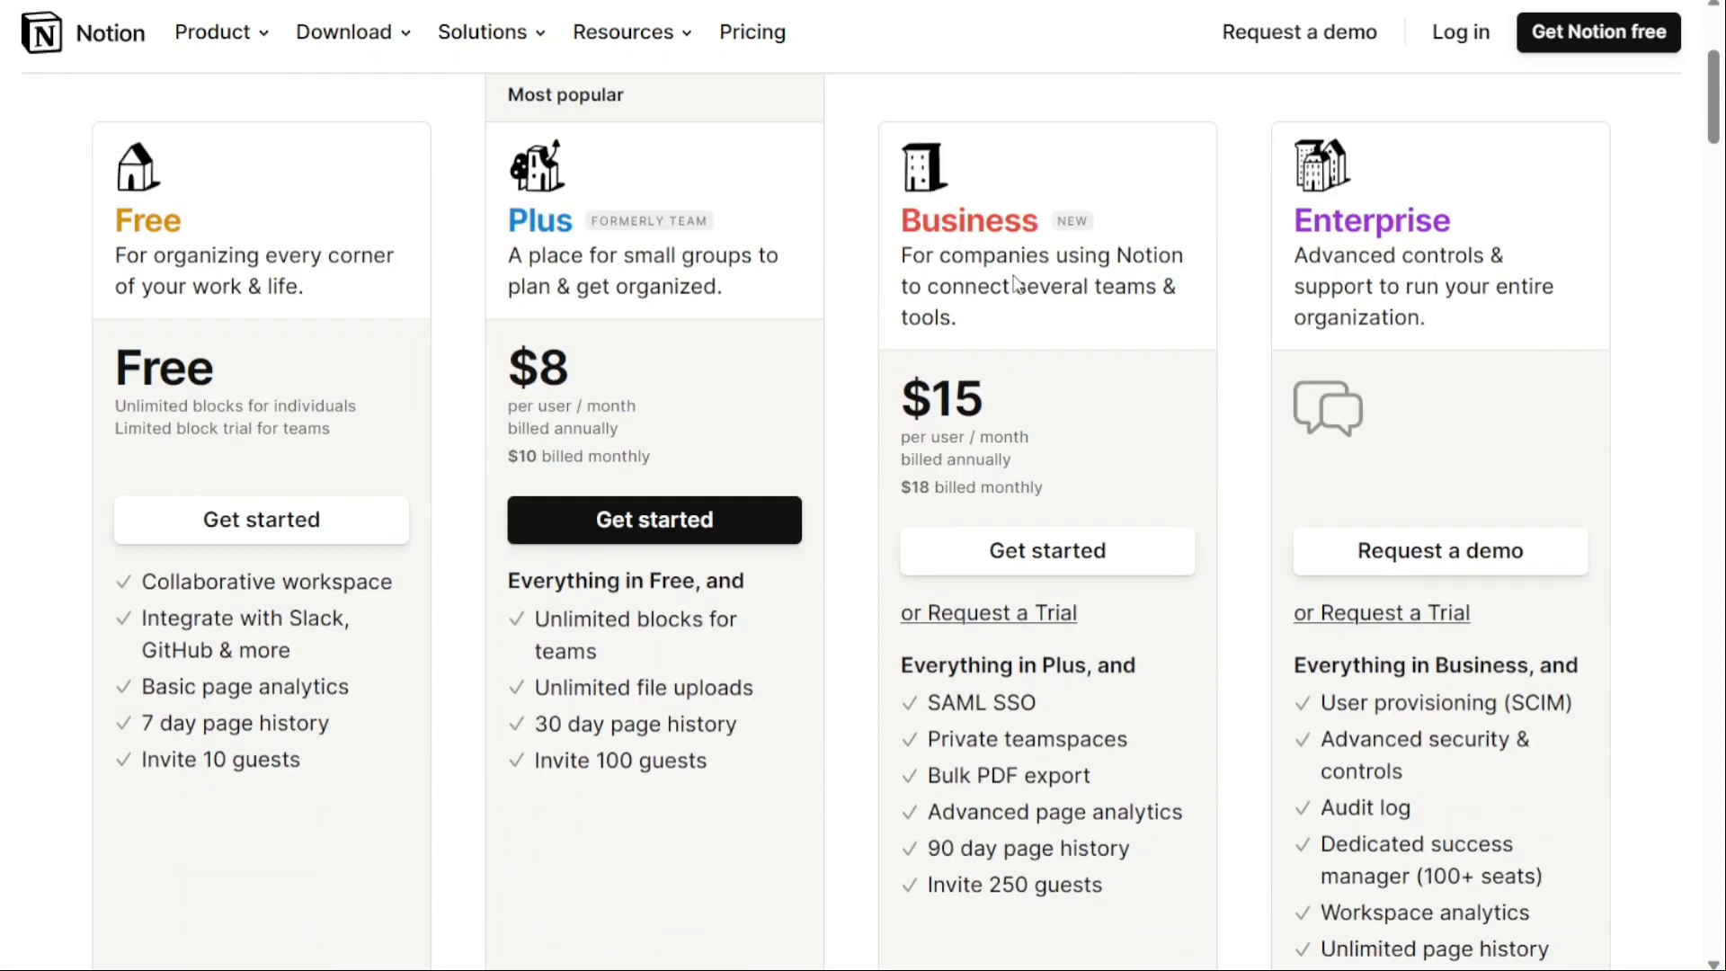
mouse_move(1014, 284)
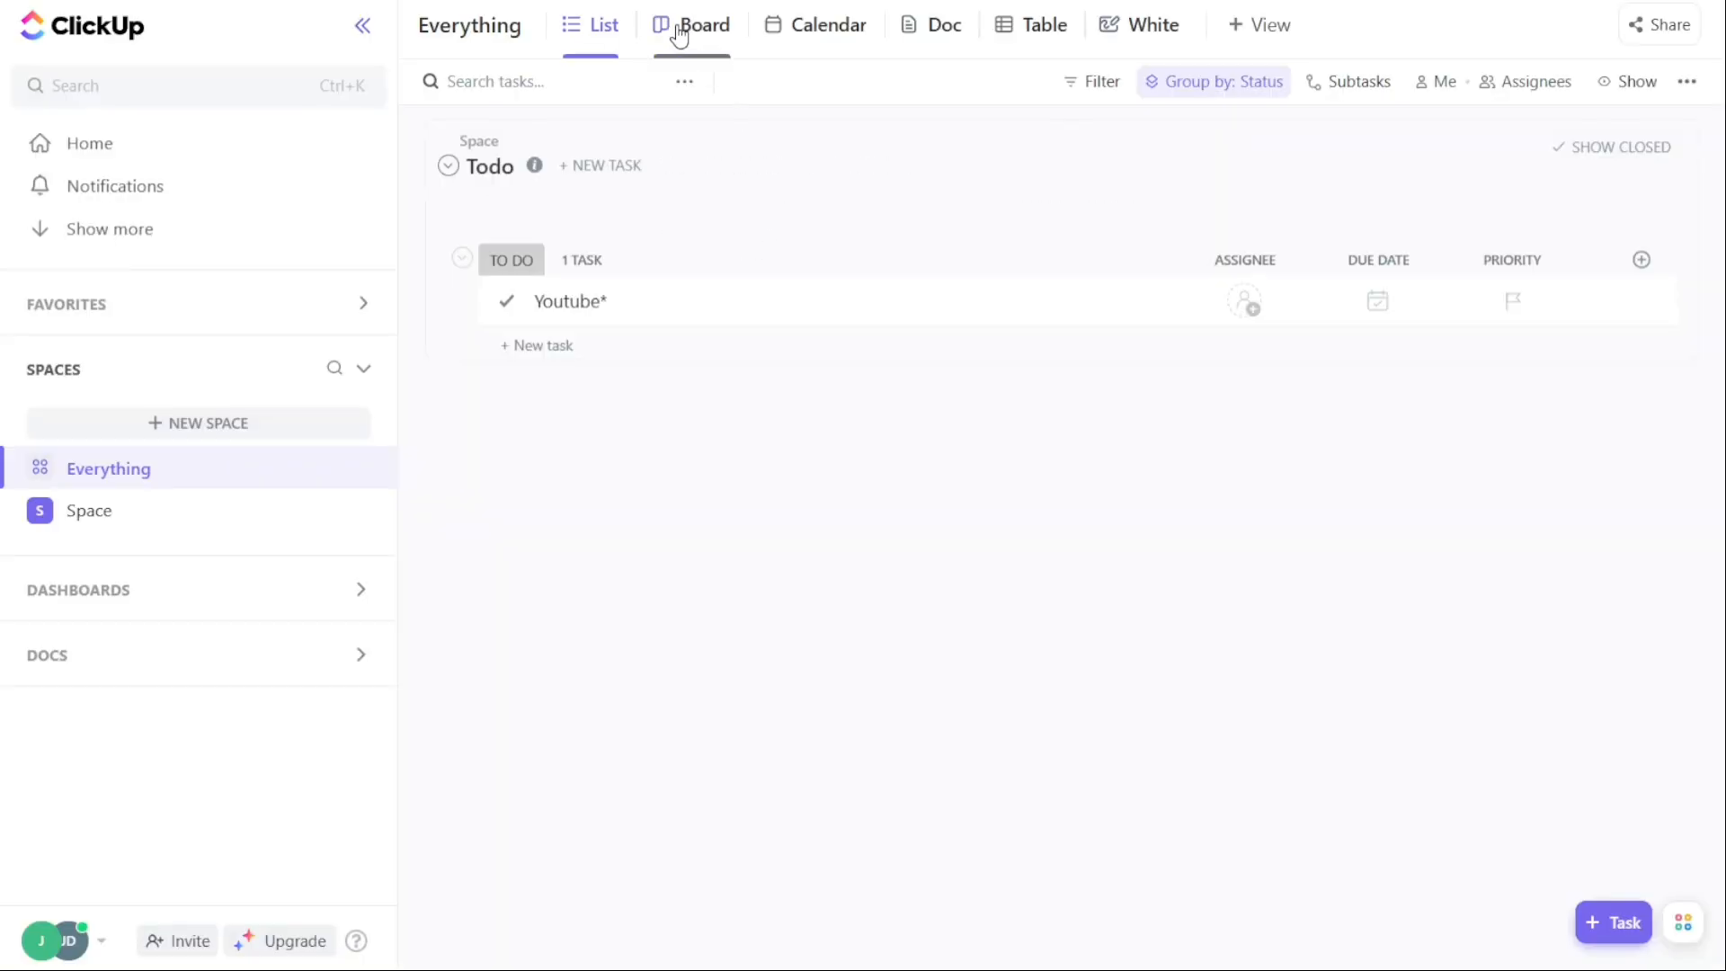
Cycle the Everything space through Board, Doc and Table views of the Youtube* task.
click(703, 24)
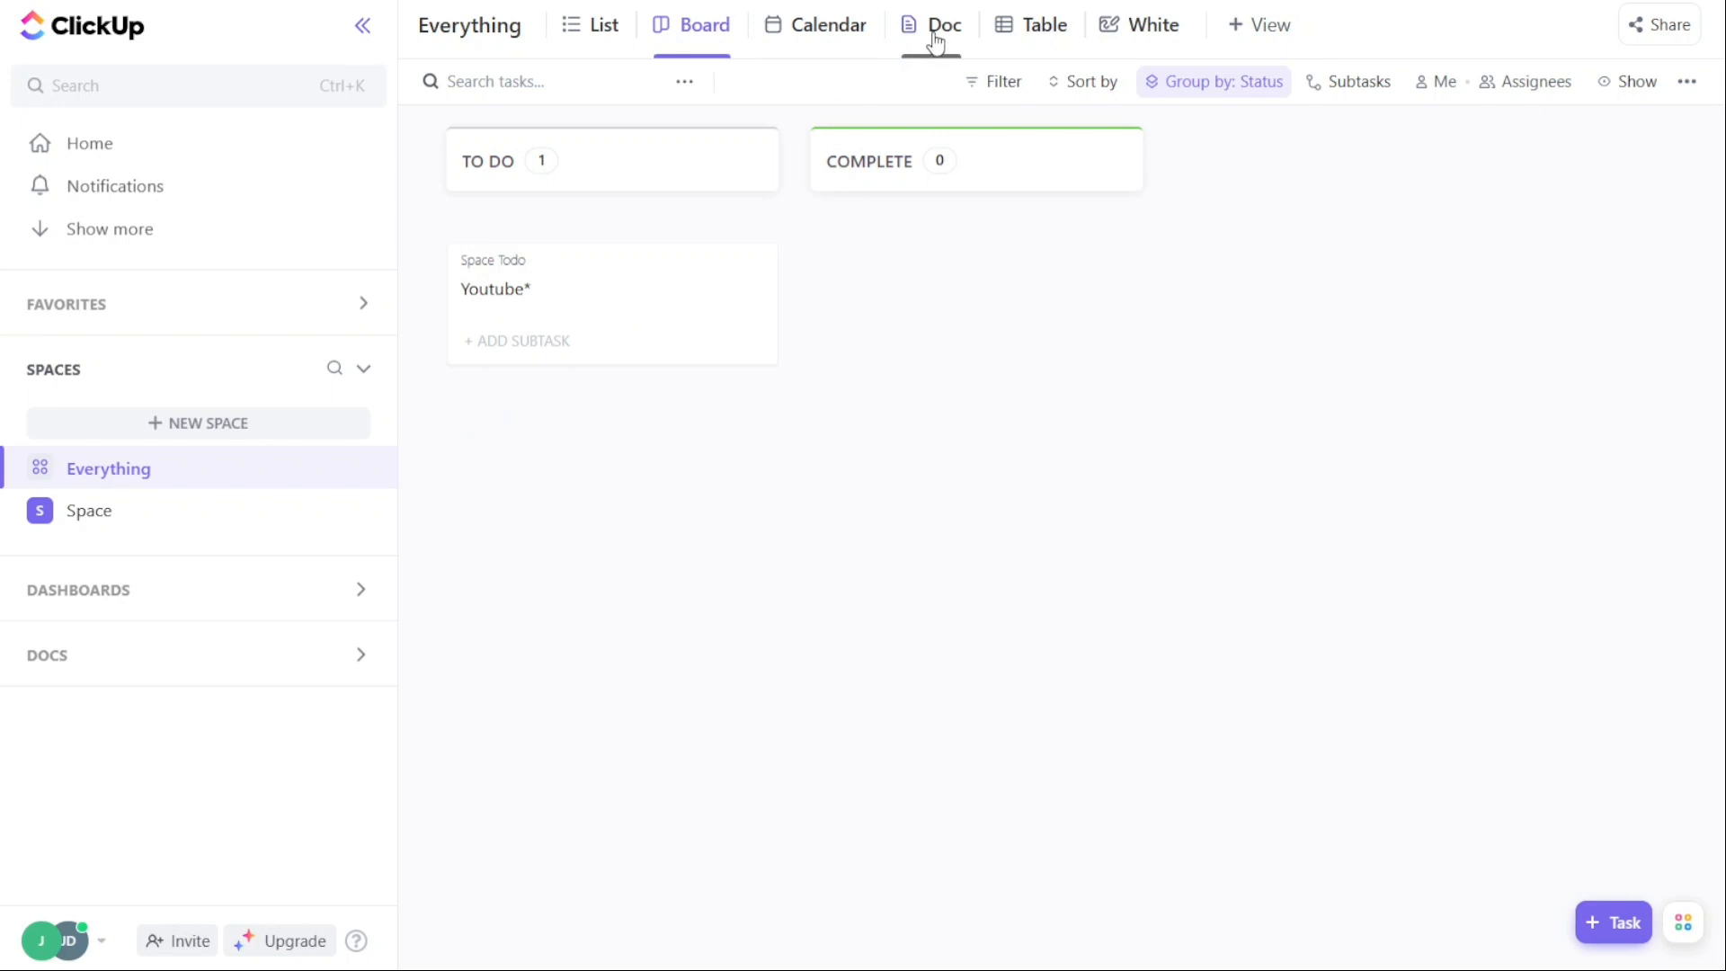
click(942, 23)
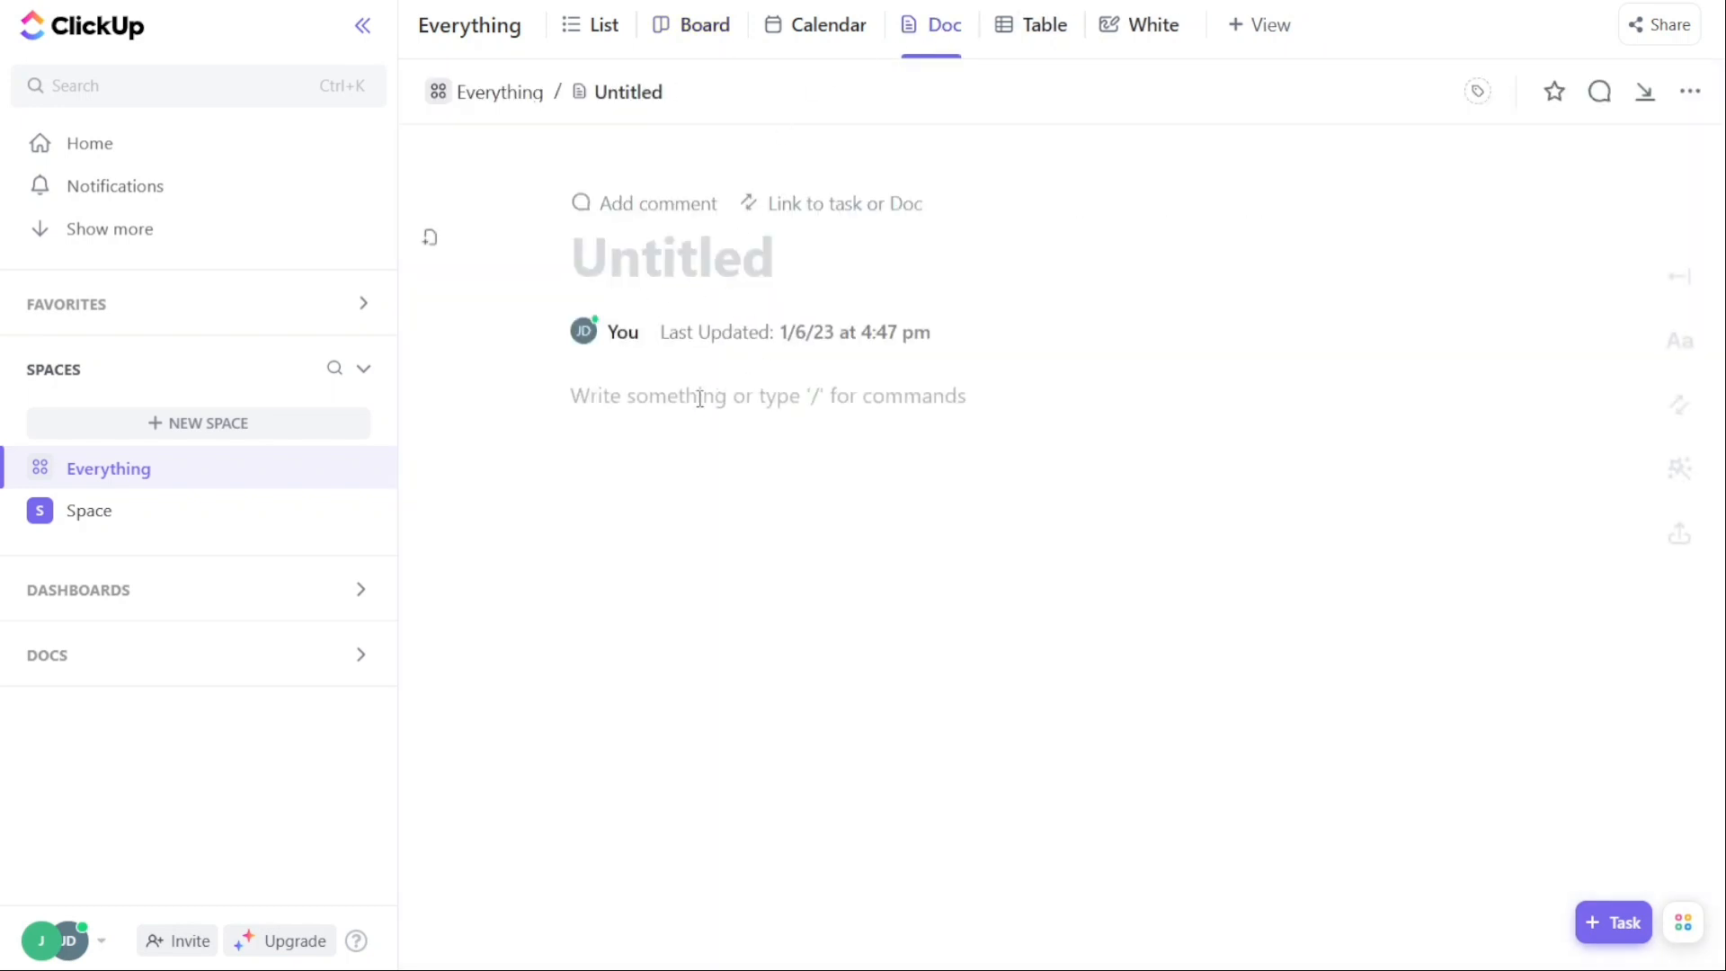
text(/)
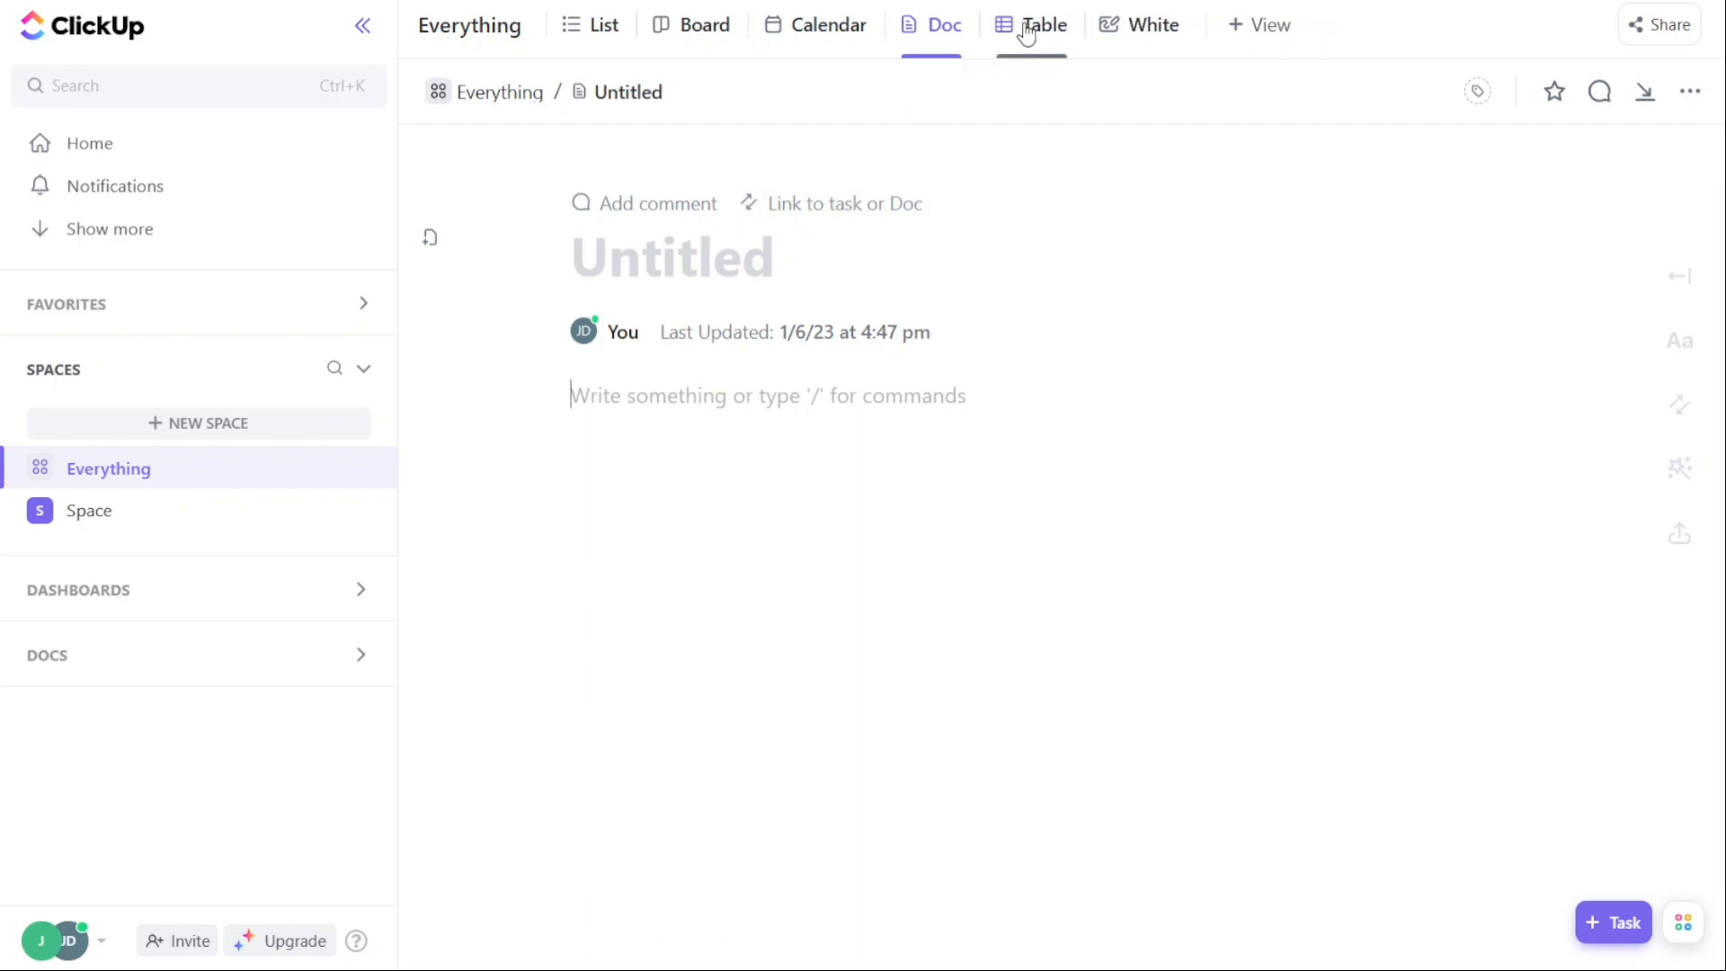
click(1043, 24)
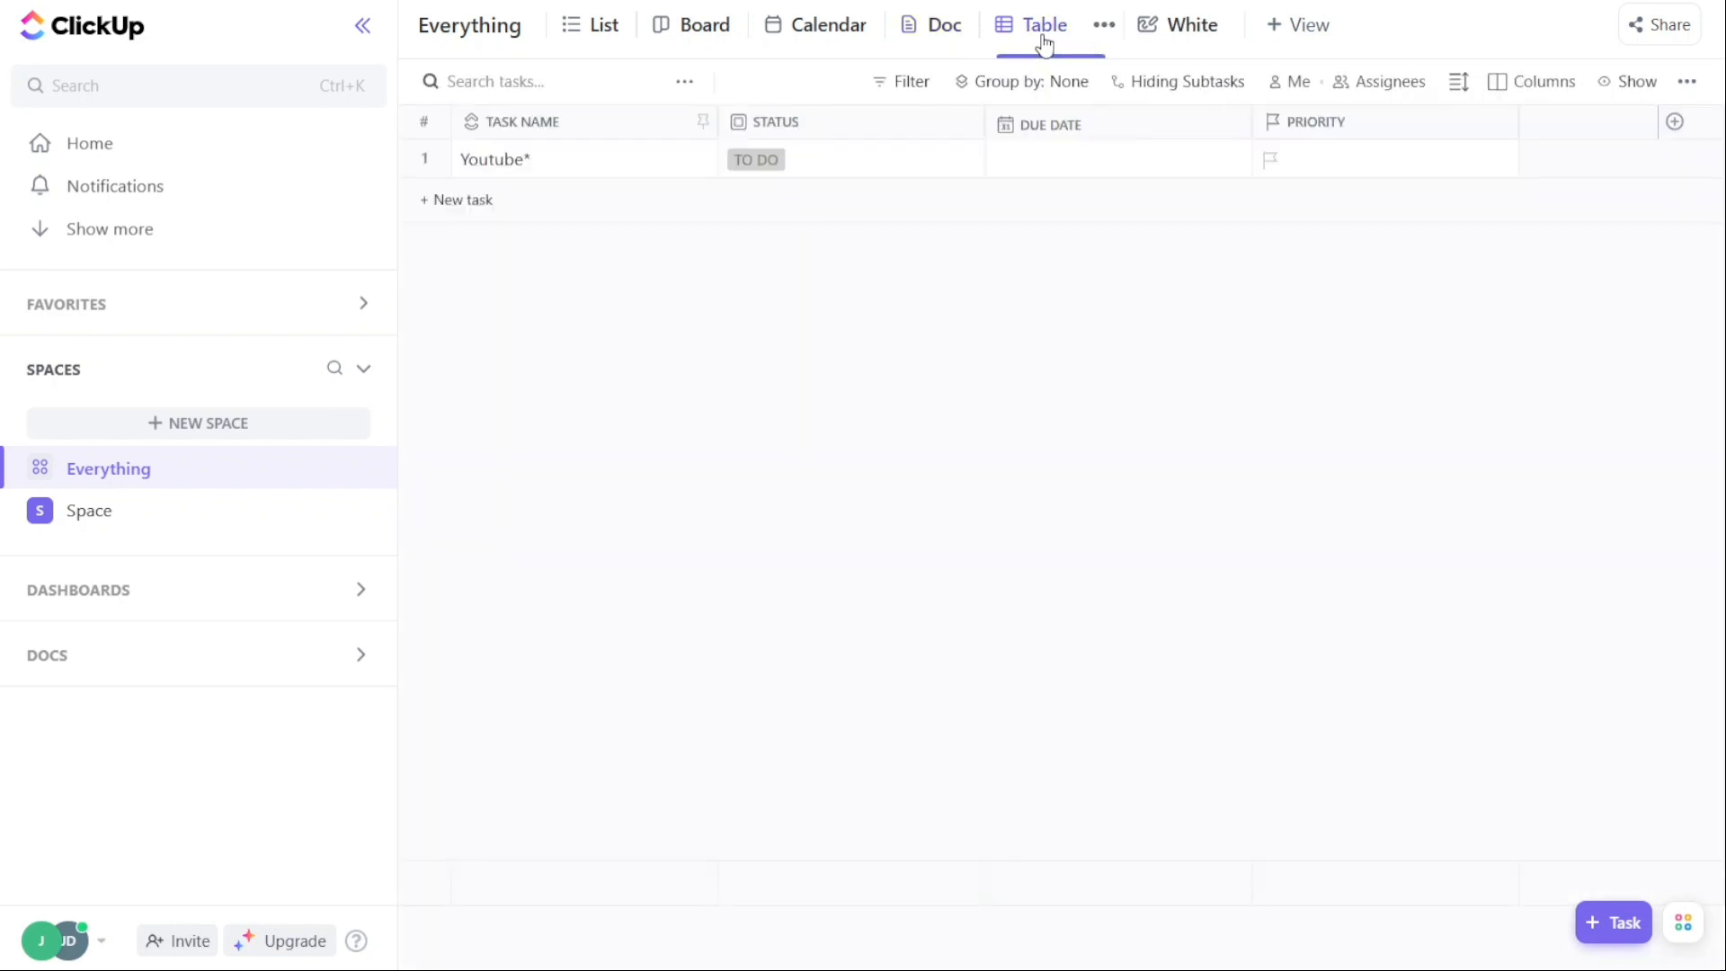
Preview the doc and whiteboard, browse the addable view types, and return to List view.
click(940, 23)
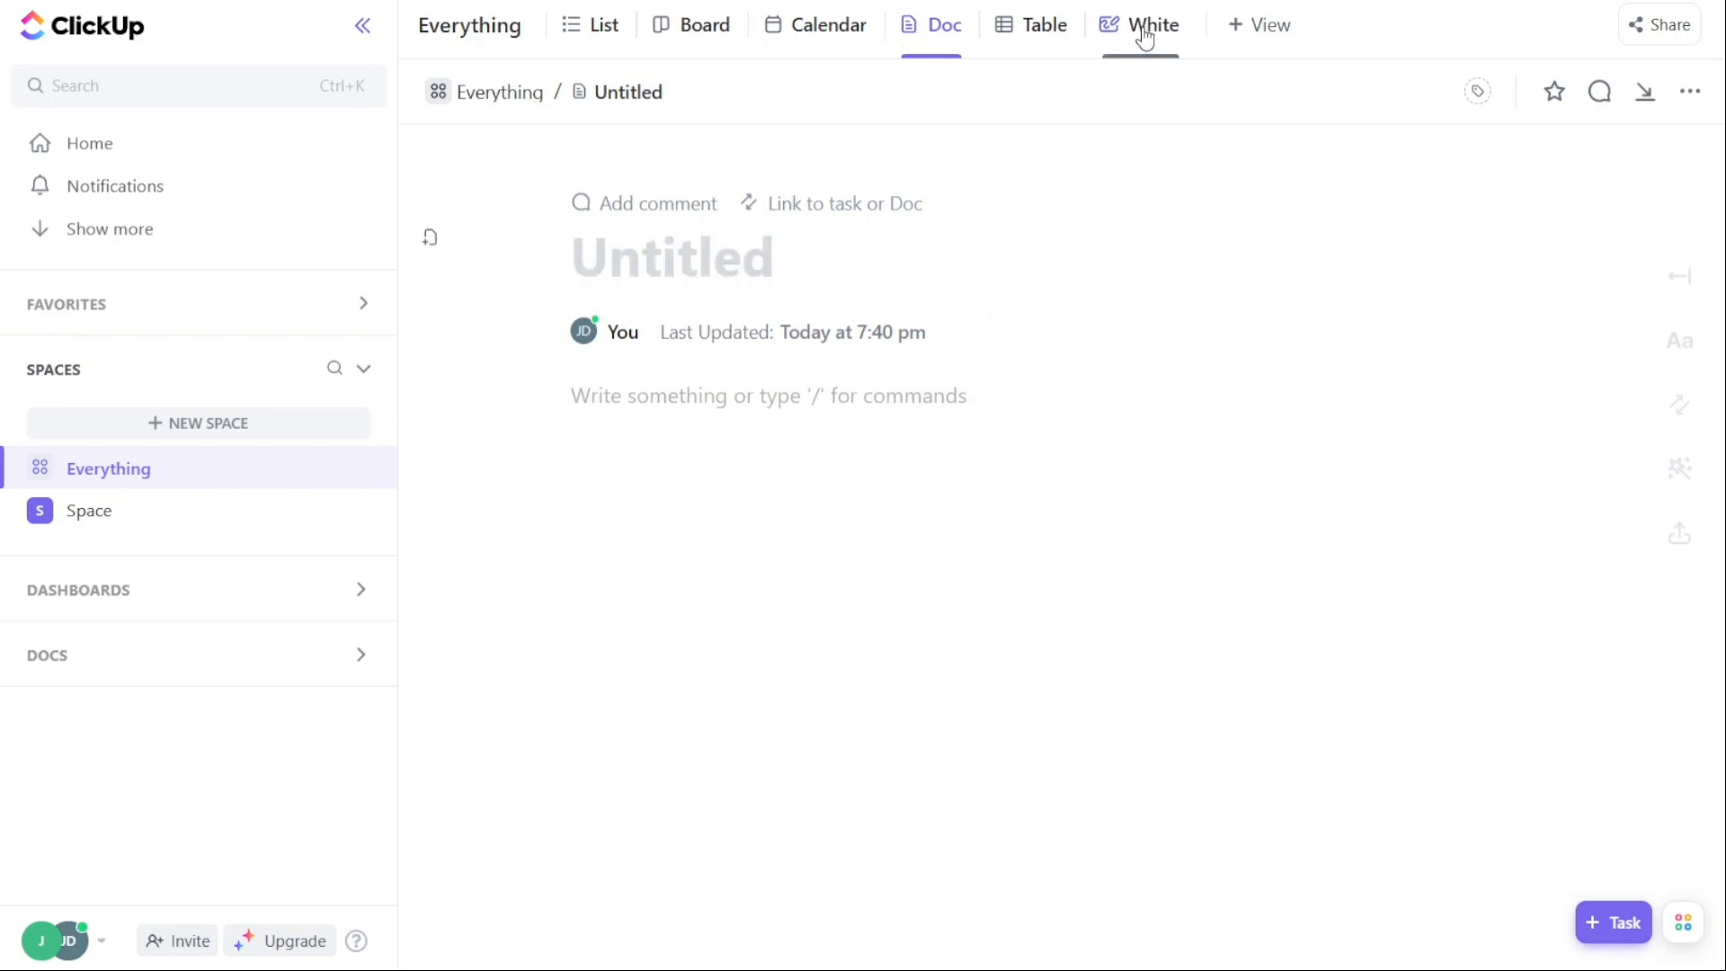
click(1142, 23)
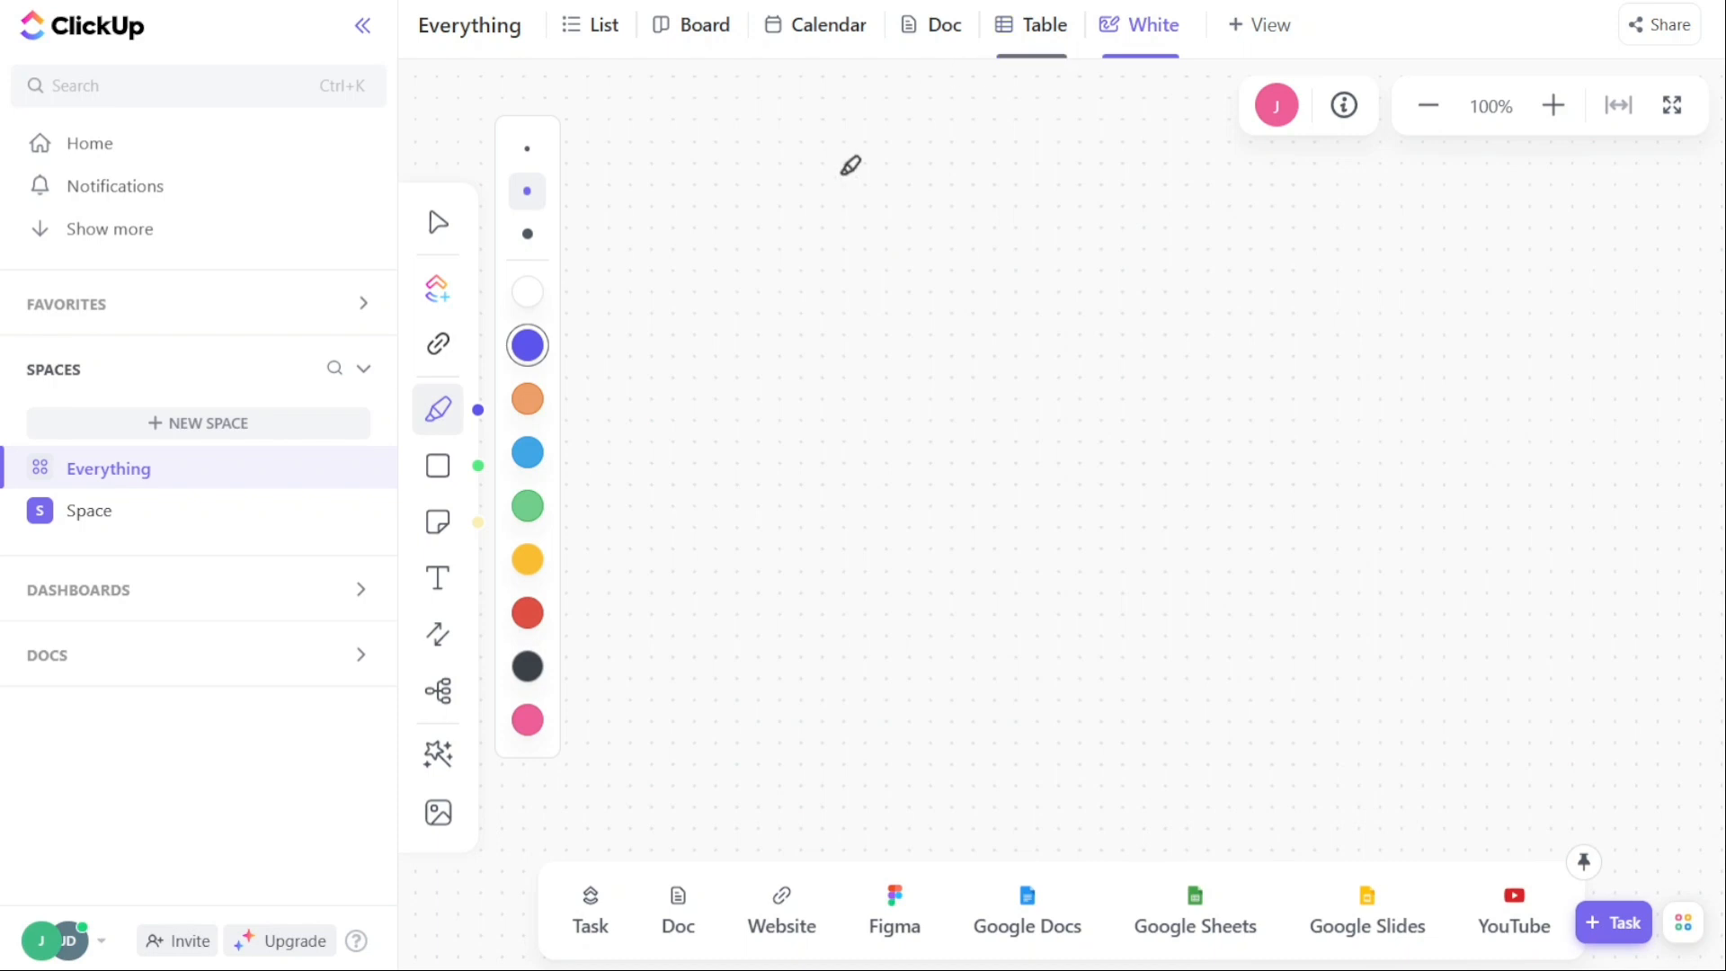
click(1259, 24)
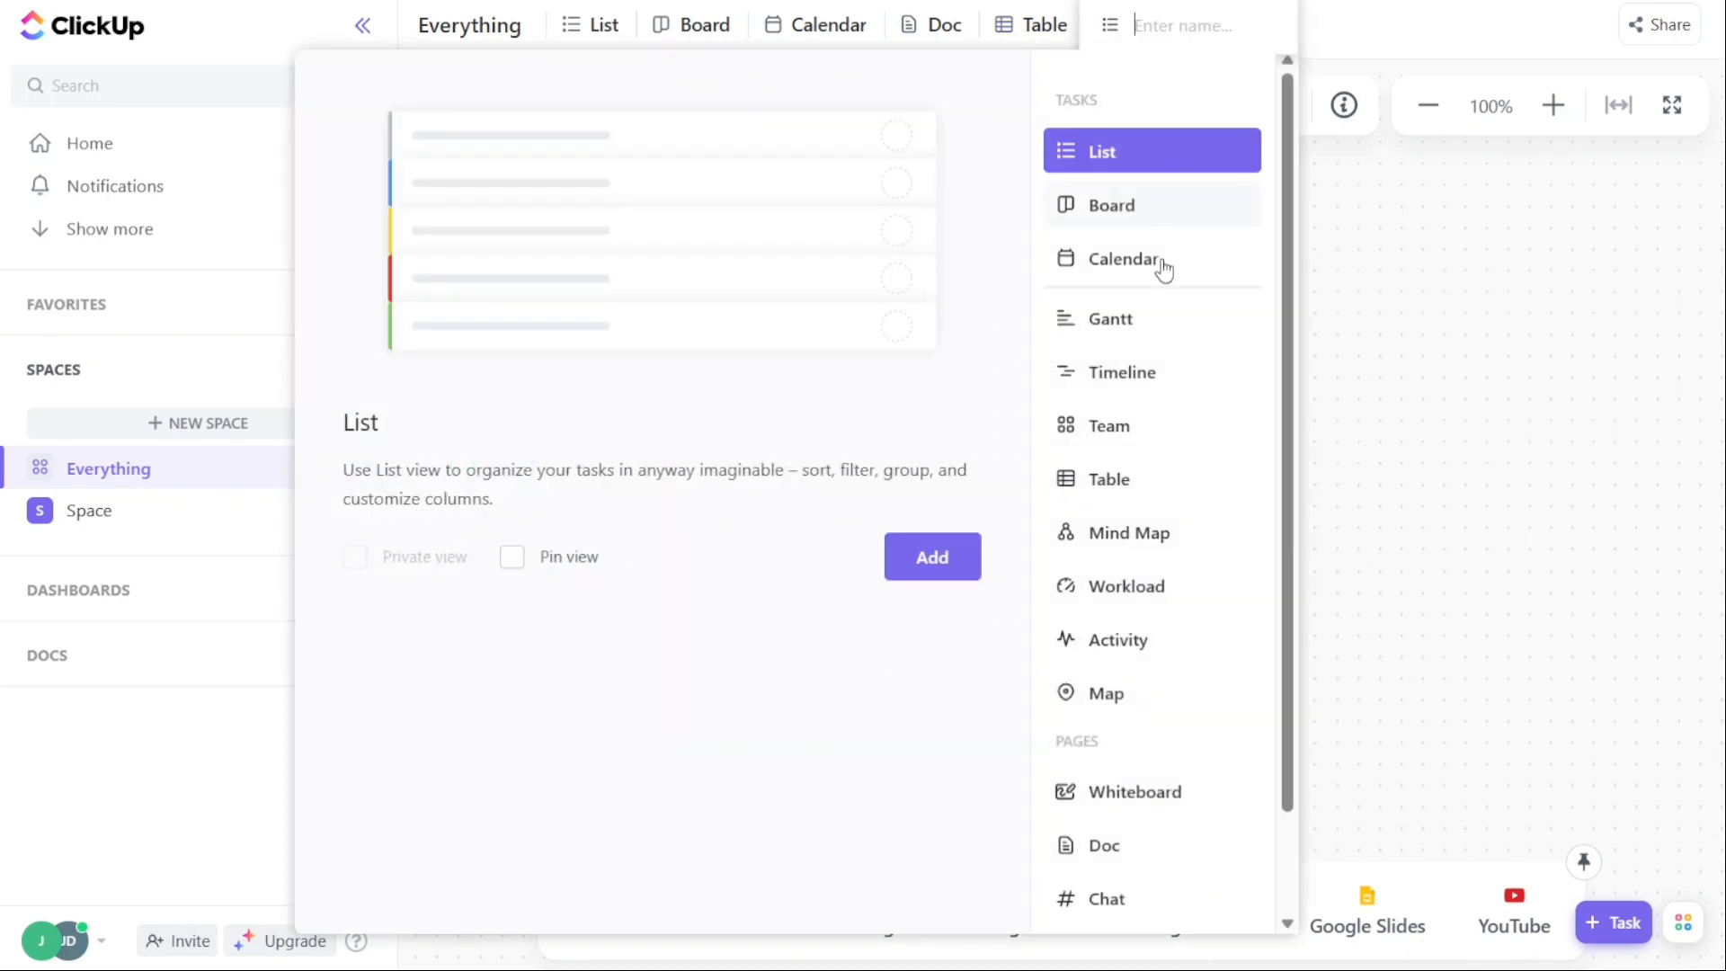
mouse_move(1126, 913)
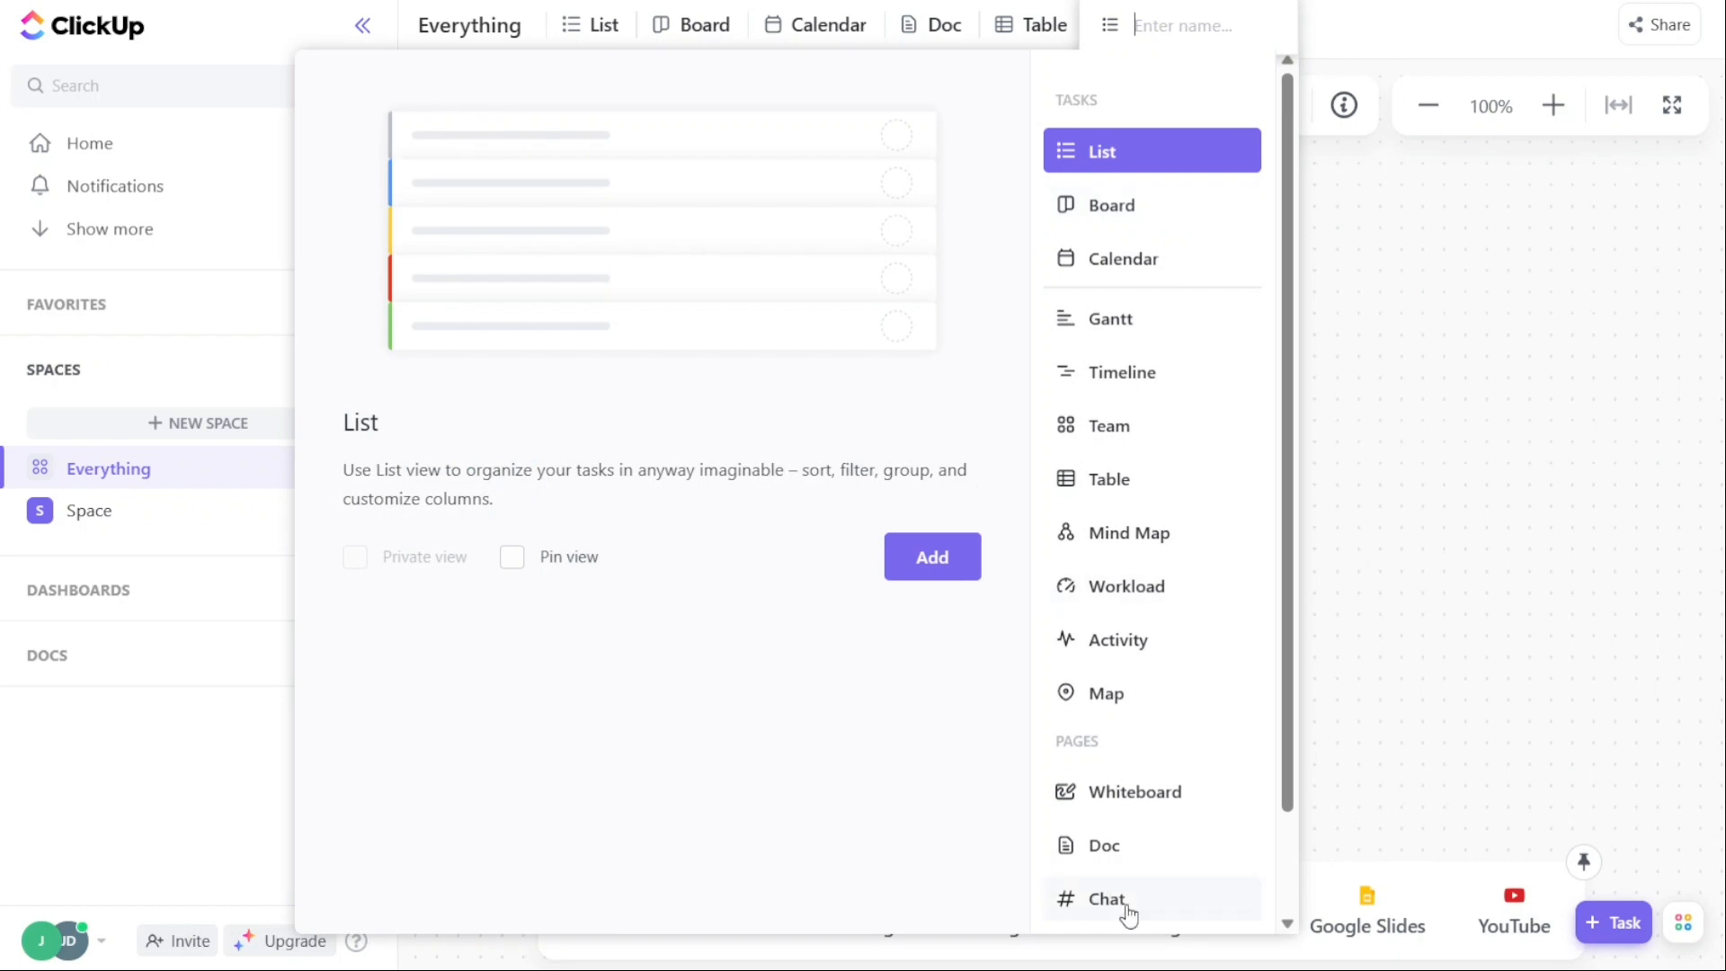
mouse_move(1372, 20)
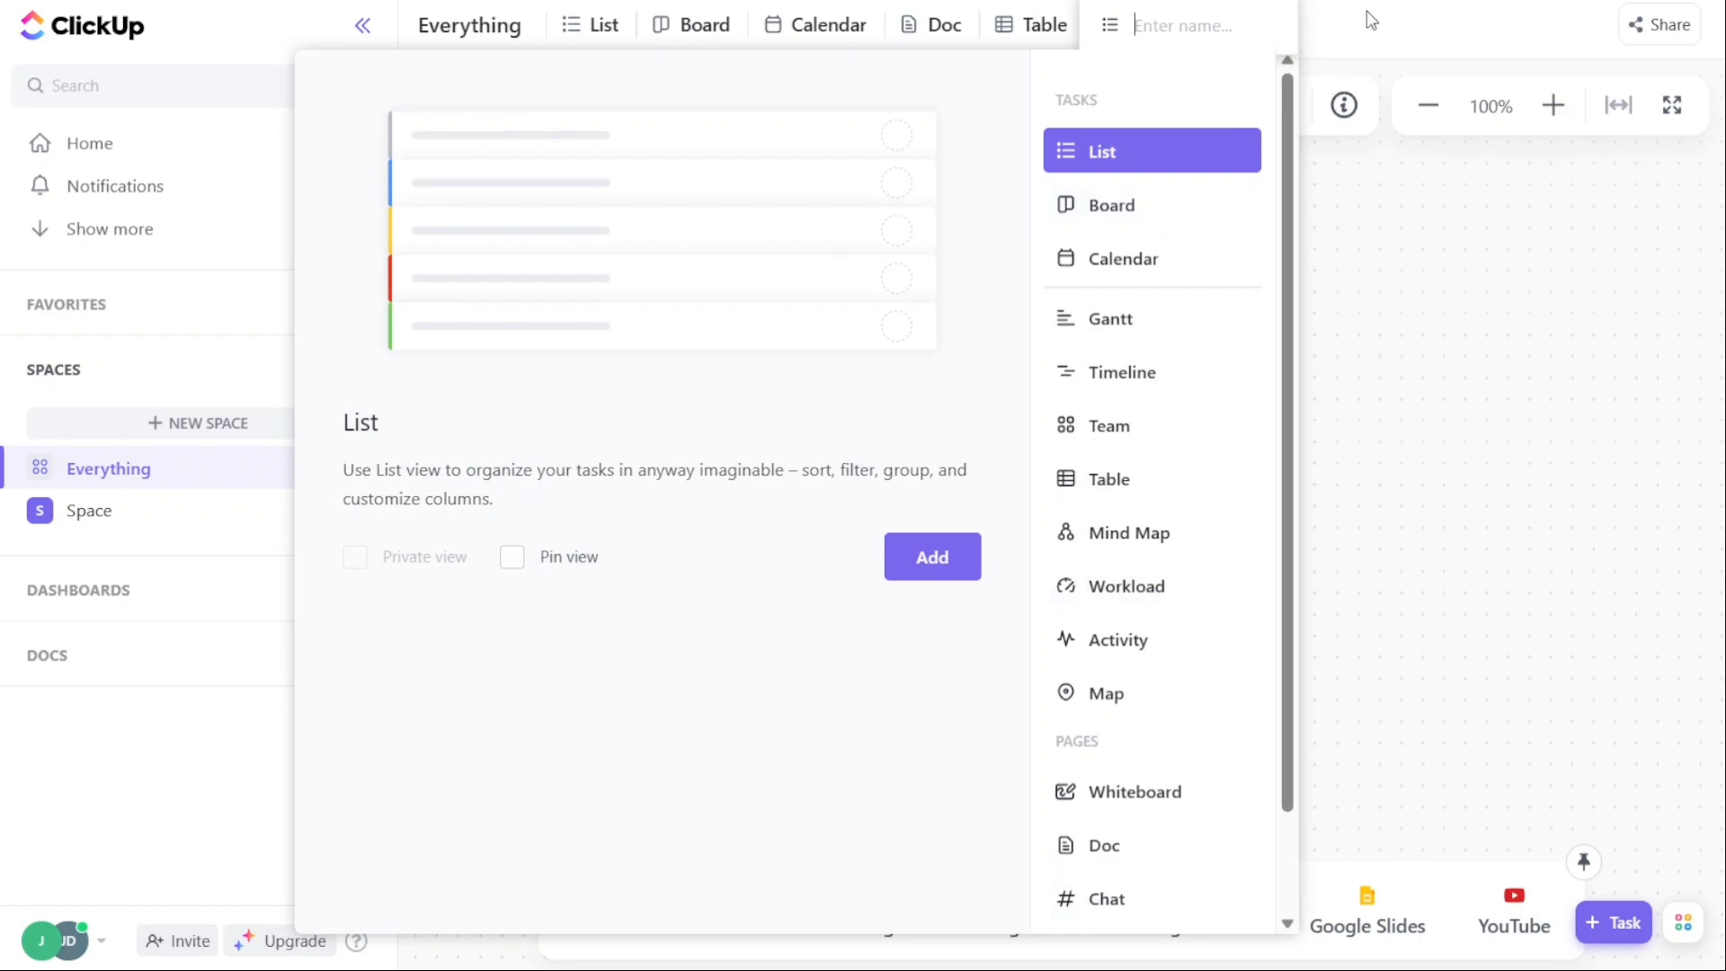
click(930, 556)
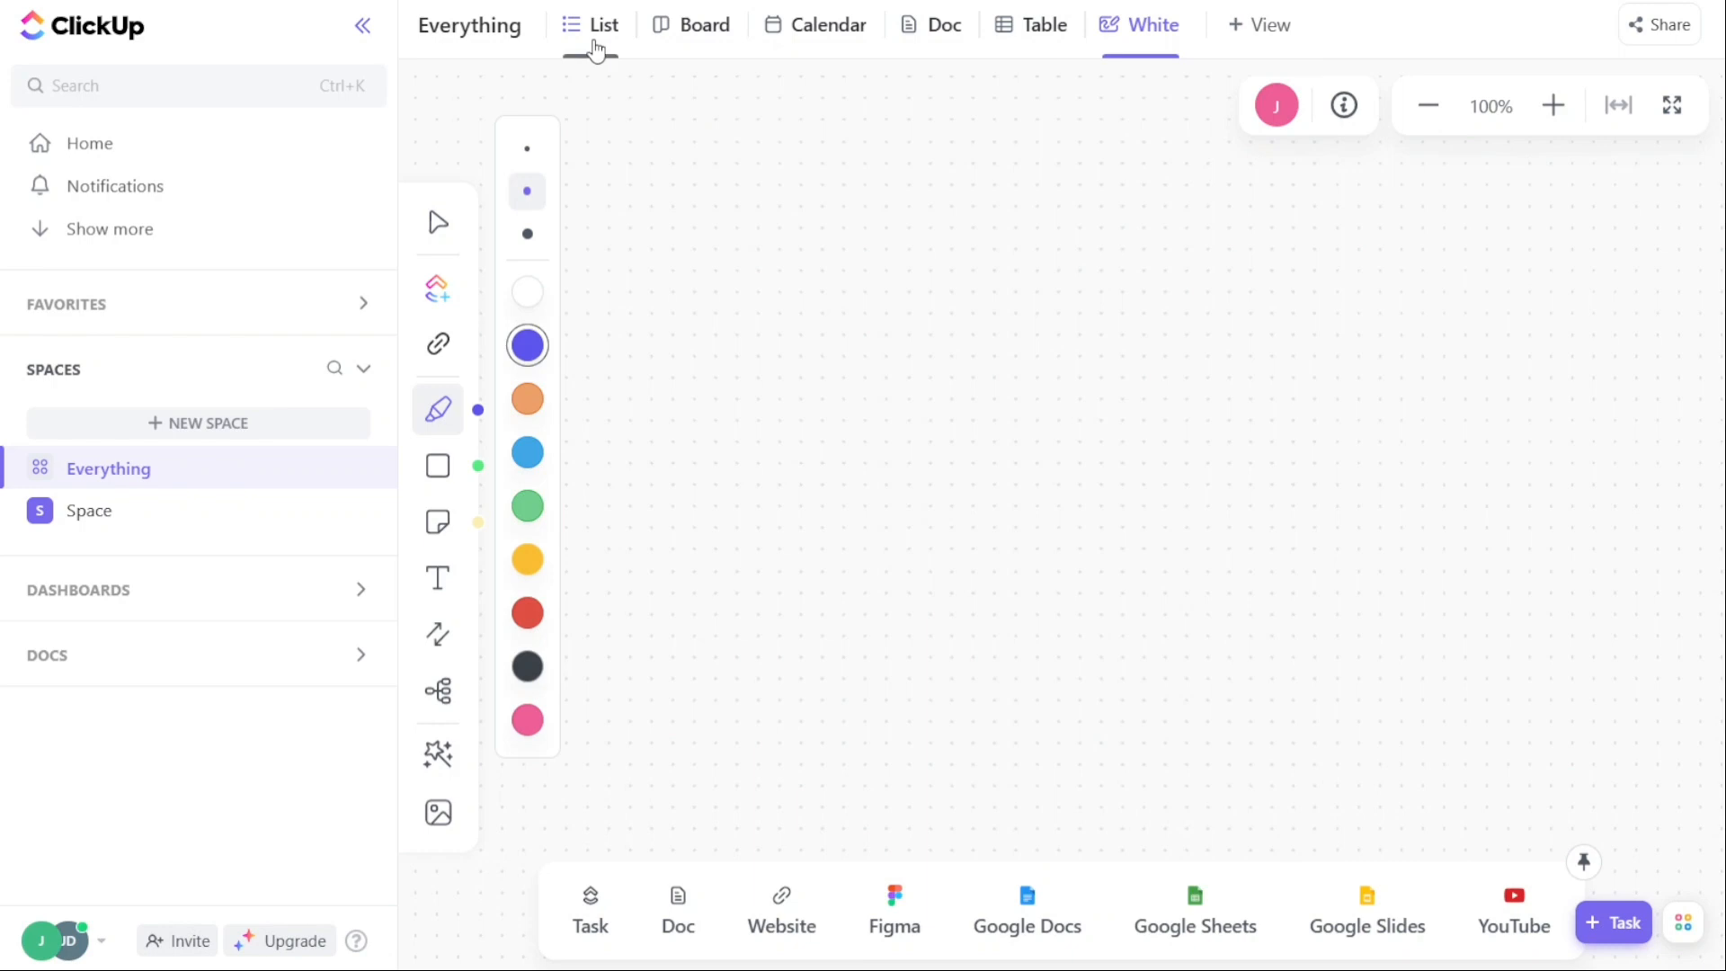
click(604, 23)
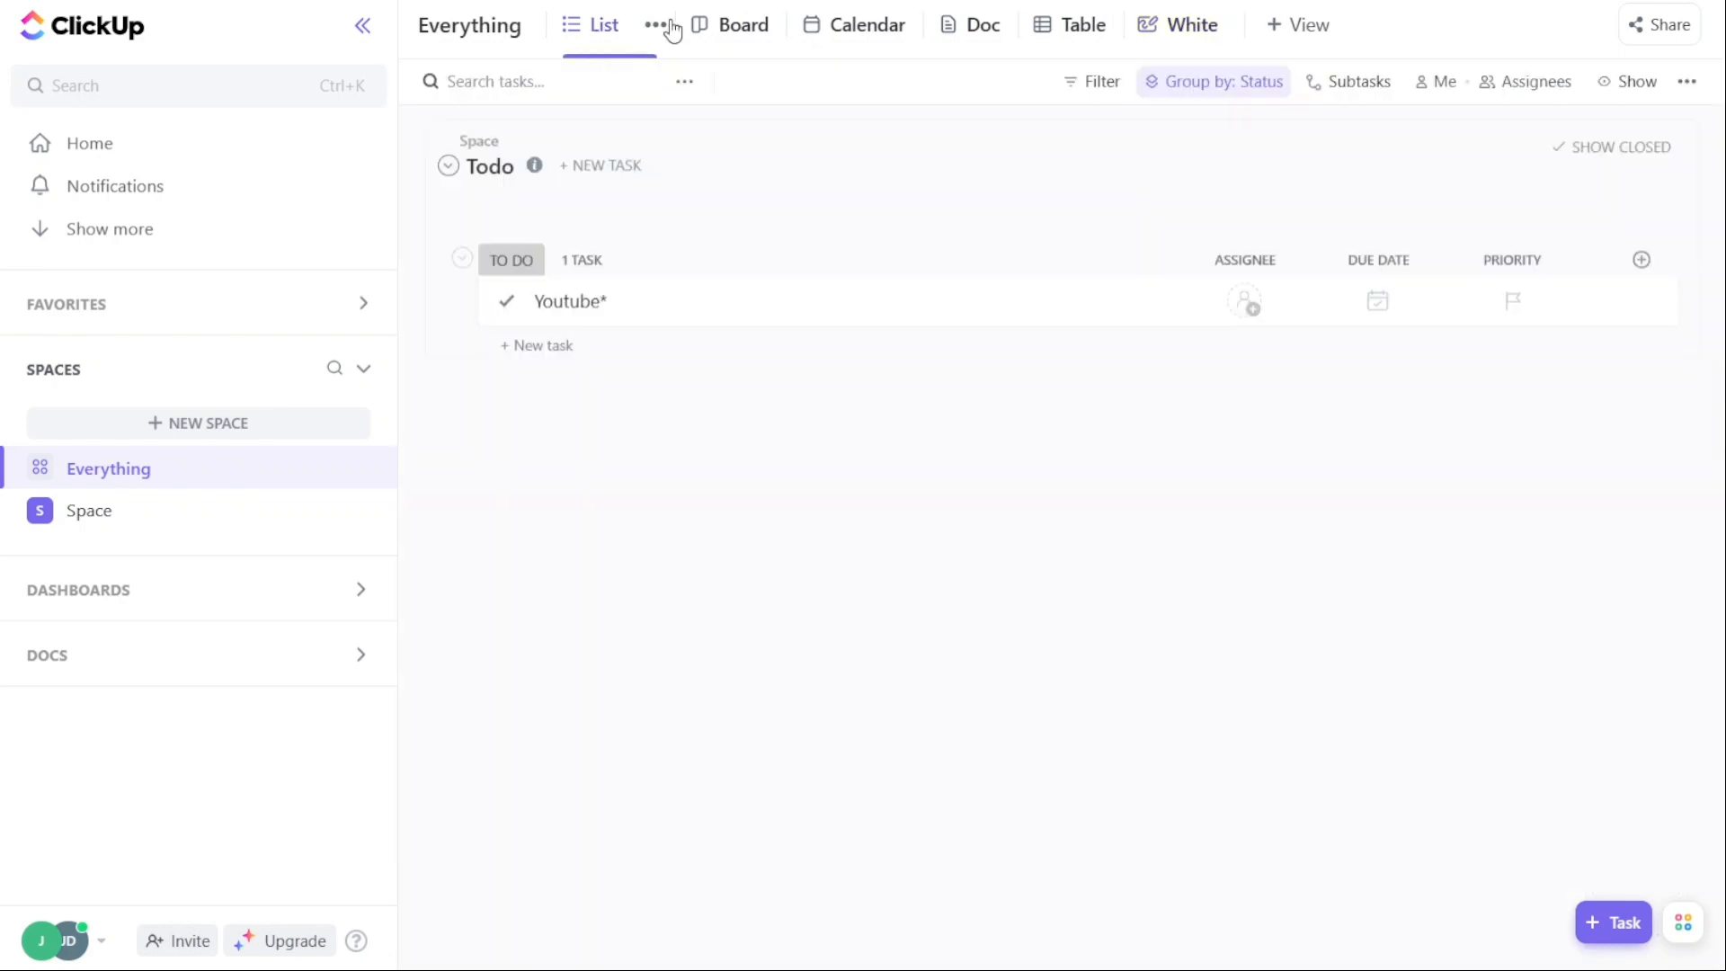
Switch to ClickUp's pricing page and peek at the Learn resources menu.
click(982, 23)
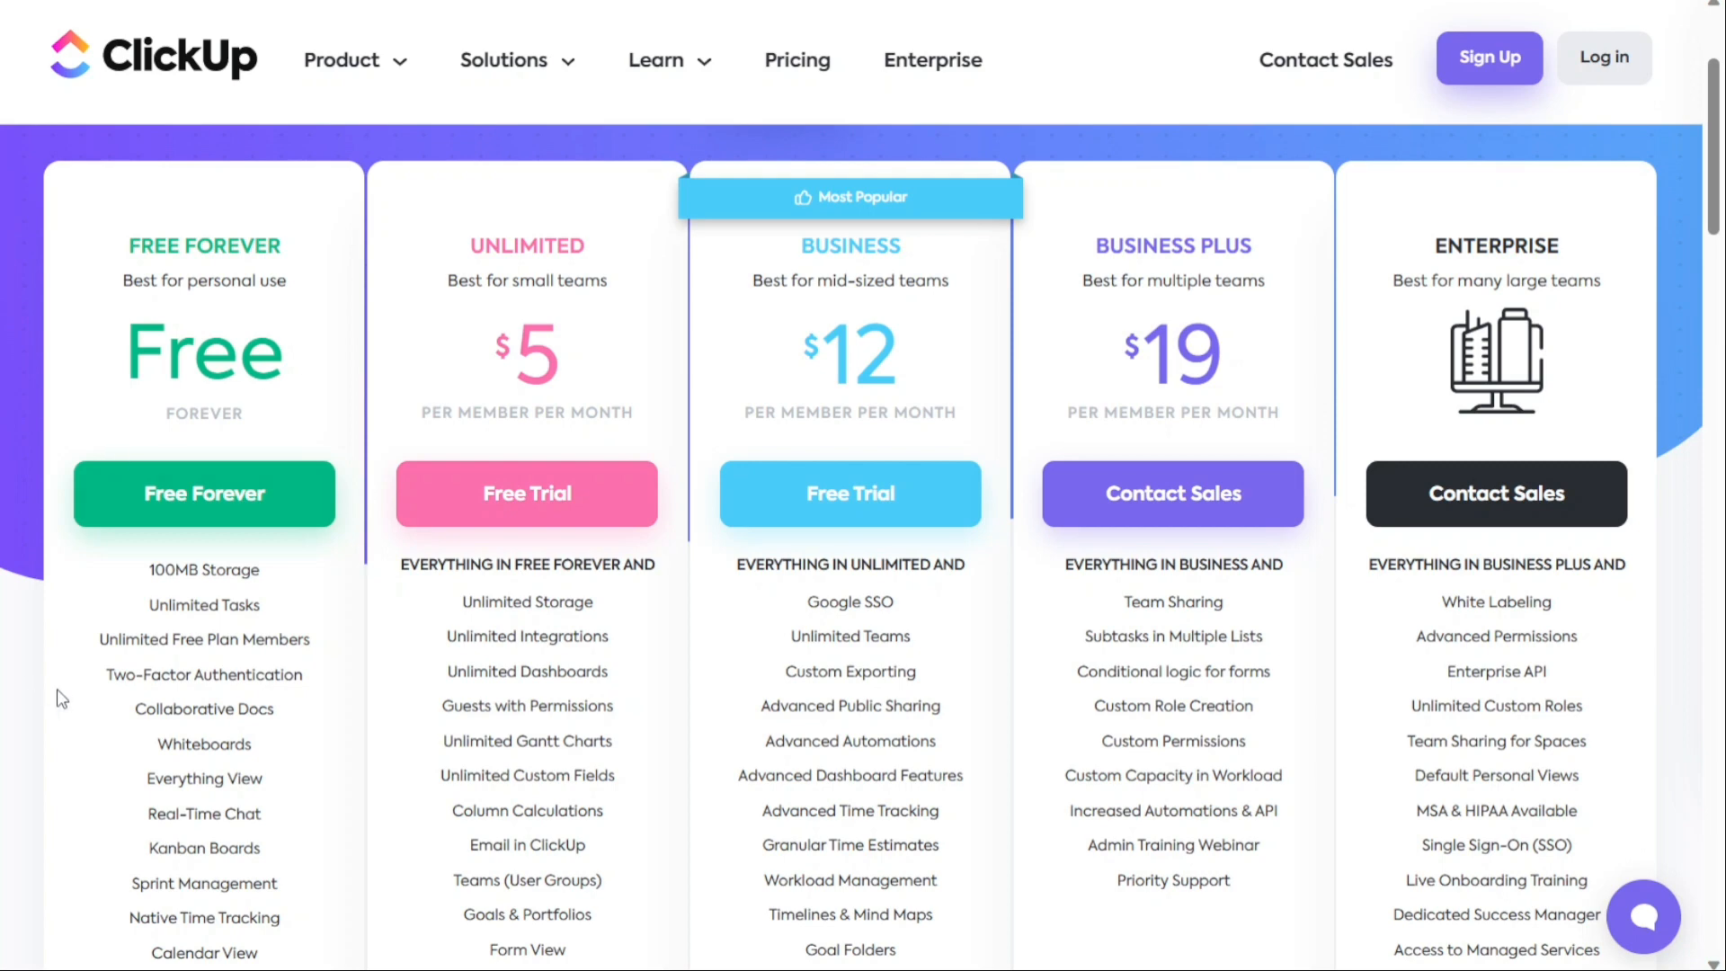
mouse_move(203, 570)
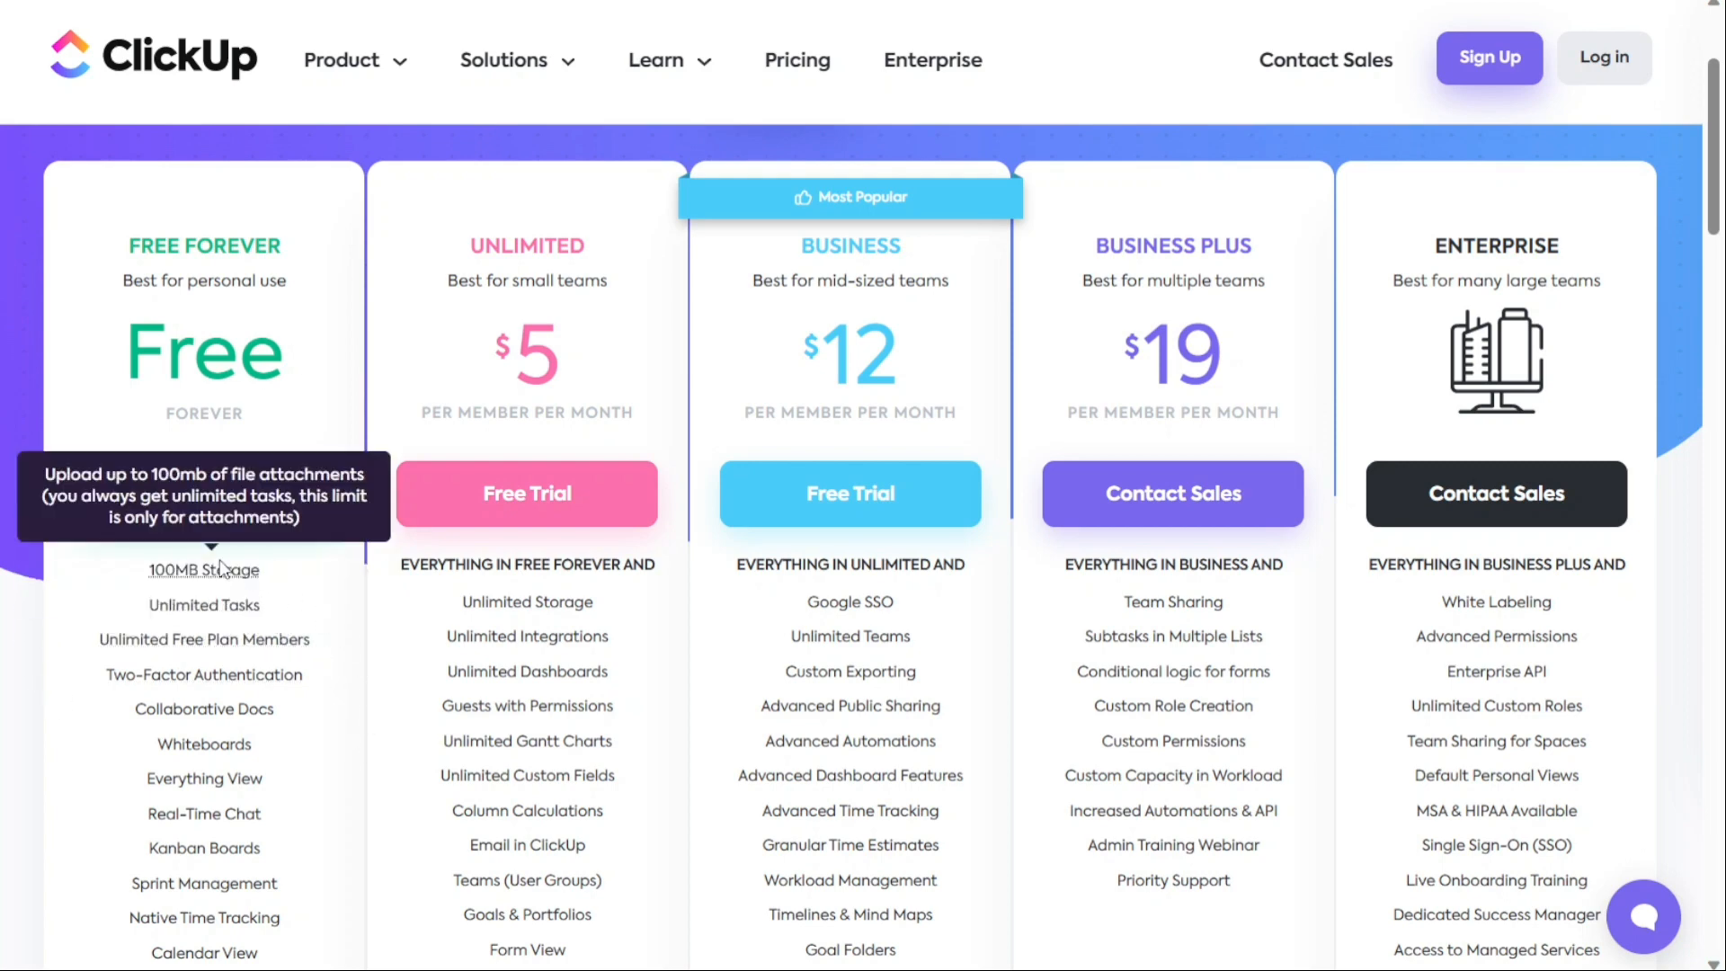
mouse_move(203, 580)
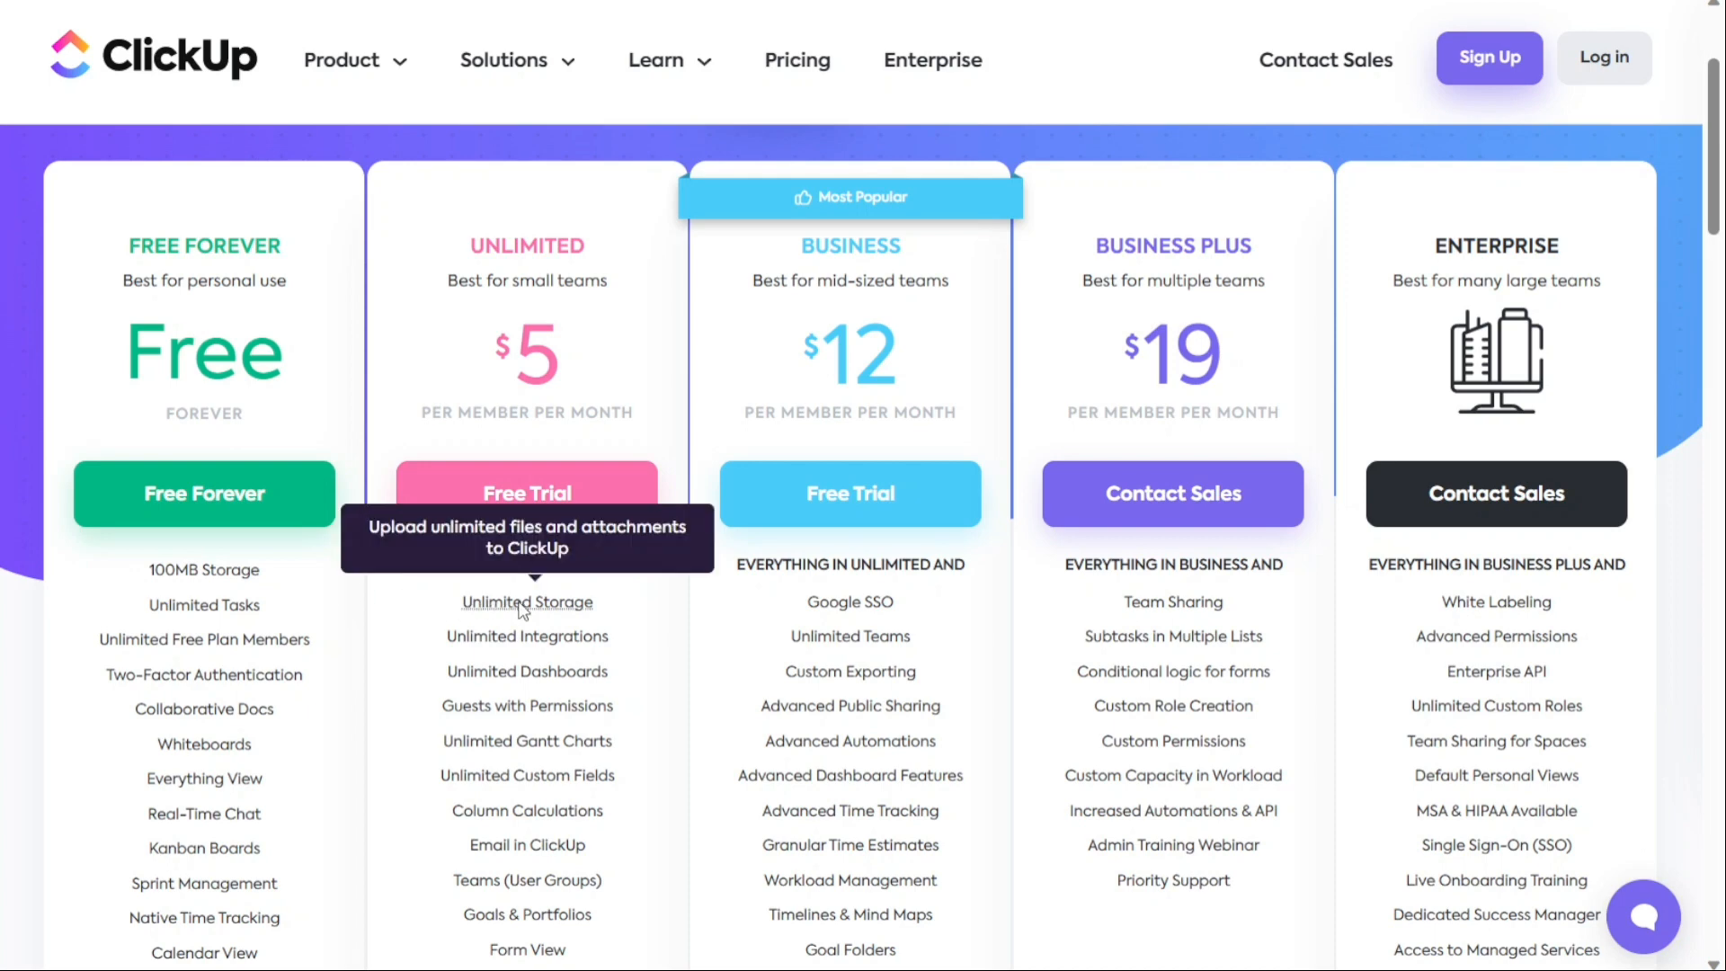
mouse_move(572, 320)
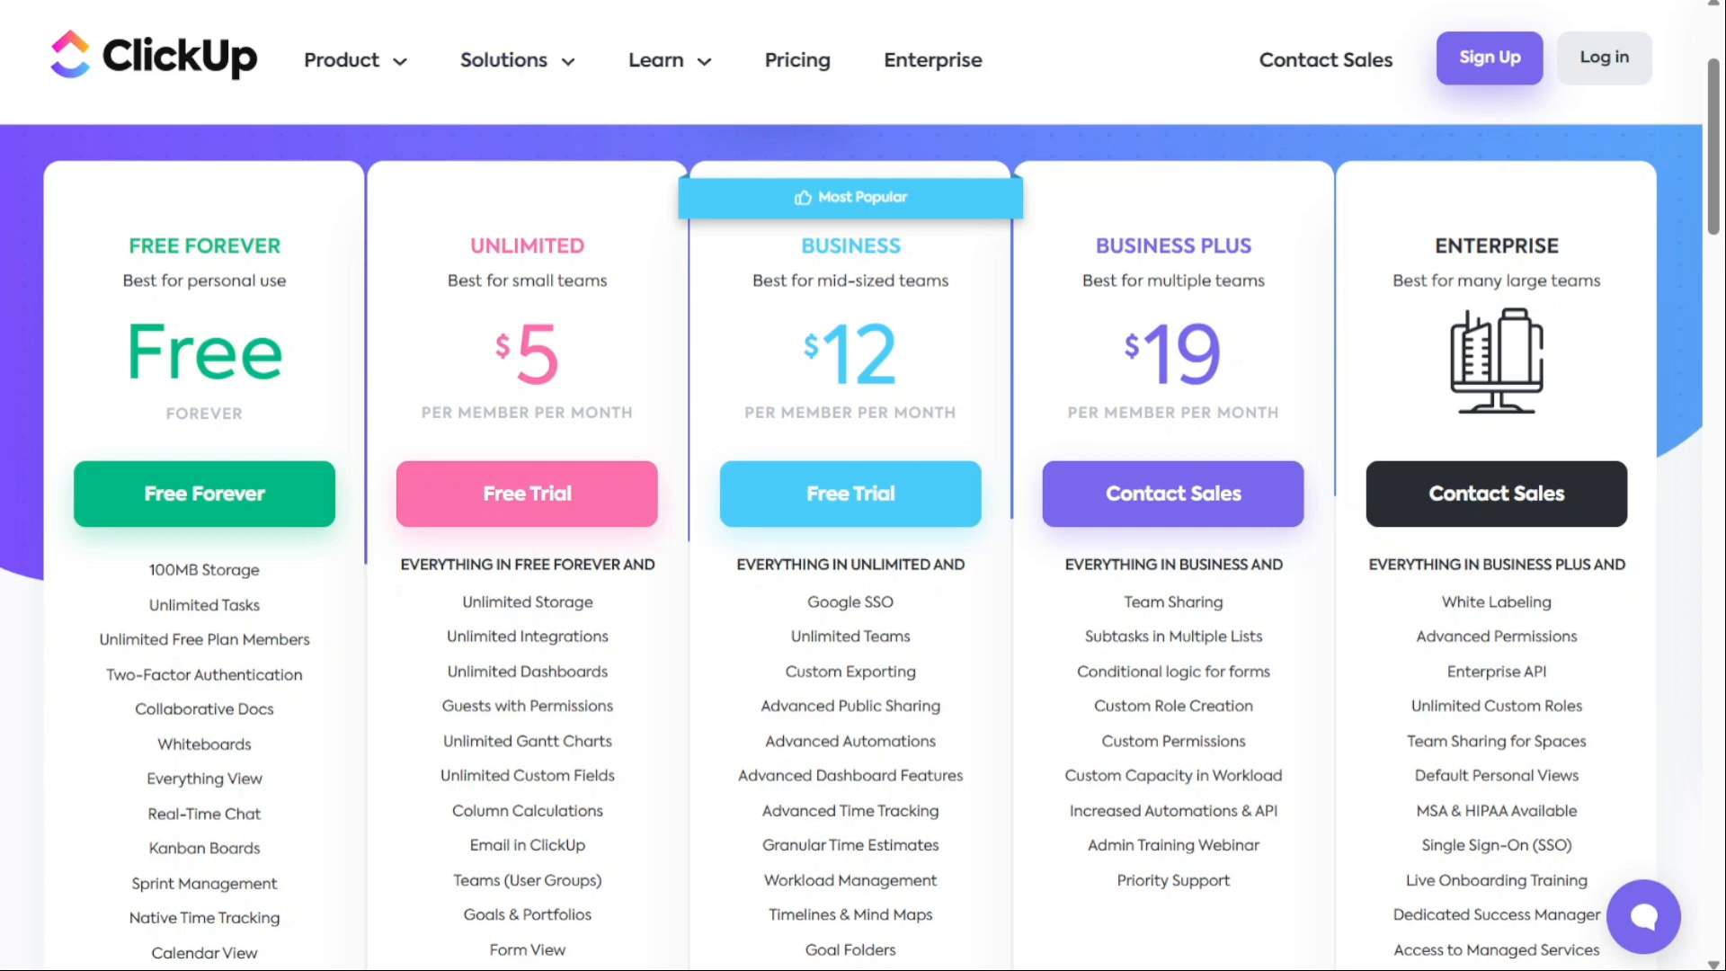
click(657, 60)
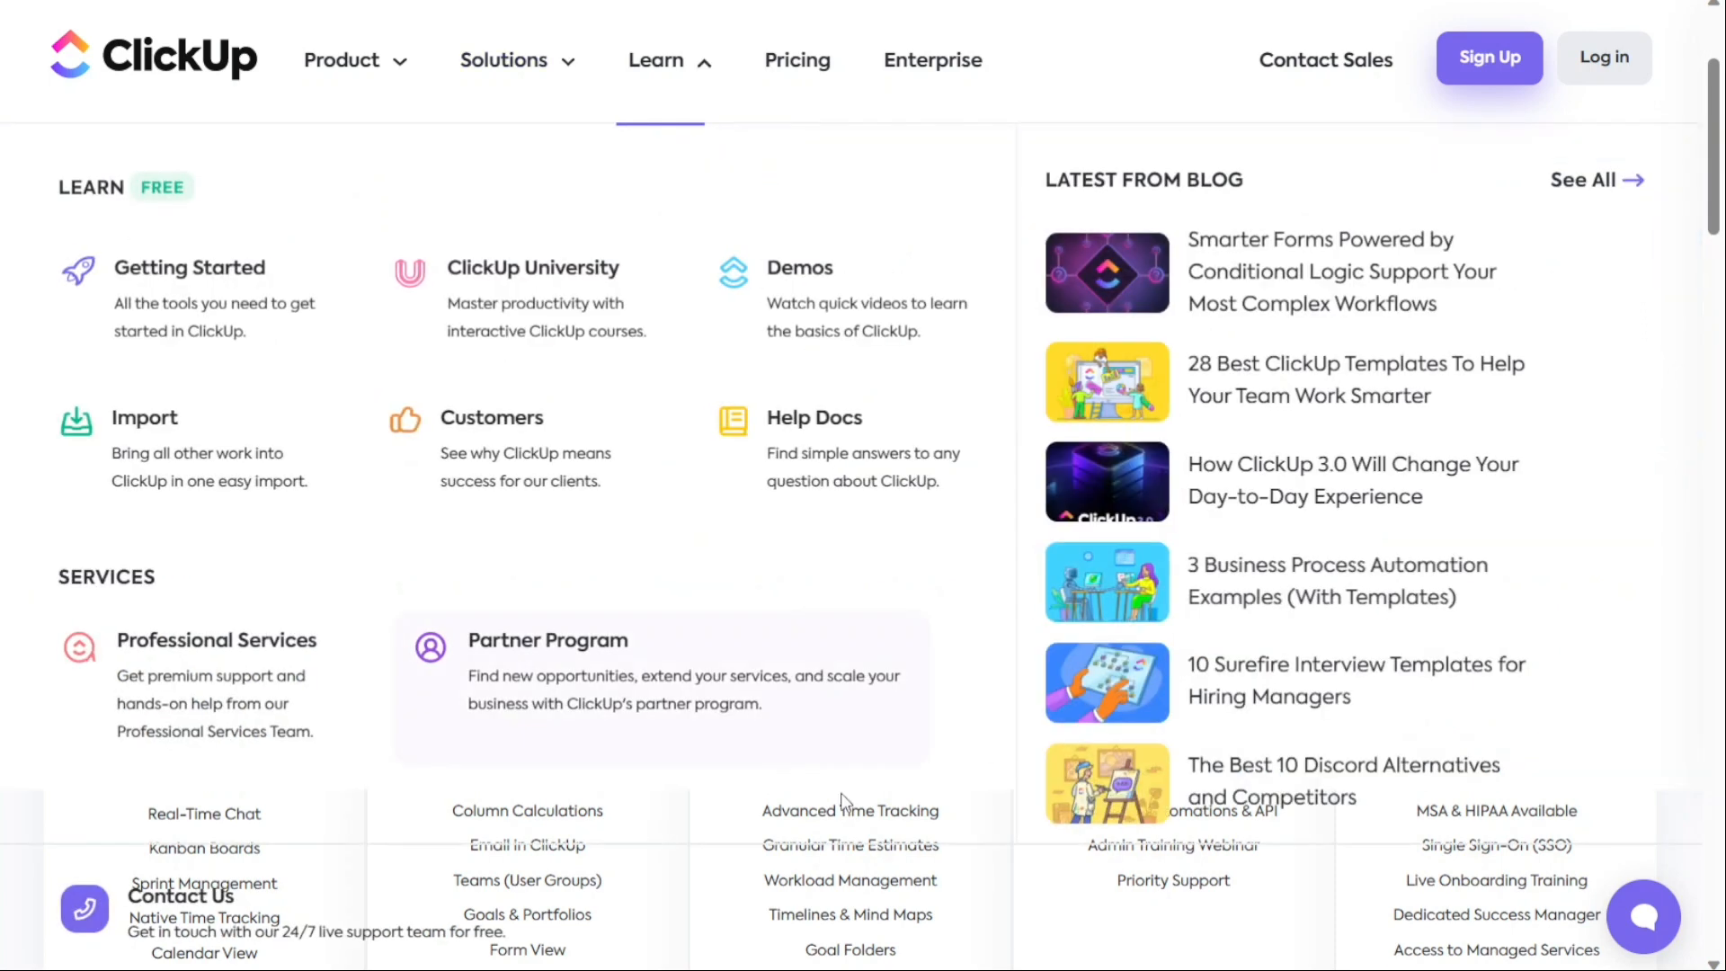
click(797, 59)
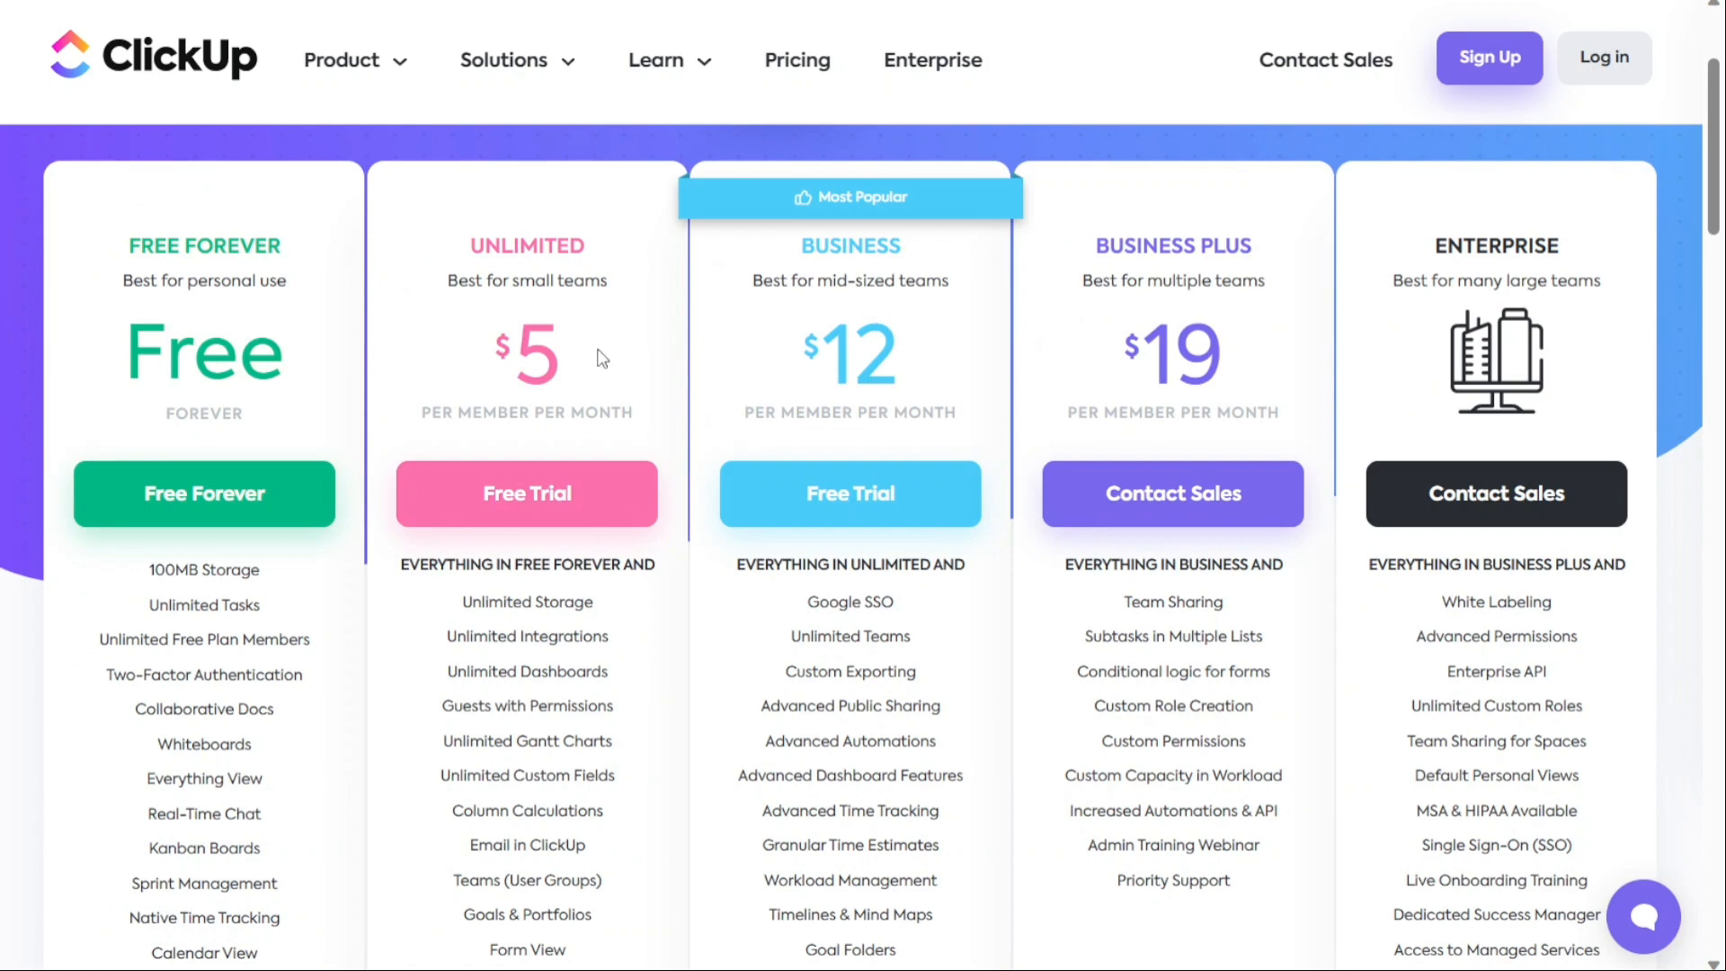
mouse_move(475, 305)
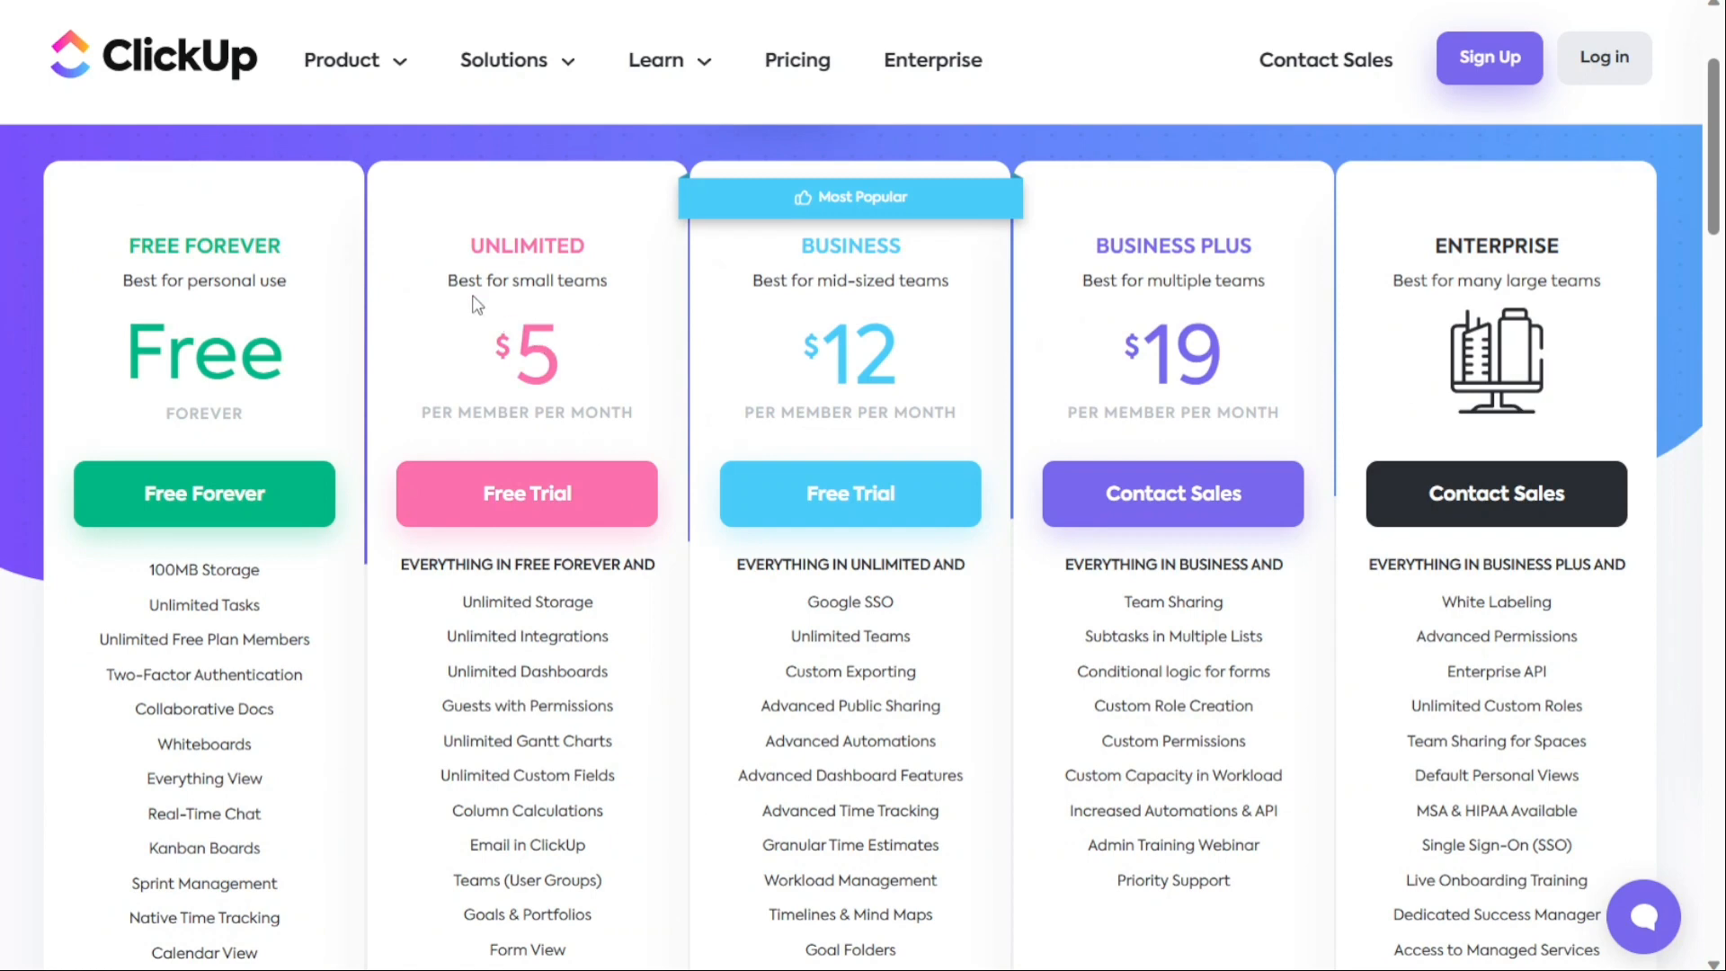
mouse_move(354, 259)
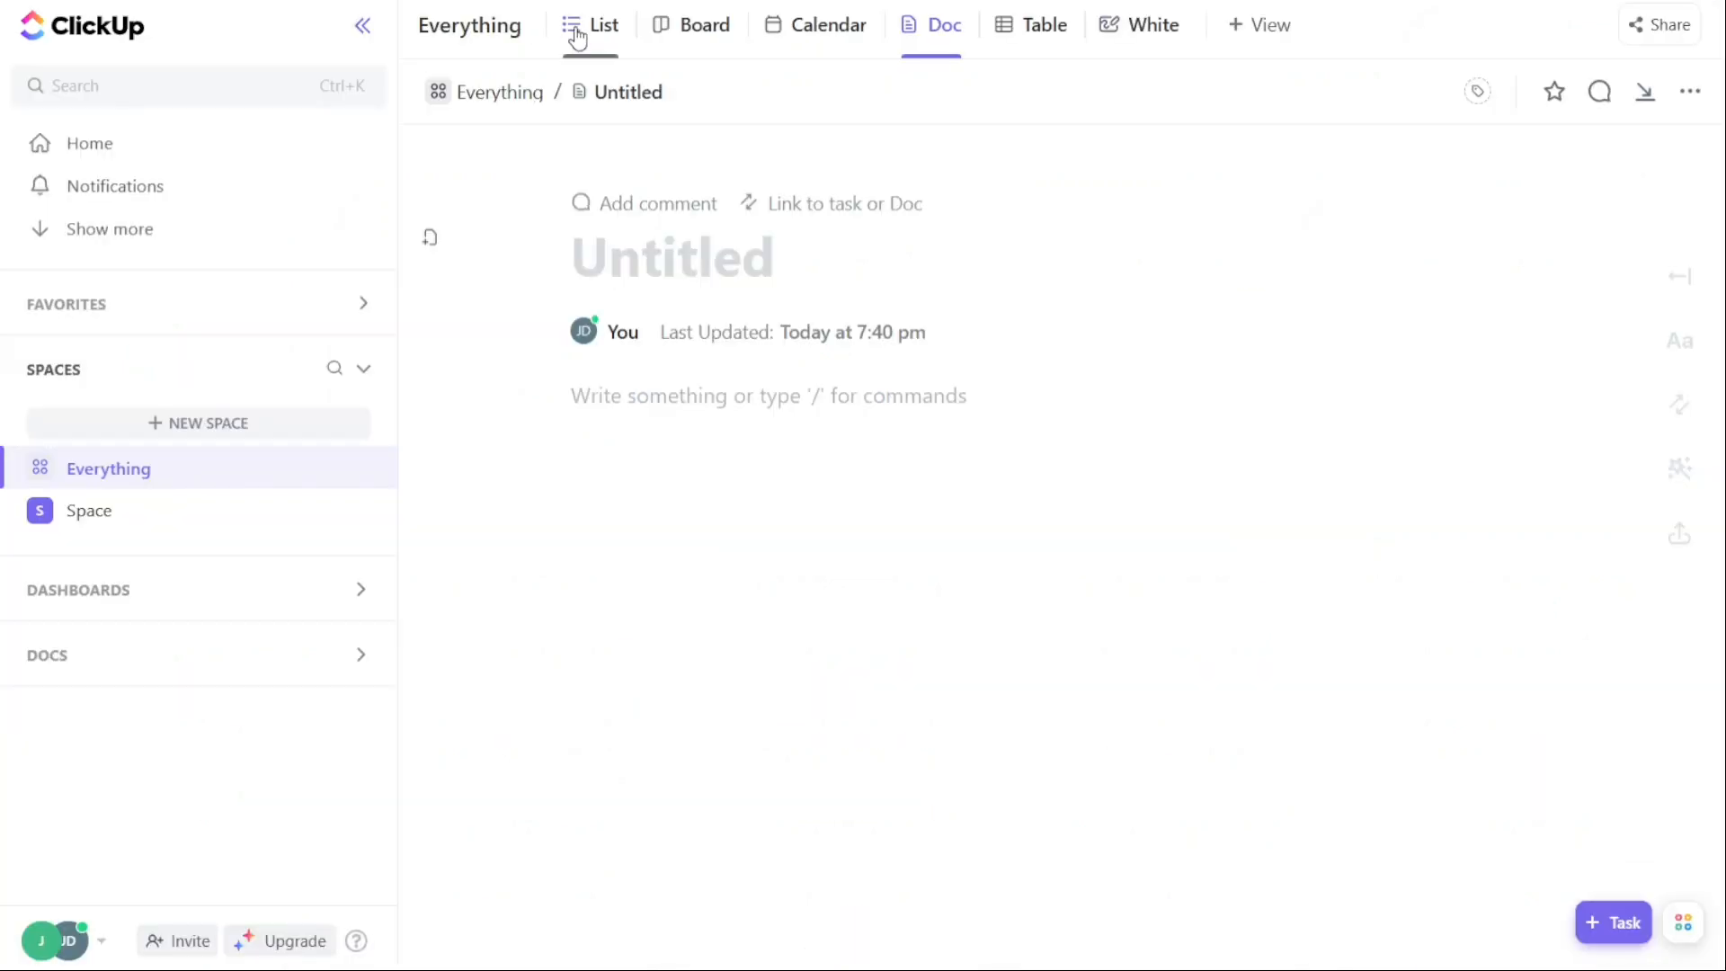
Return to the ClickUp app with the Everything space shown as a list.
click(592, 23)
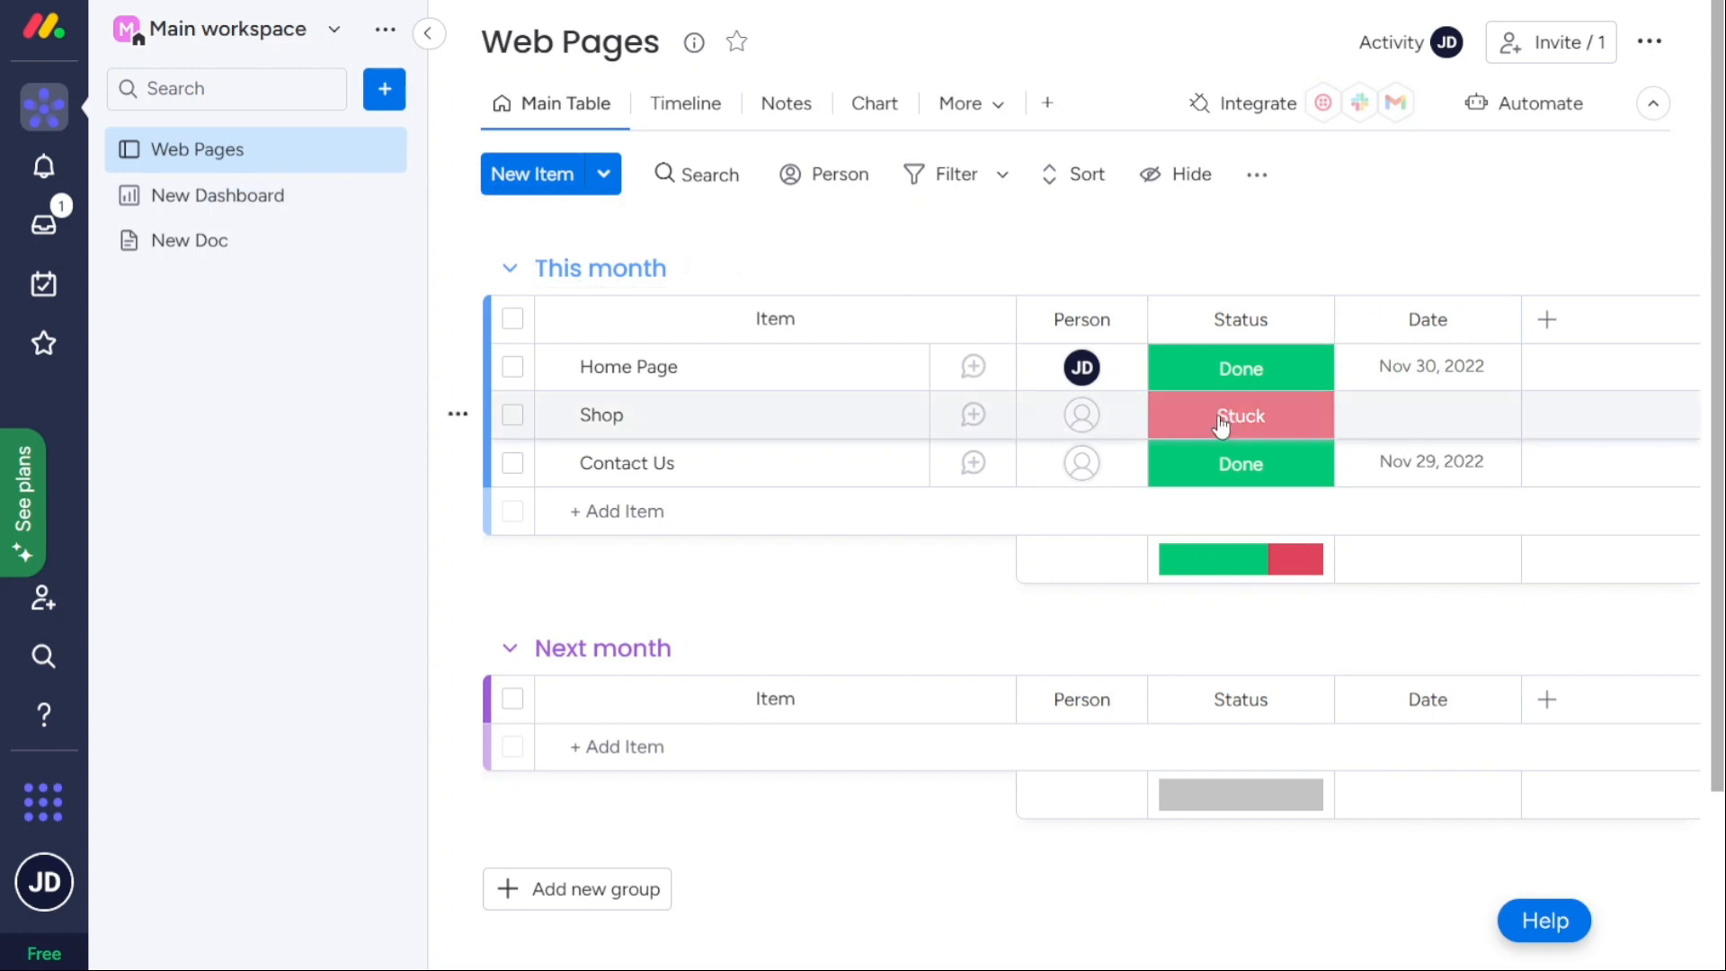
Mark Home Page as Working on it and view the Web Pages board as a timeline.
click(1239, 367)
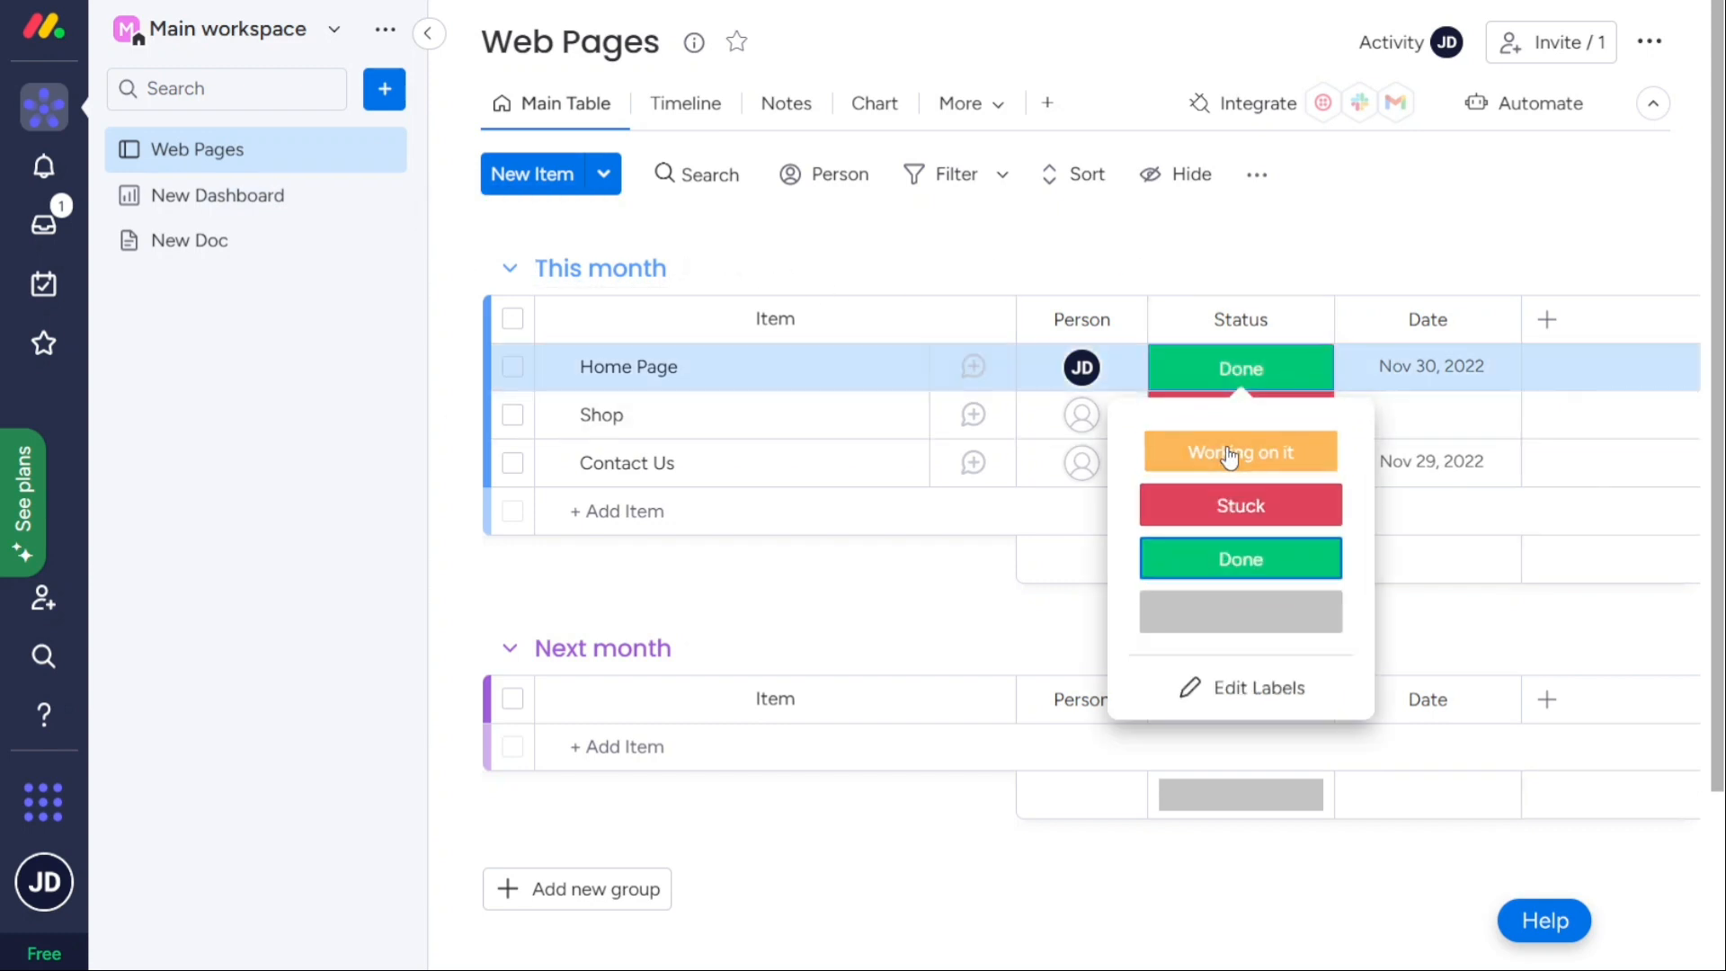
click(1239, 452)
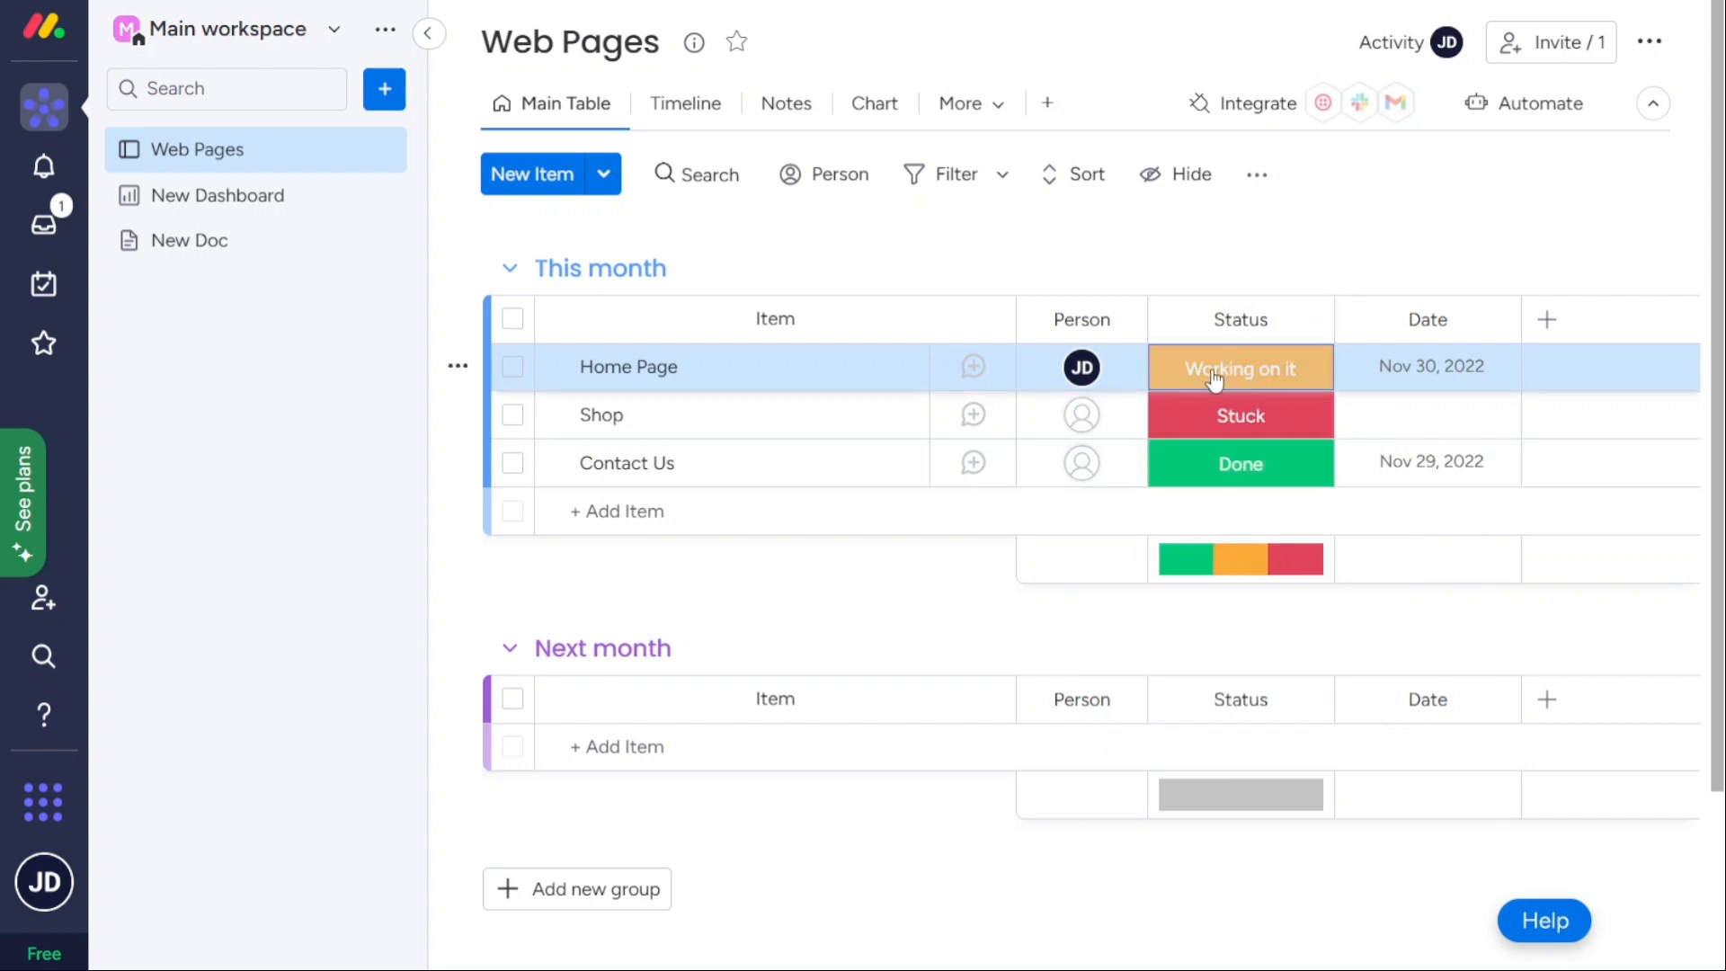
click(1081, 416)
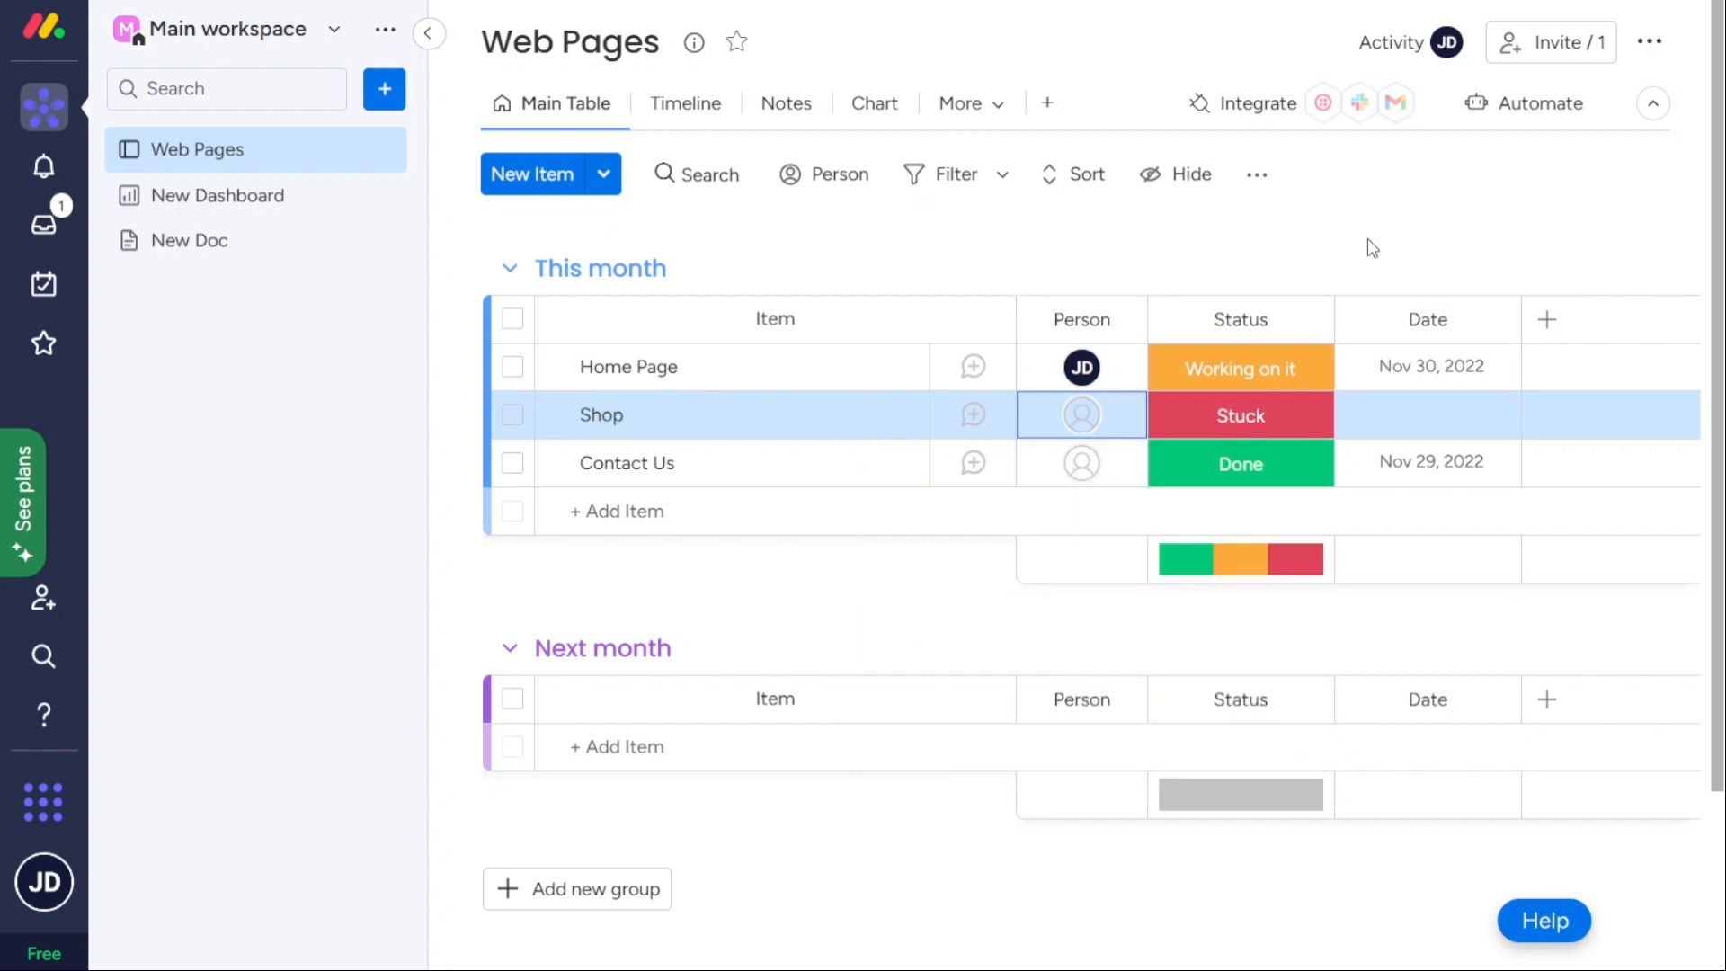
click(683, 104)
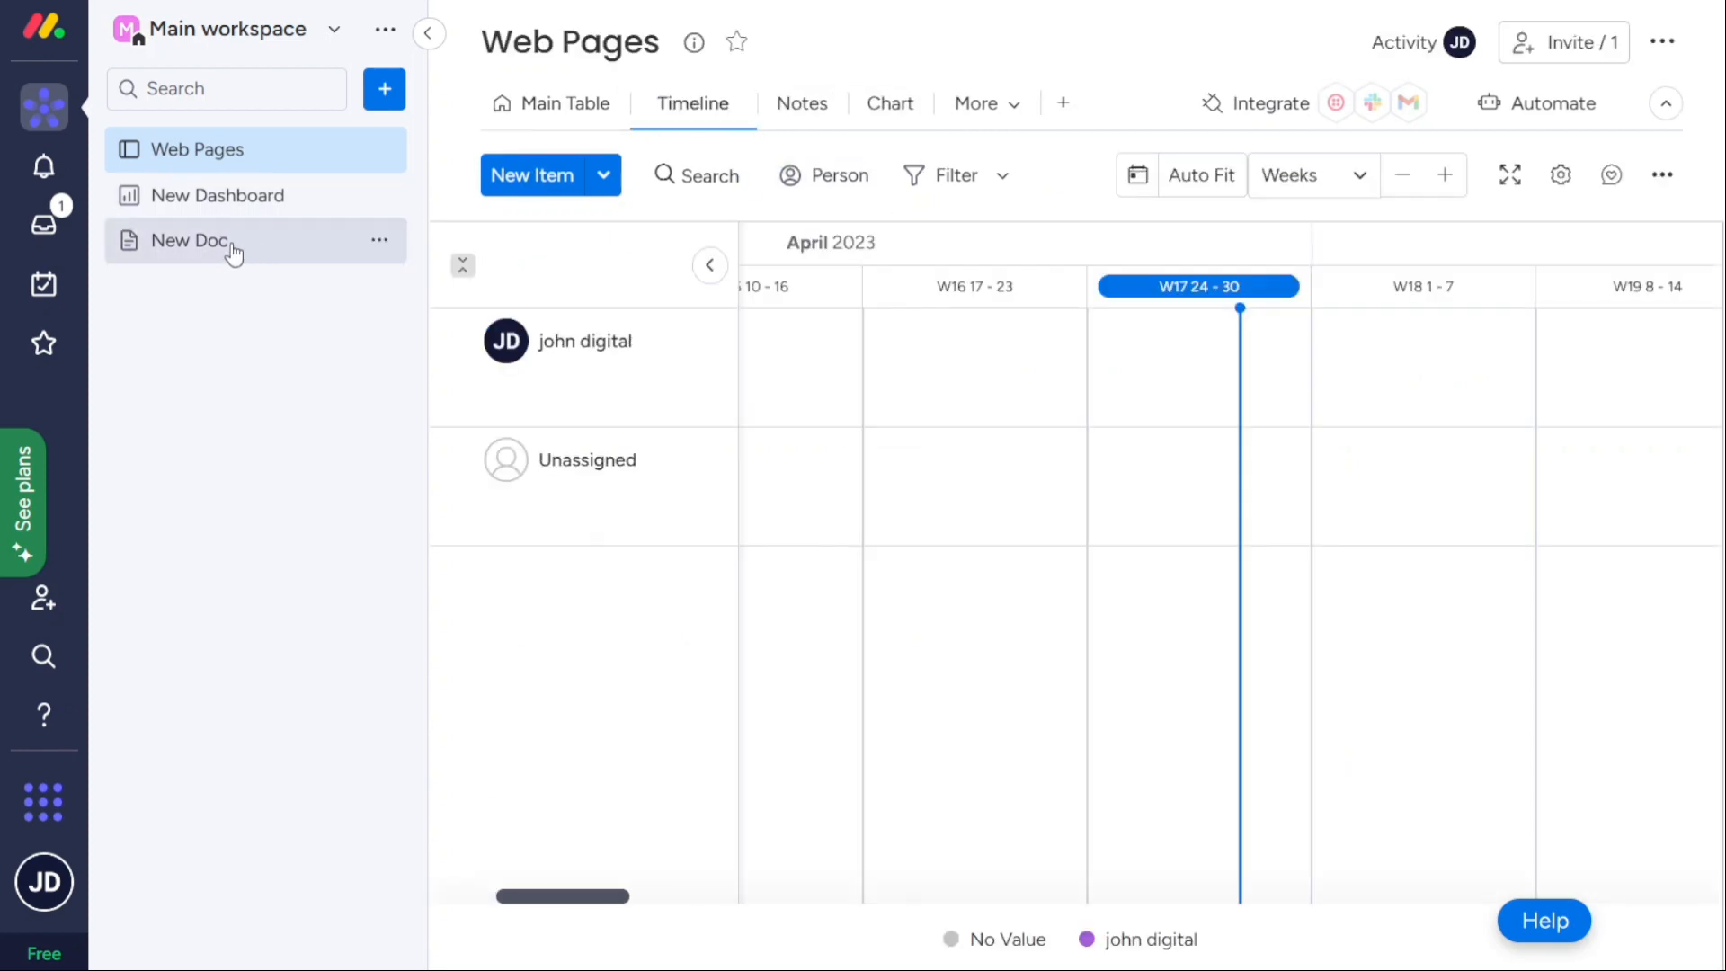
Open the blank New Doc and browse its available content block types.
click(188, 240)
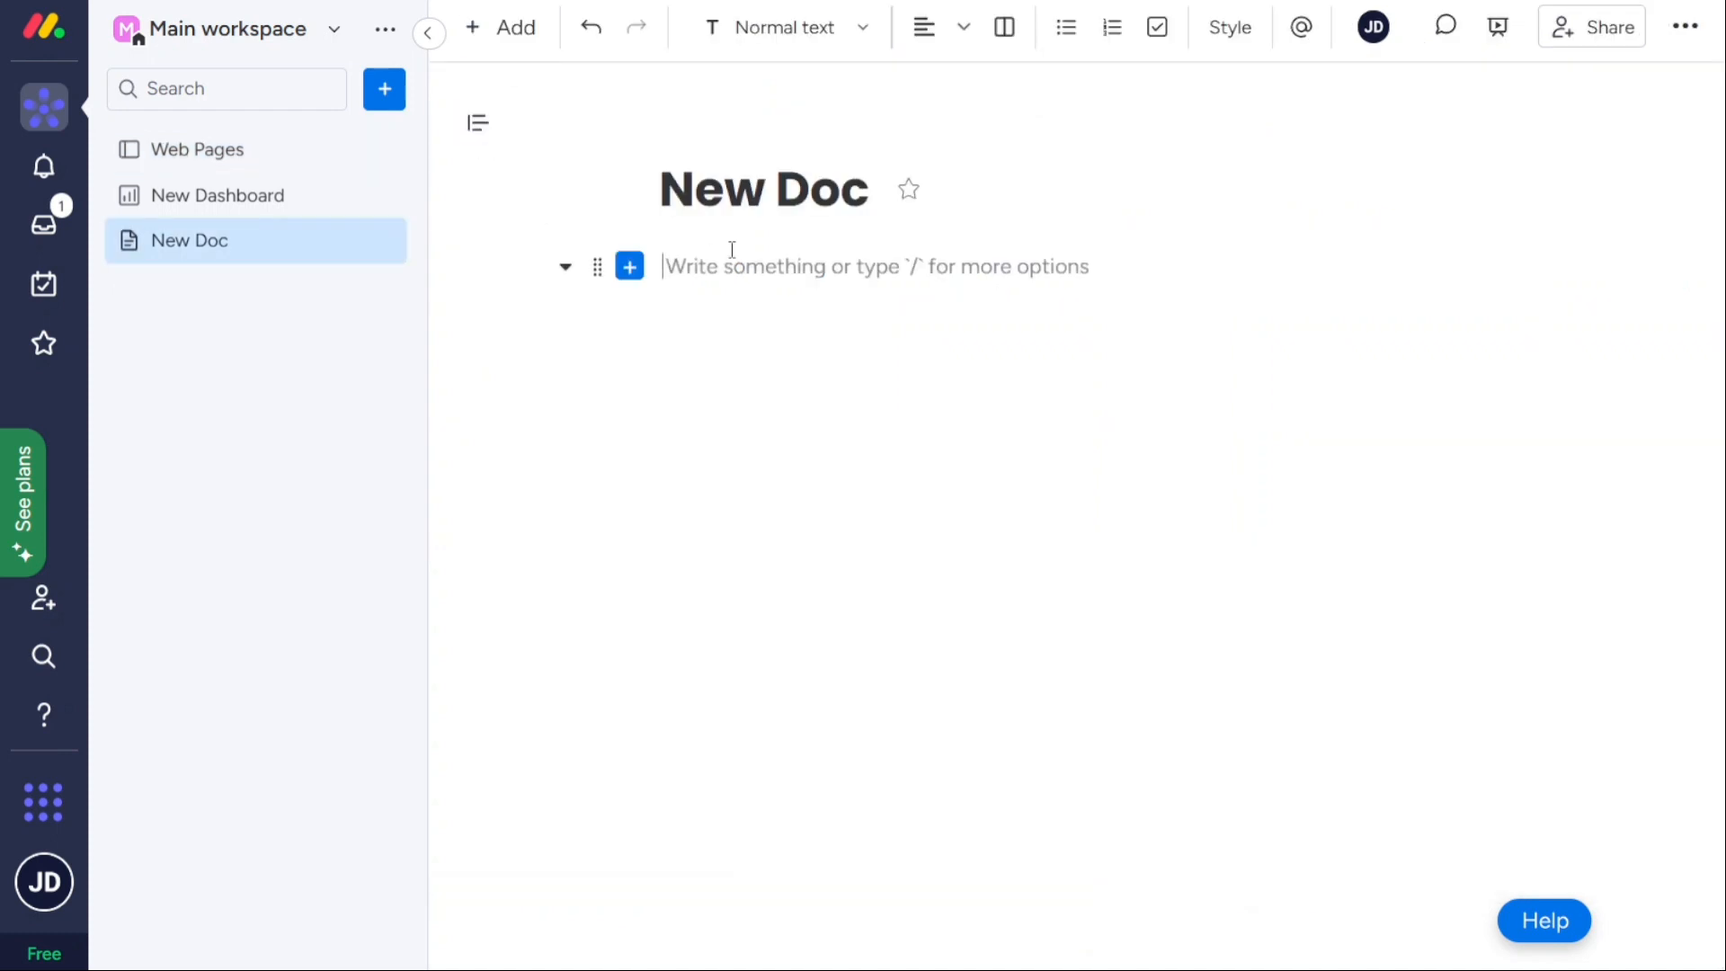
mouse_move(629, 268)
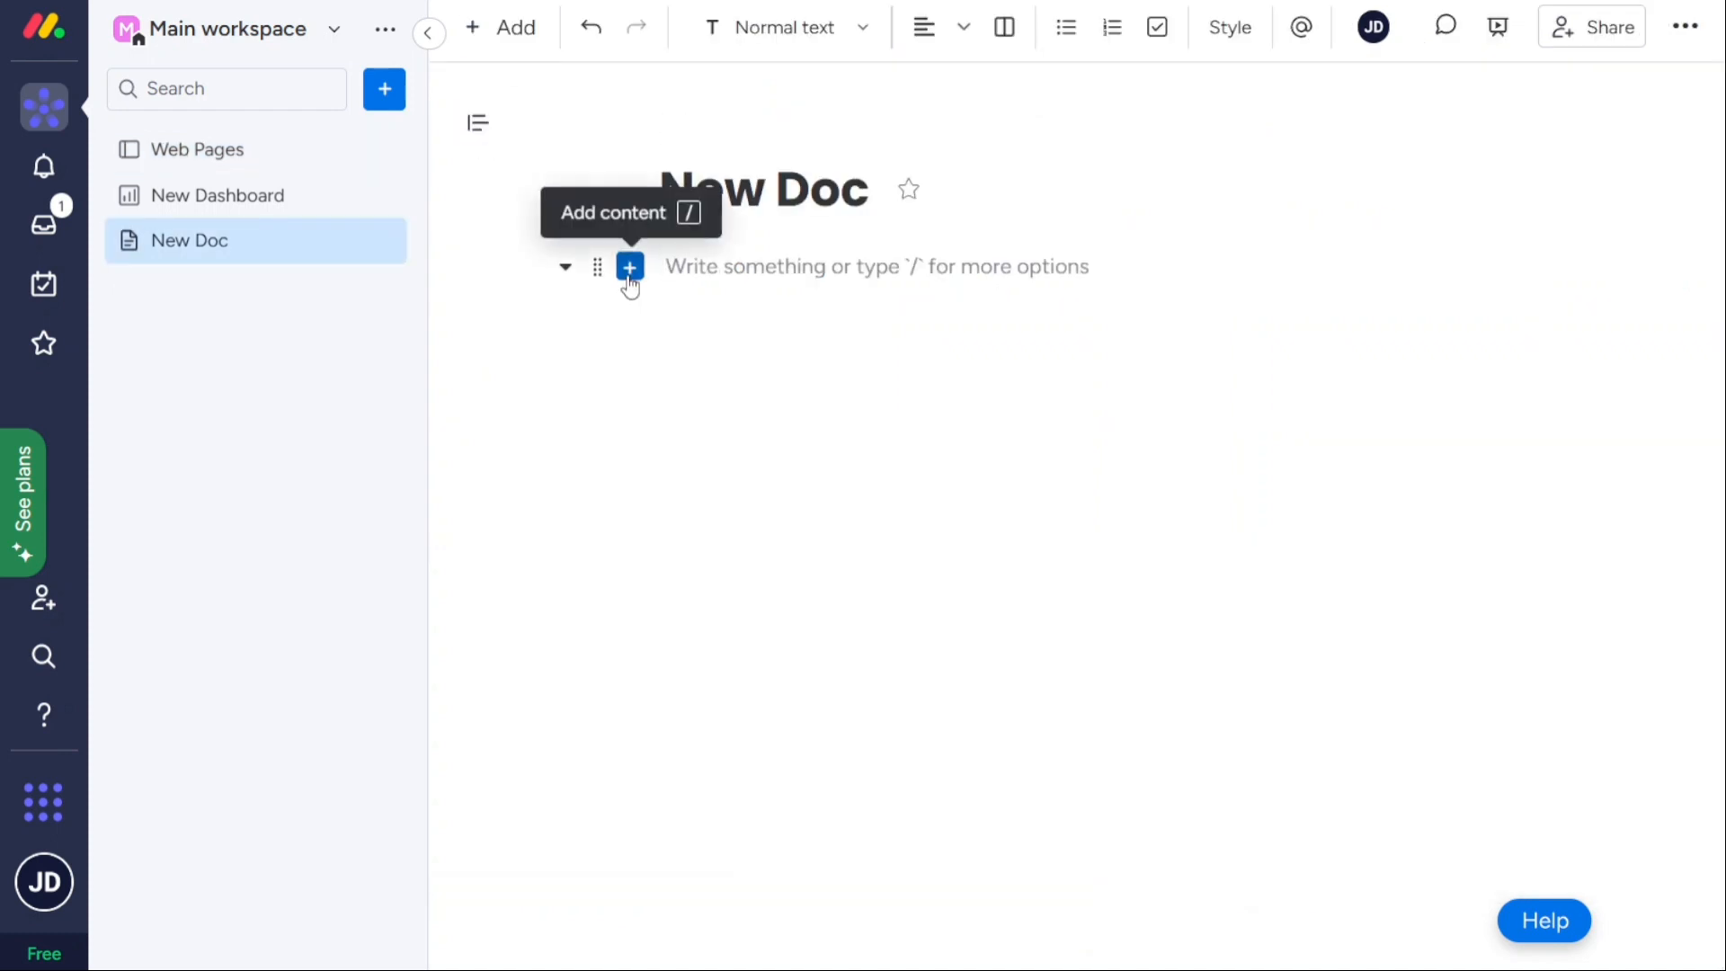
click(629, 267)
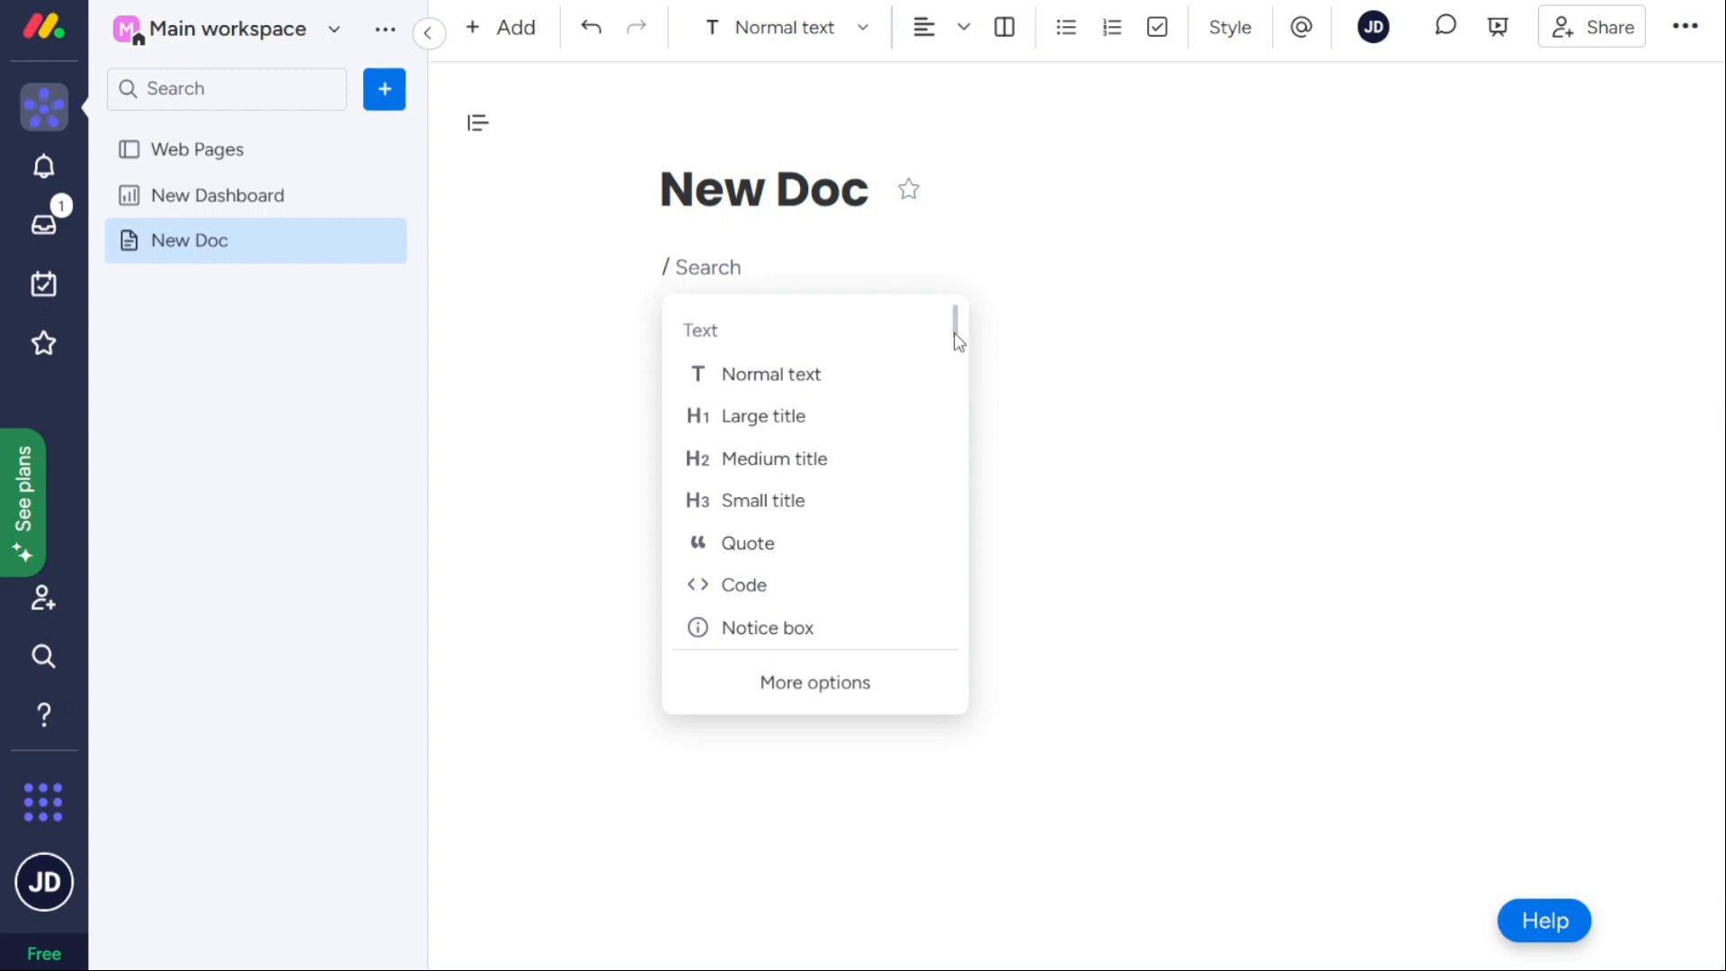
scroll(down, 3)
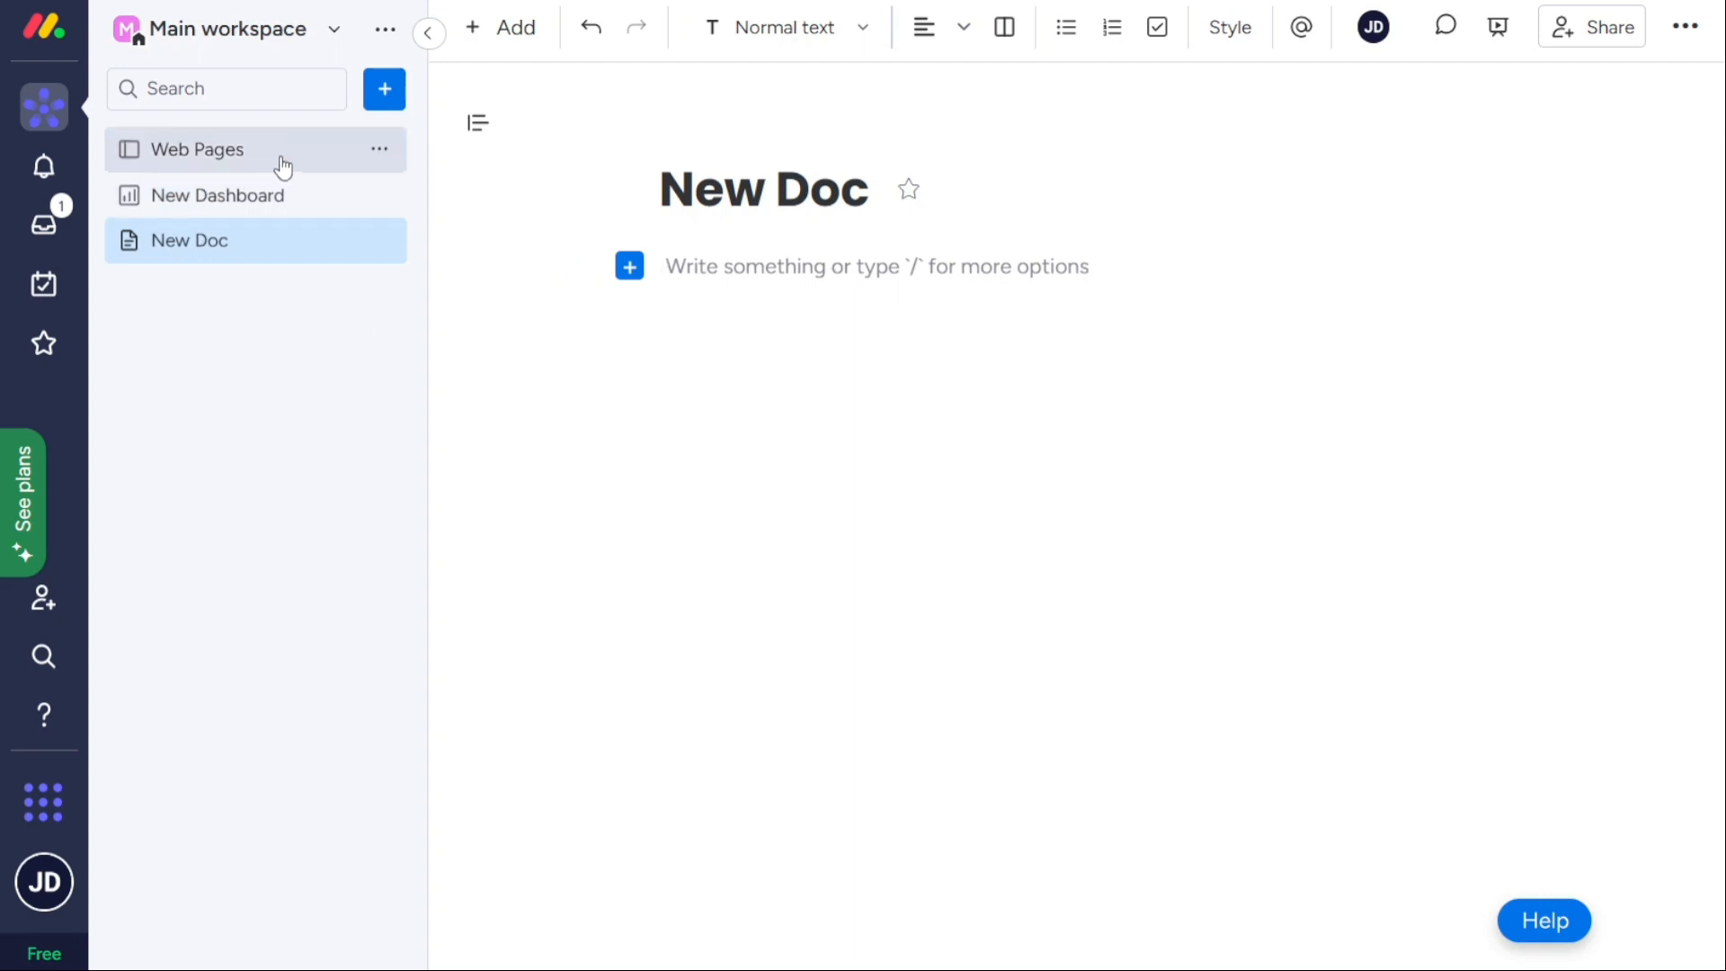
Show Web Pages as a Kanban and drag the Shop card into the Stuck column.
click(198, 150)
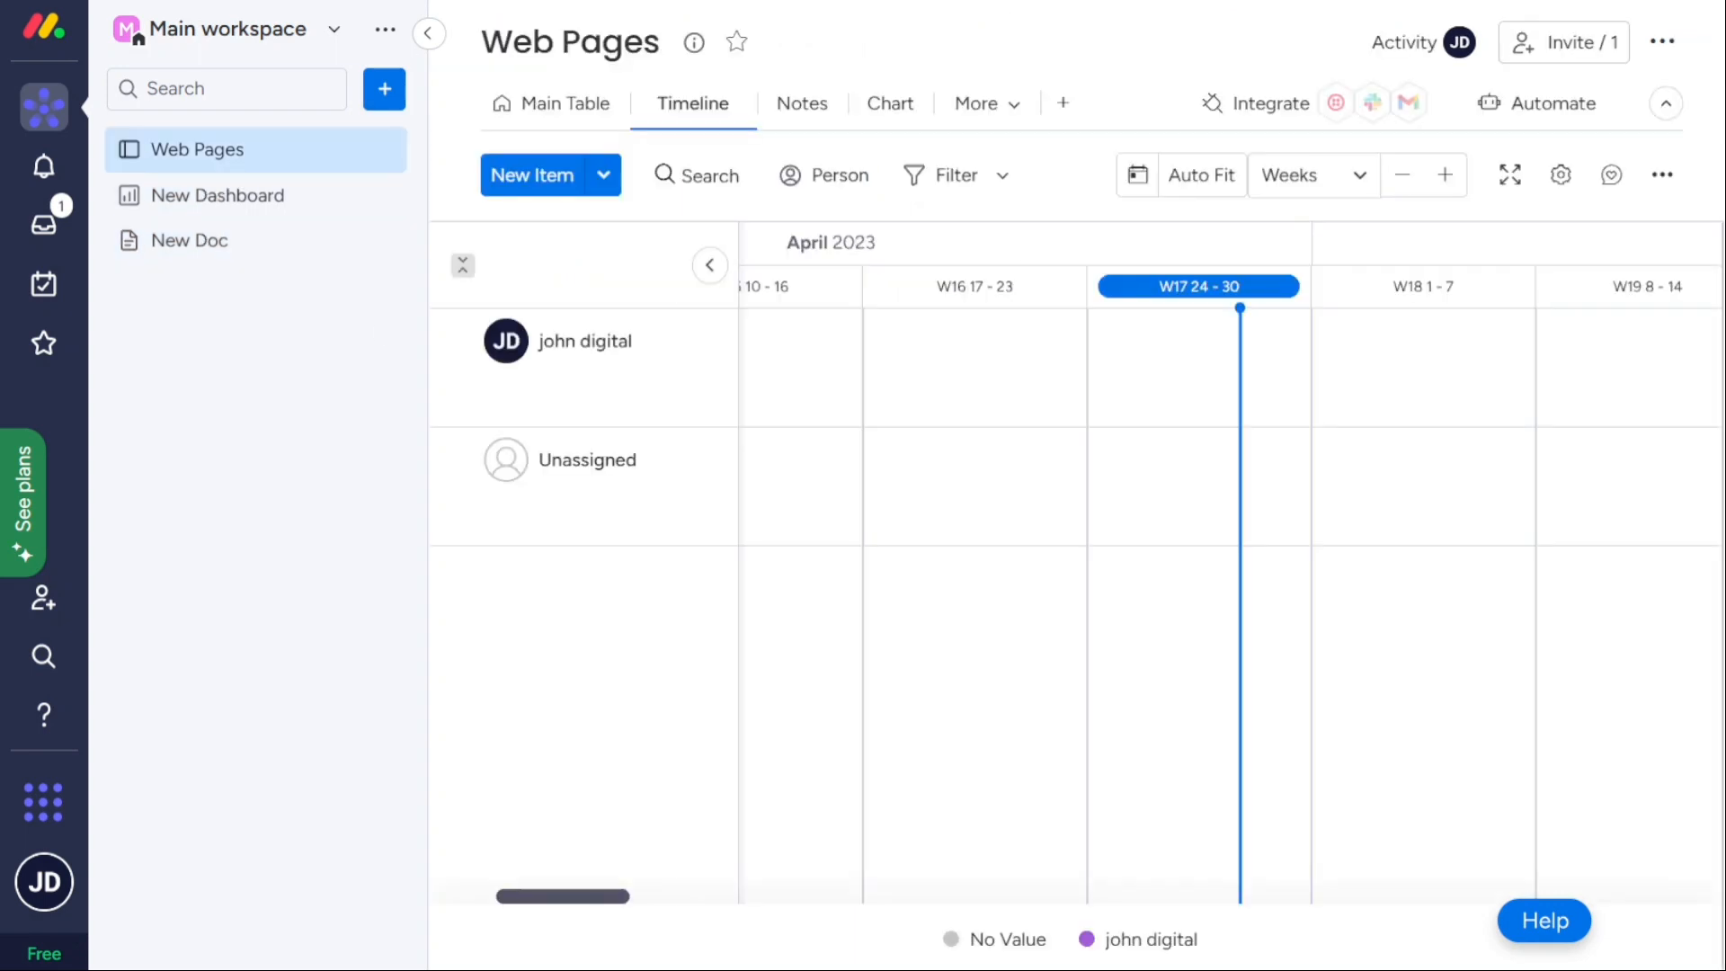
mouse_move(44, 800)
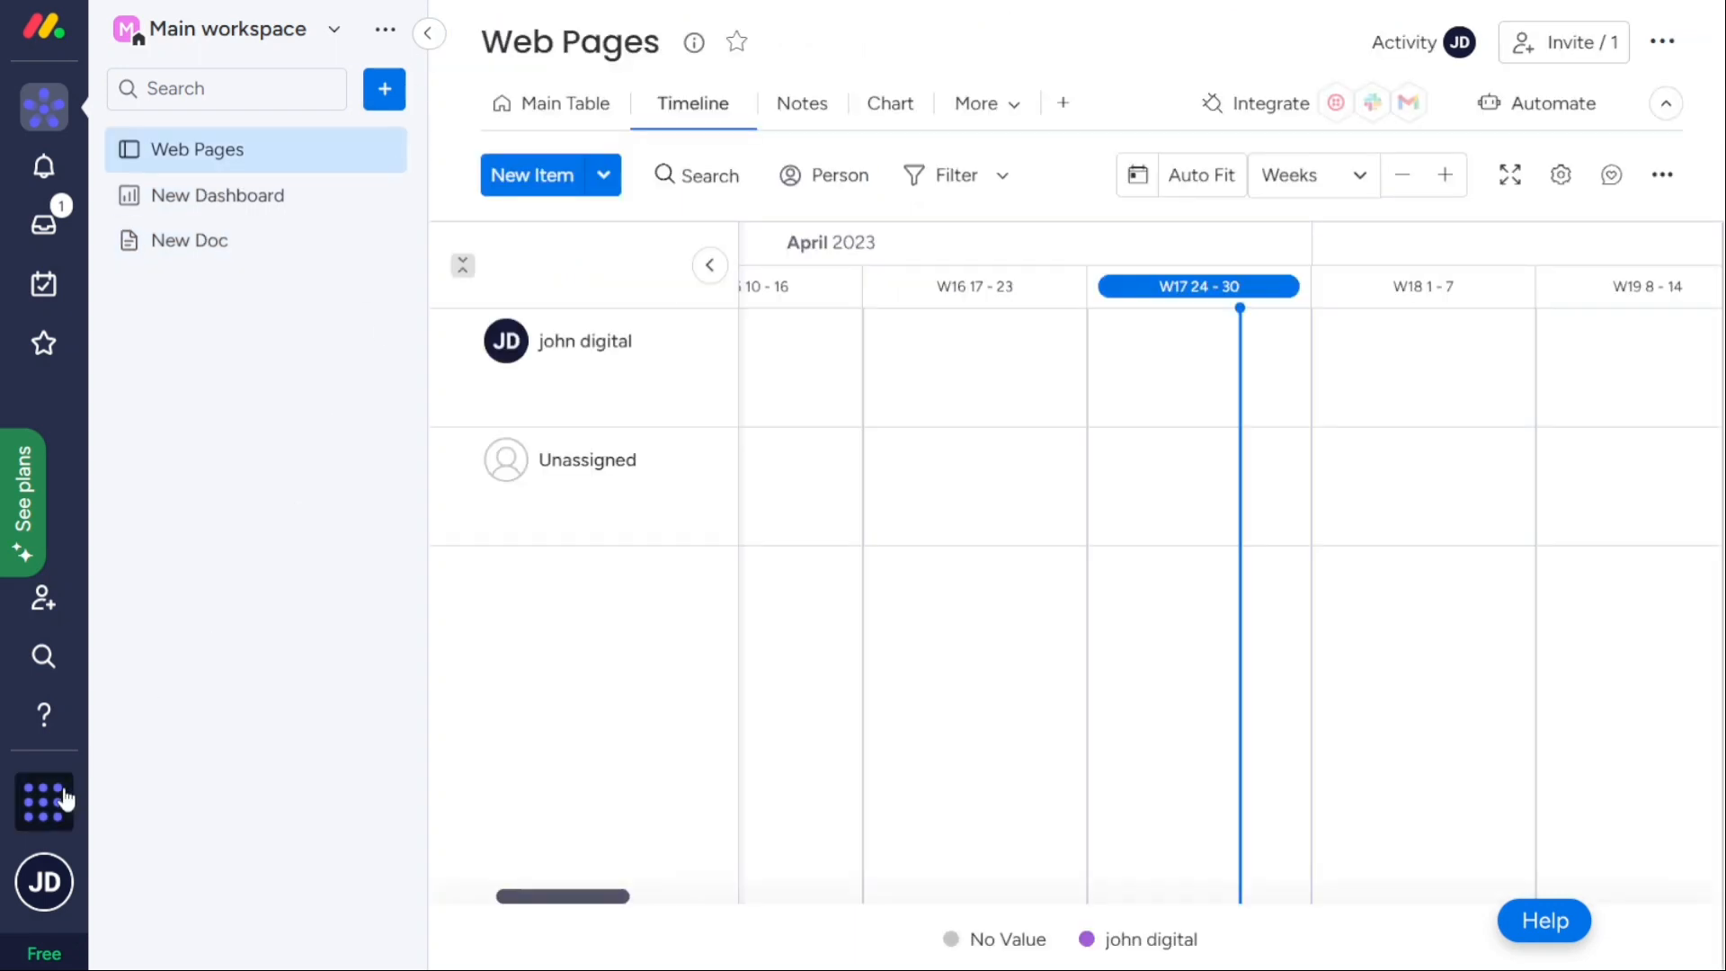
click(43, 801)
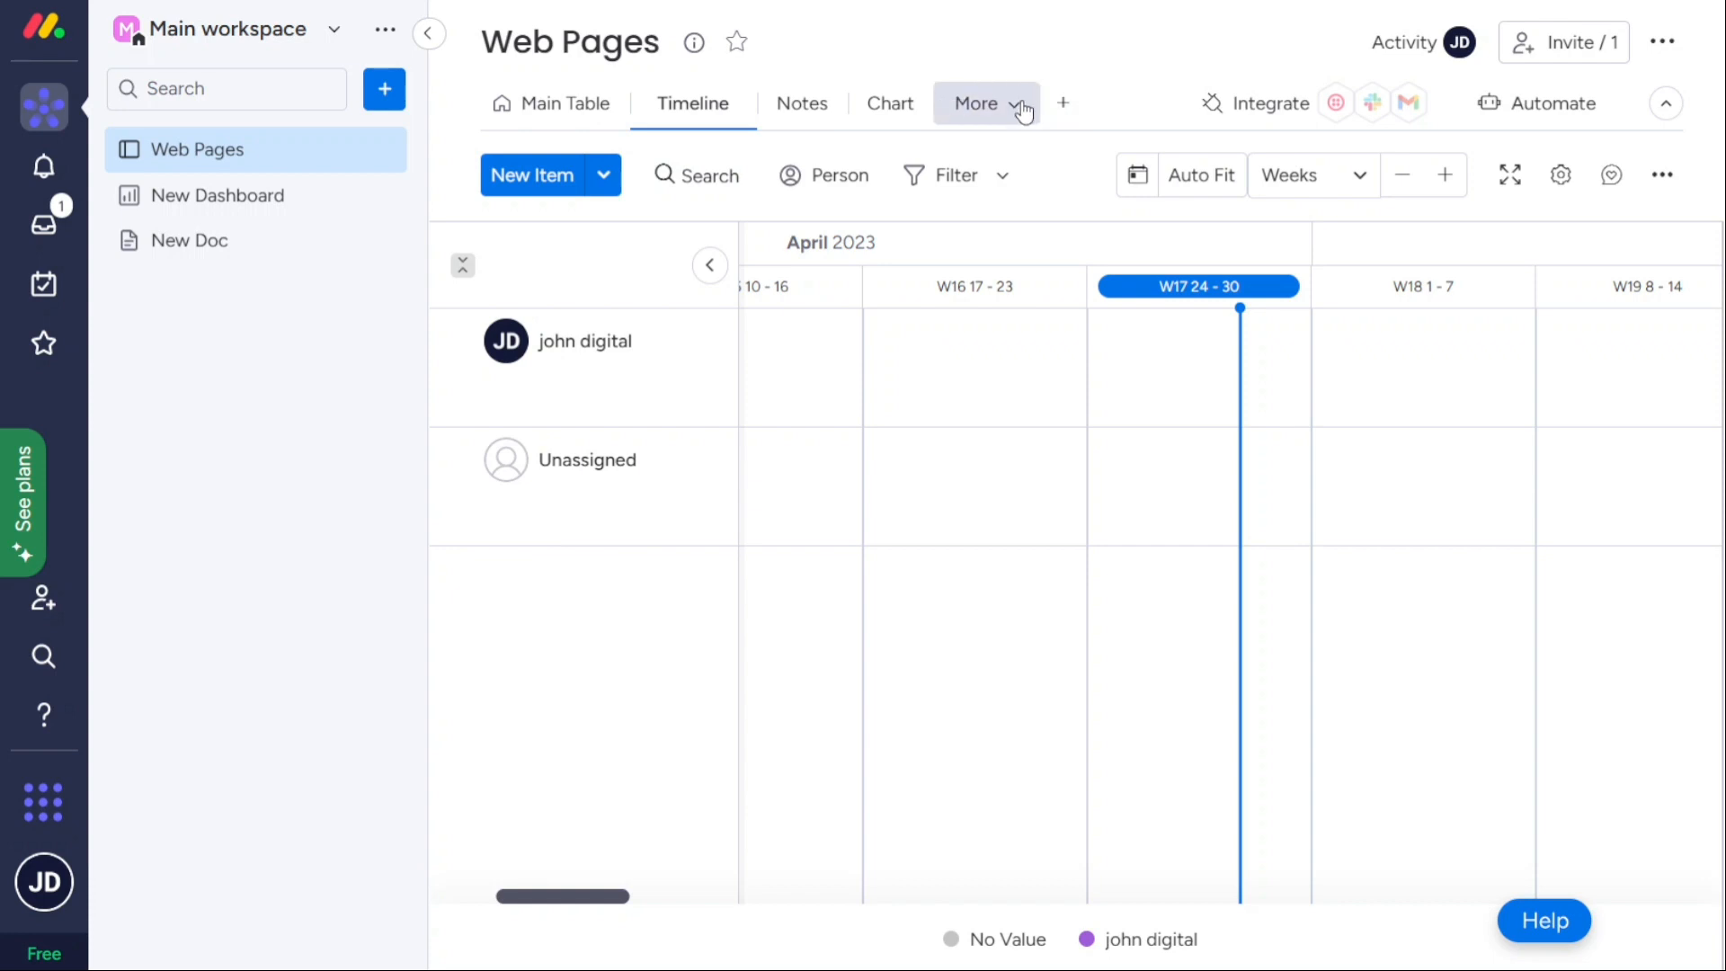
click(975, 102)
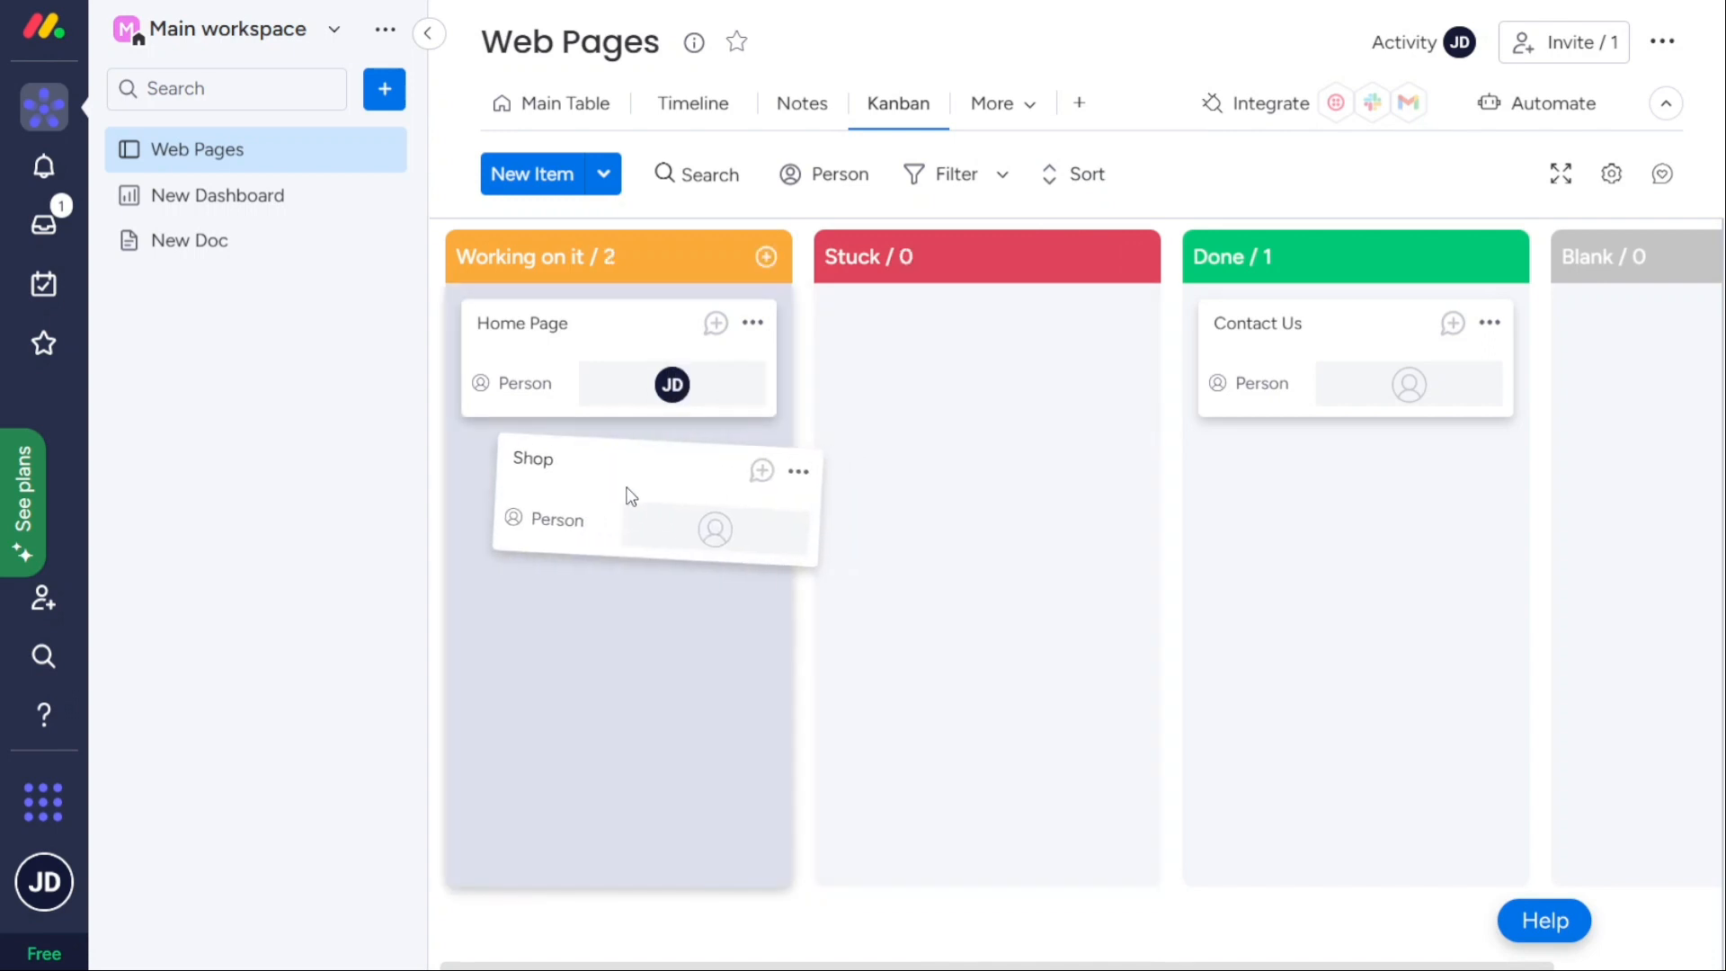
drag(627, 496, 930, 341)
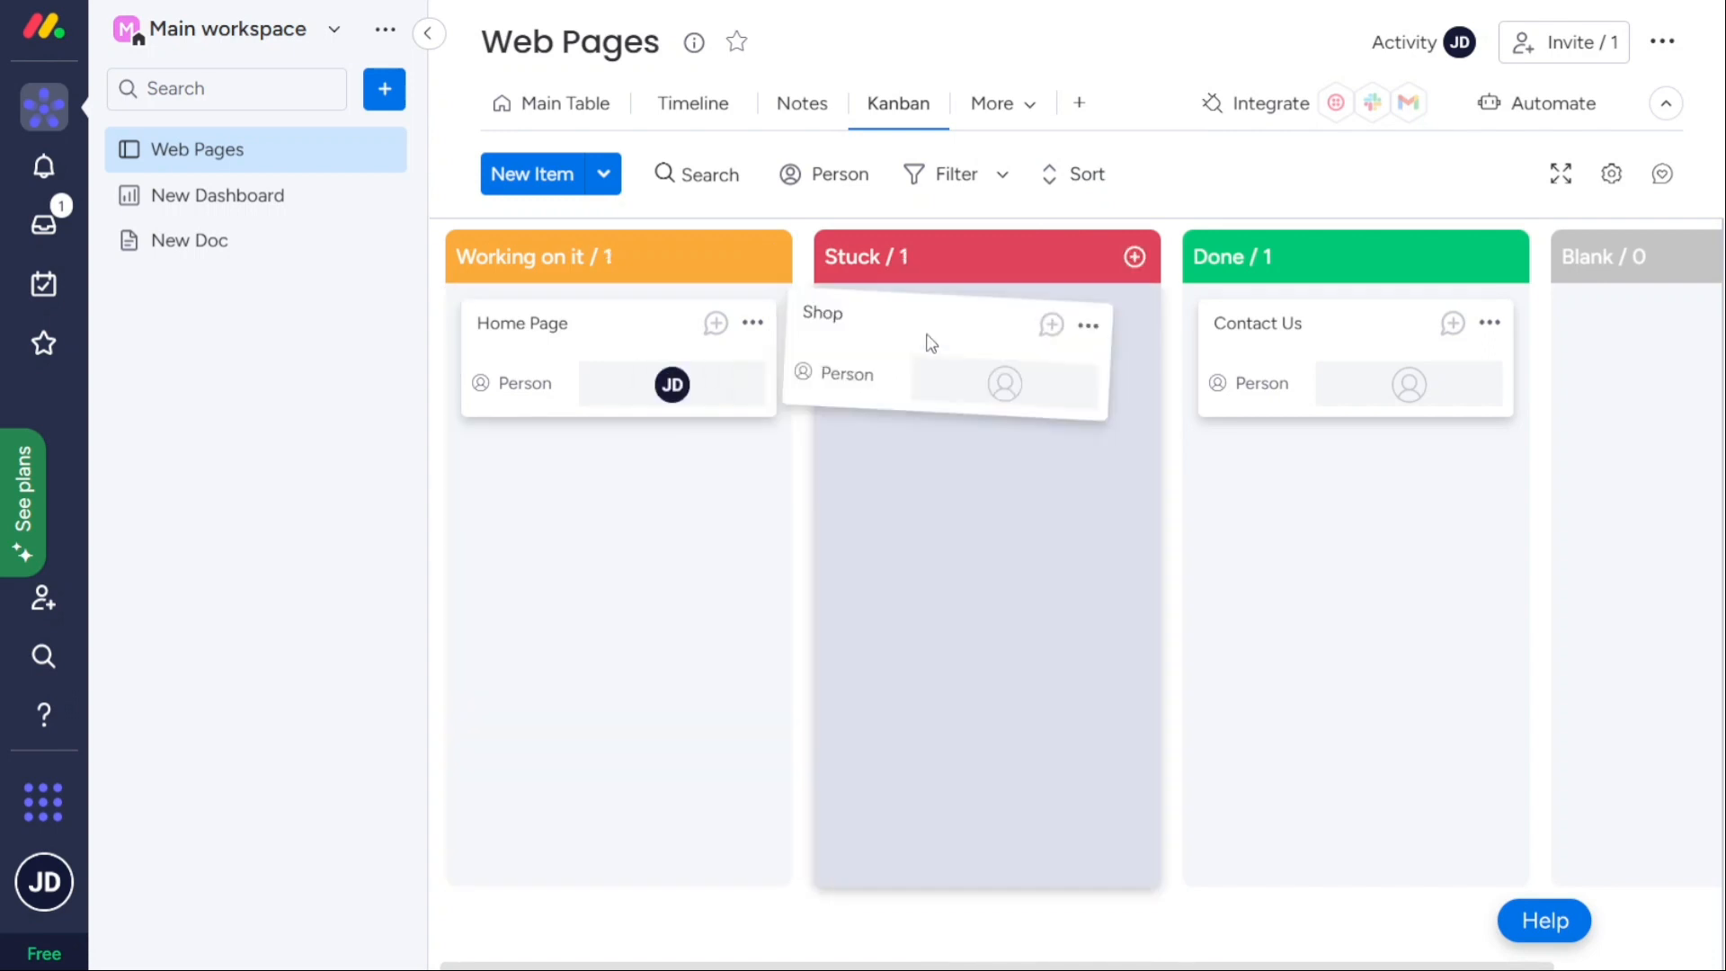
click(1077, 102)
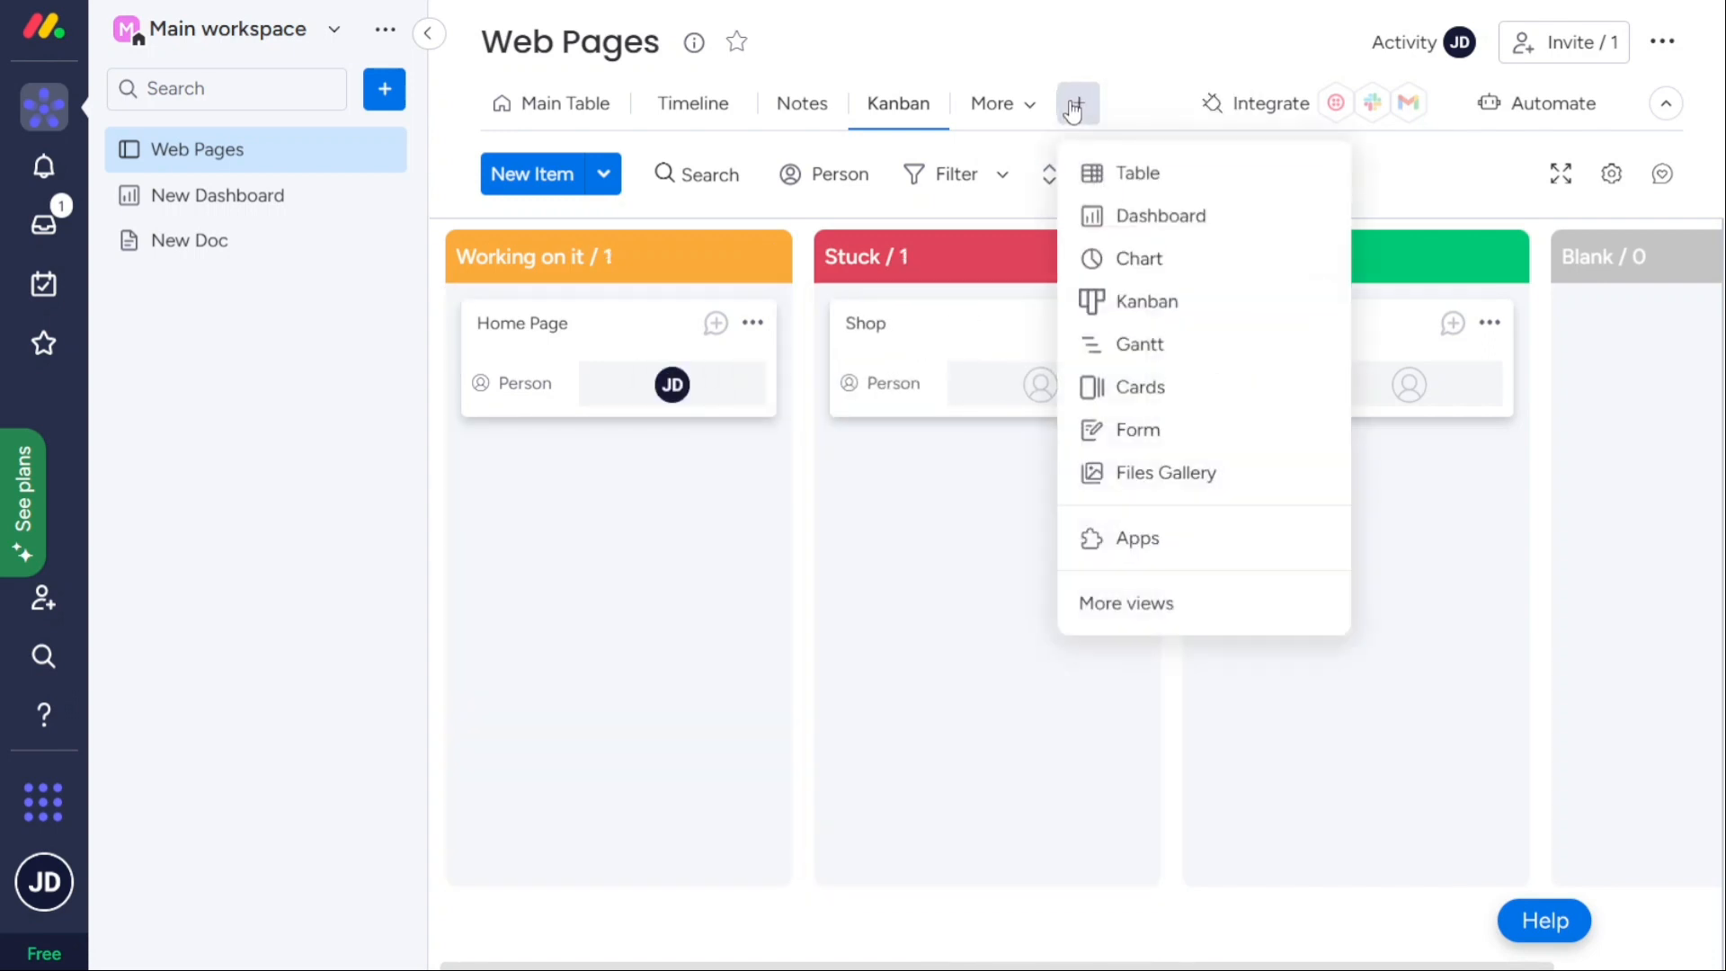
mouse_move(1173, 146)
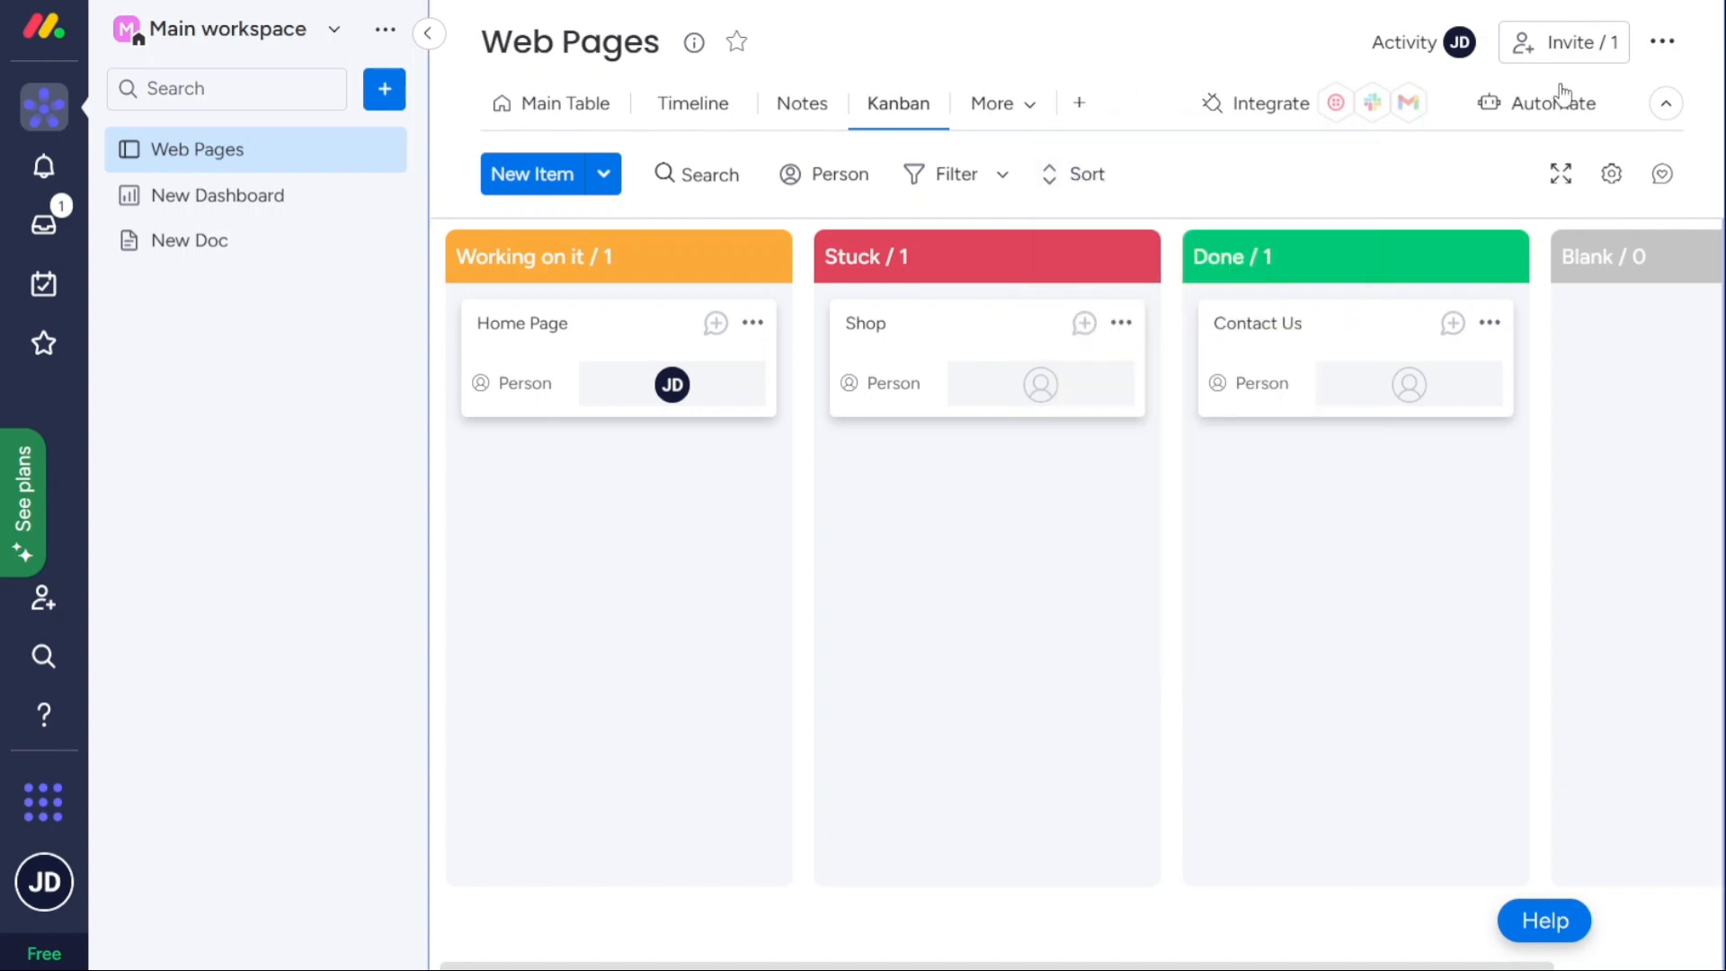
Browse the Automations and Integrations centers, then return the board to its main table.
click(1550, 103)
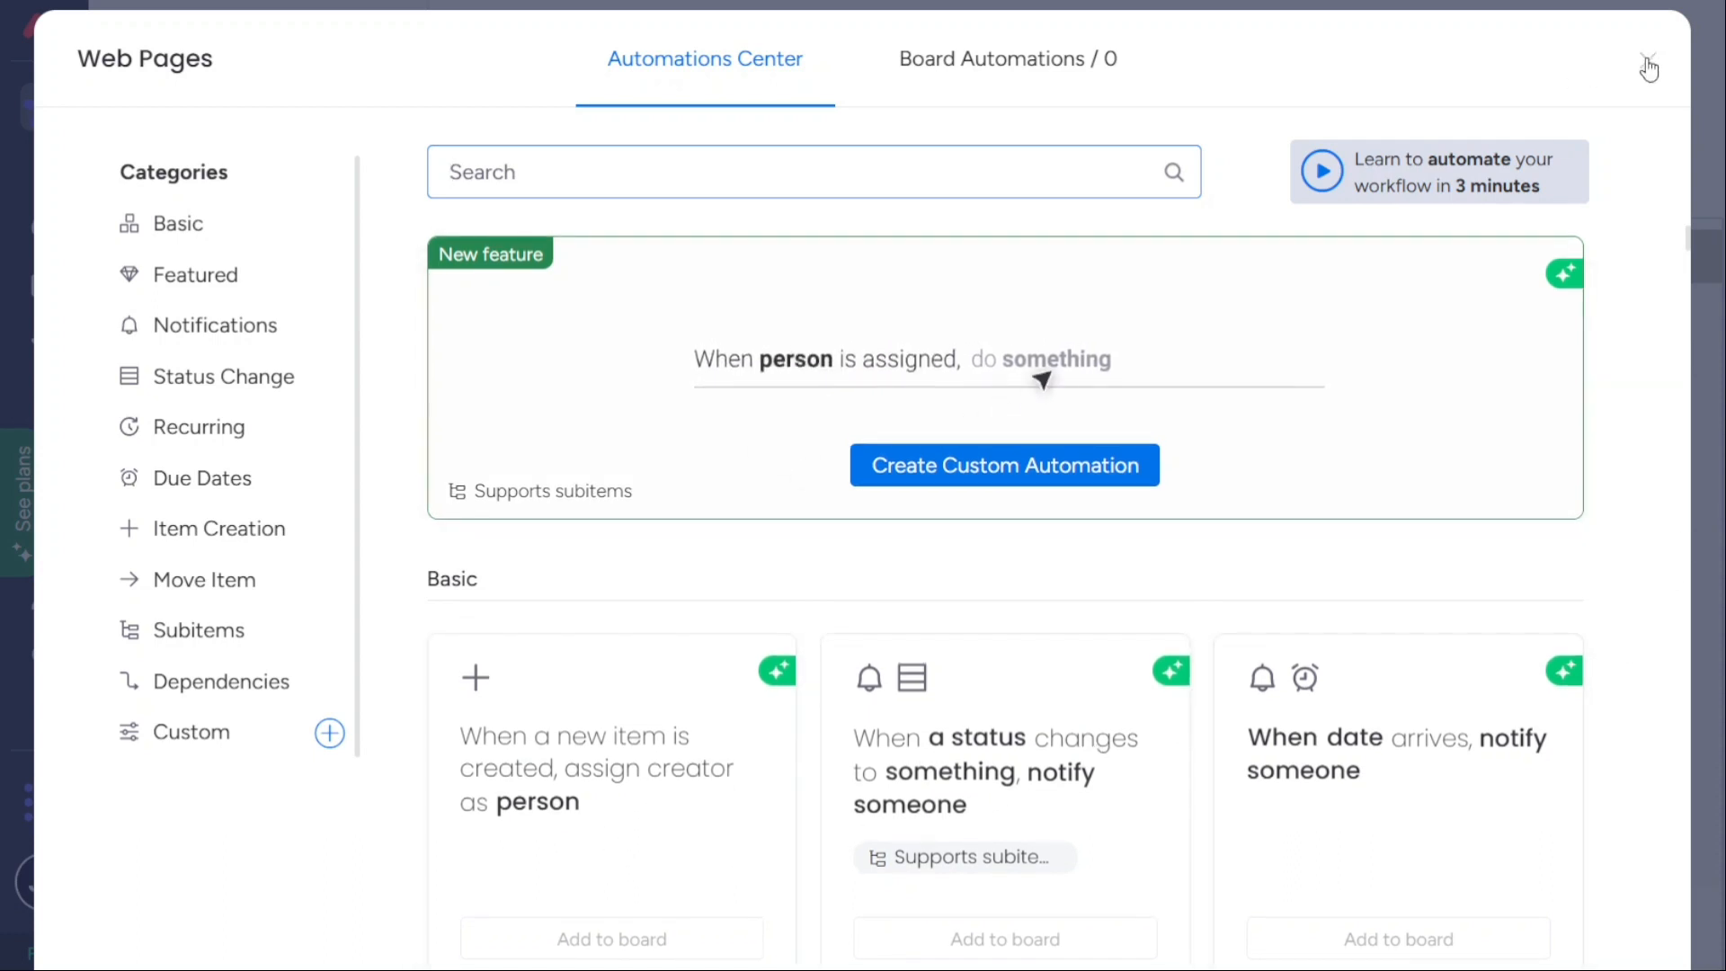
click(1649, 65)
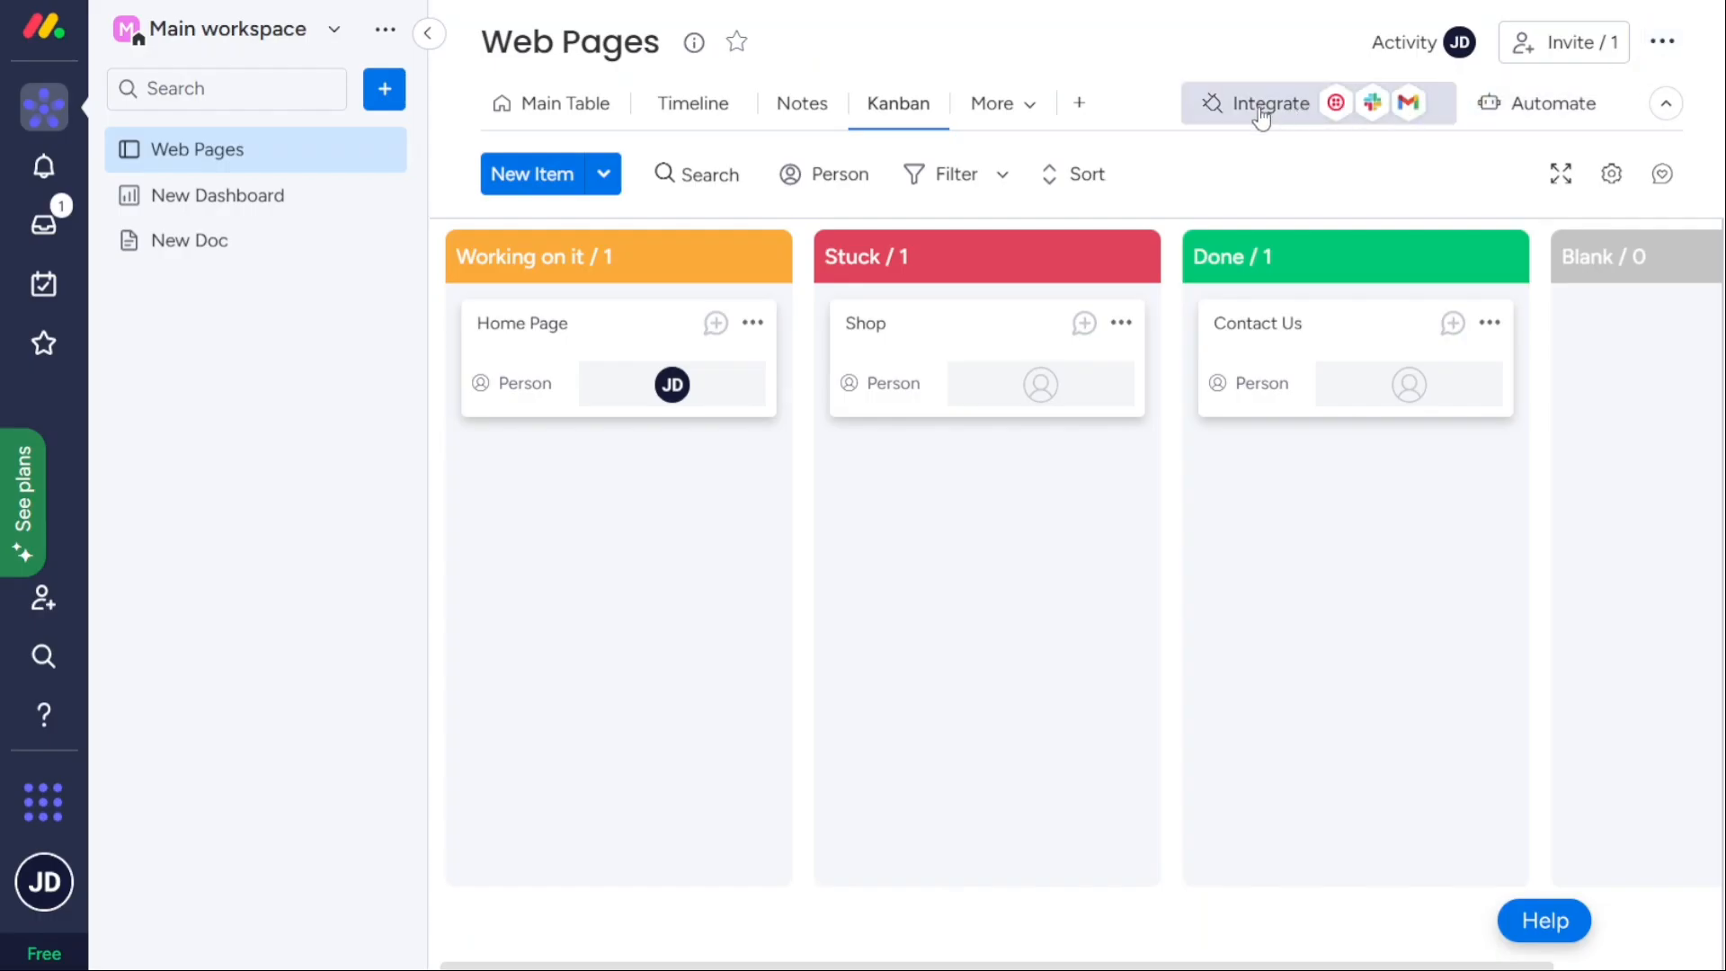
click(1265, 102)
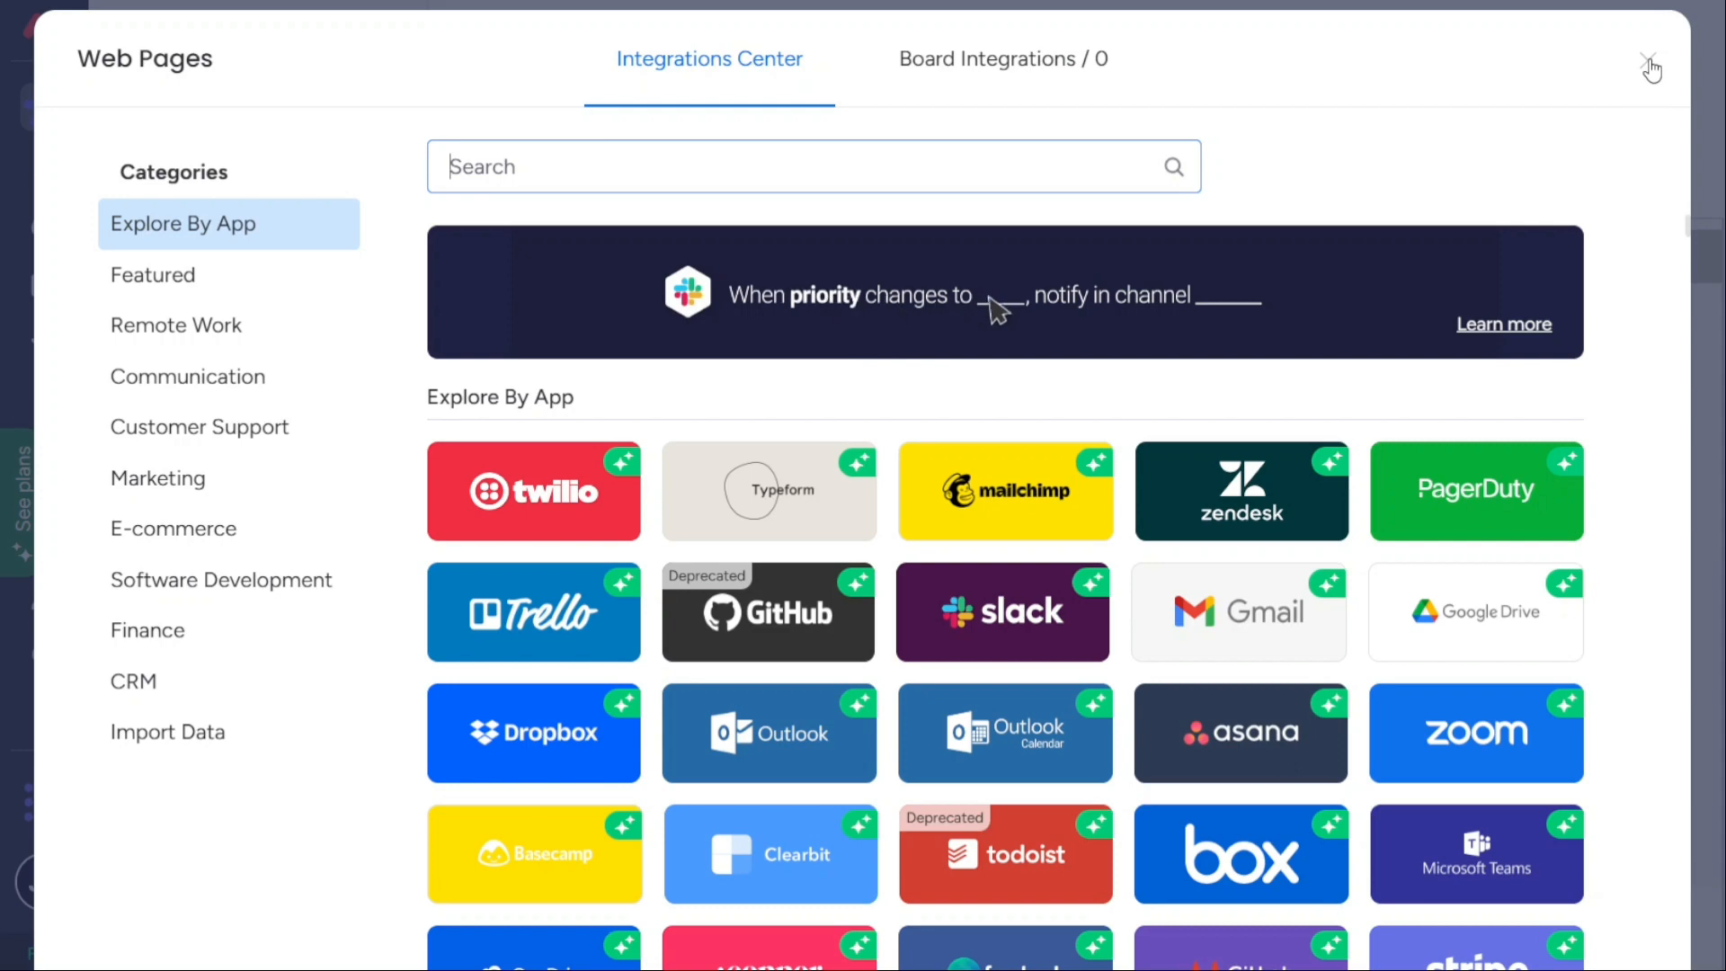
click(1650, 64)
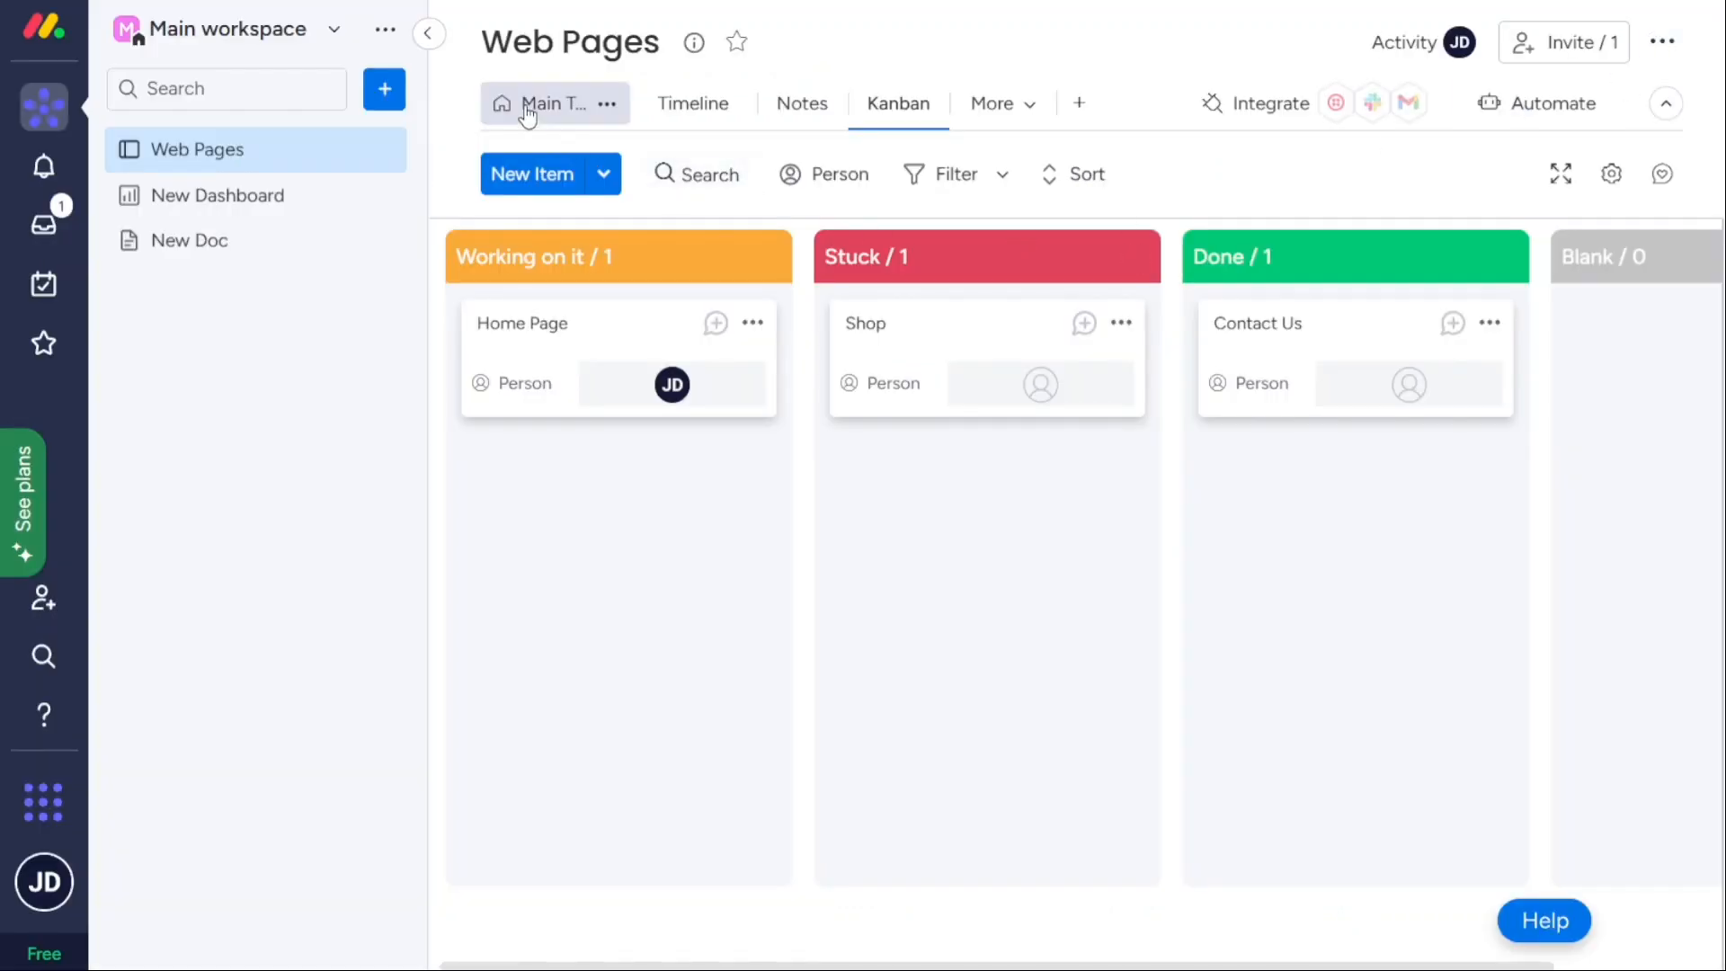
click(556, 102)
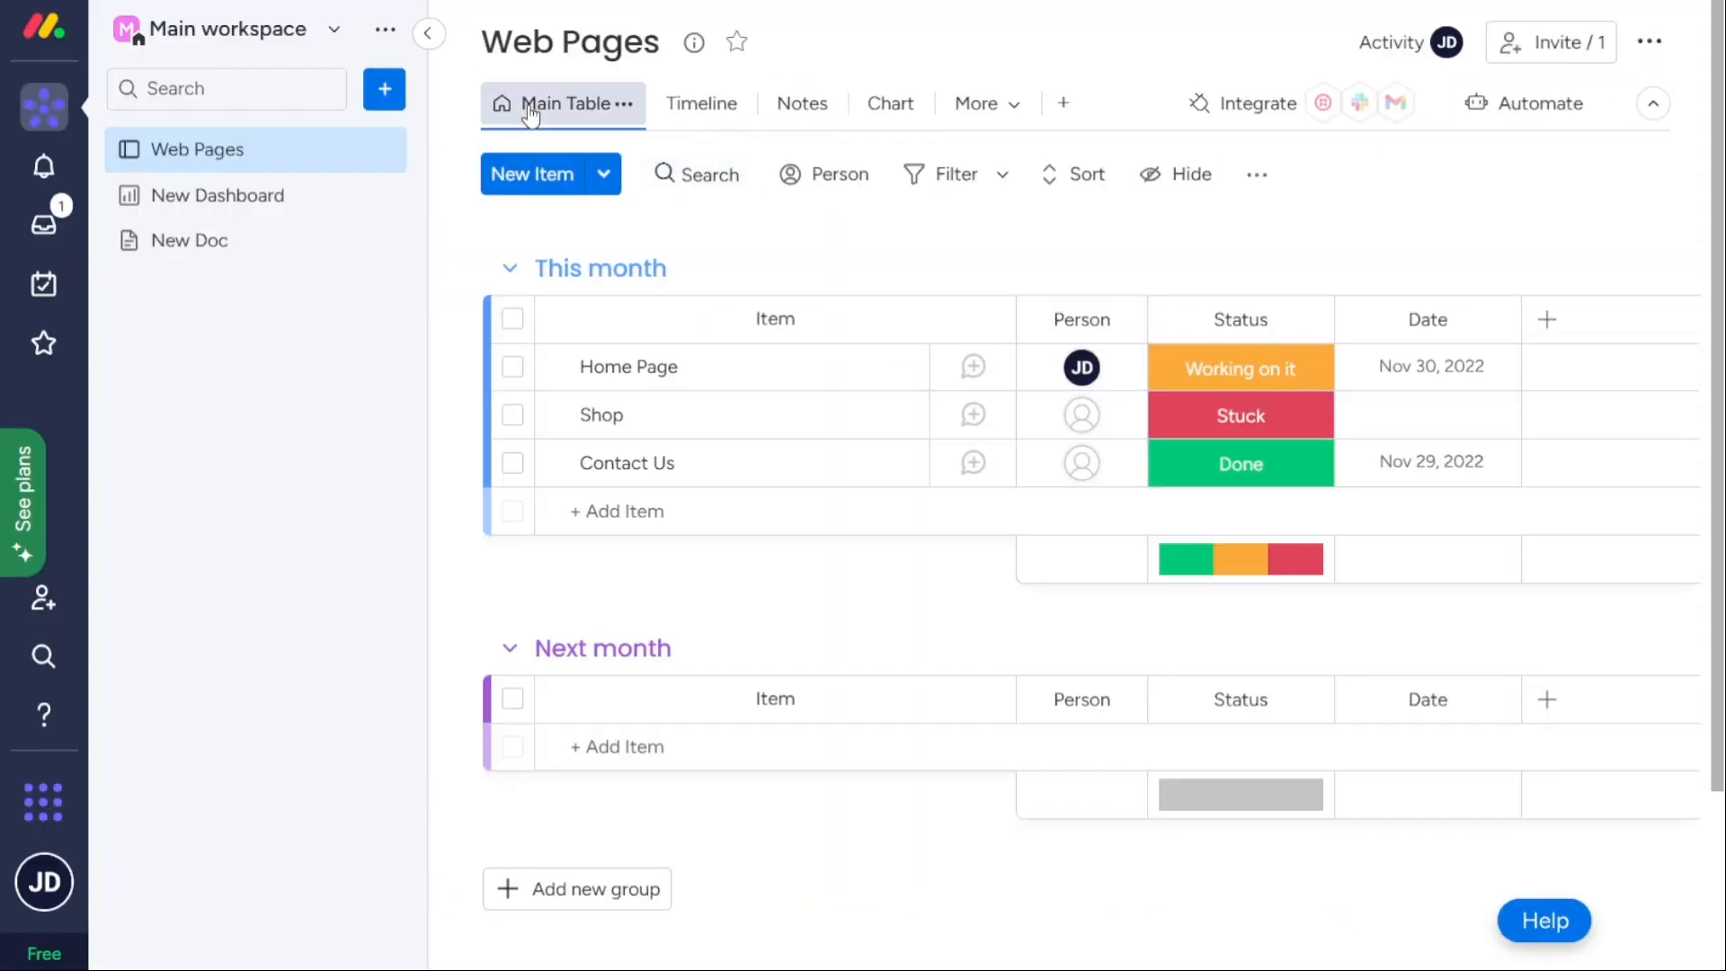
Peek at addable column types, then scroll through monday.com's pricing plans.
click(1547, 320)
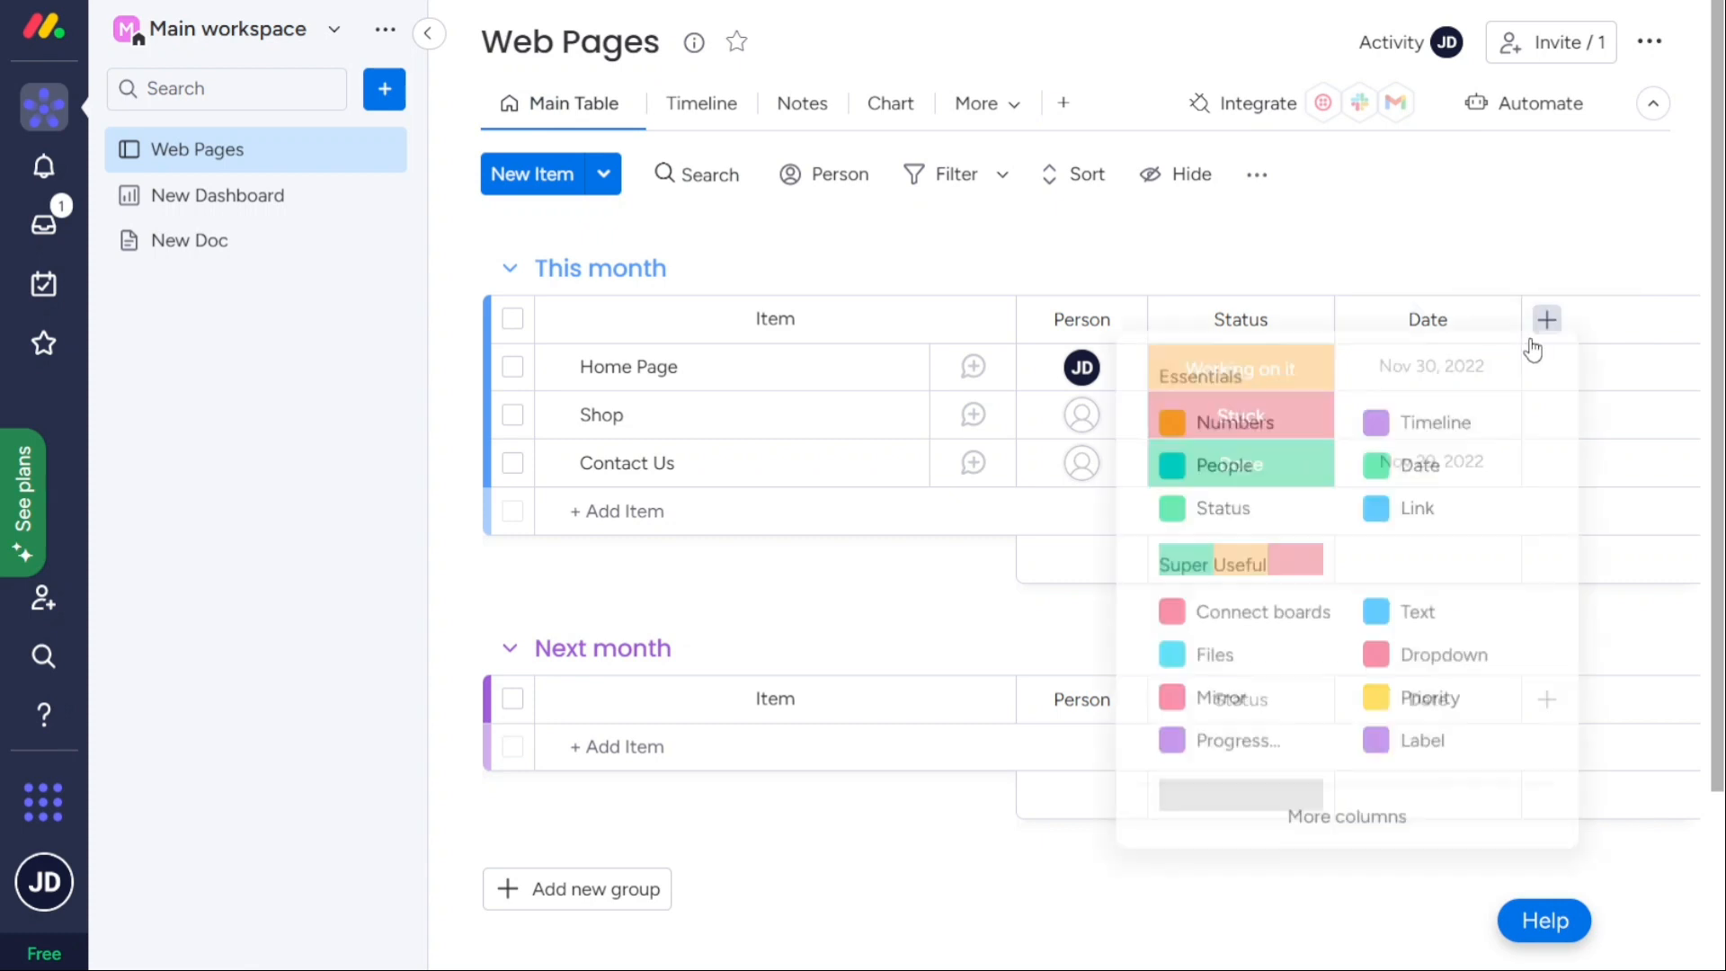
click(1547, 320)
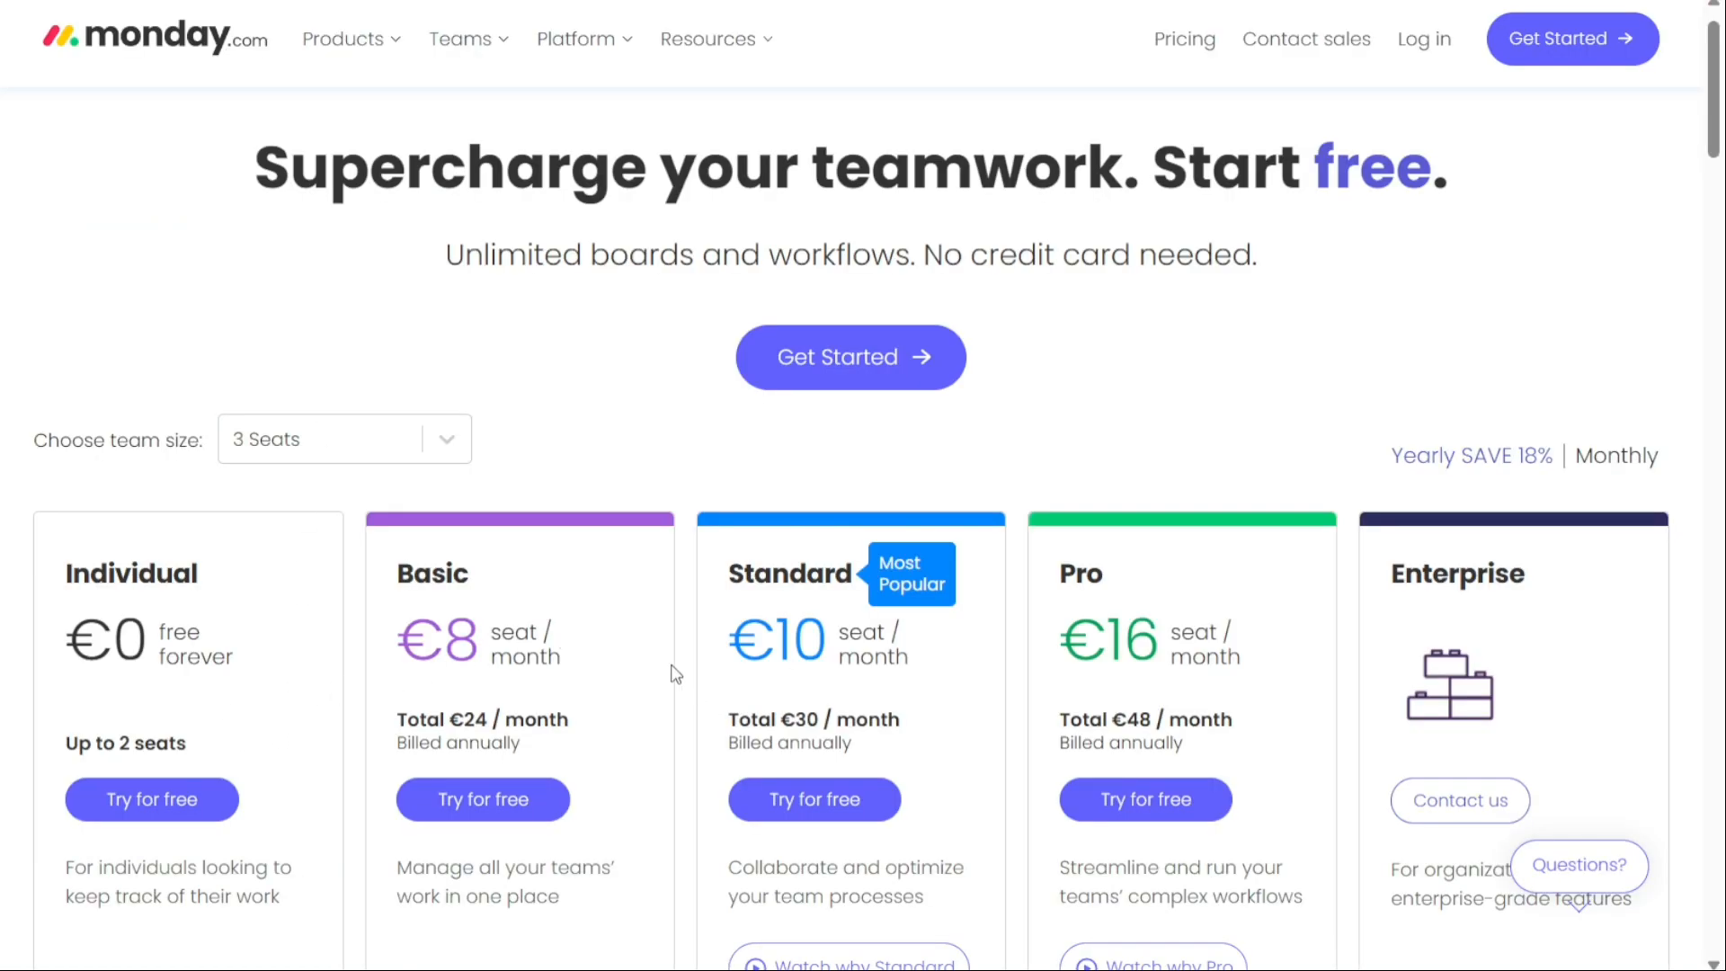
scroll(down, 3)
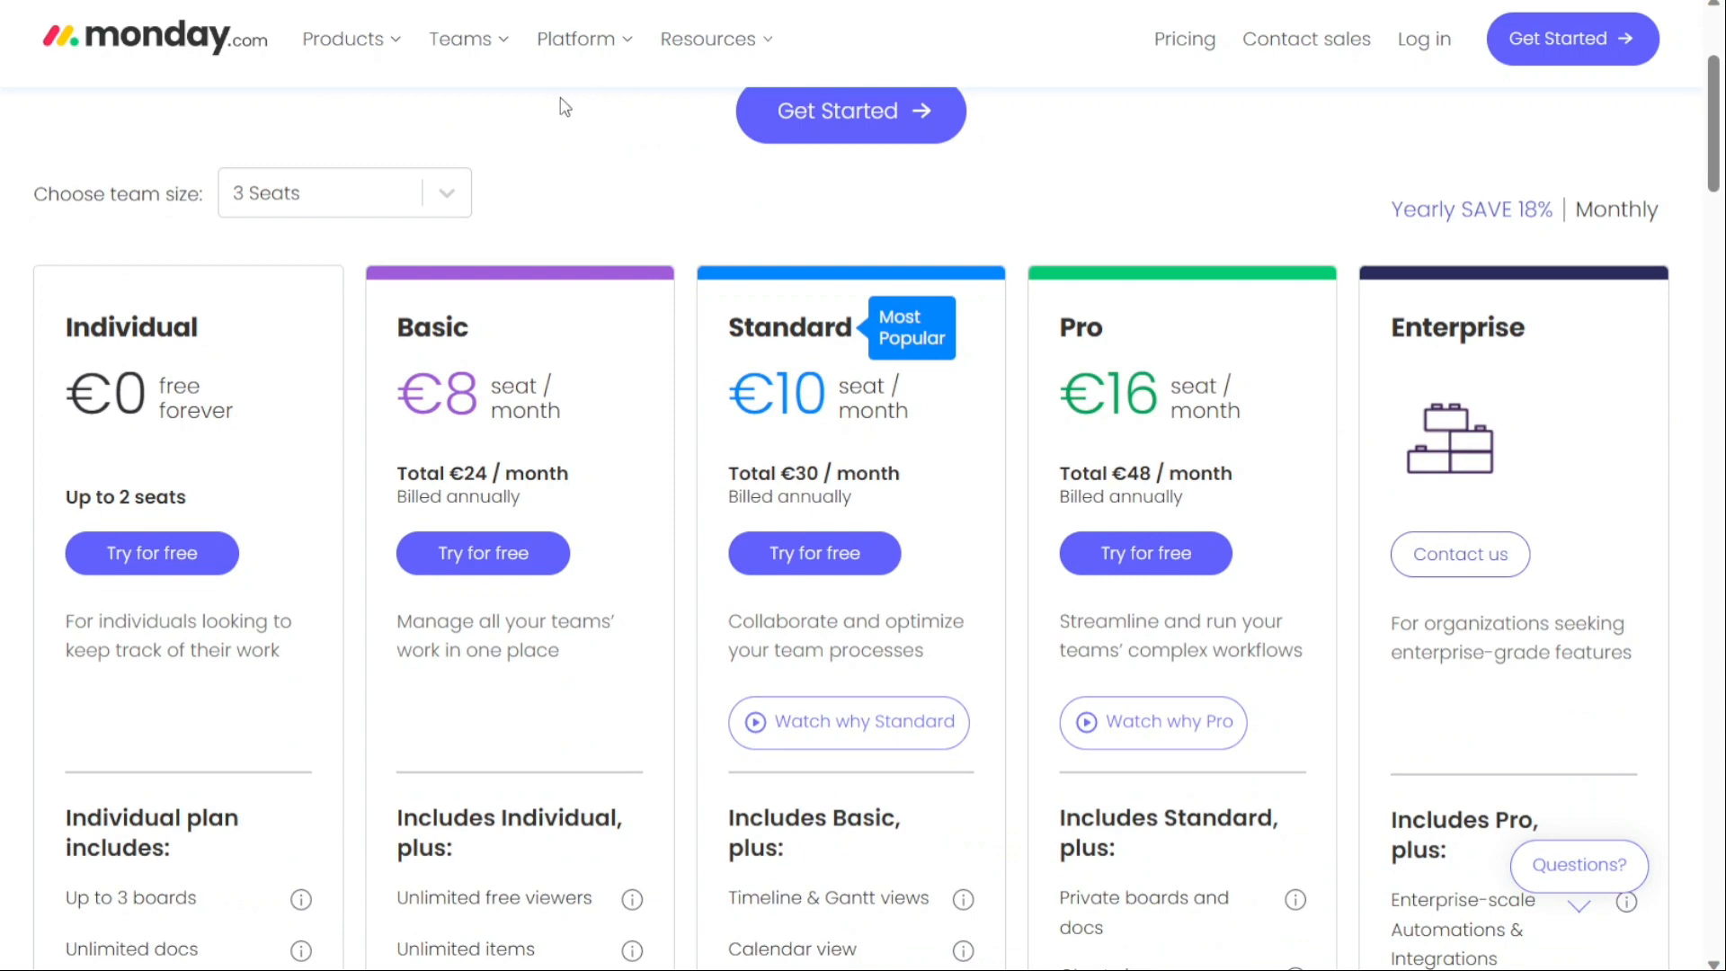
mouse_move(651, 217)
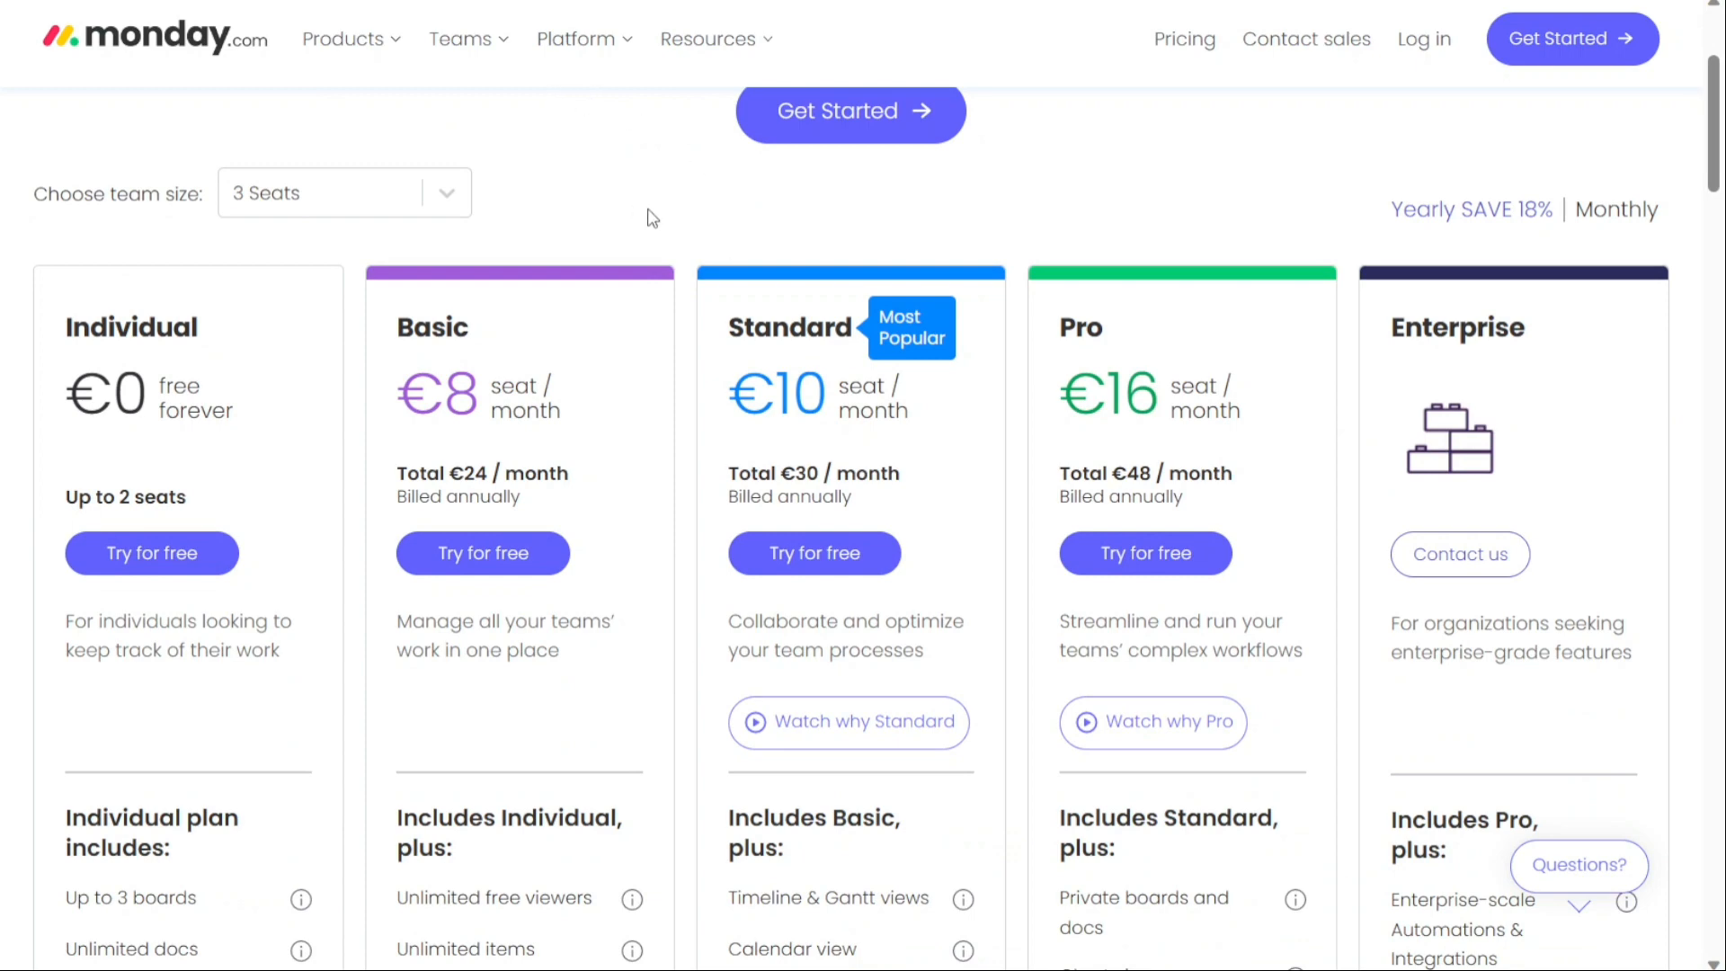
mouse_move(482, 552)
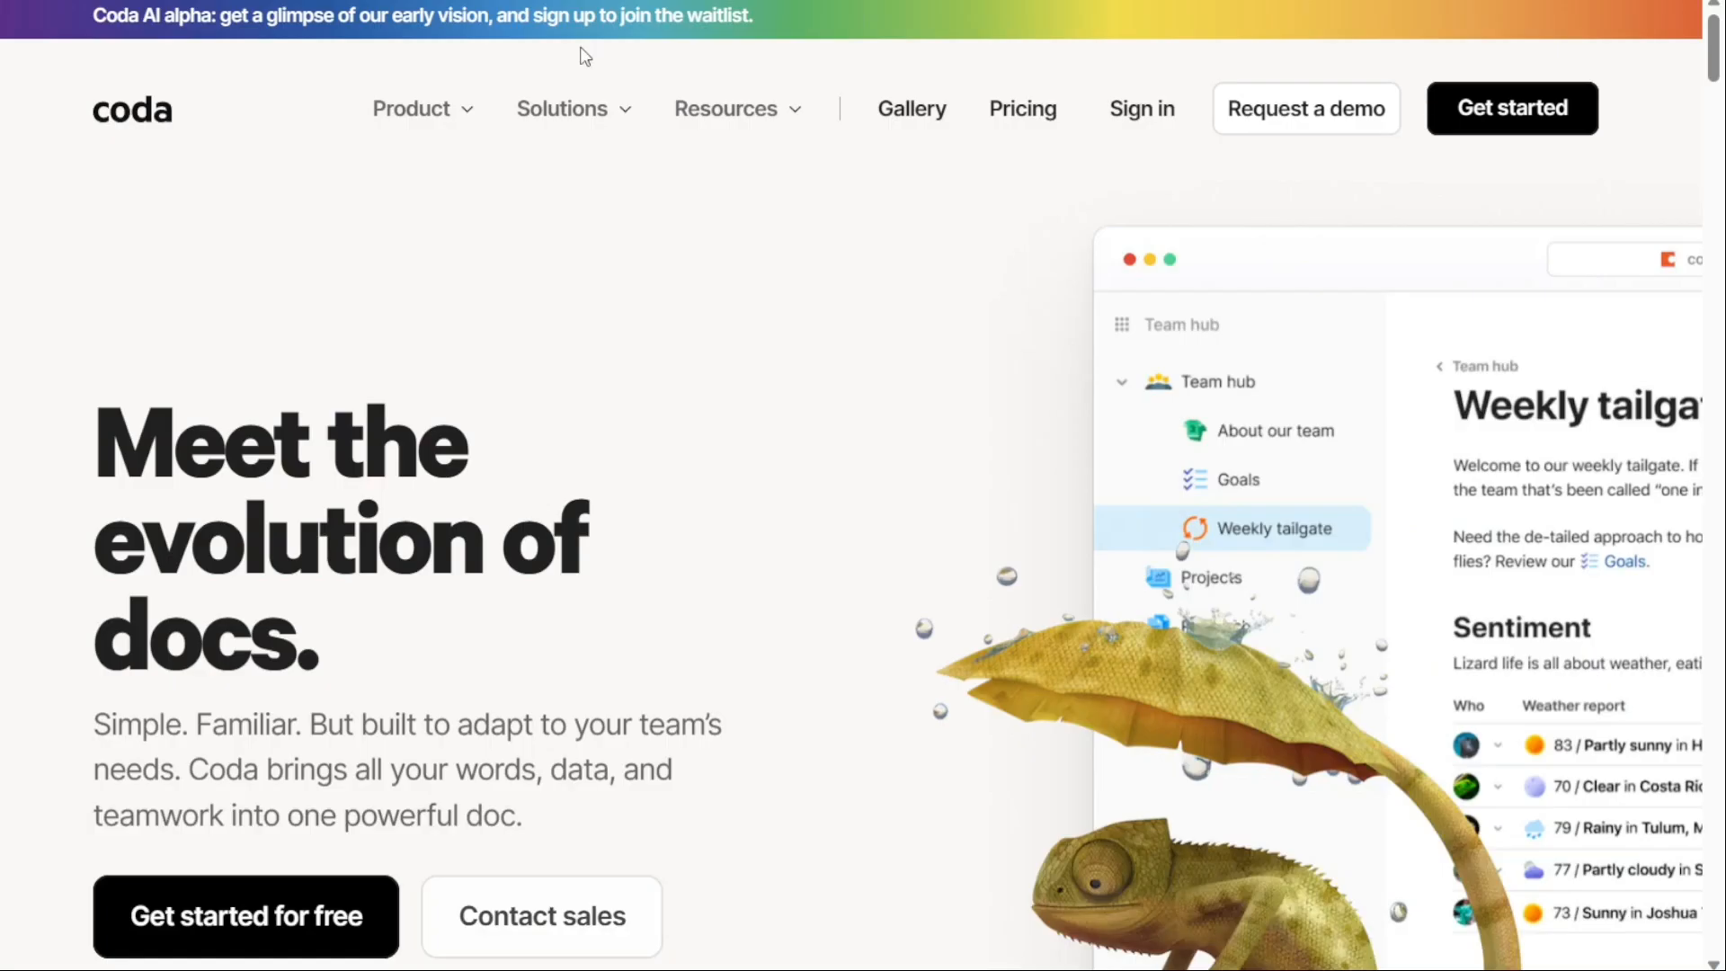
mouse_move(550, 620)
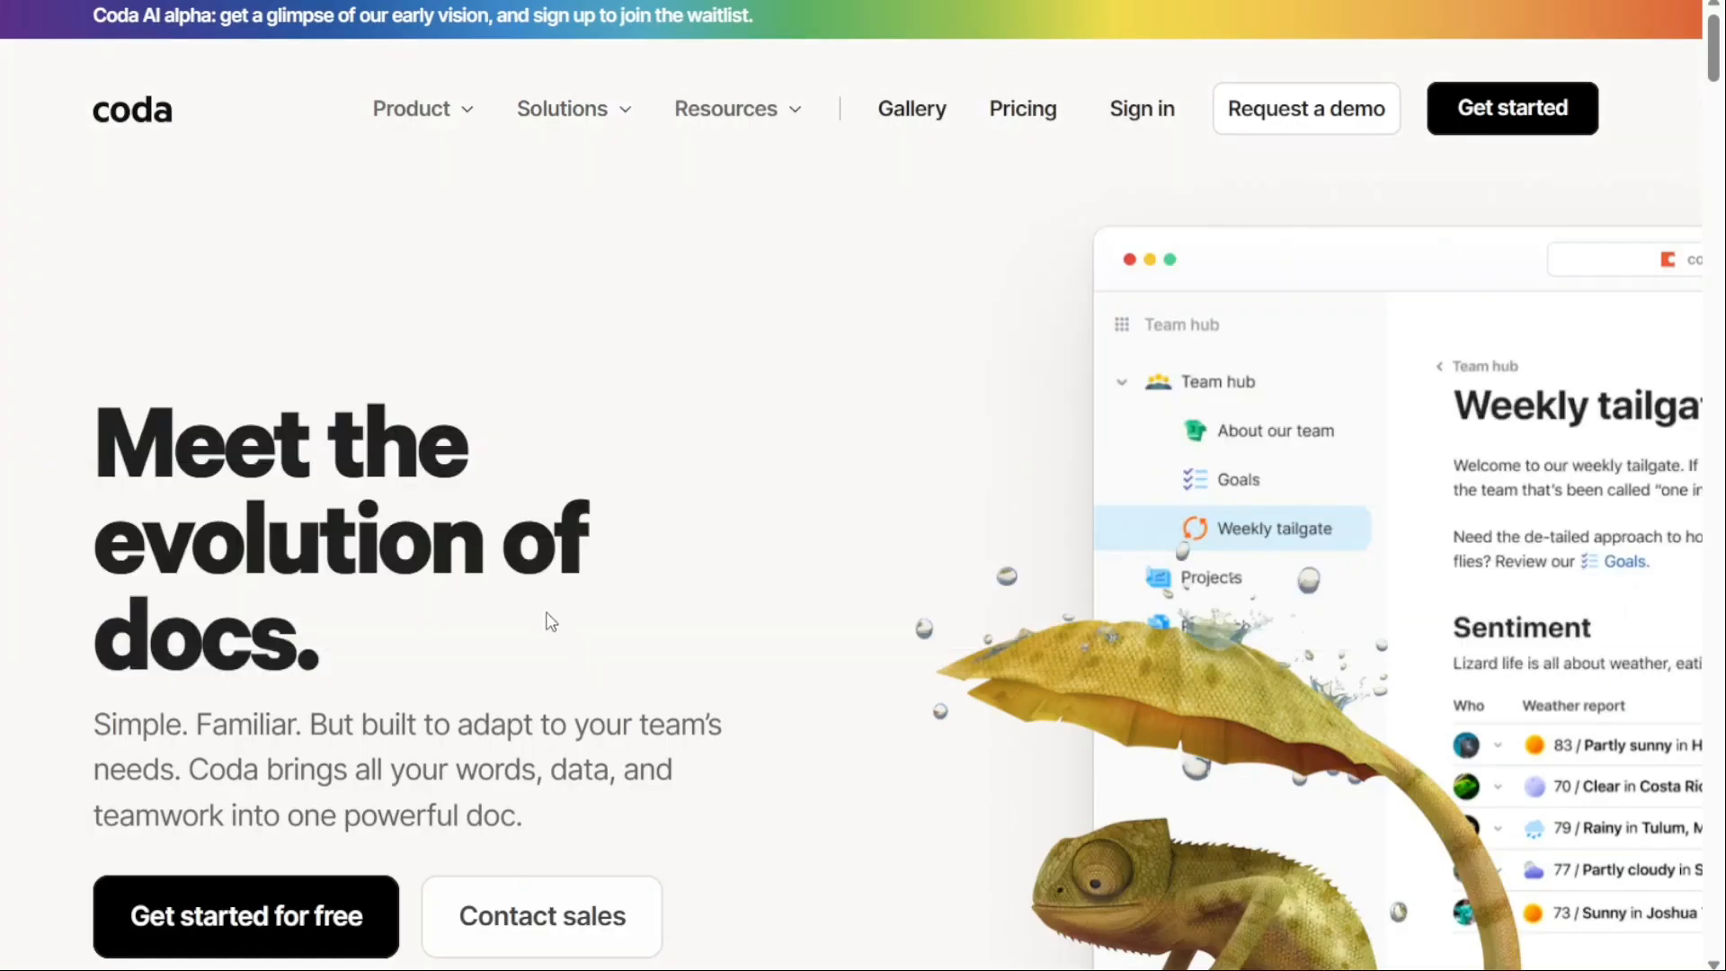
Scroll Coda's homepage down to the Fortune 100 customer logos.
scroll(down, 3)
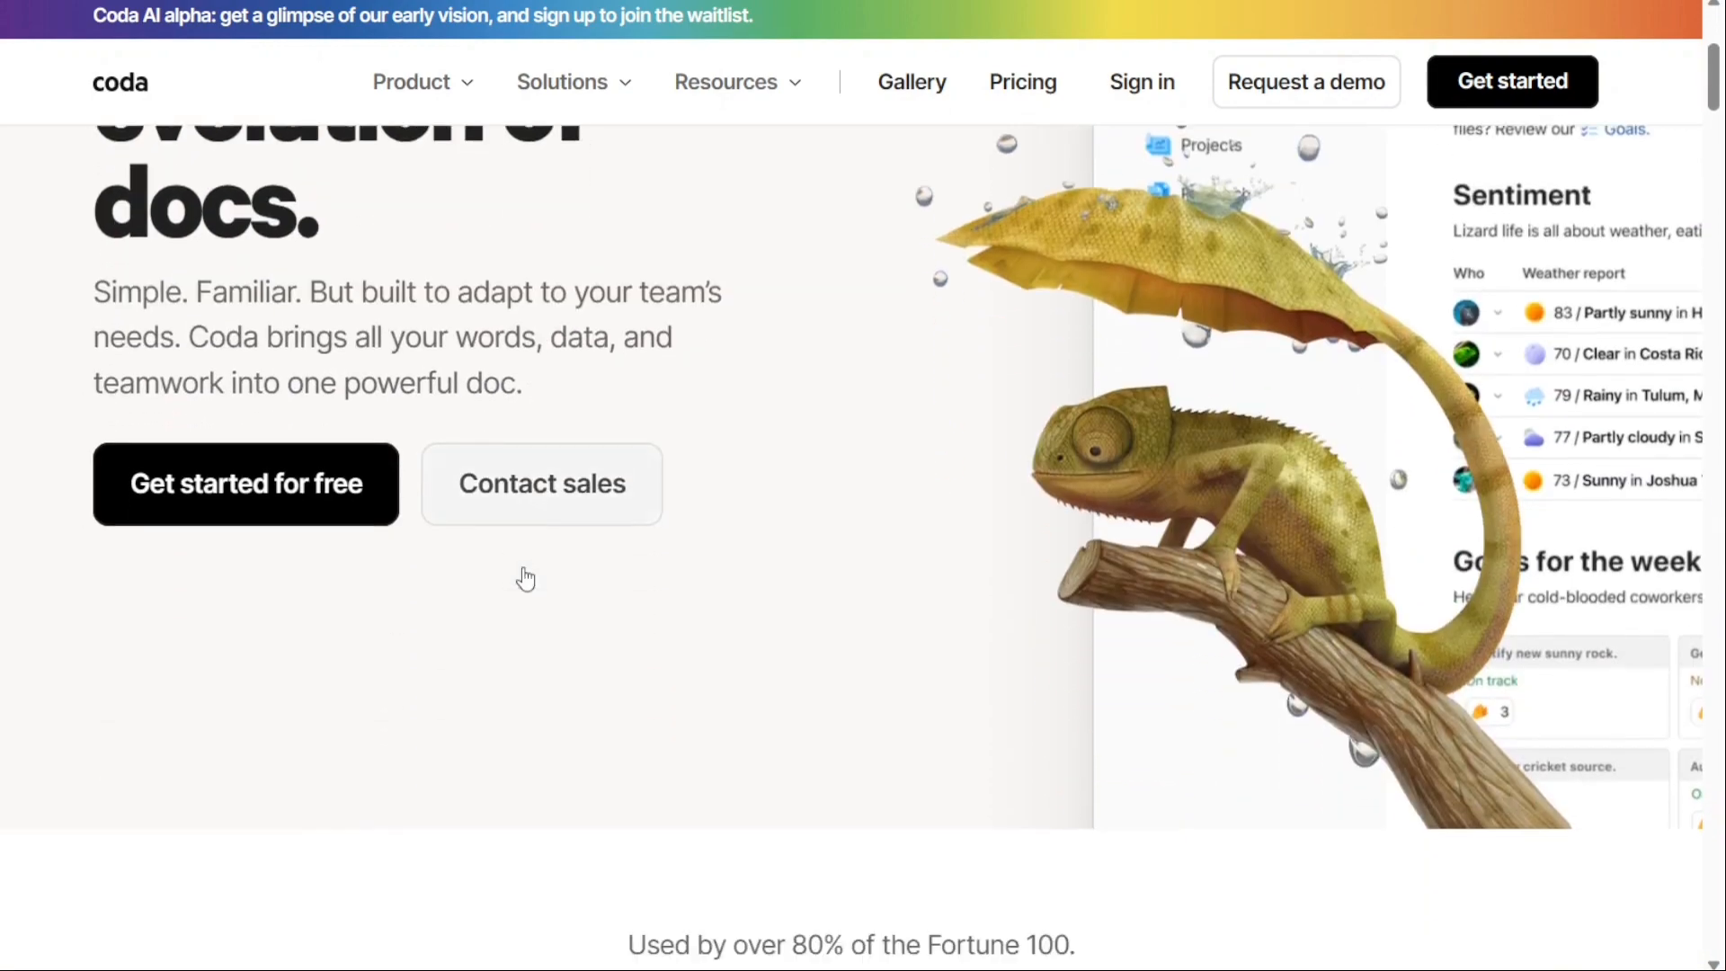
scroll(down, 3)
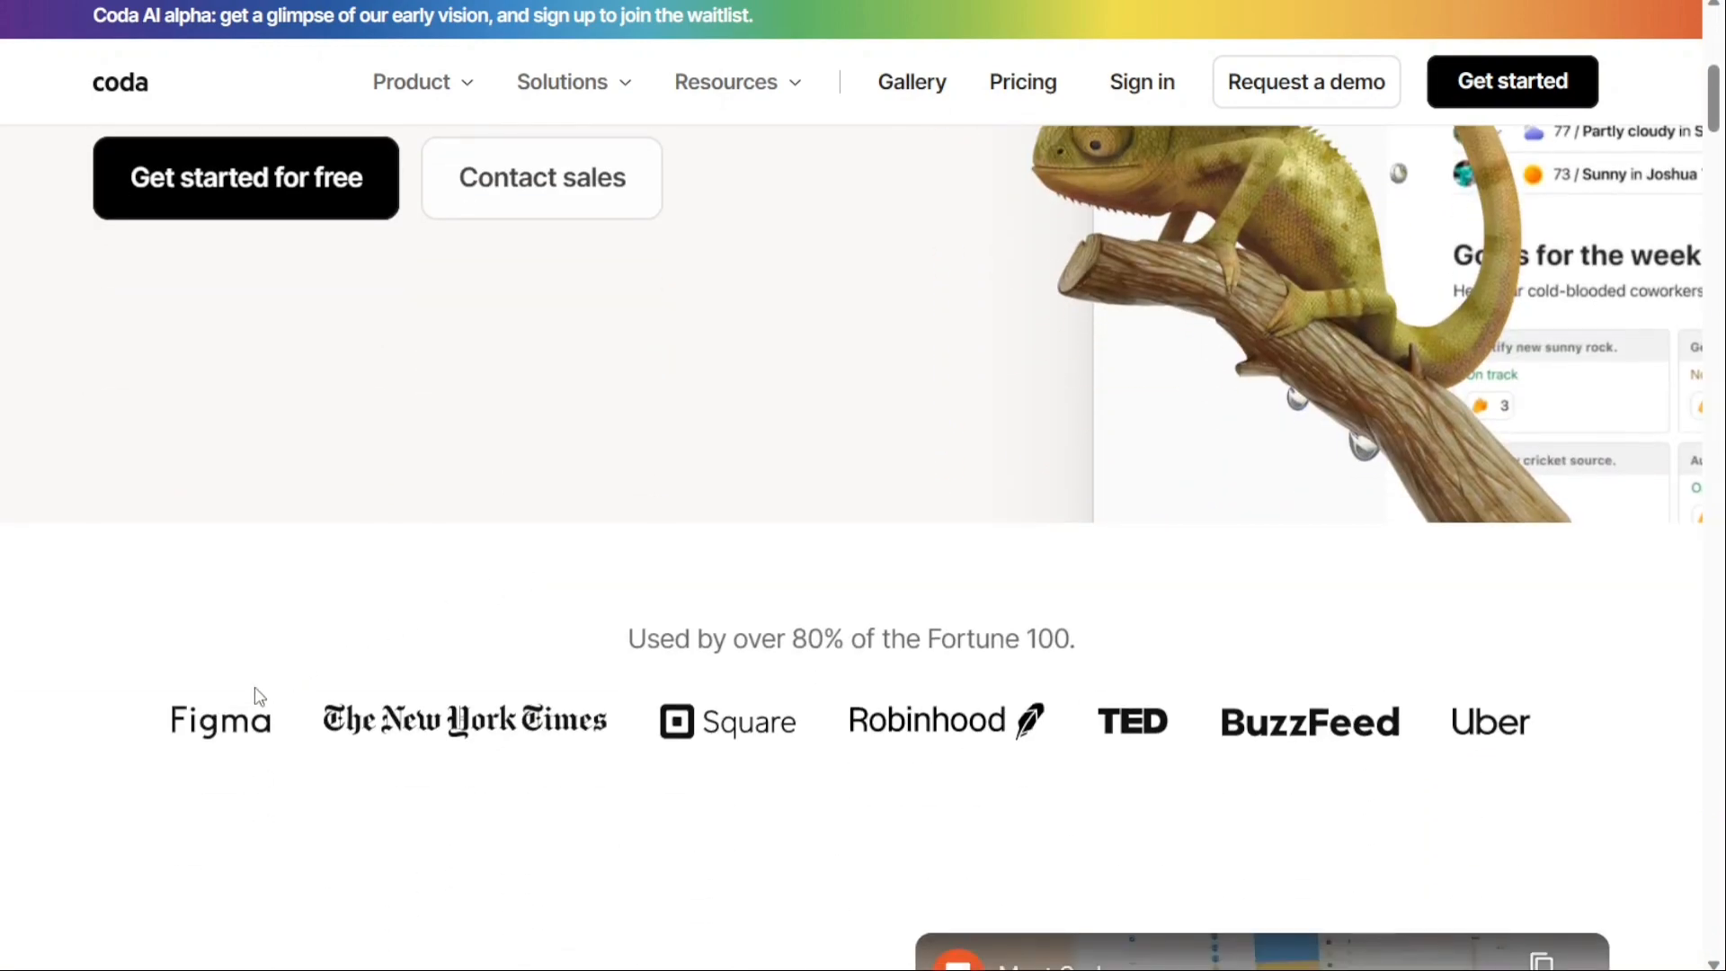
mouse_move(728, 744)
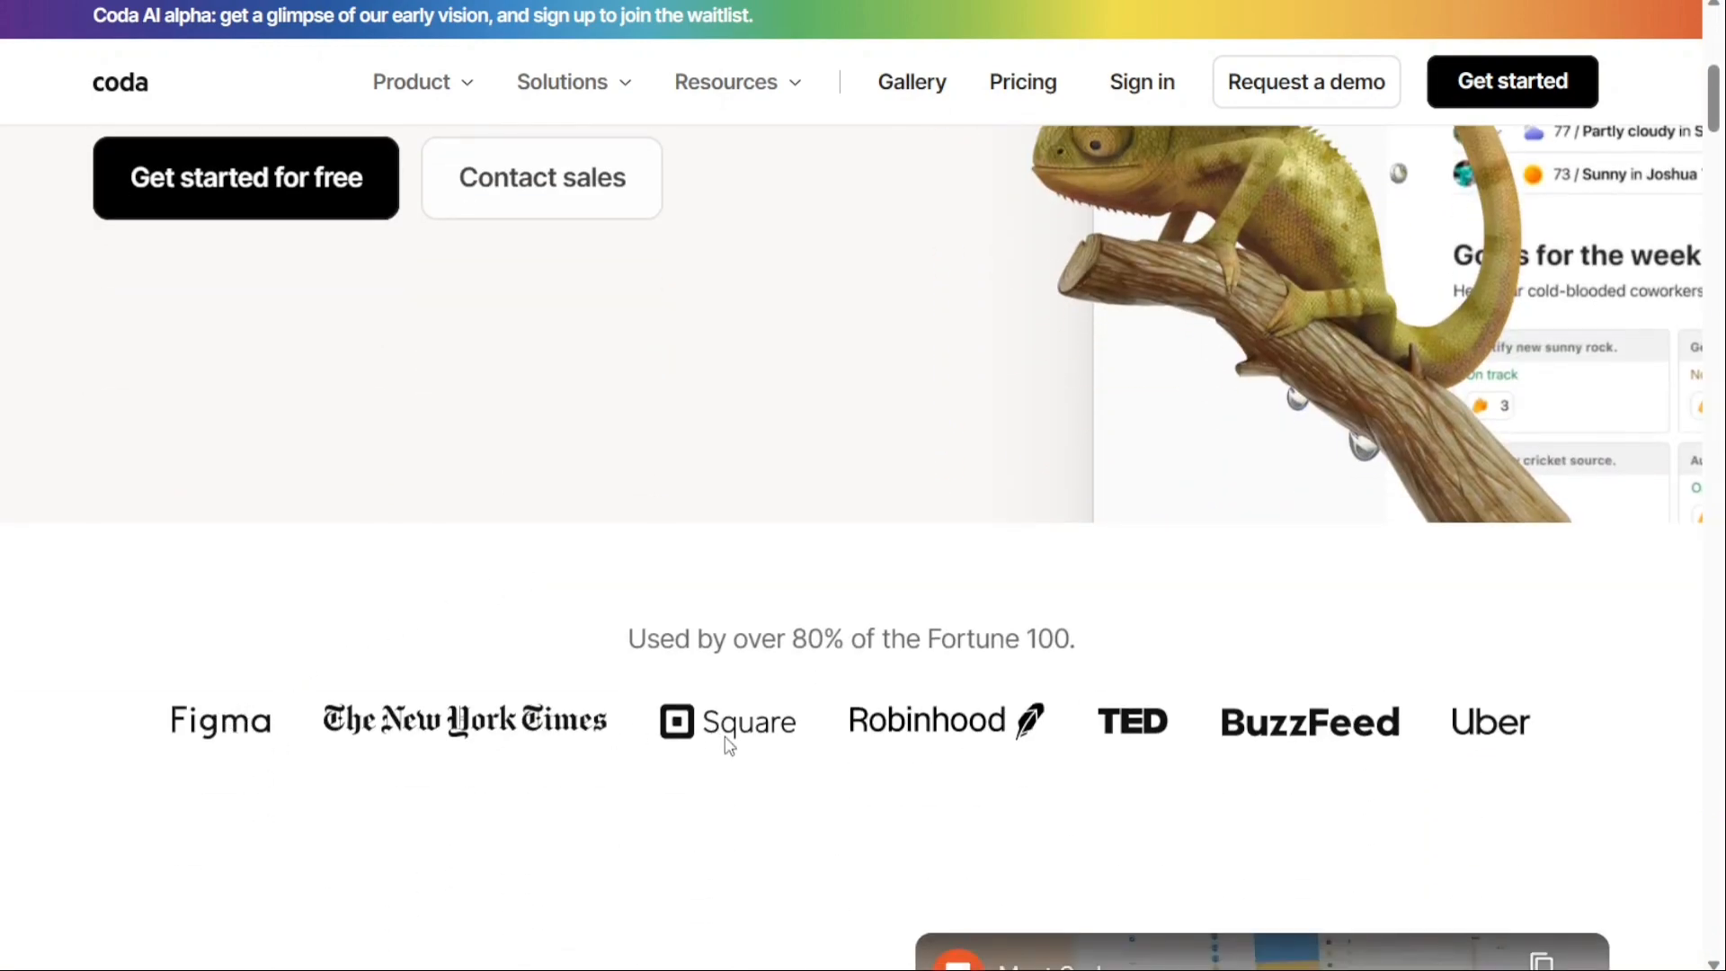
mouse_move(1464, 694)
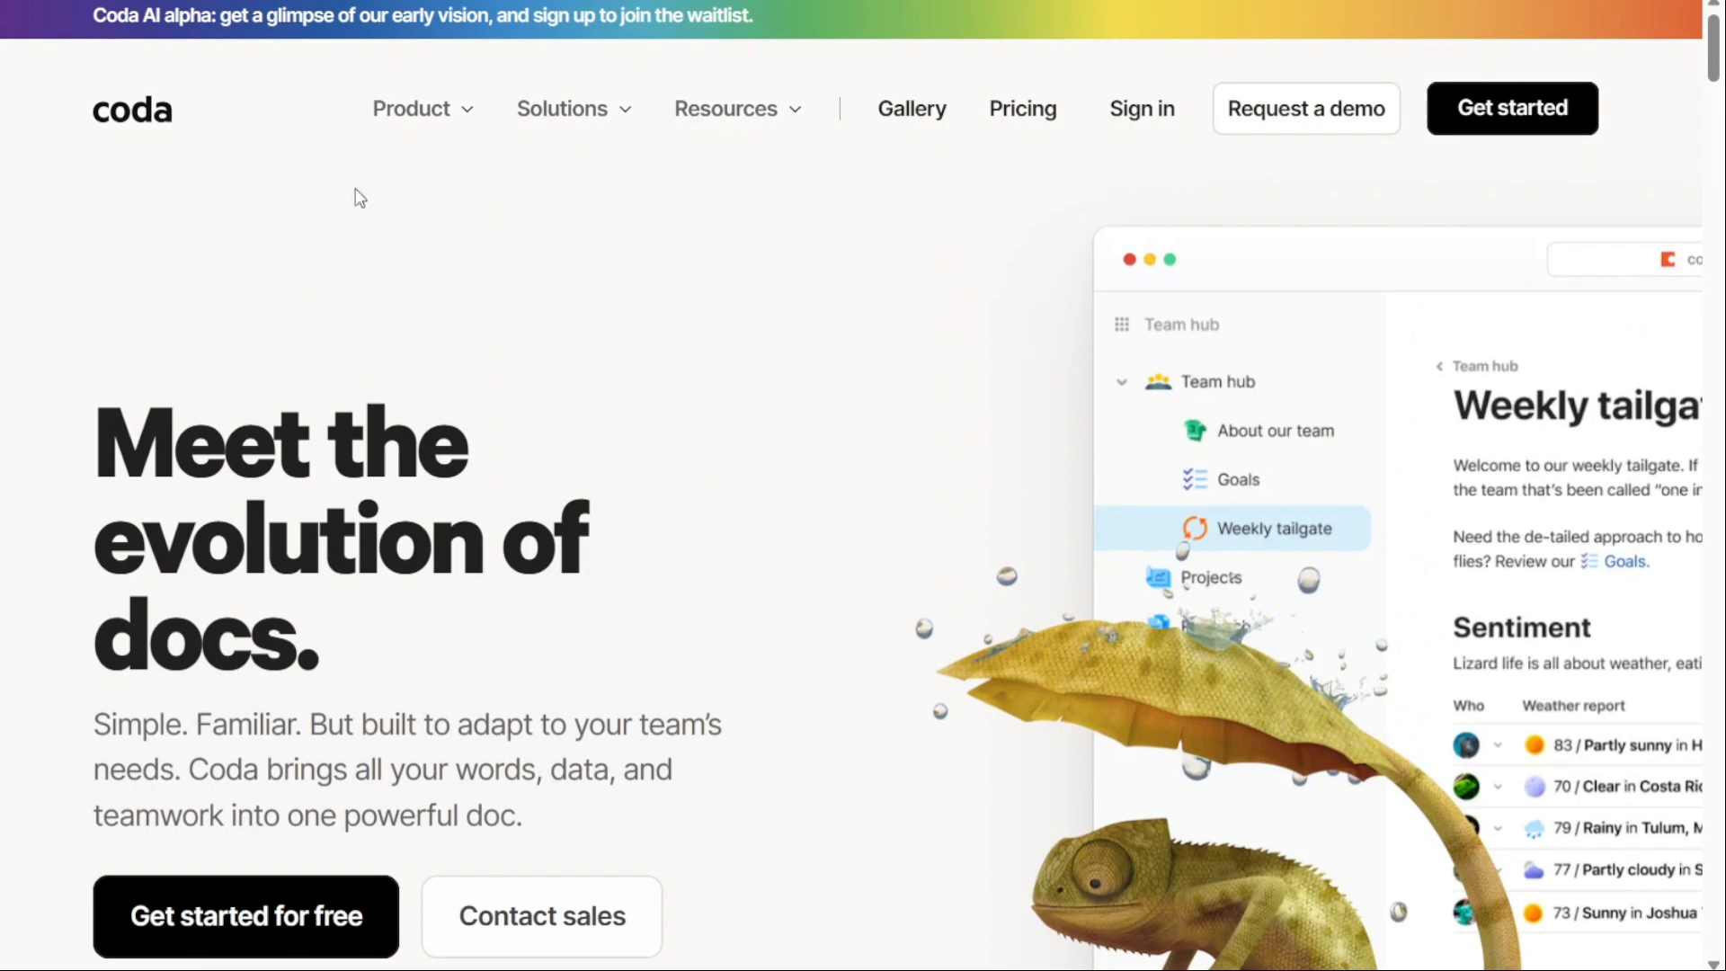
Scroll through Coda's Free, Pro, Team and Enterprise plans down to the Doc Makers section.
scroll(down, 3)
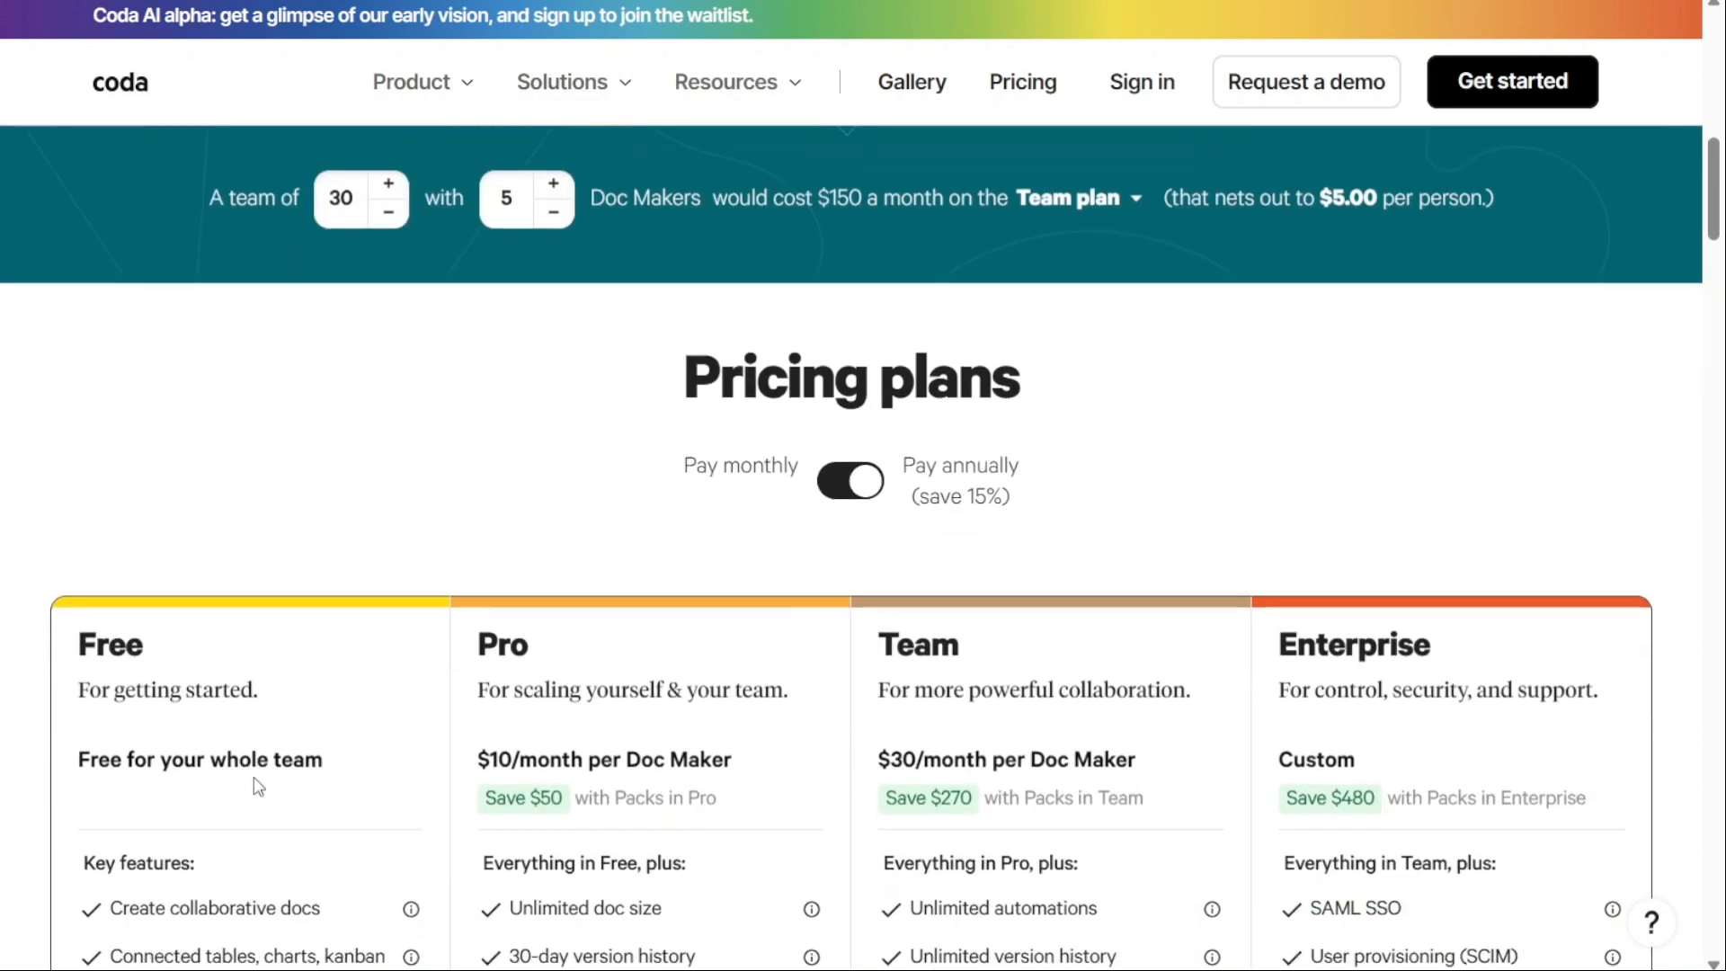
scroll(down, 3)
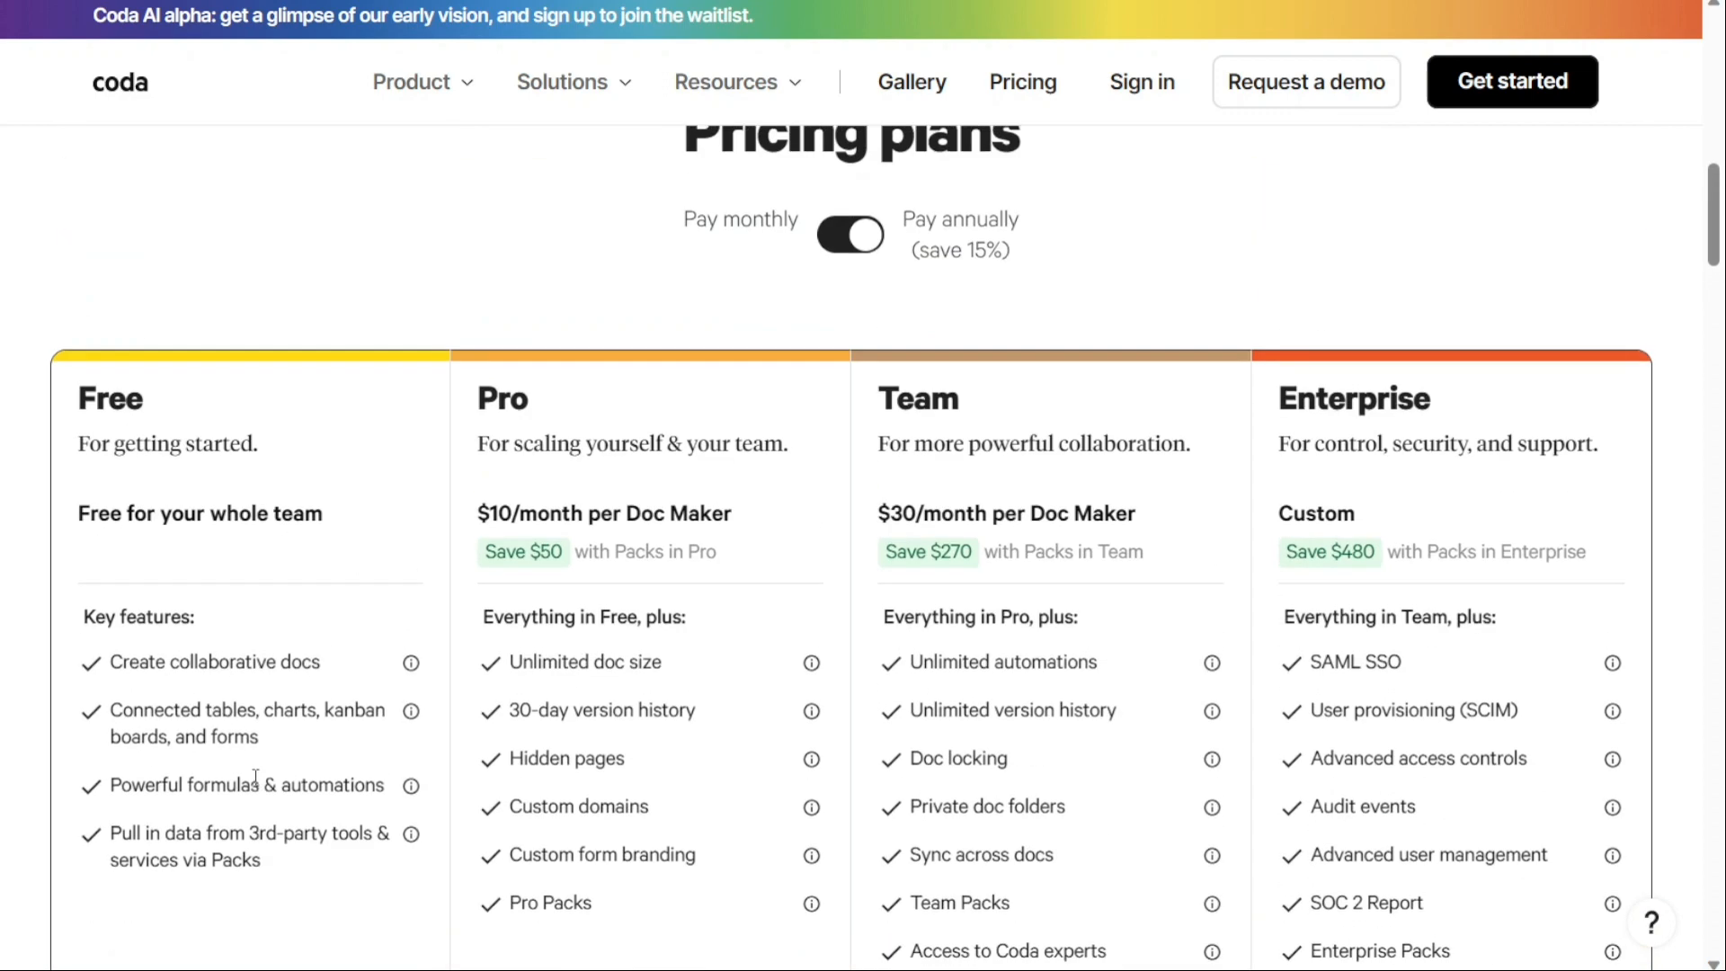
scroll(down, 3)
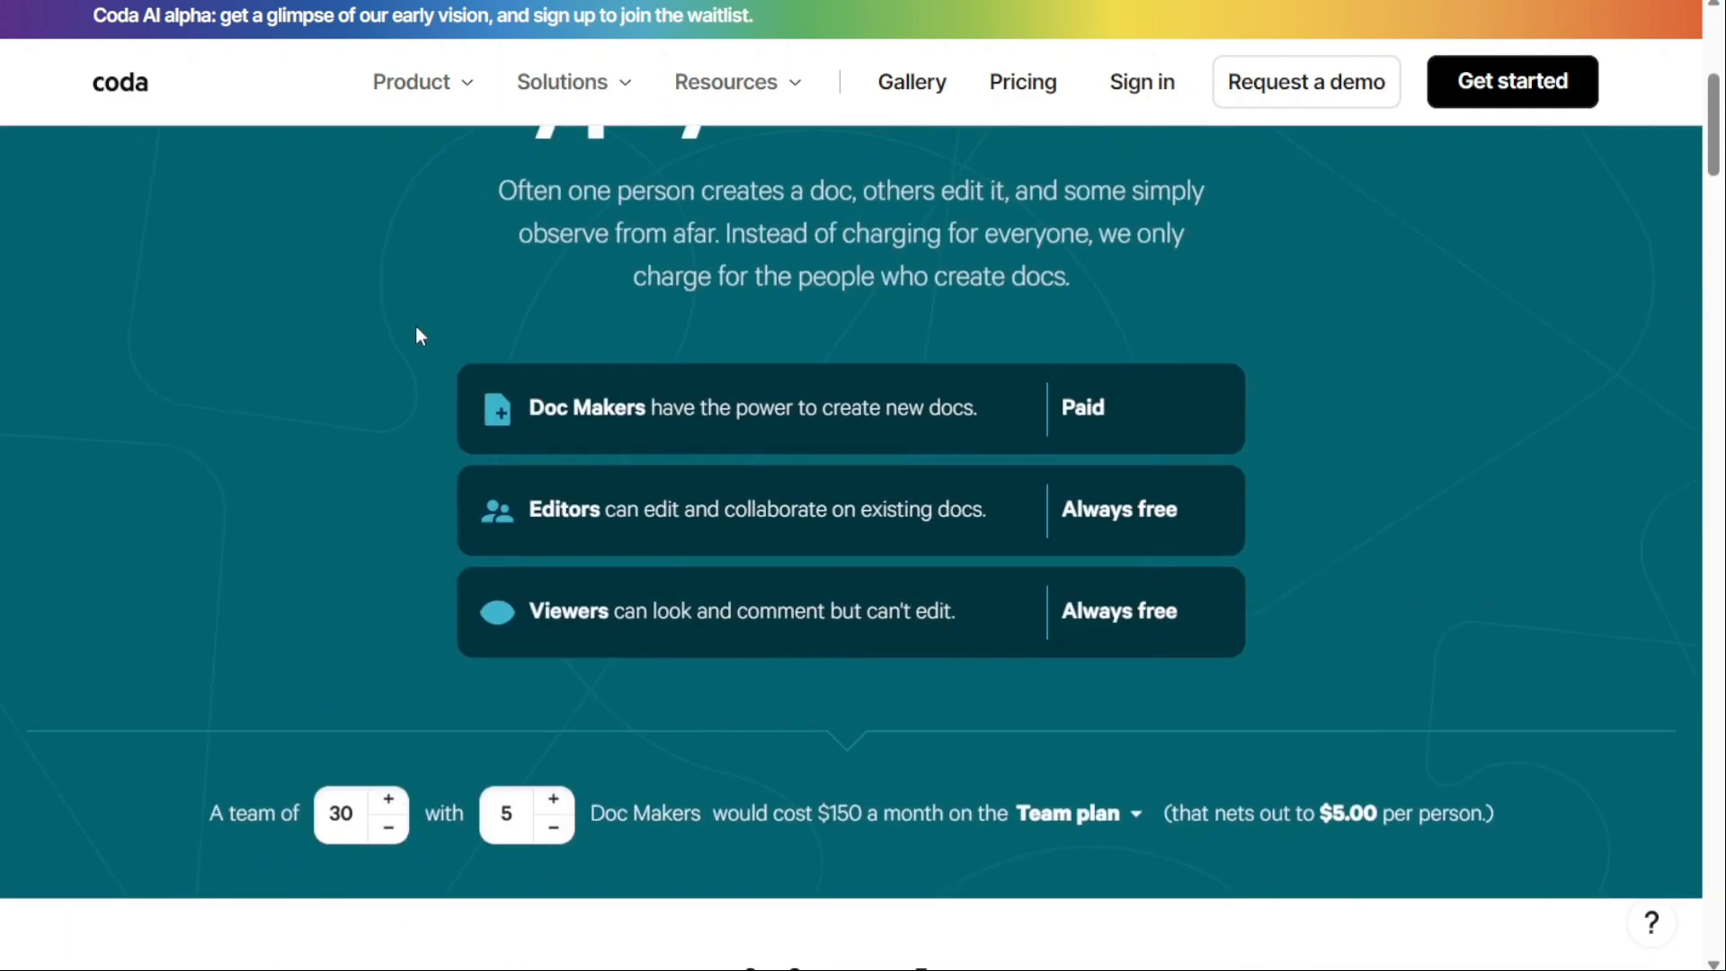
mouse_move(1208, 637)
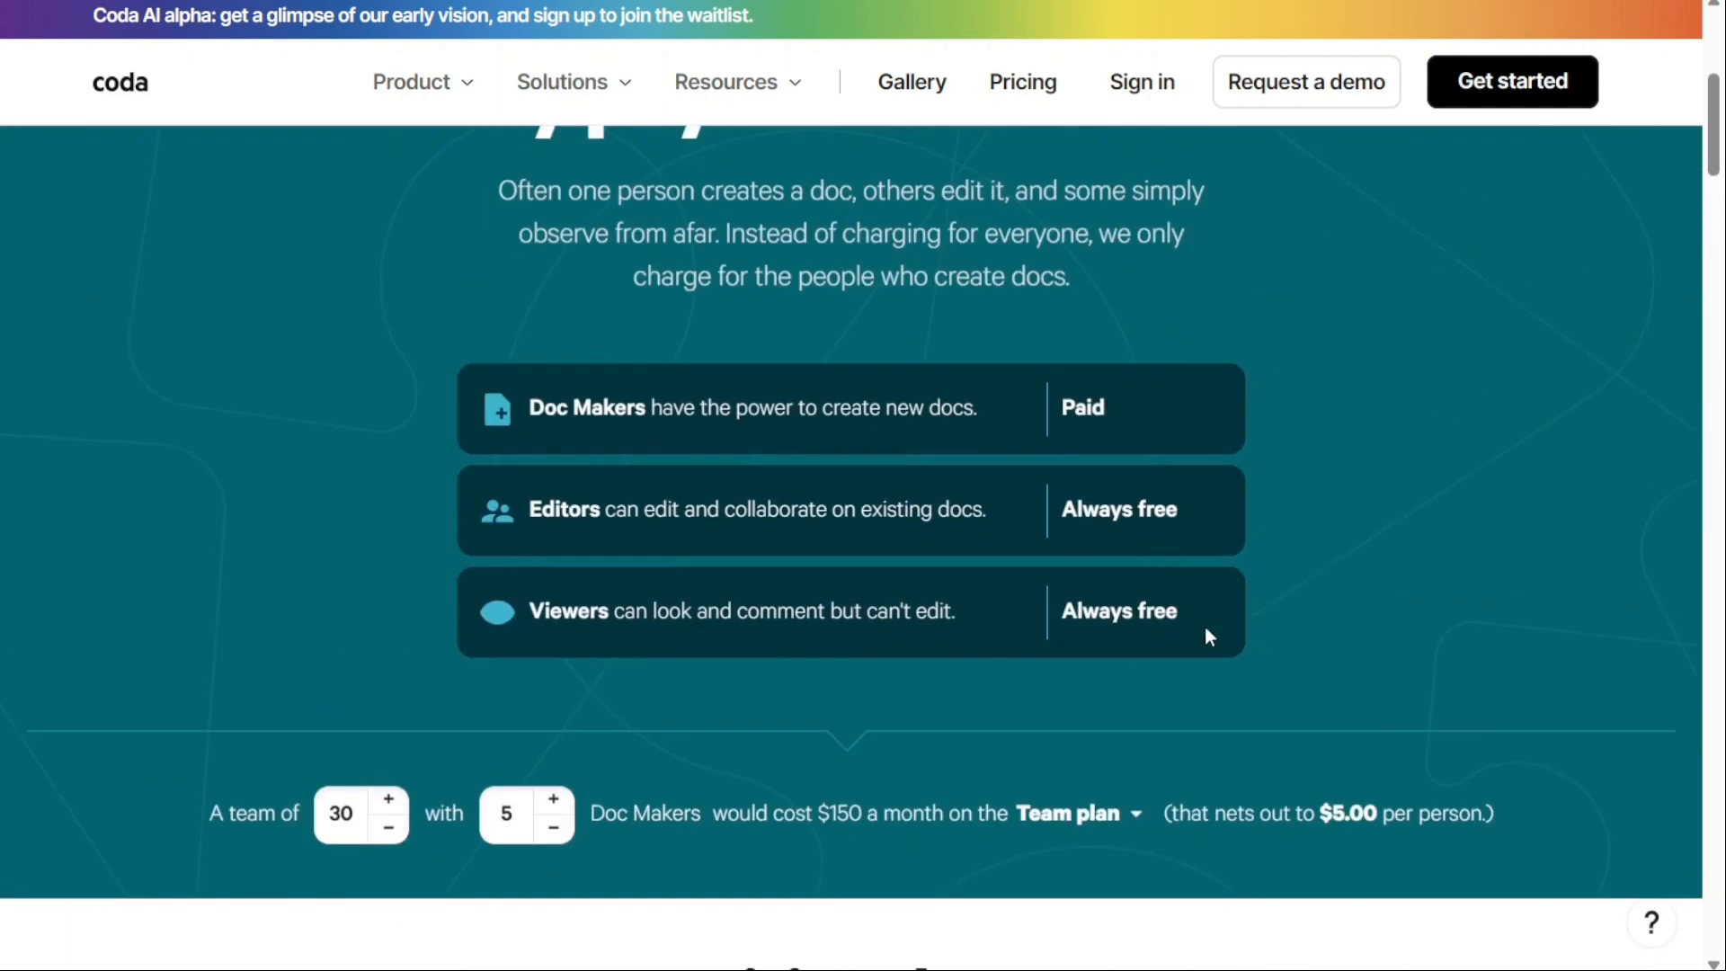
Bring up the Obsidian website and scroll through its homepage.
click(725, 80)
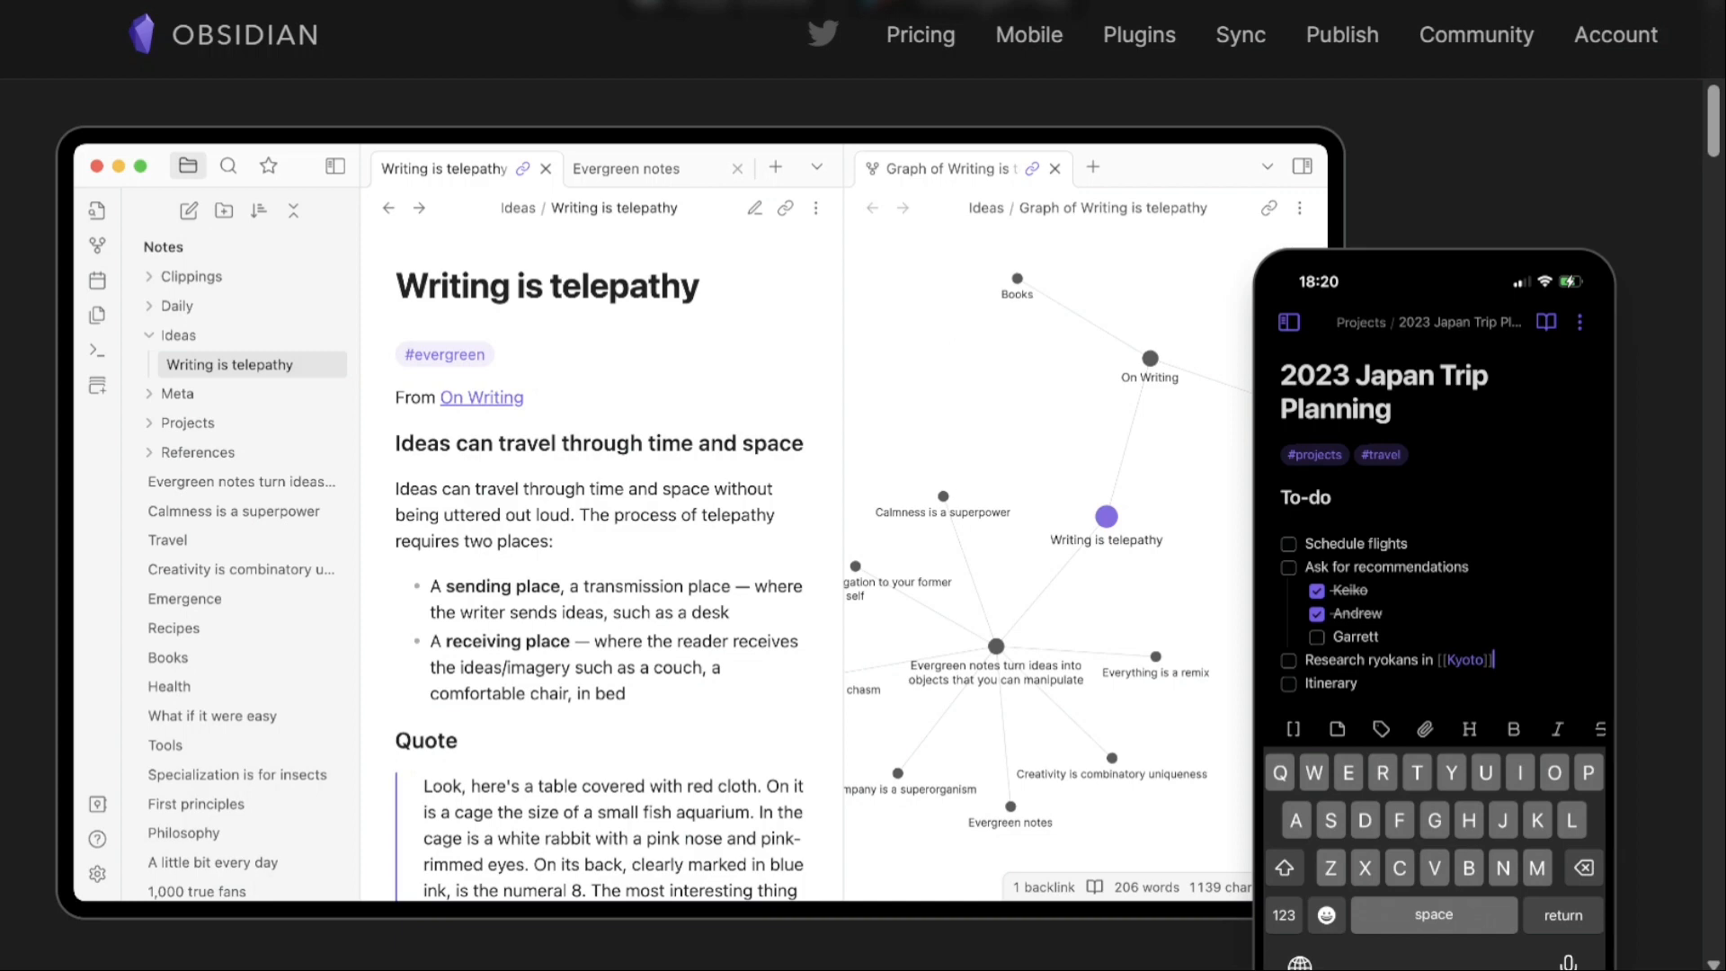
scroll(down, 3)
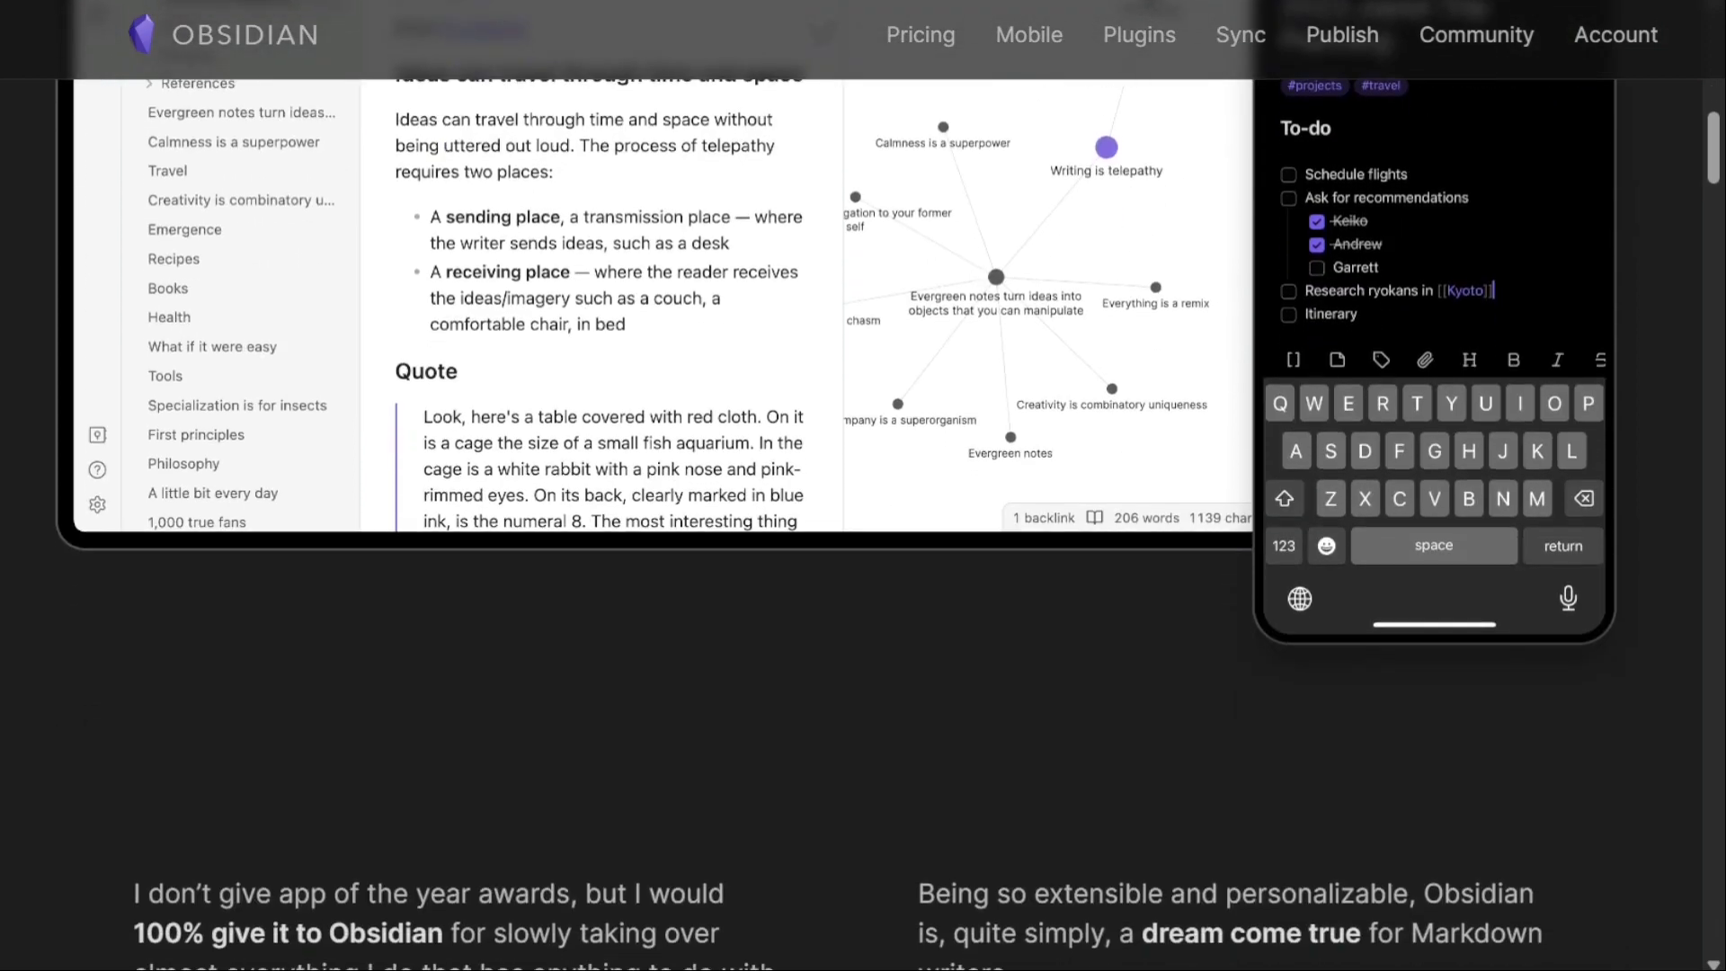
scroll(down, 3)
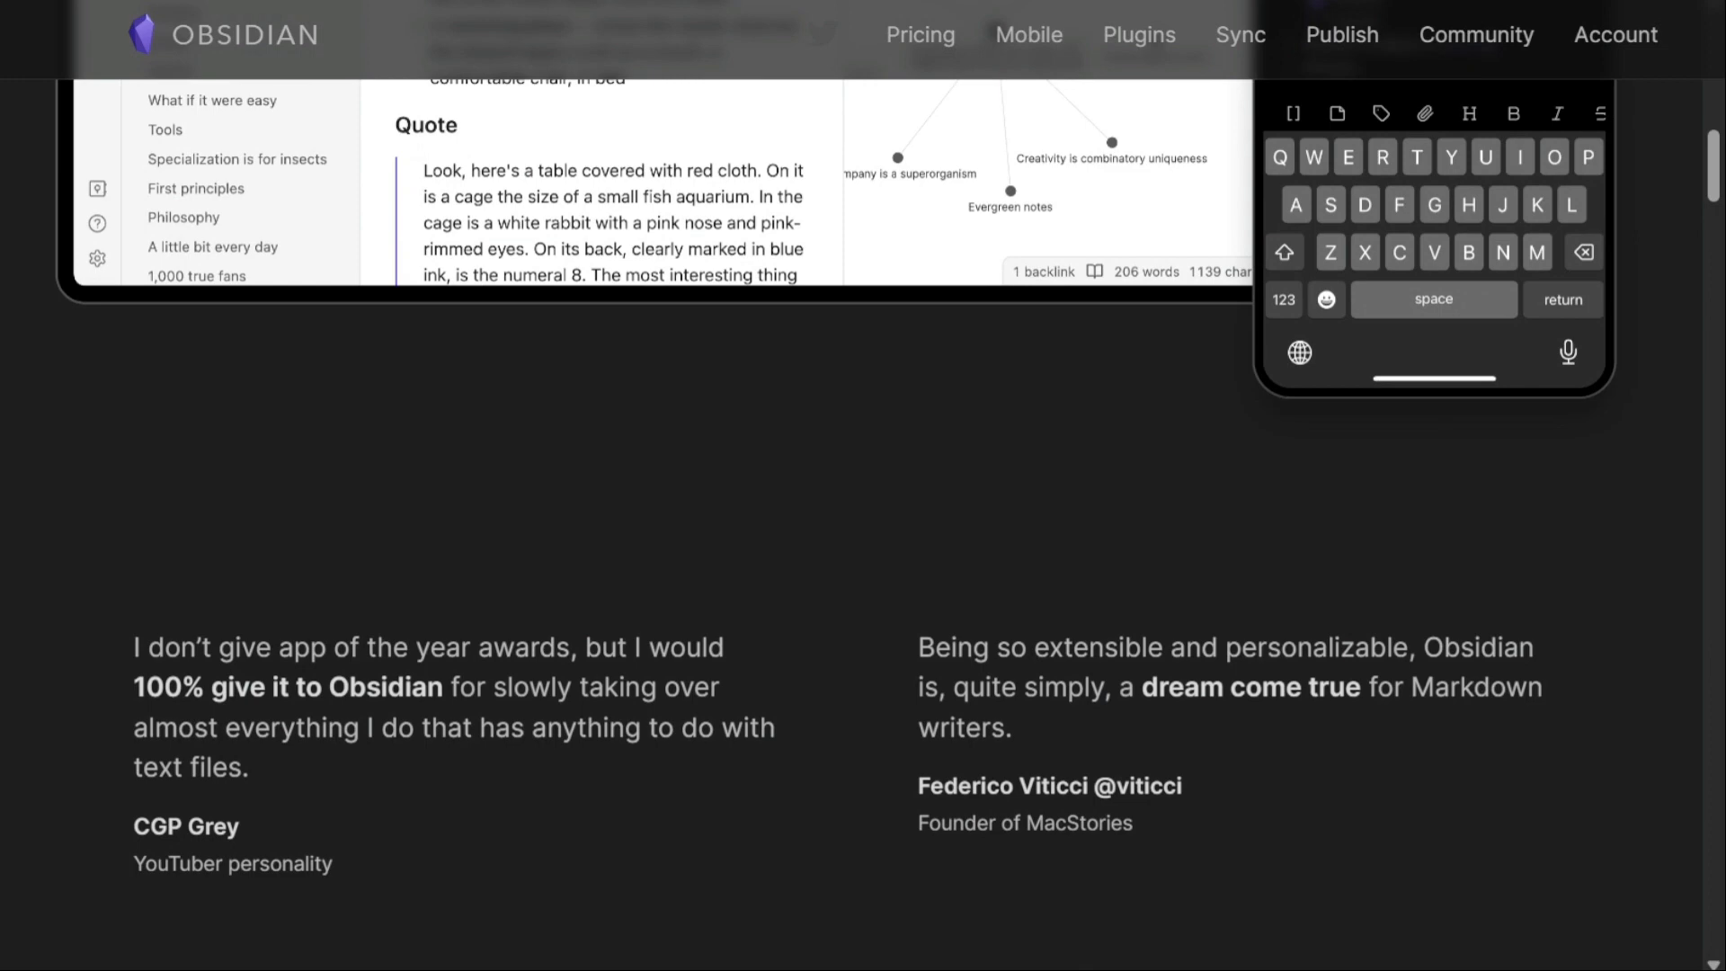
View Obsidian's Personal, Catalyst and Commercial plans and the $8 Sync and Publish add-ons.
click(919, 34)
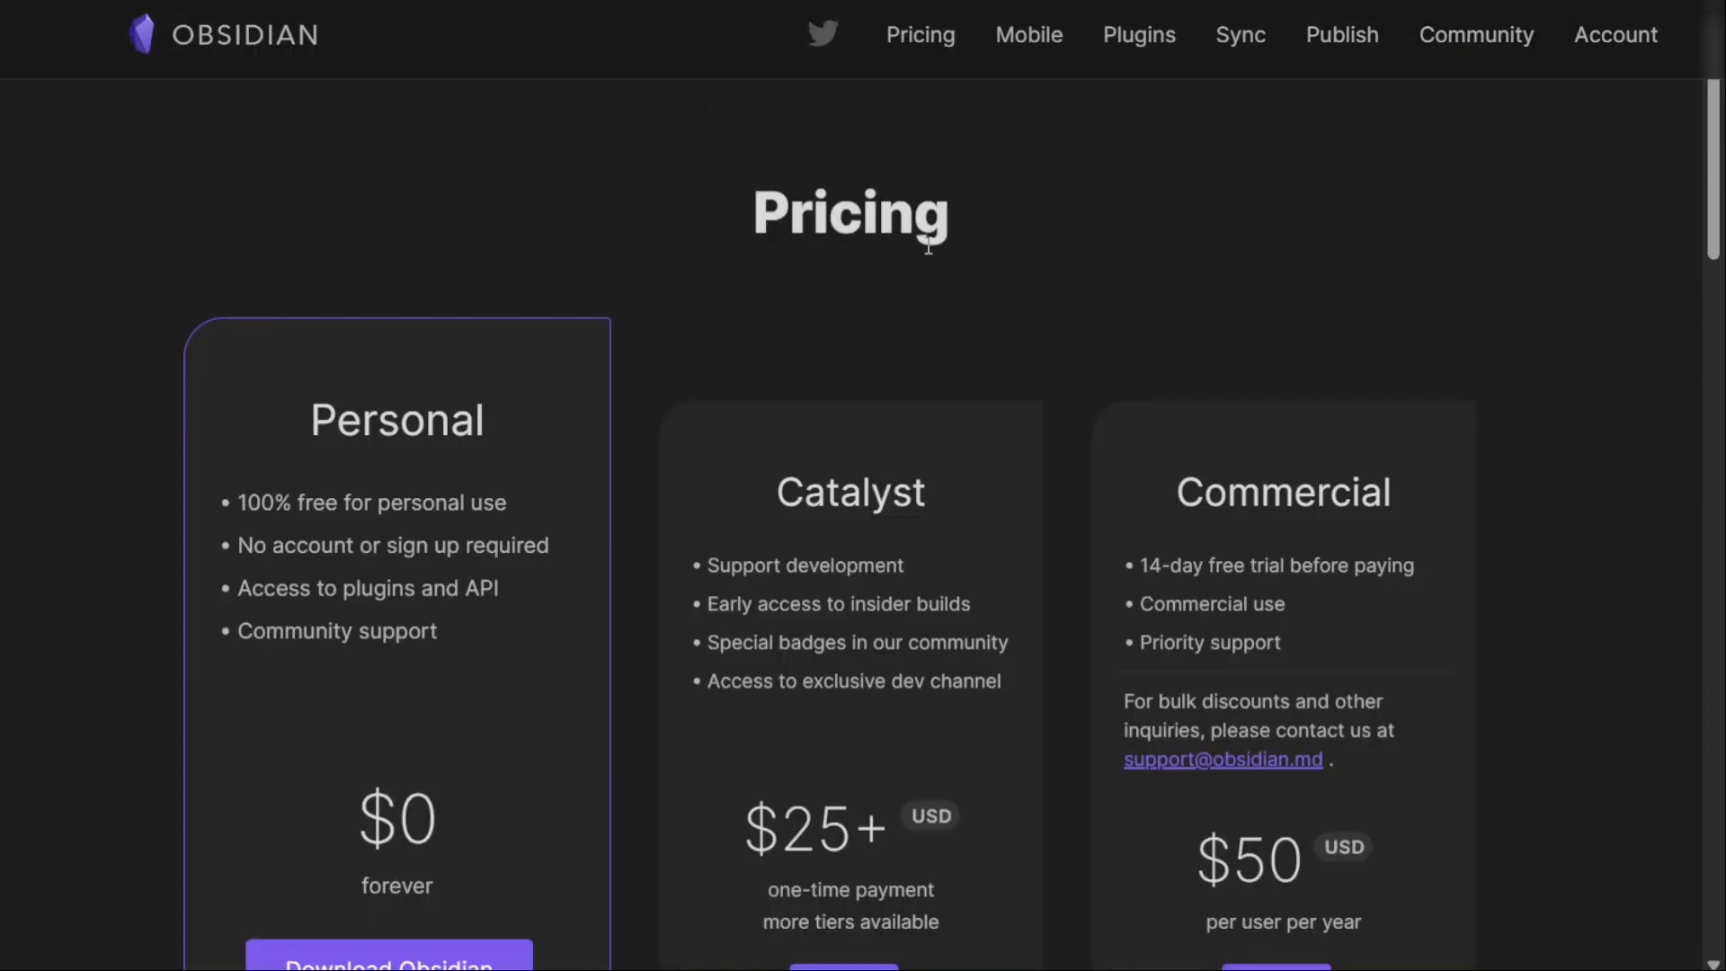
scroll(down, 3)
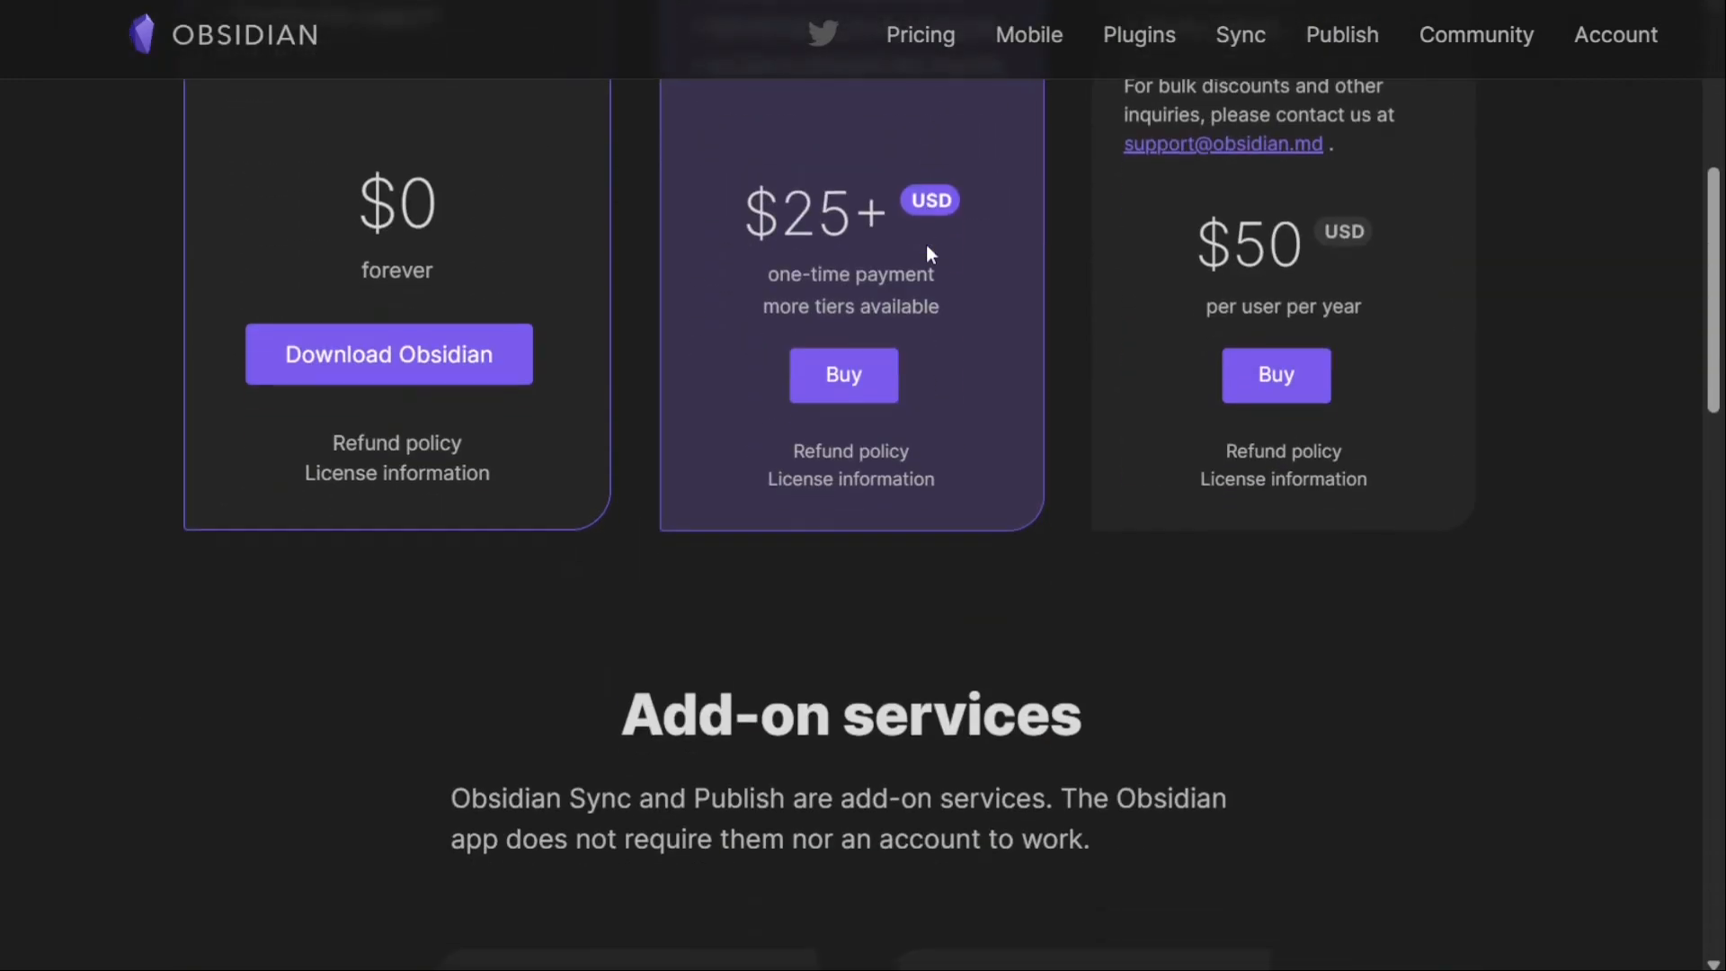
scroll(down, 3)
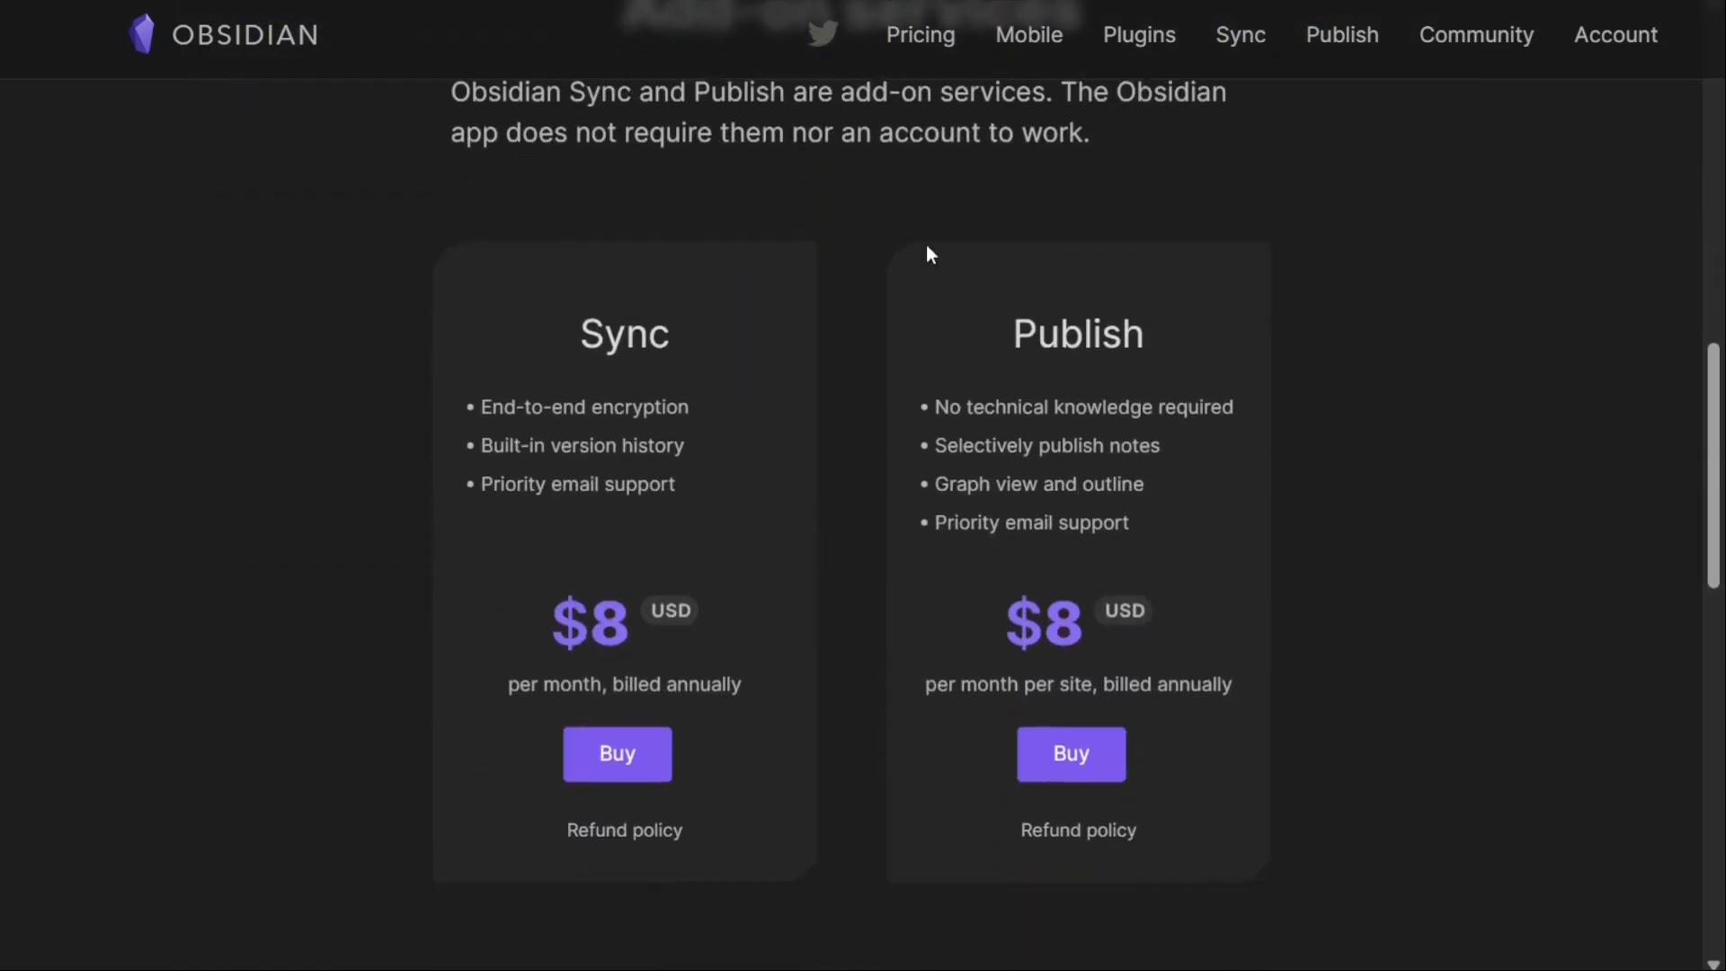
scroll(down, 3)
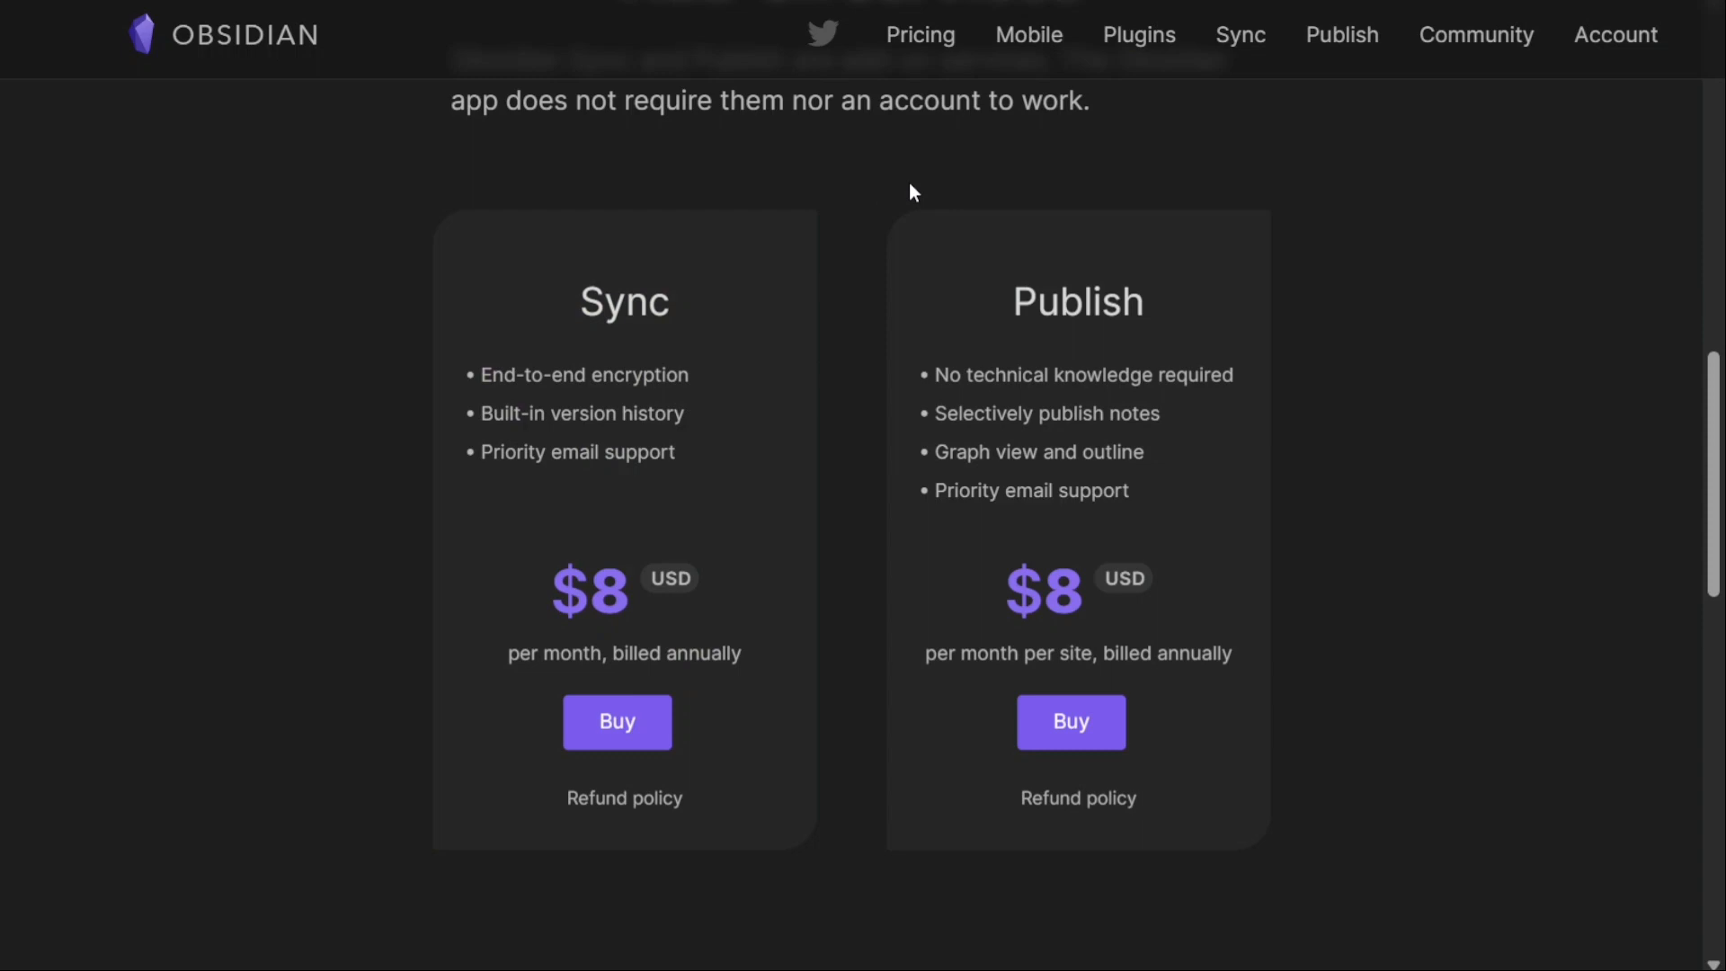
mouse_move(949, 155)
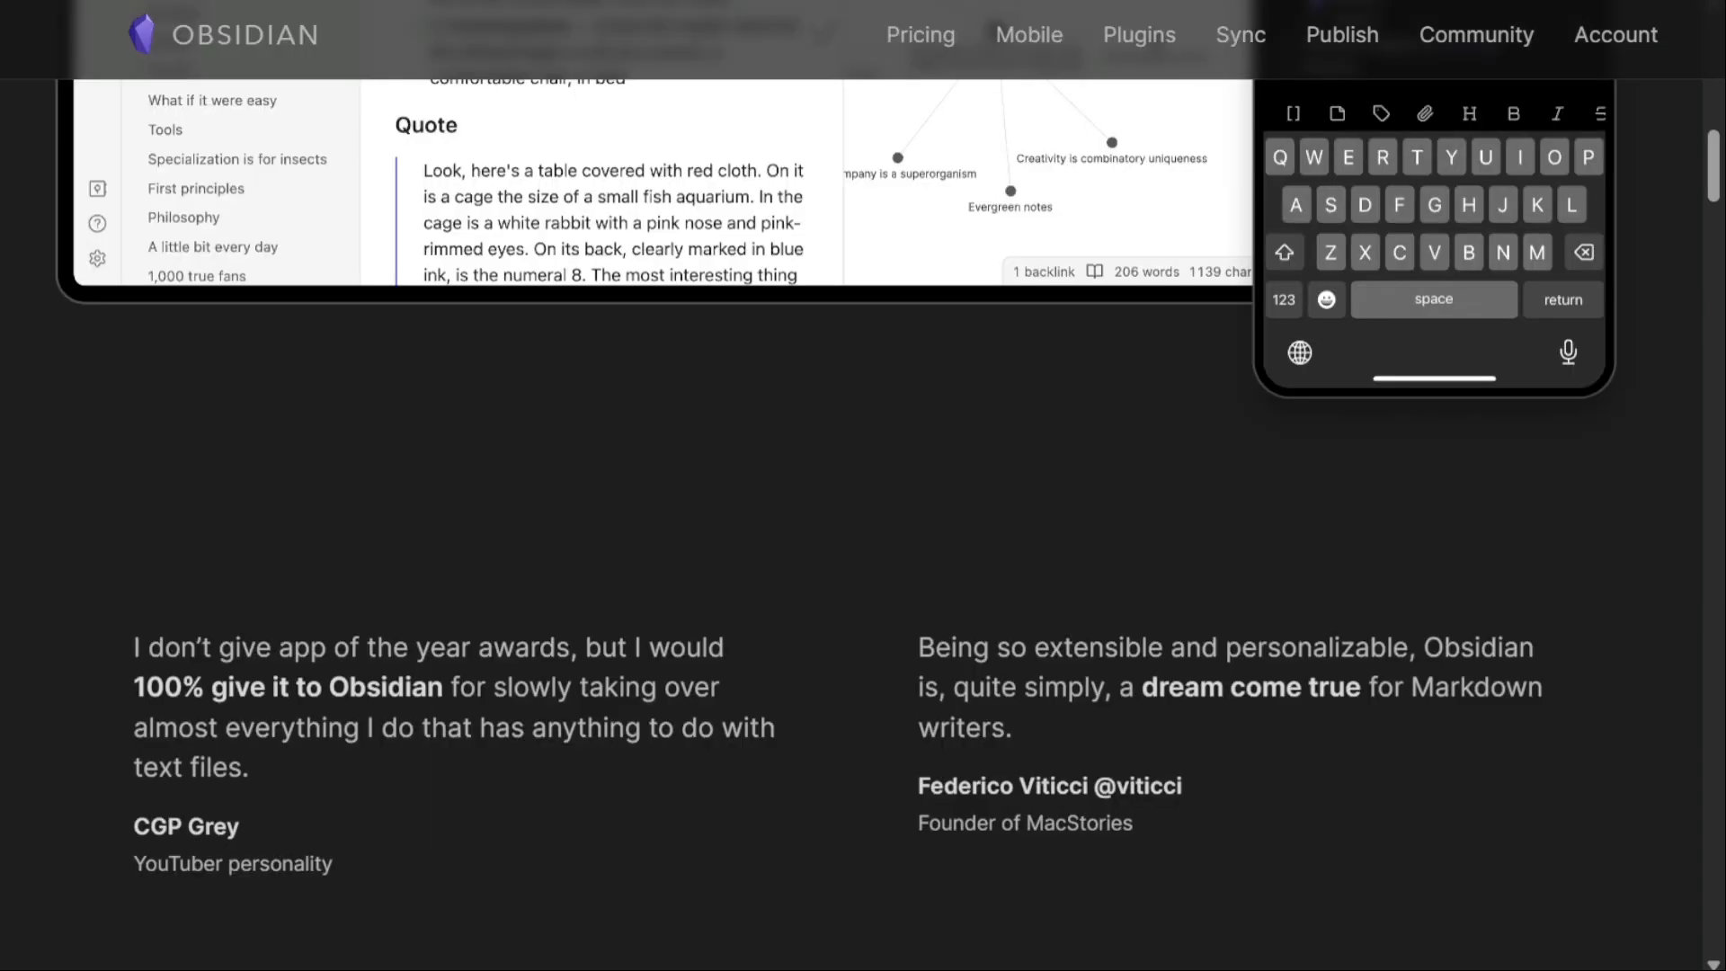
scroll(down, 3)
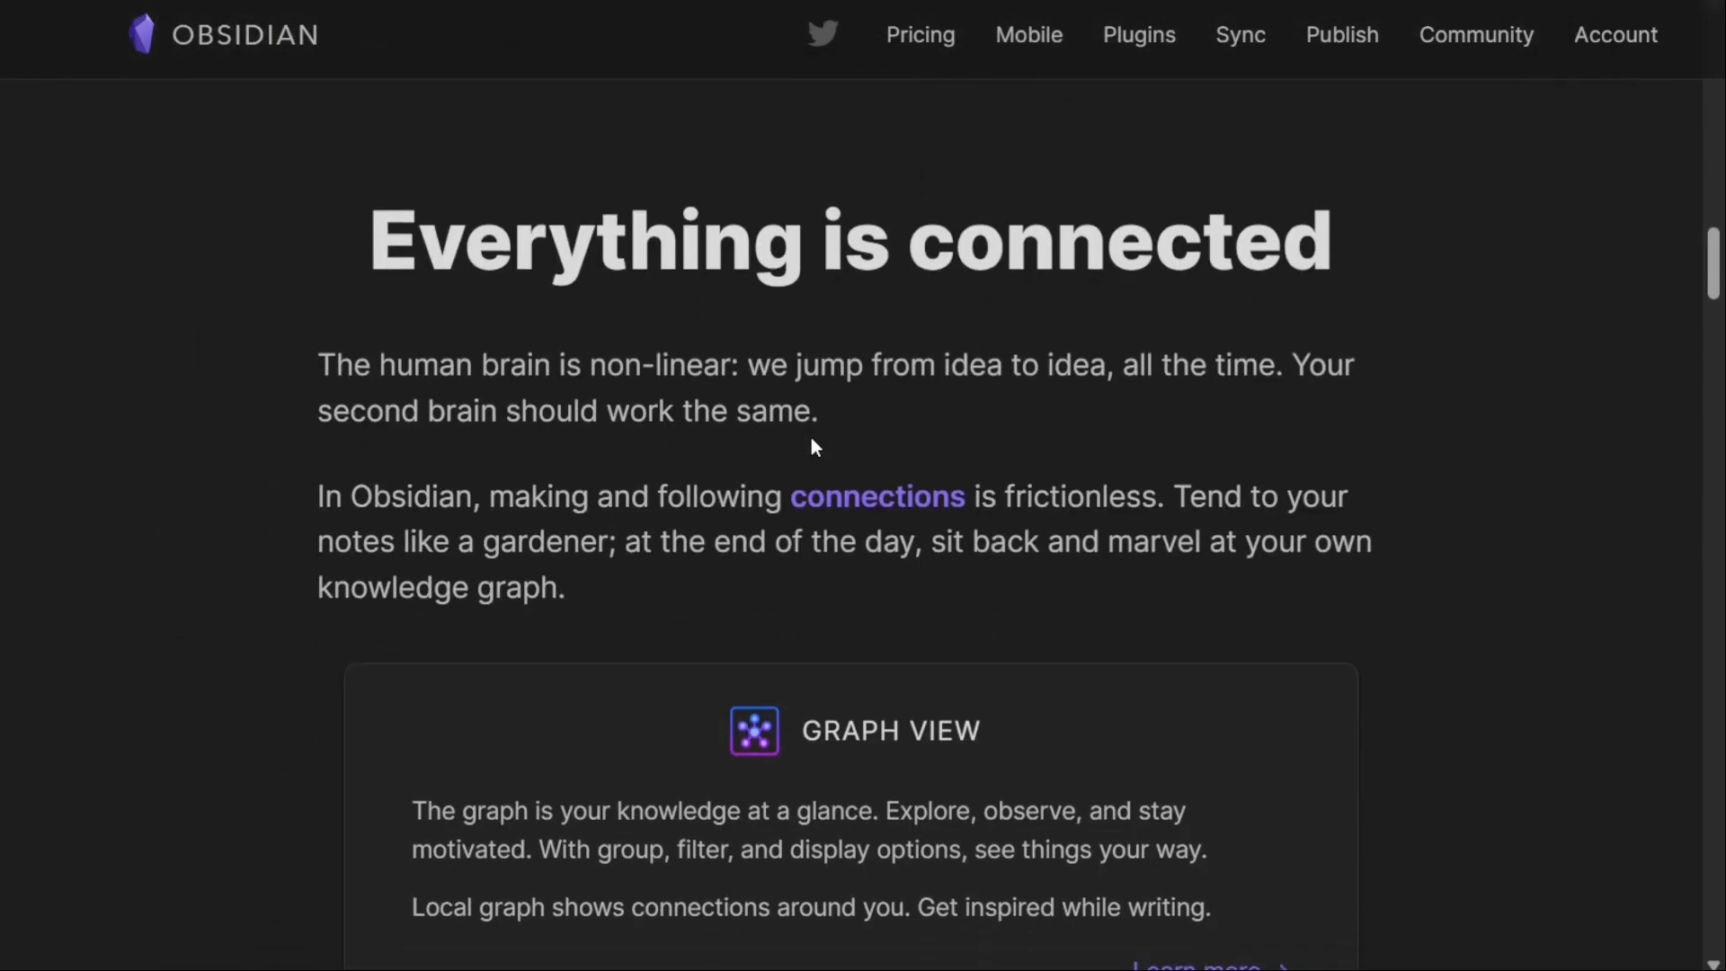
scroll(down, 3)
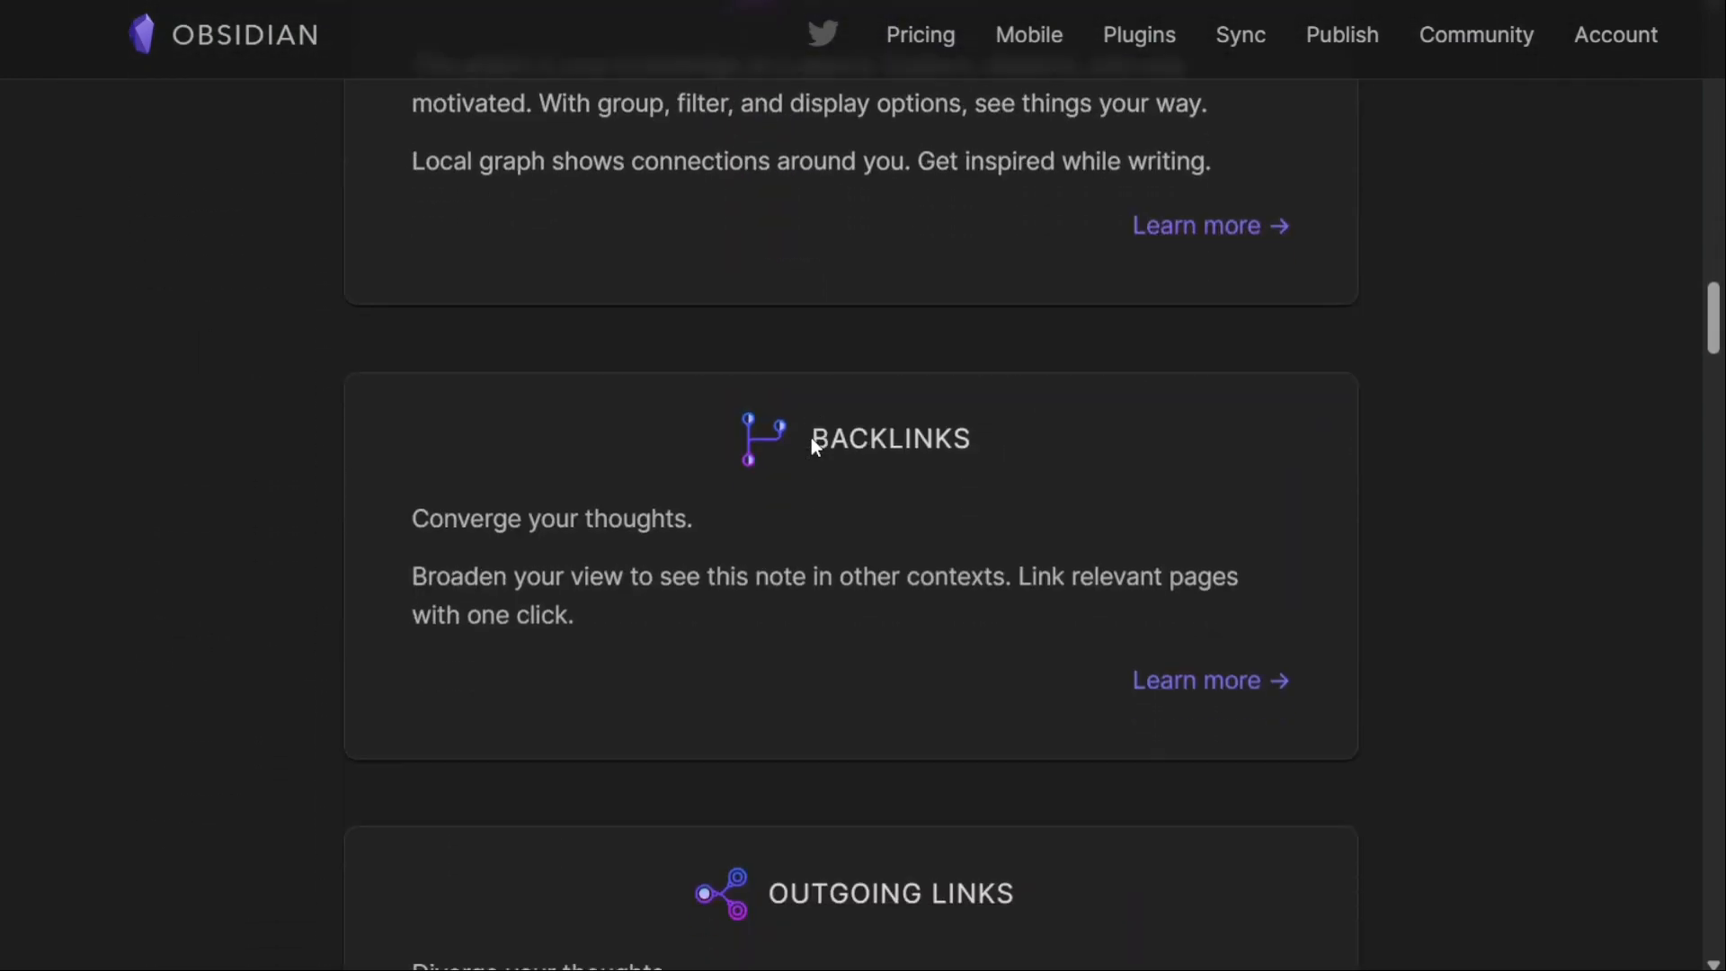
scroll(down, 3)
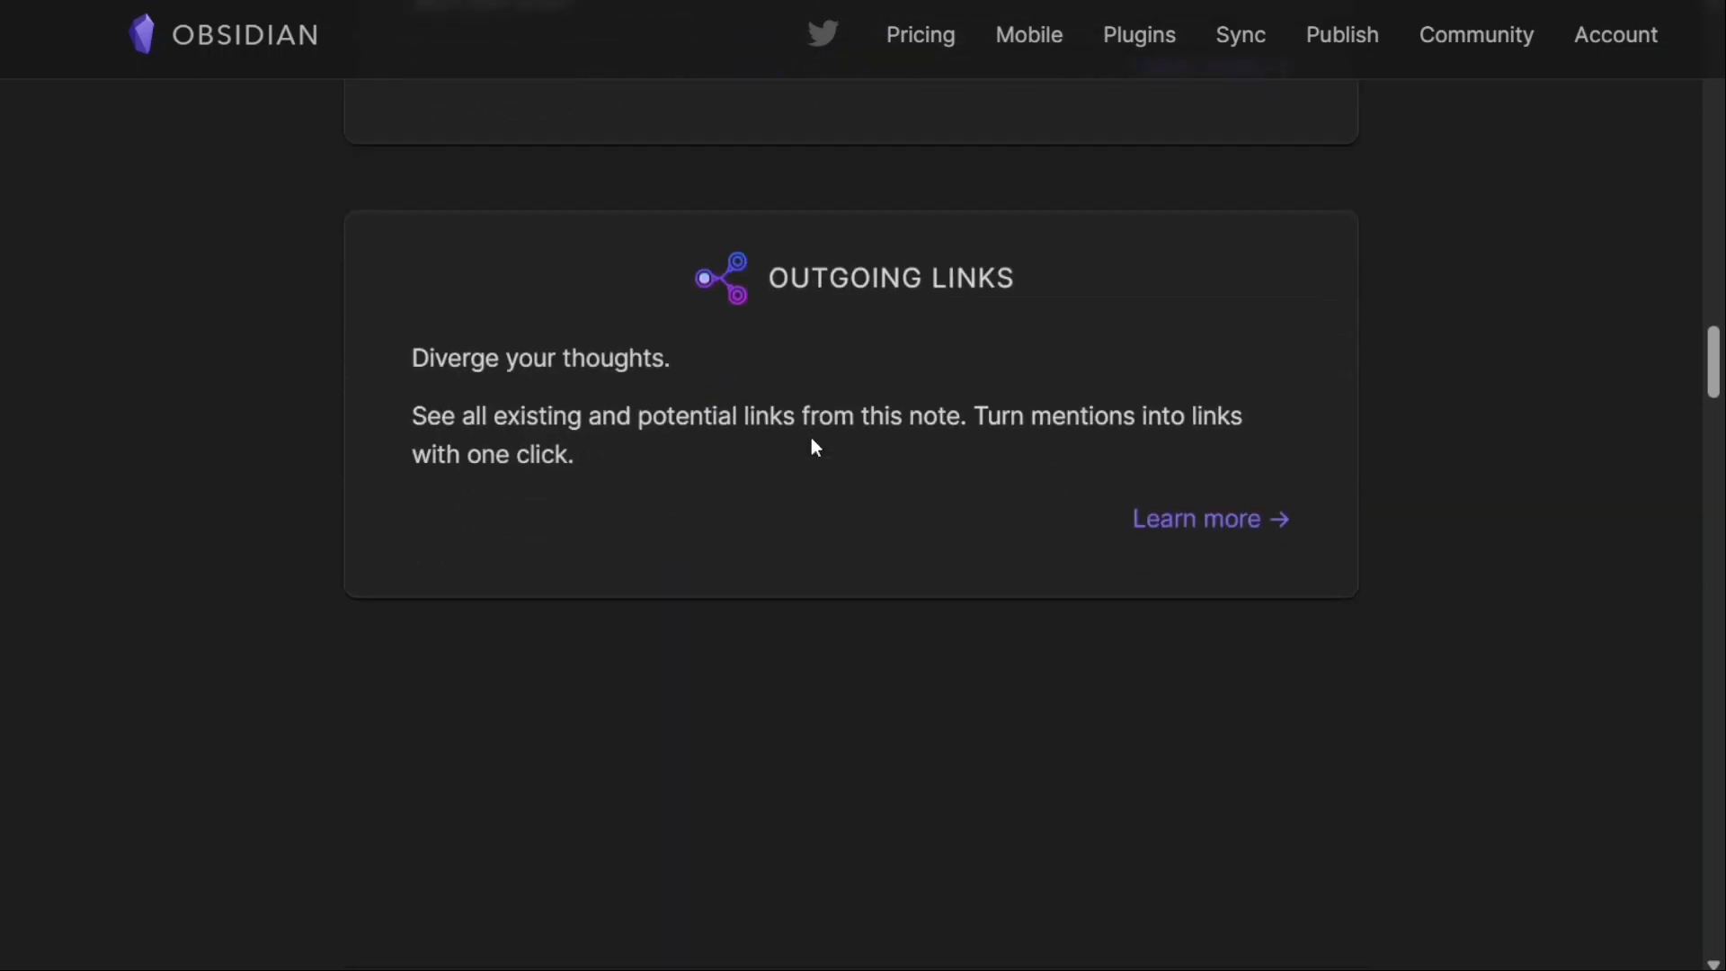
scroll(up, 3)
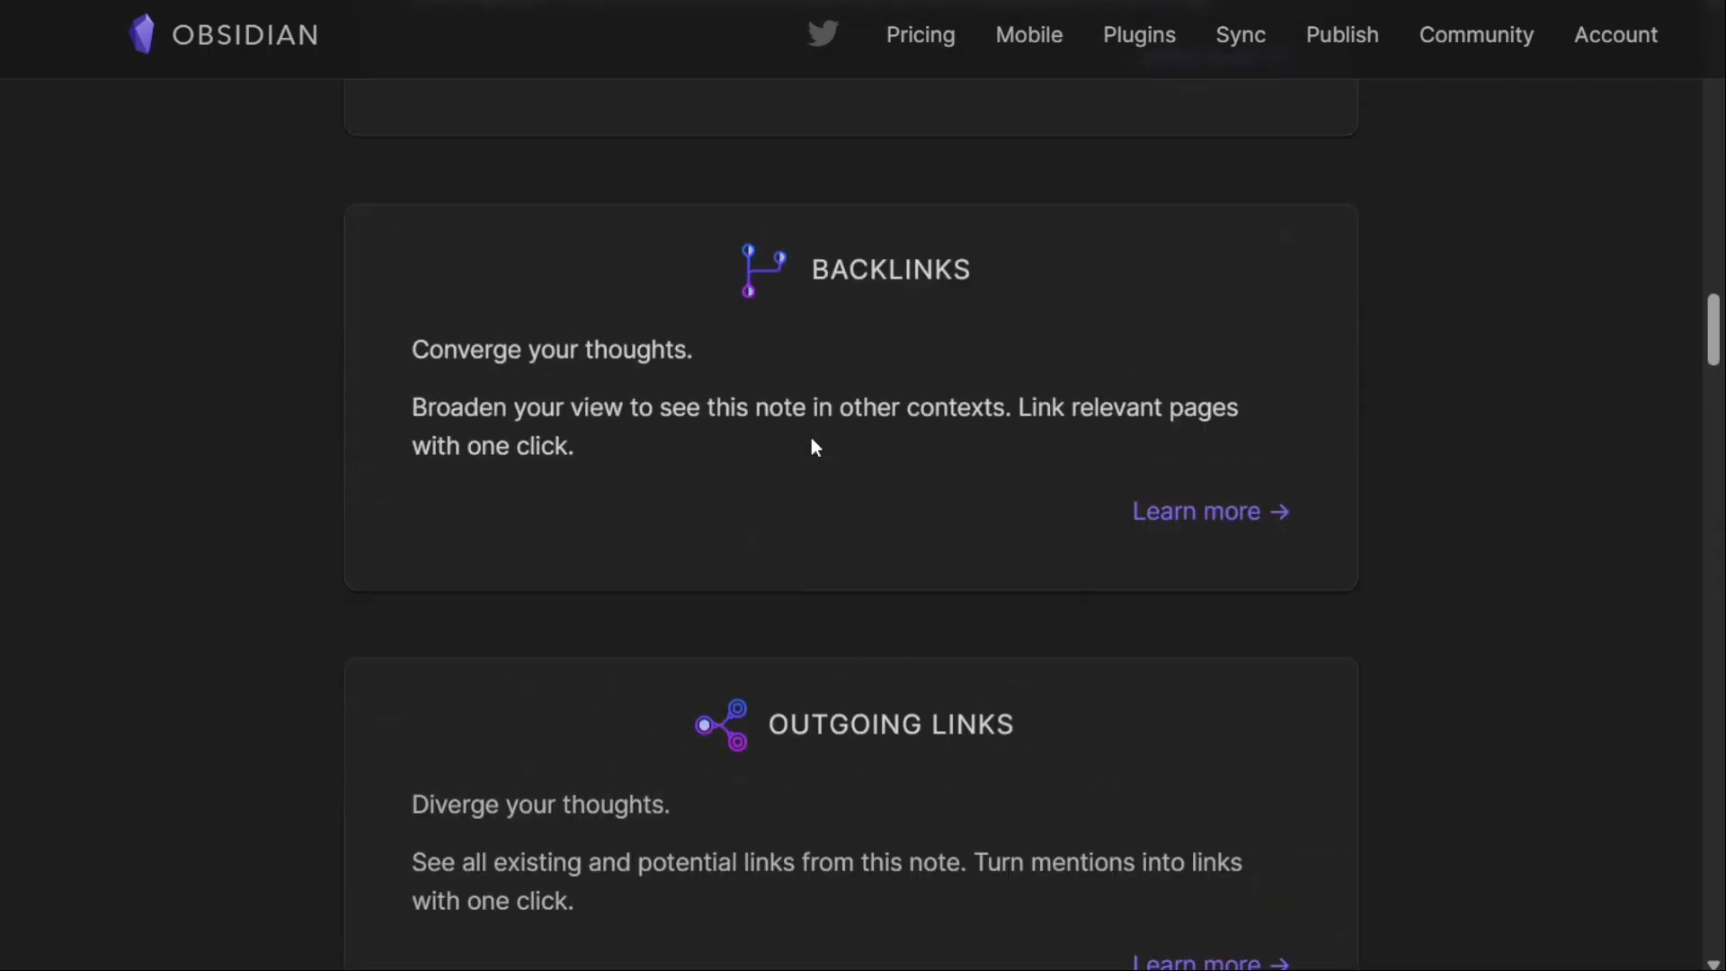
scroll(up, 3)
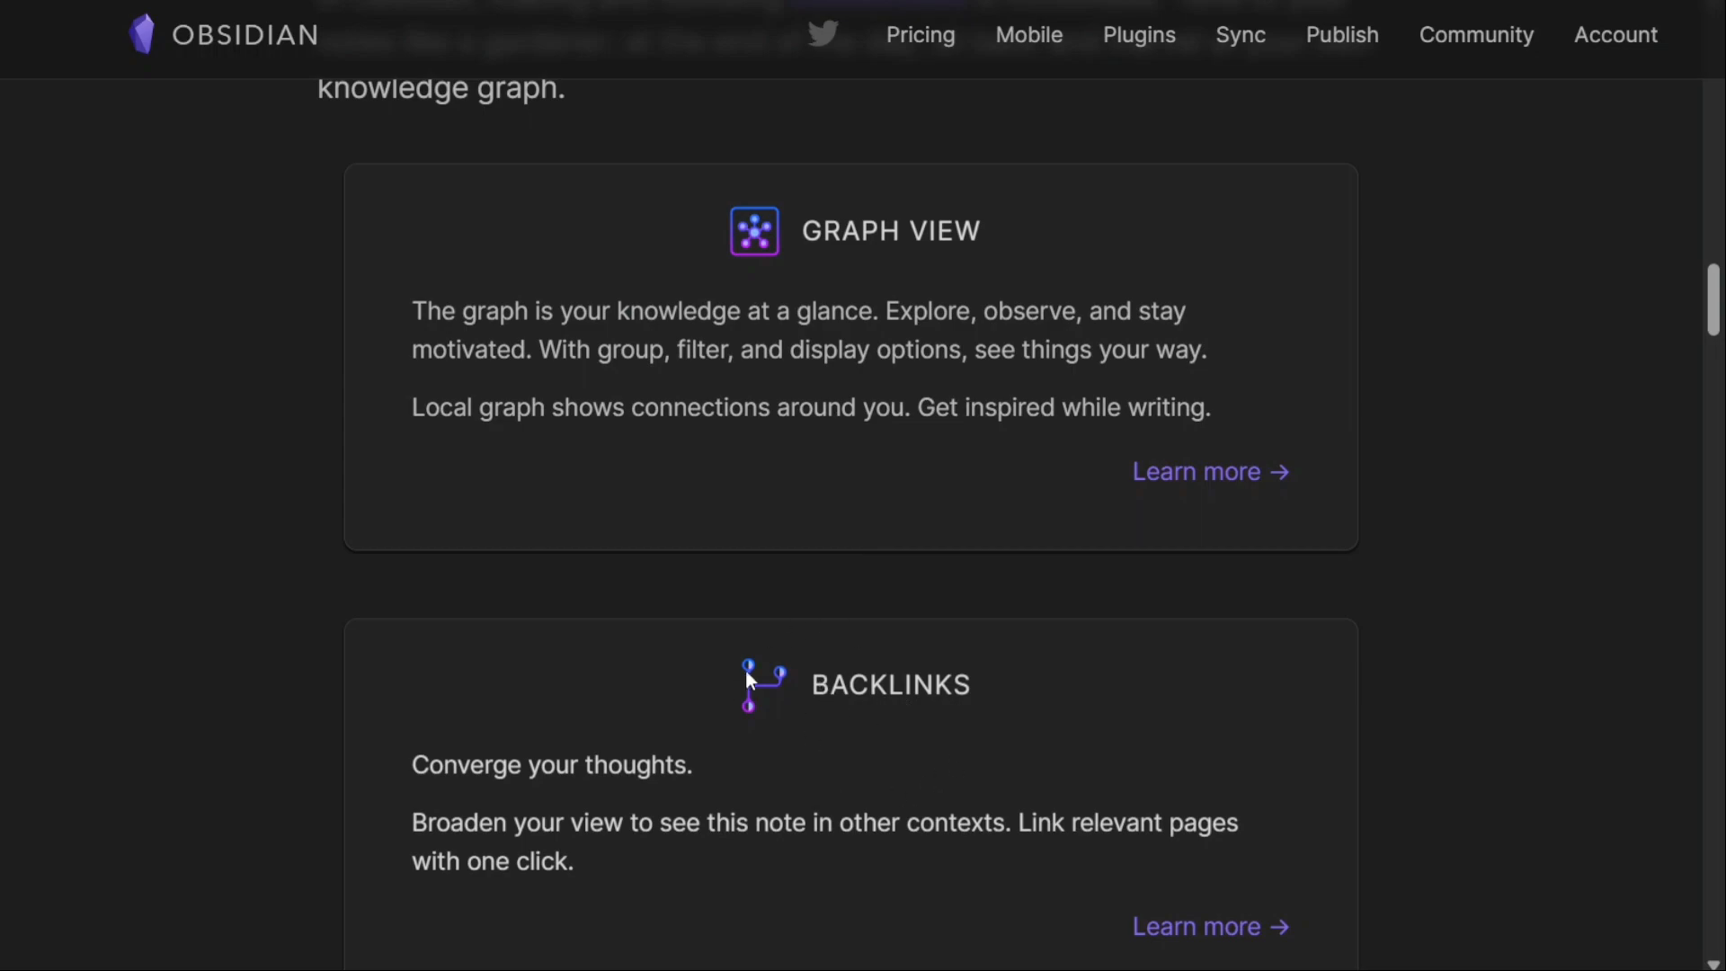
scroll(down, 3)
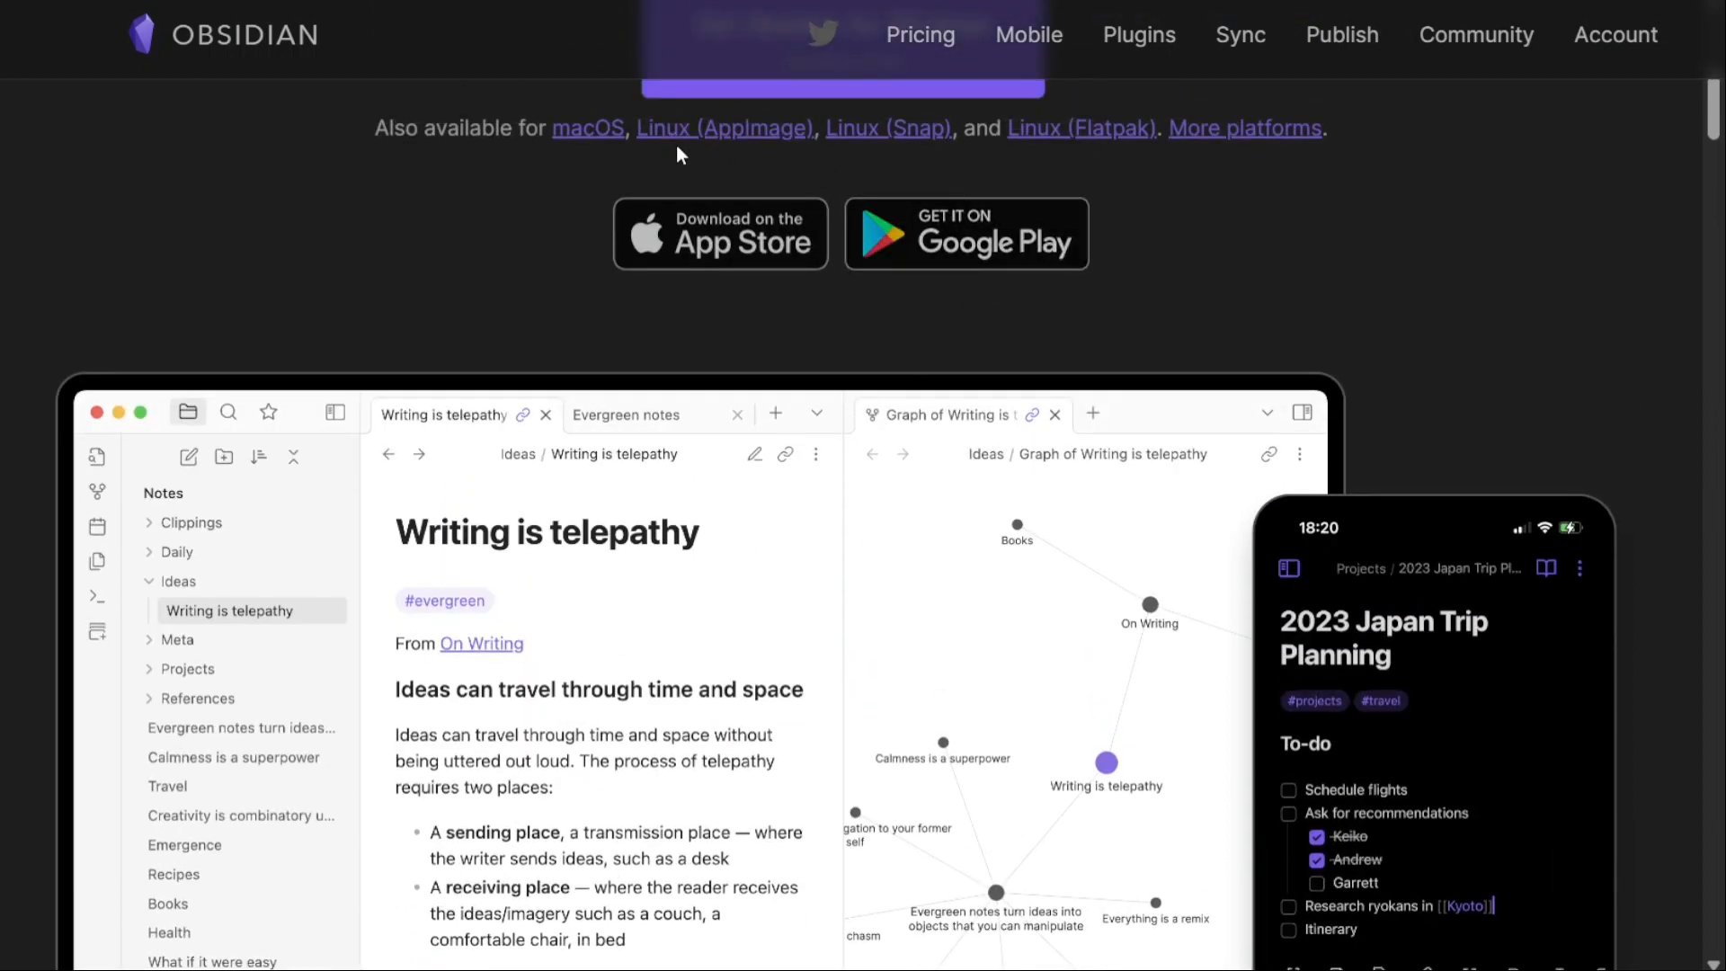
scroll(down, 3)
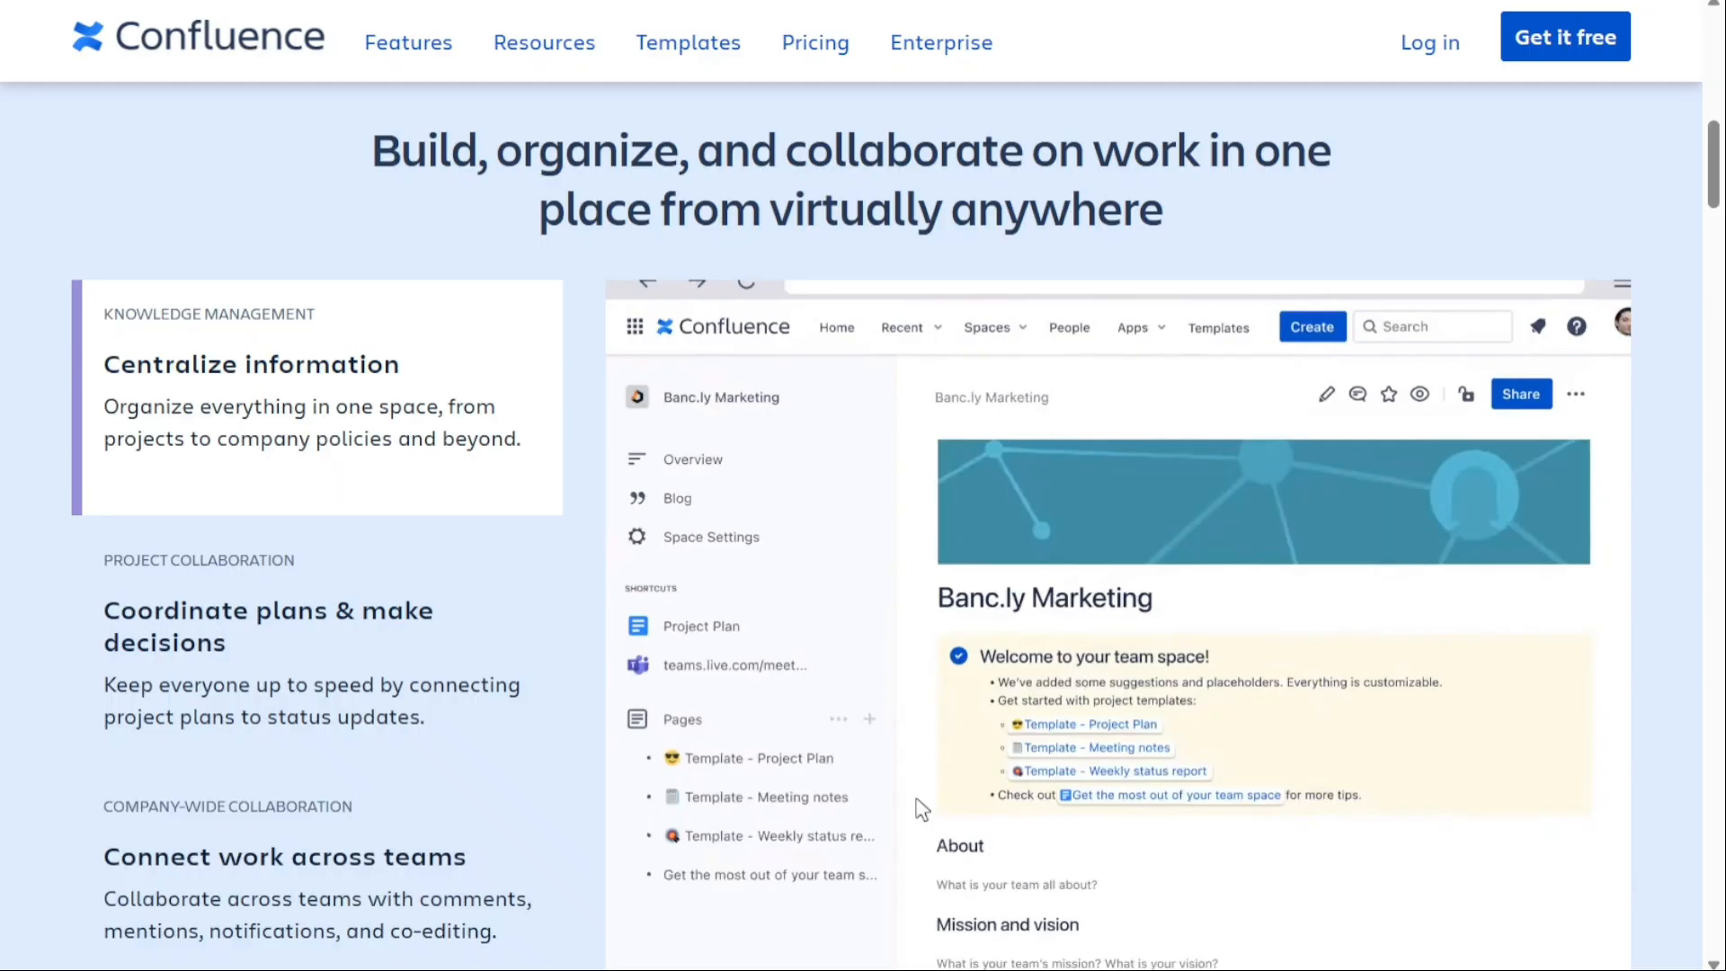
Try the Confluence homepage demo panels, entering 'Banc.ly Strategy' as the page title.
click(1311, 328)
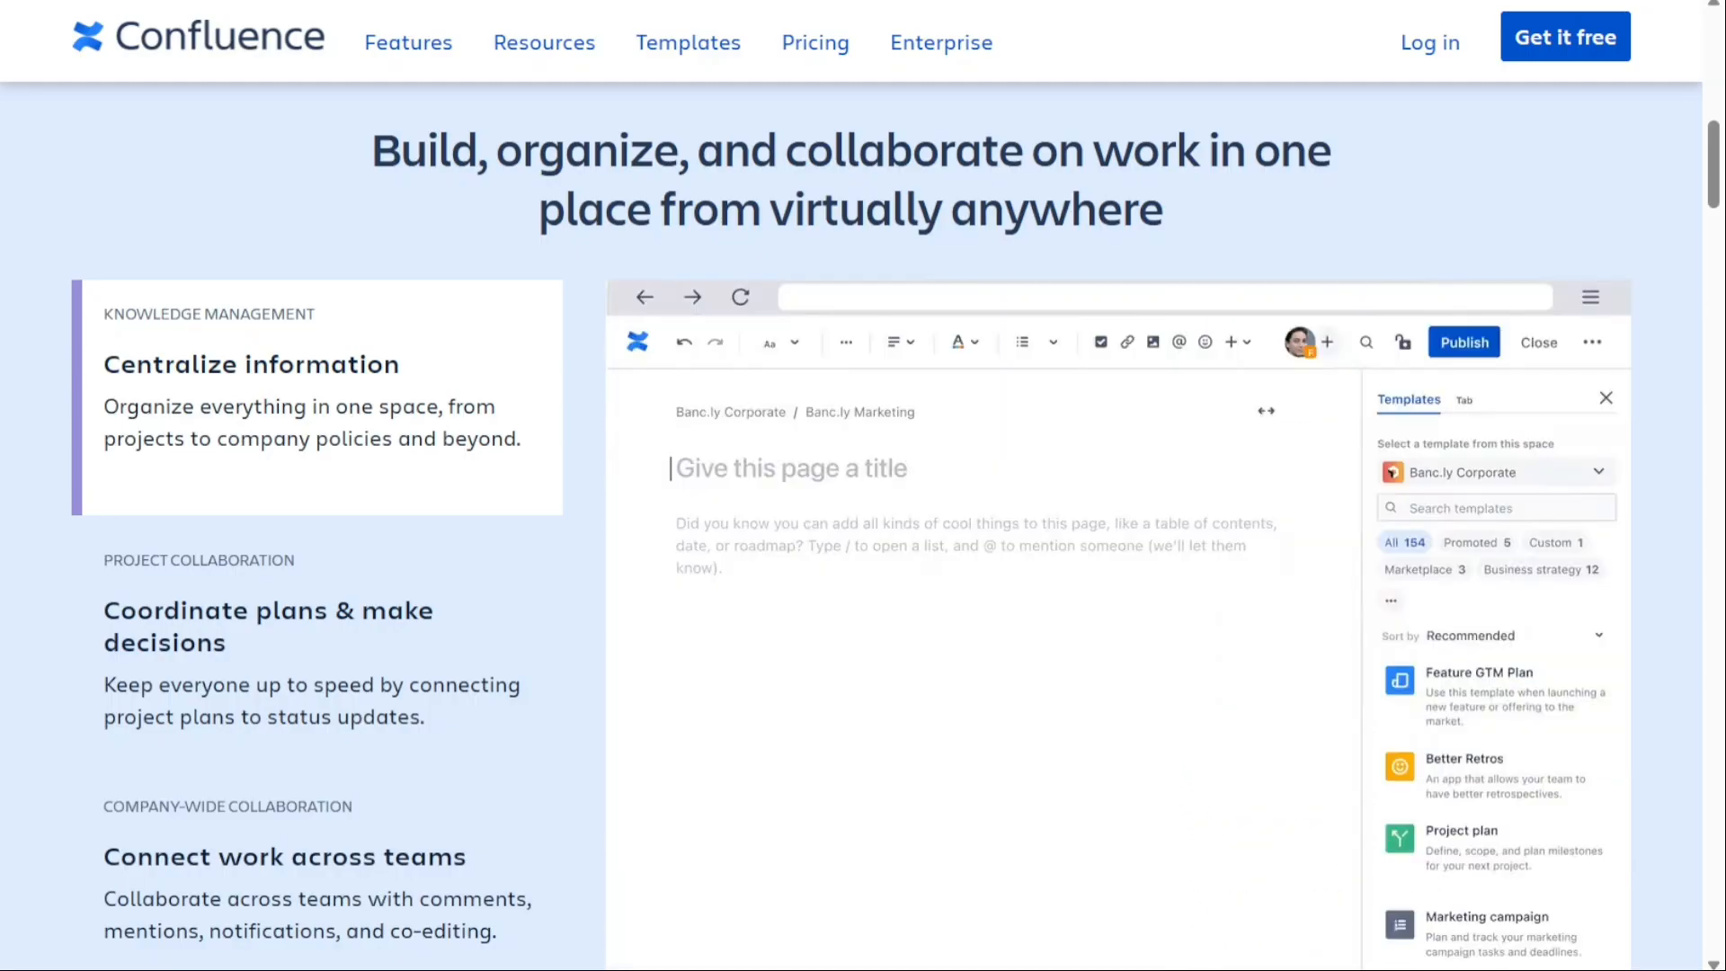
text(Banc.ly Strategy)
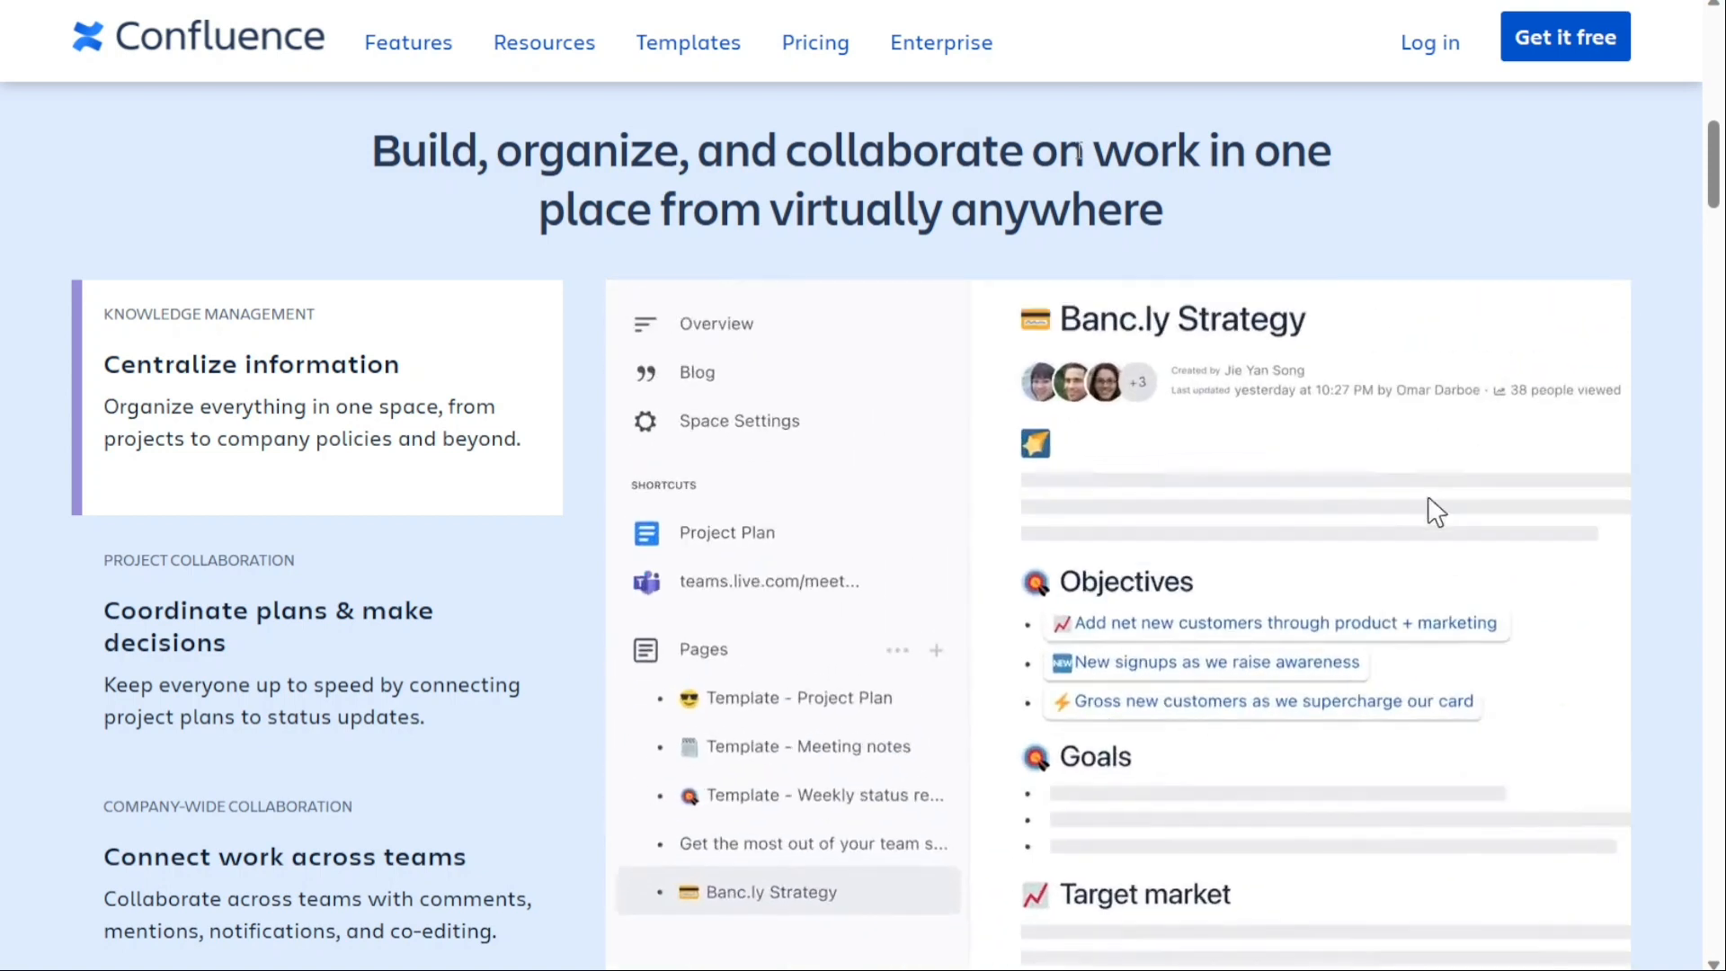
click(1090, 520)
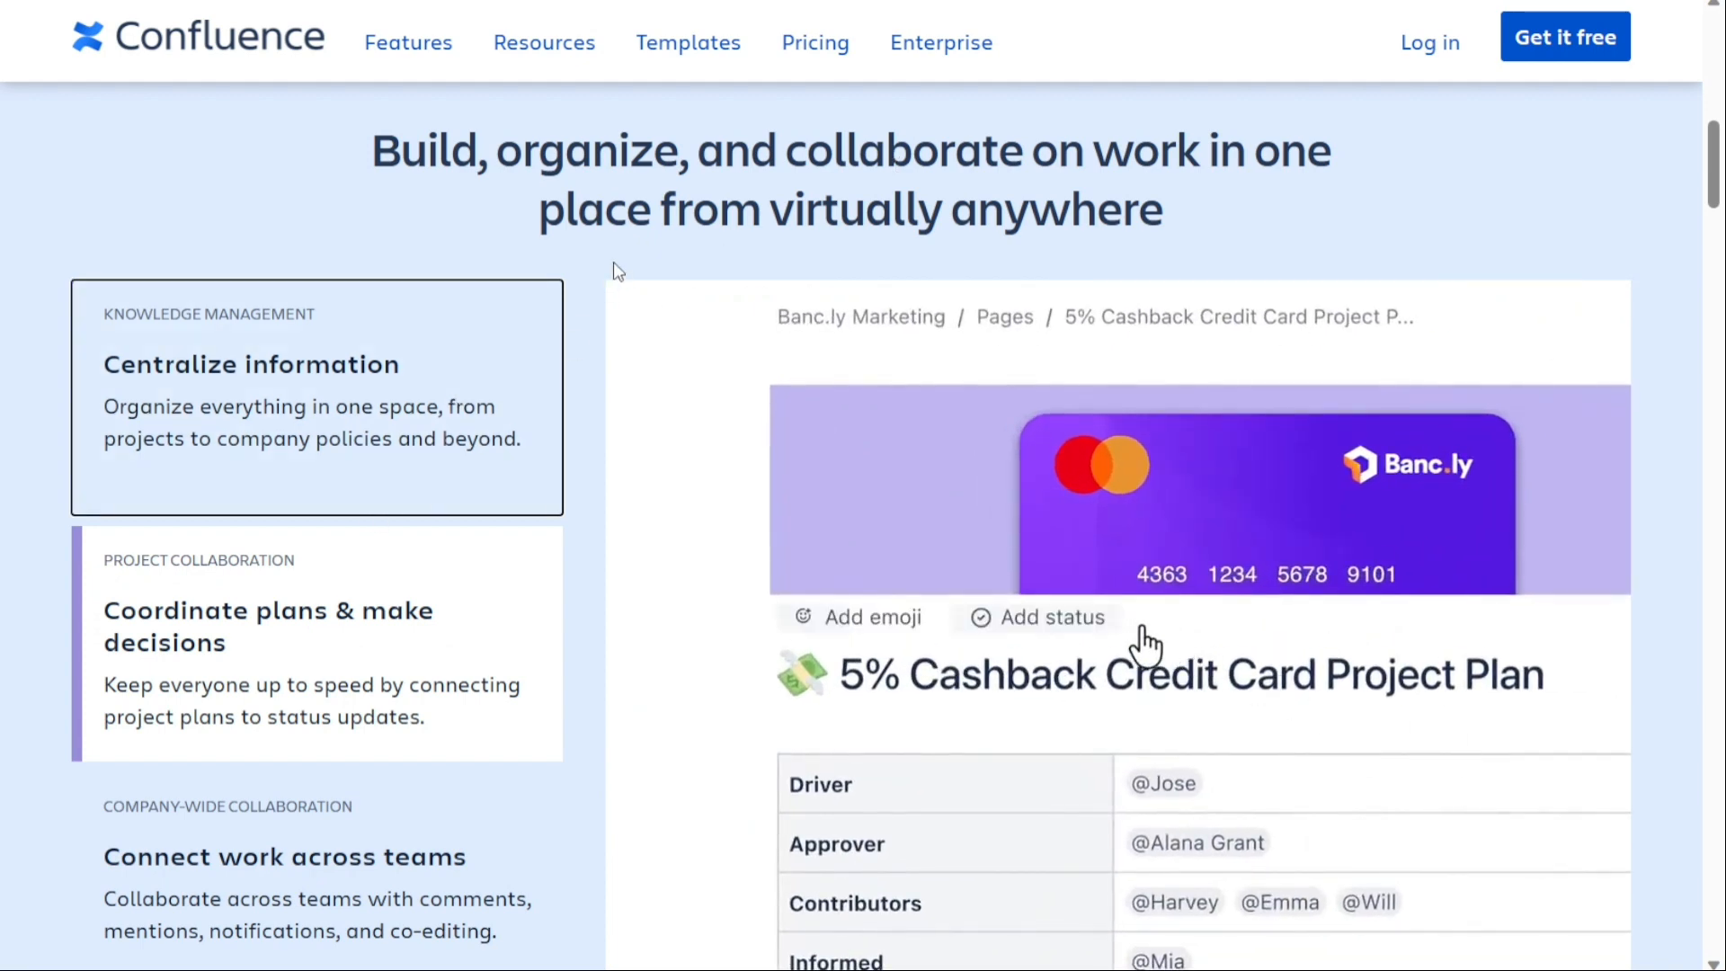
click(1036, 616)
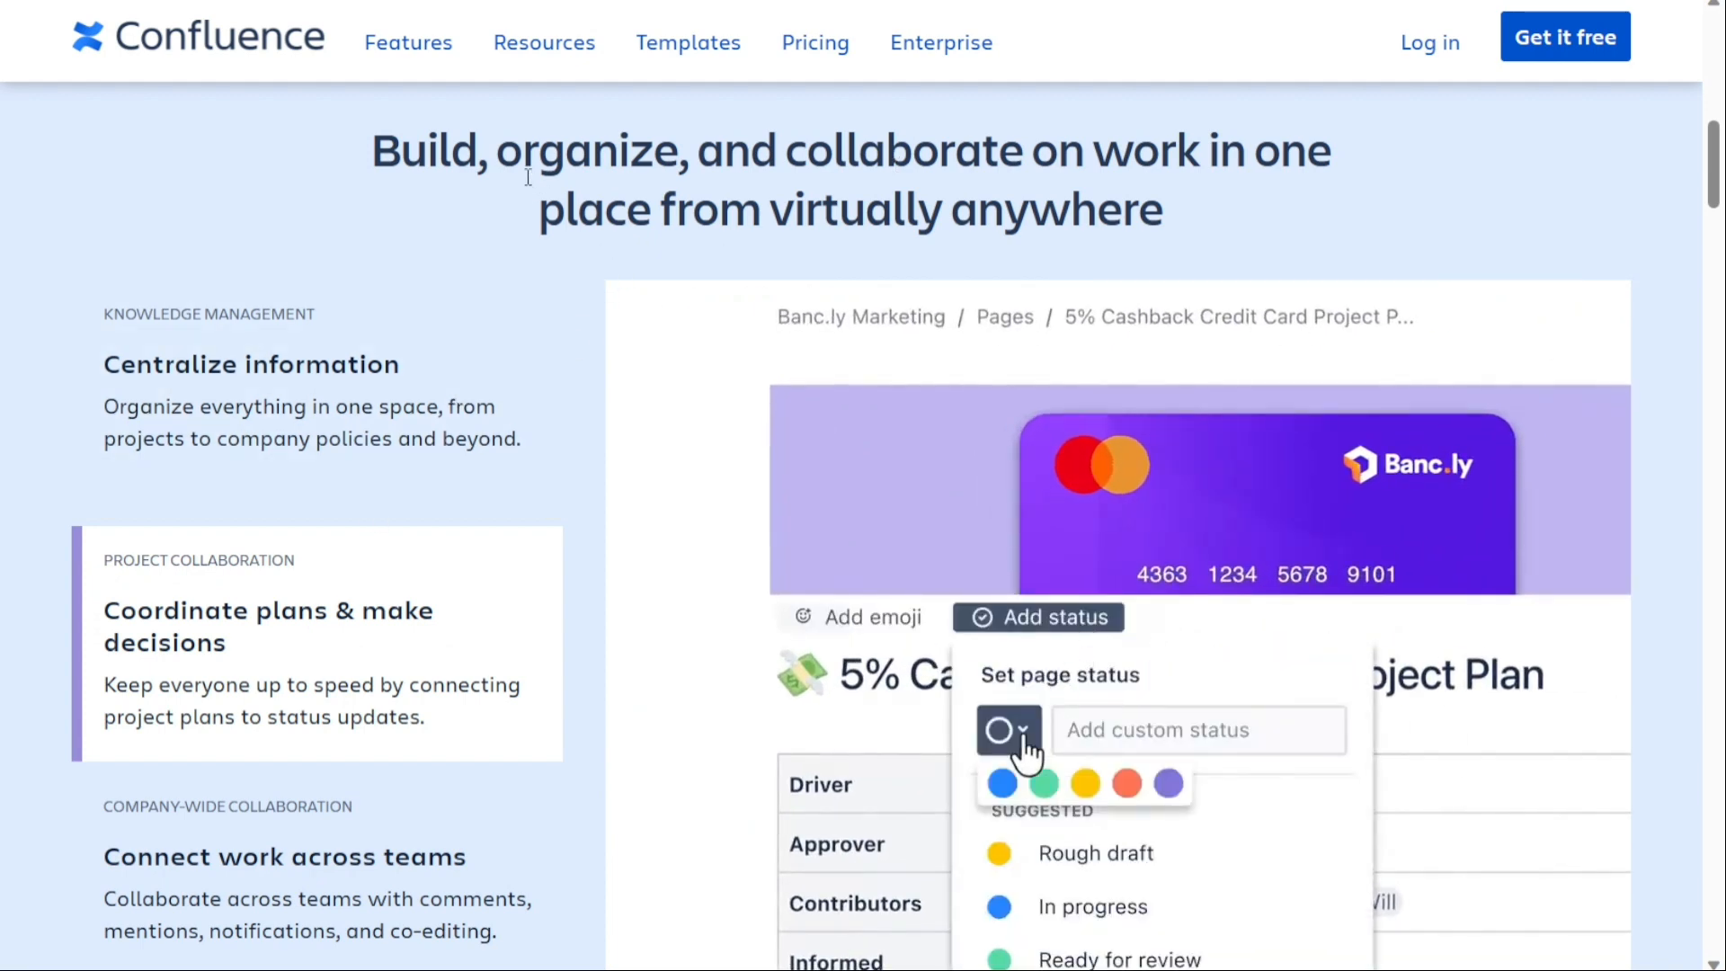
Go to Confluence's Features for knowledge management & project collaboration page.
click(1126, 783)
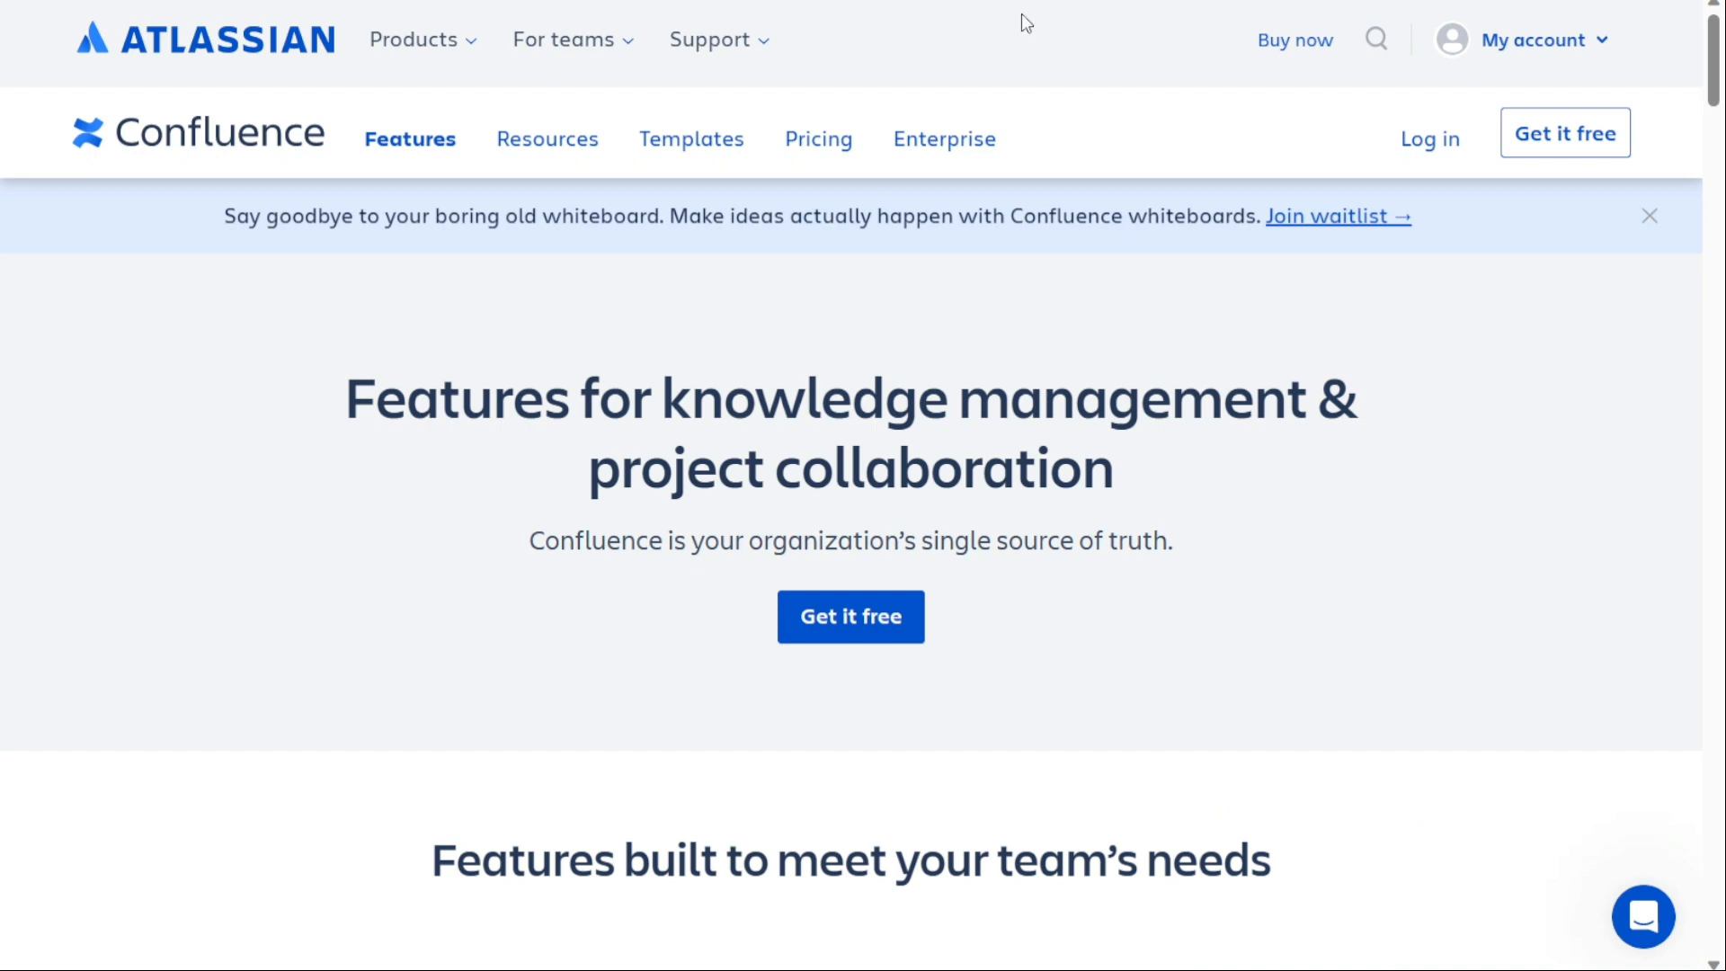
Scroll past the Free plan feature list and bring up Confluence's Compare plans and pricing page.
scroll(down, 3)
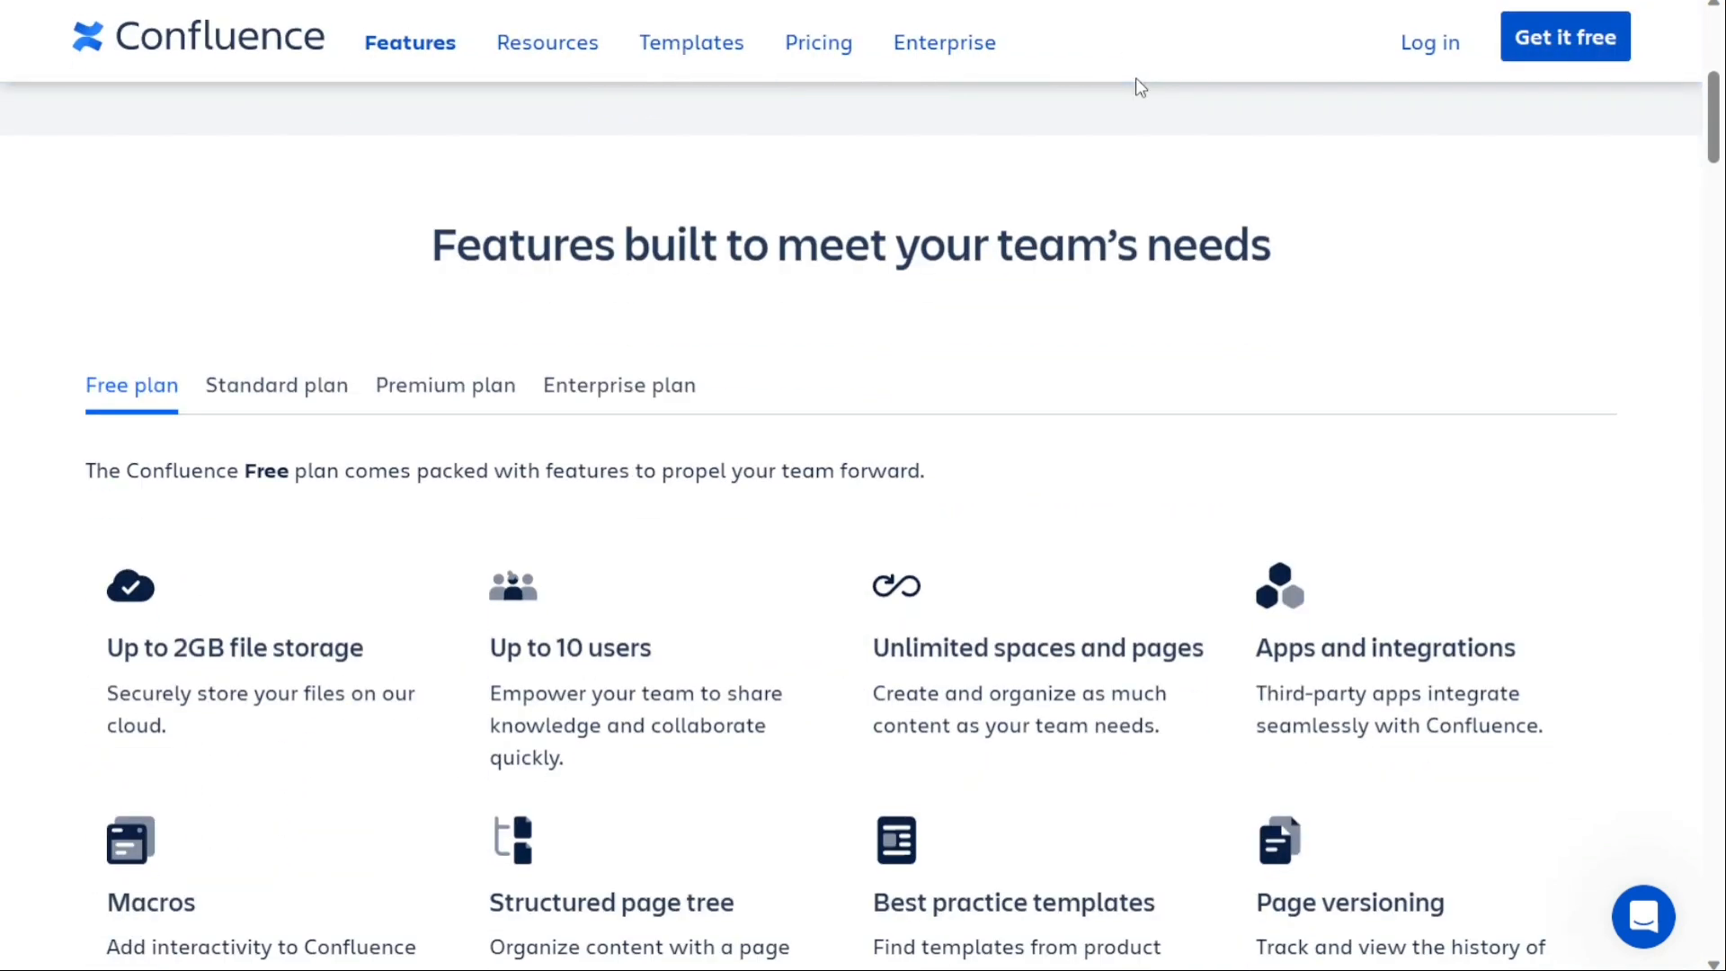
scroll(down, 3)
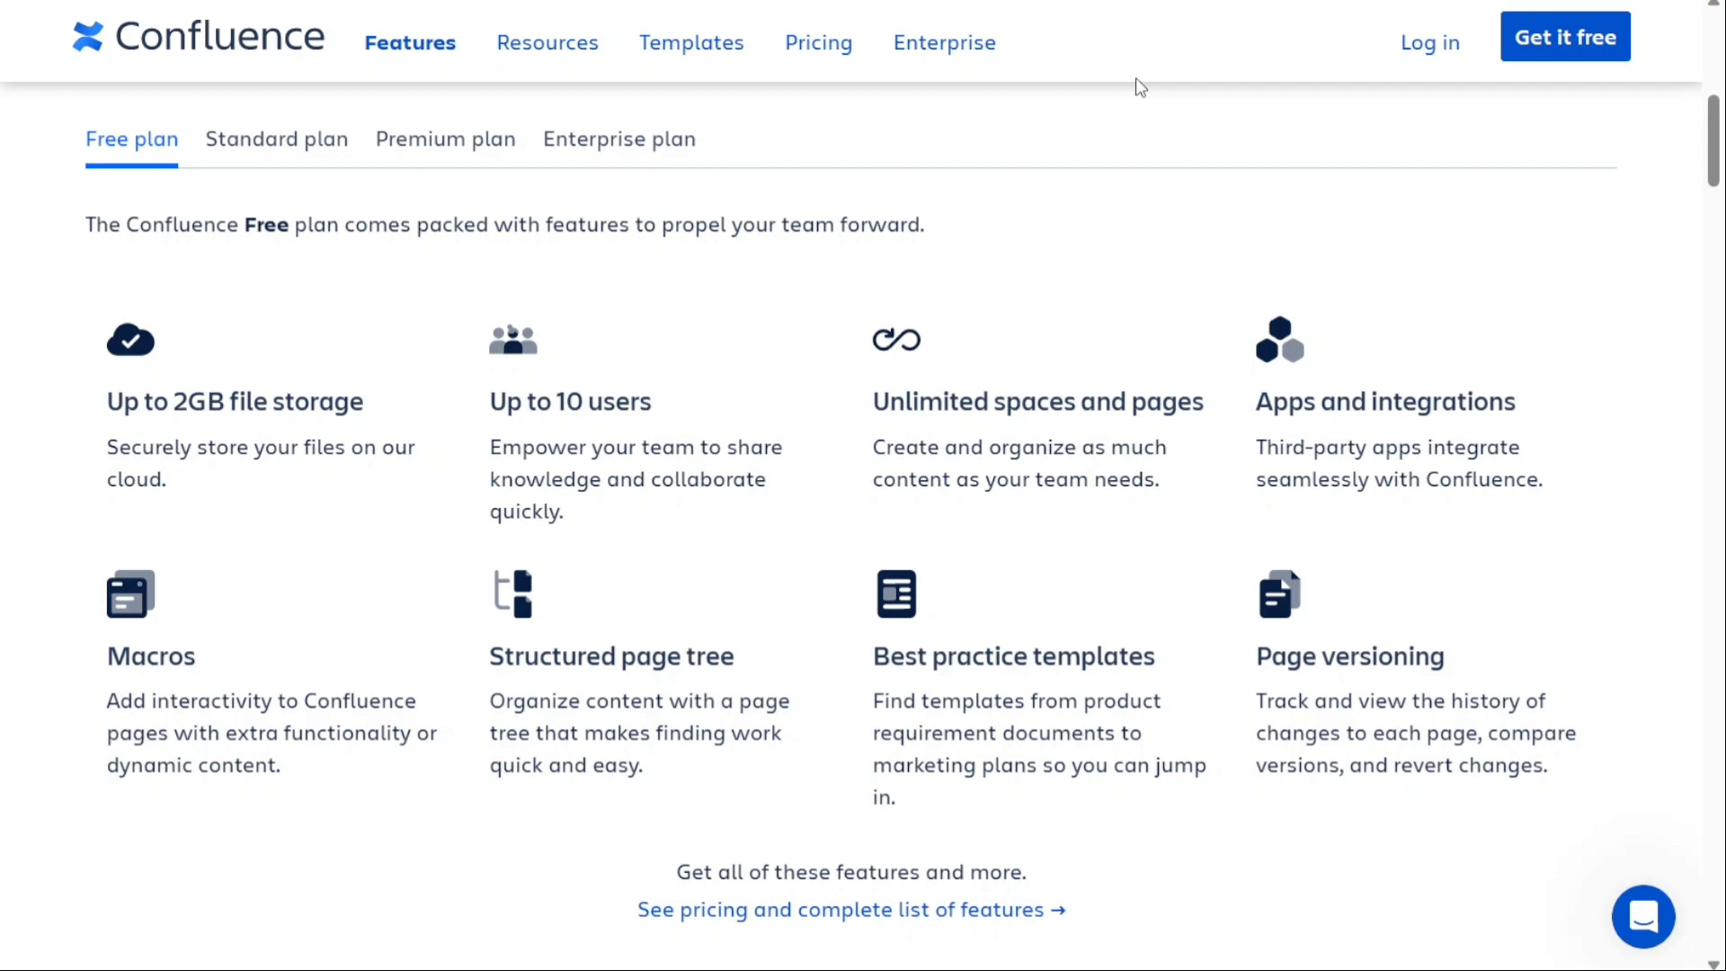
mouse_move(787, 199)
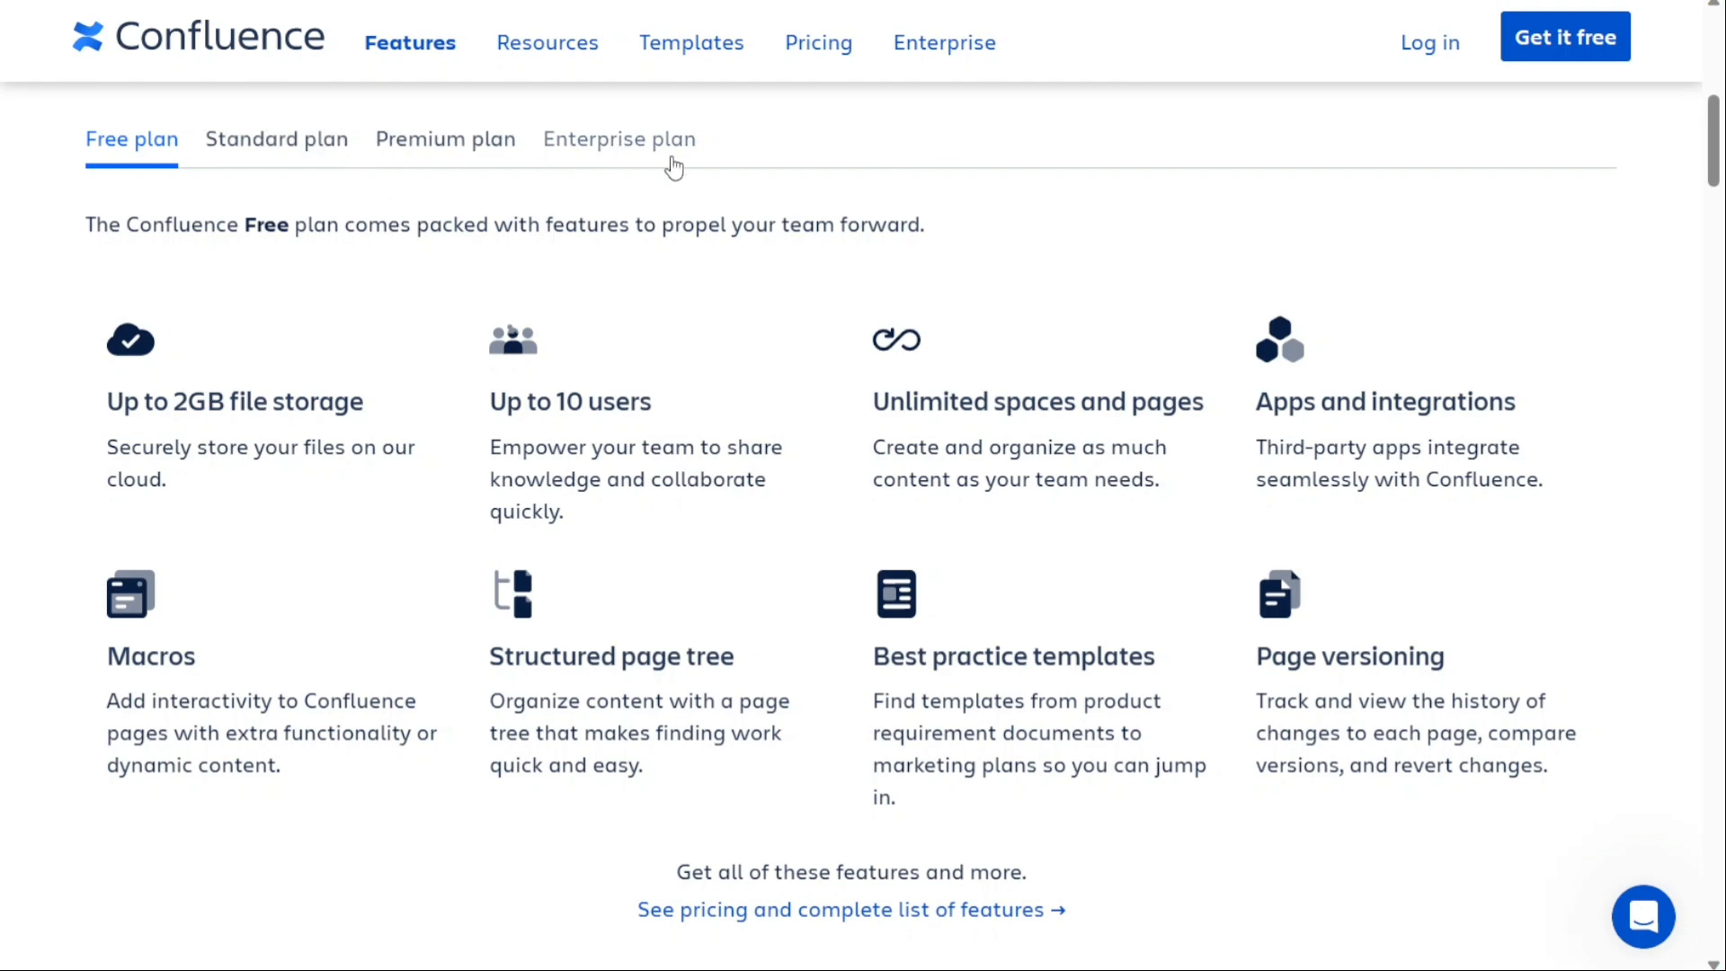
click(819, 41)
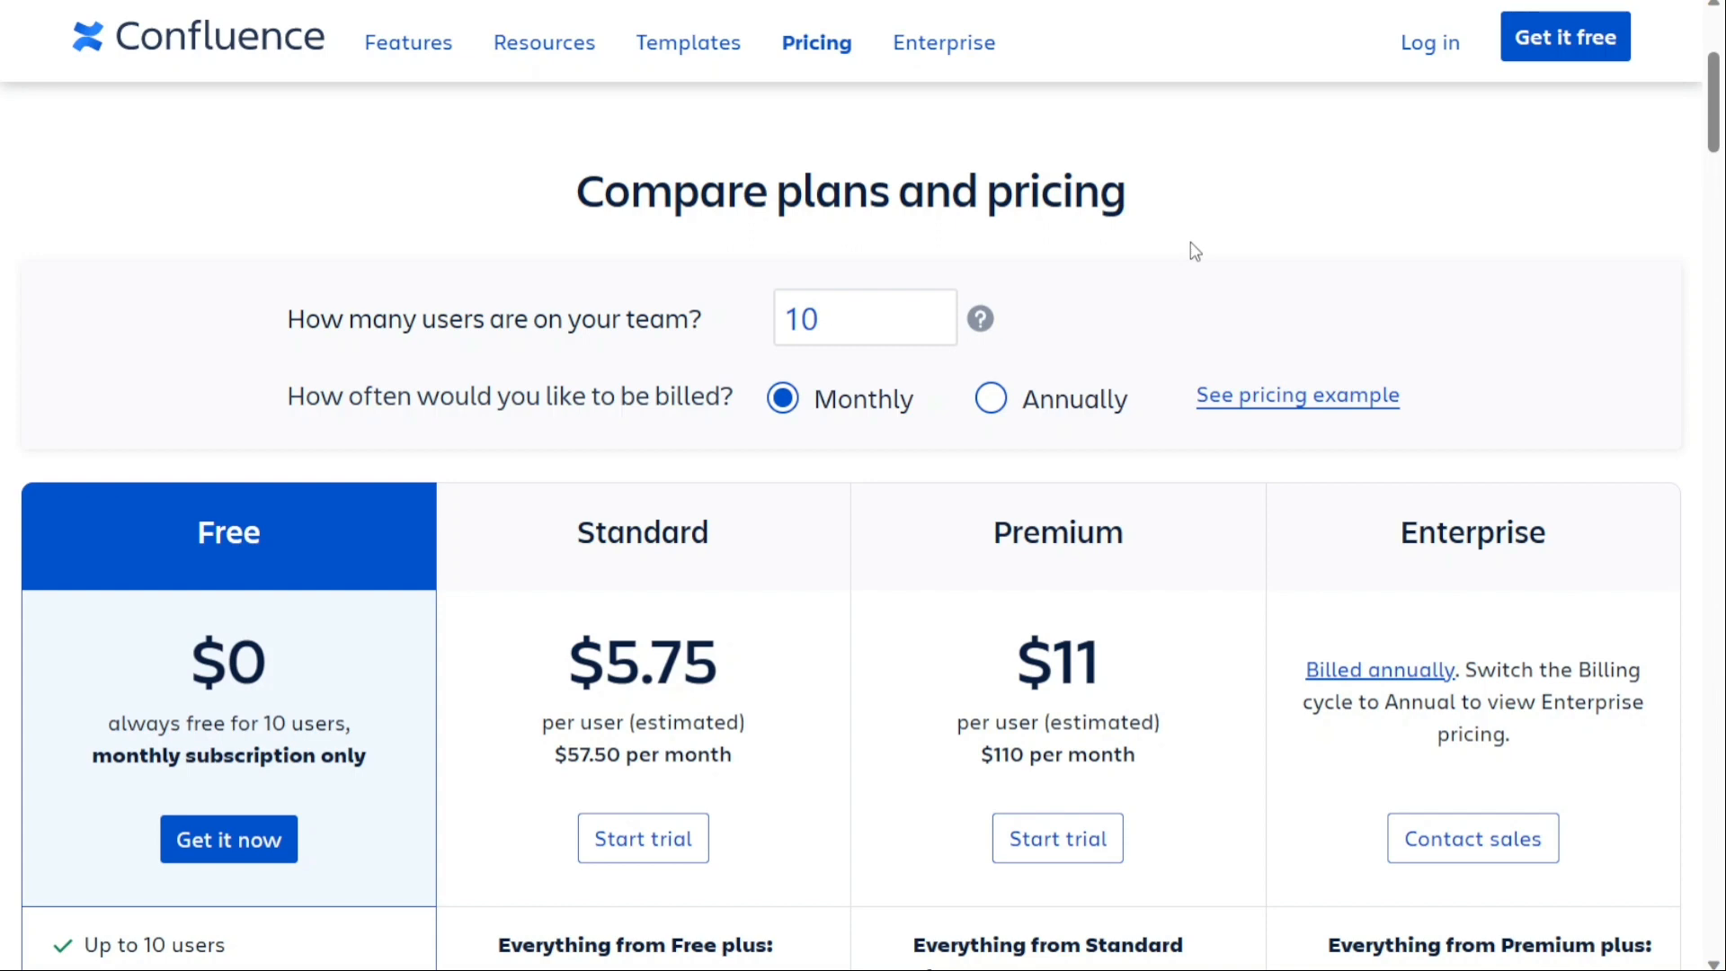
scroll(down, 3)
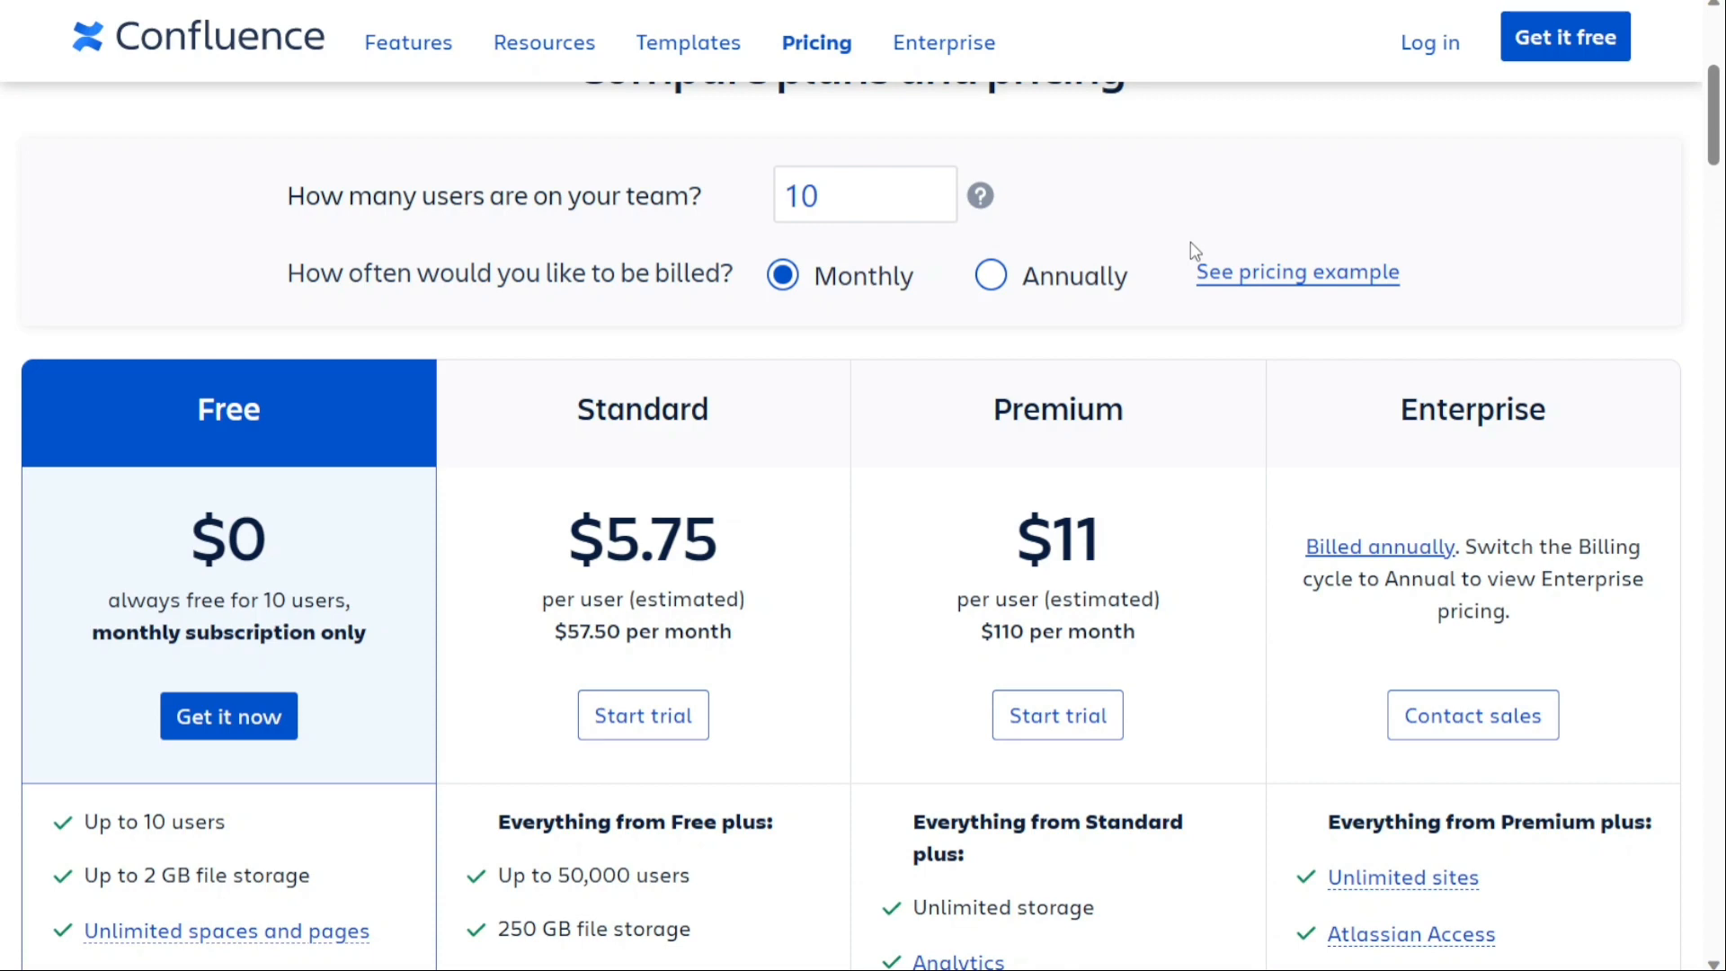
mouse_move(351, 572)
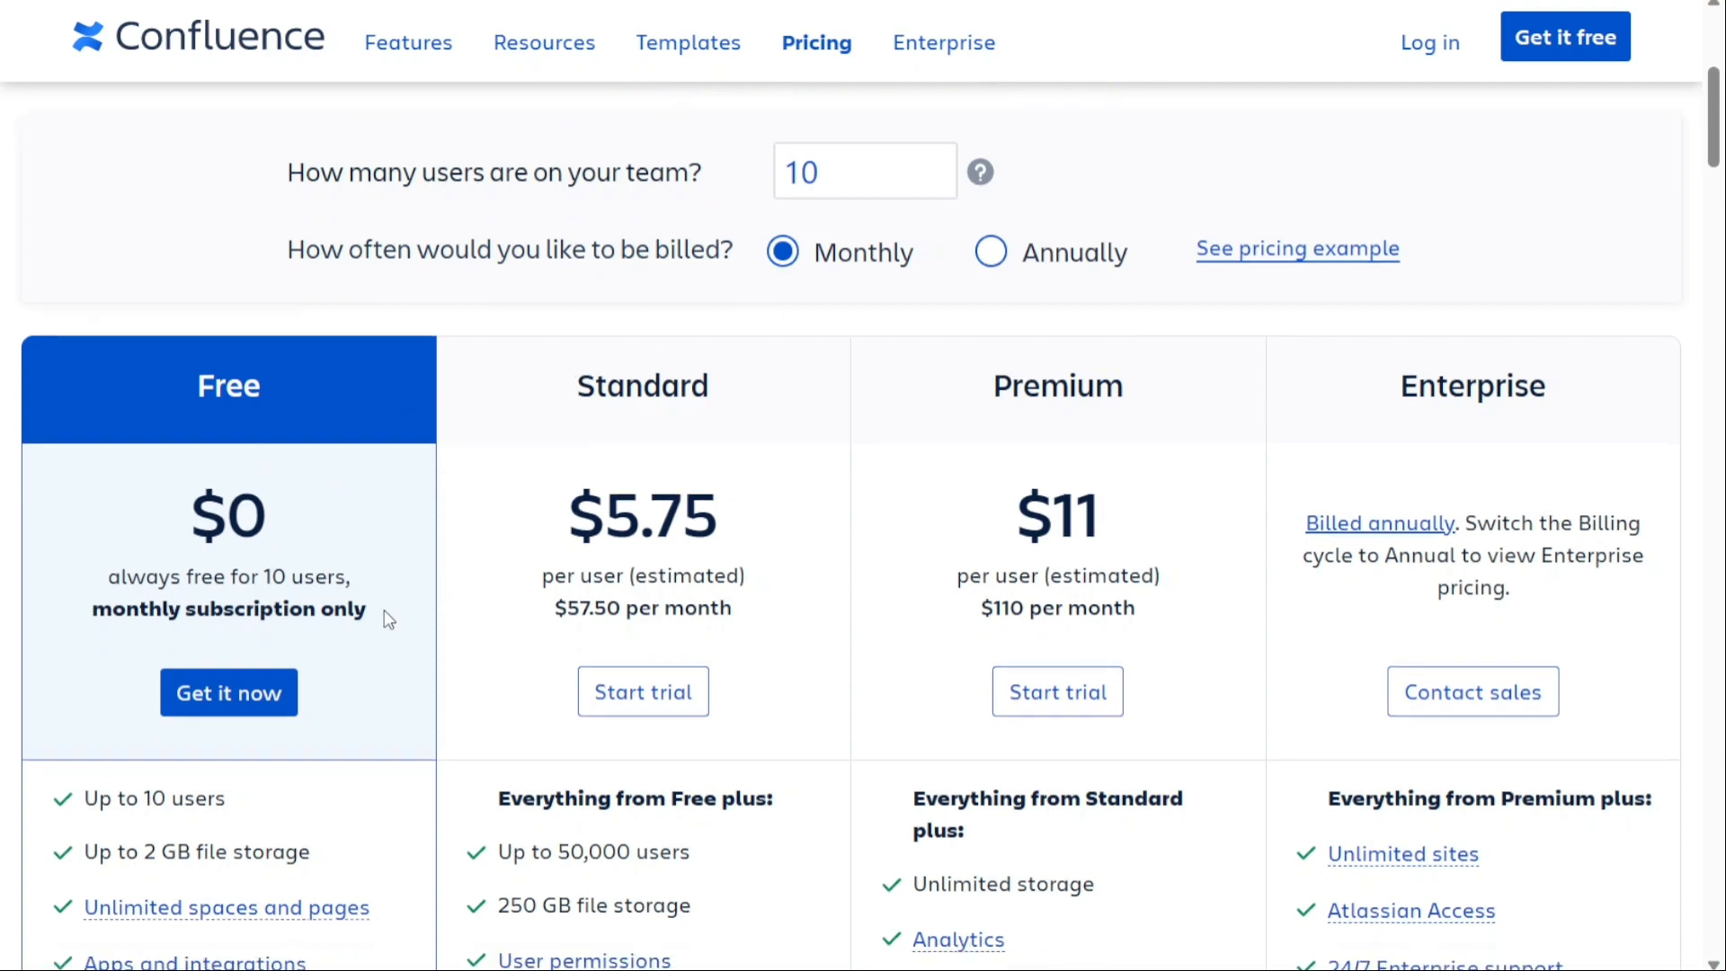
scroll(down, 3)
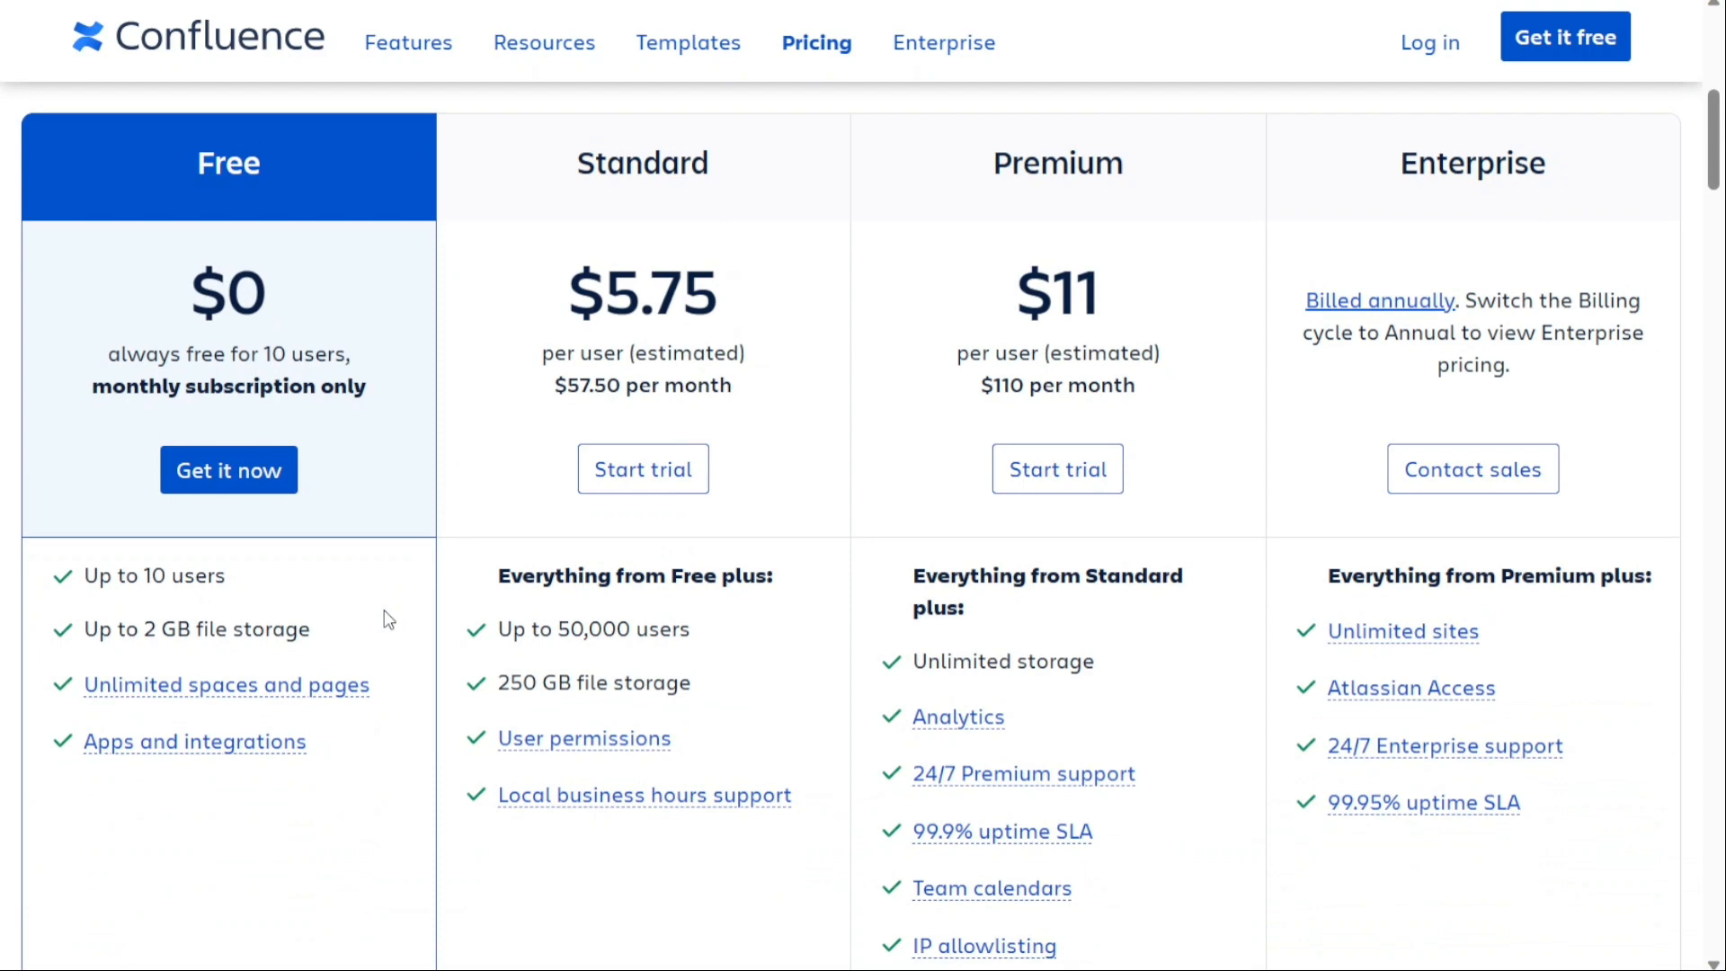
mouse_move(655, 350)
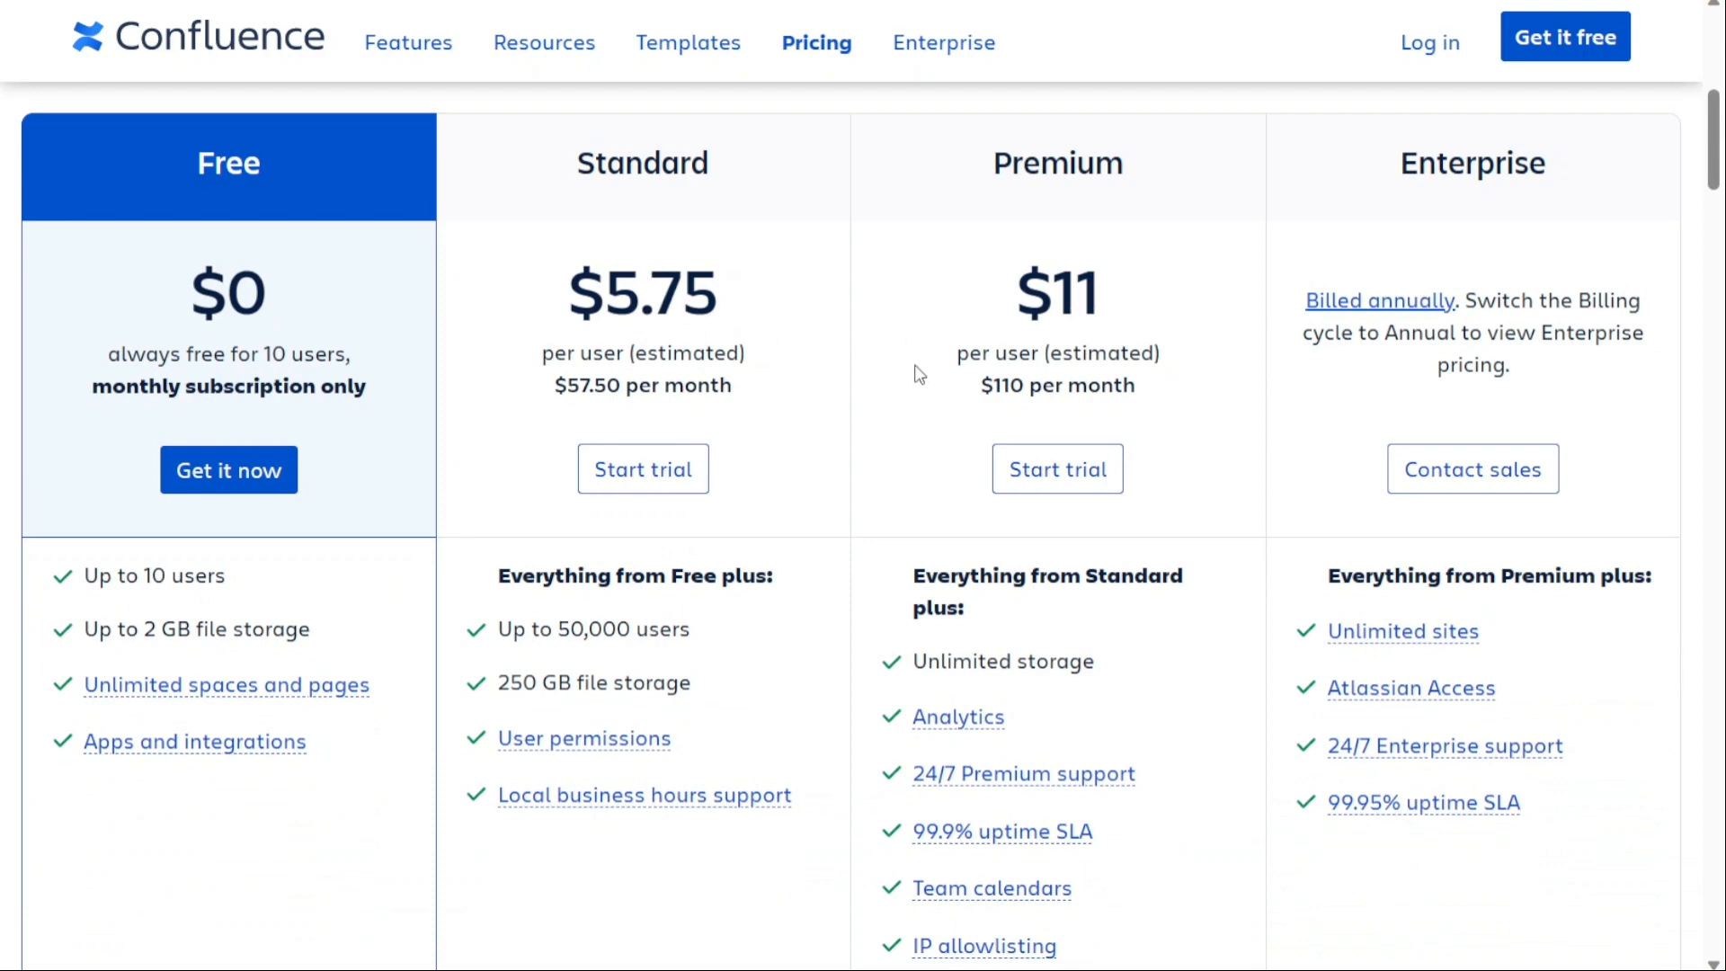
mouse_move(590, 239)
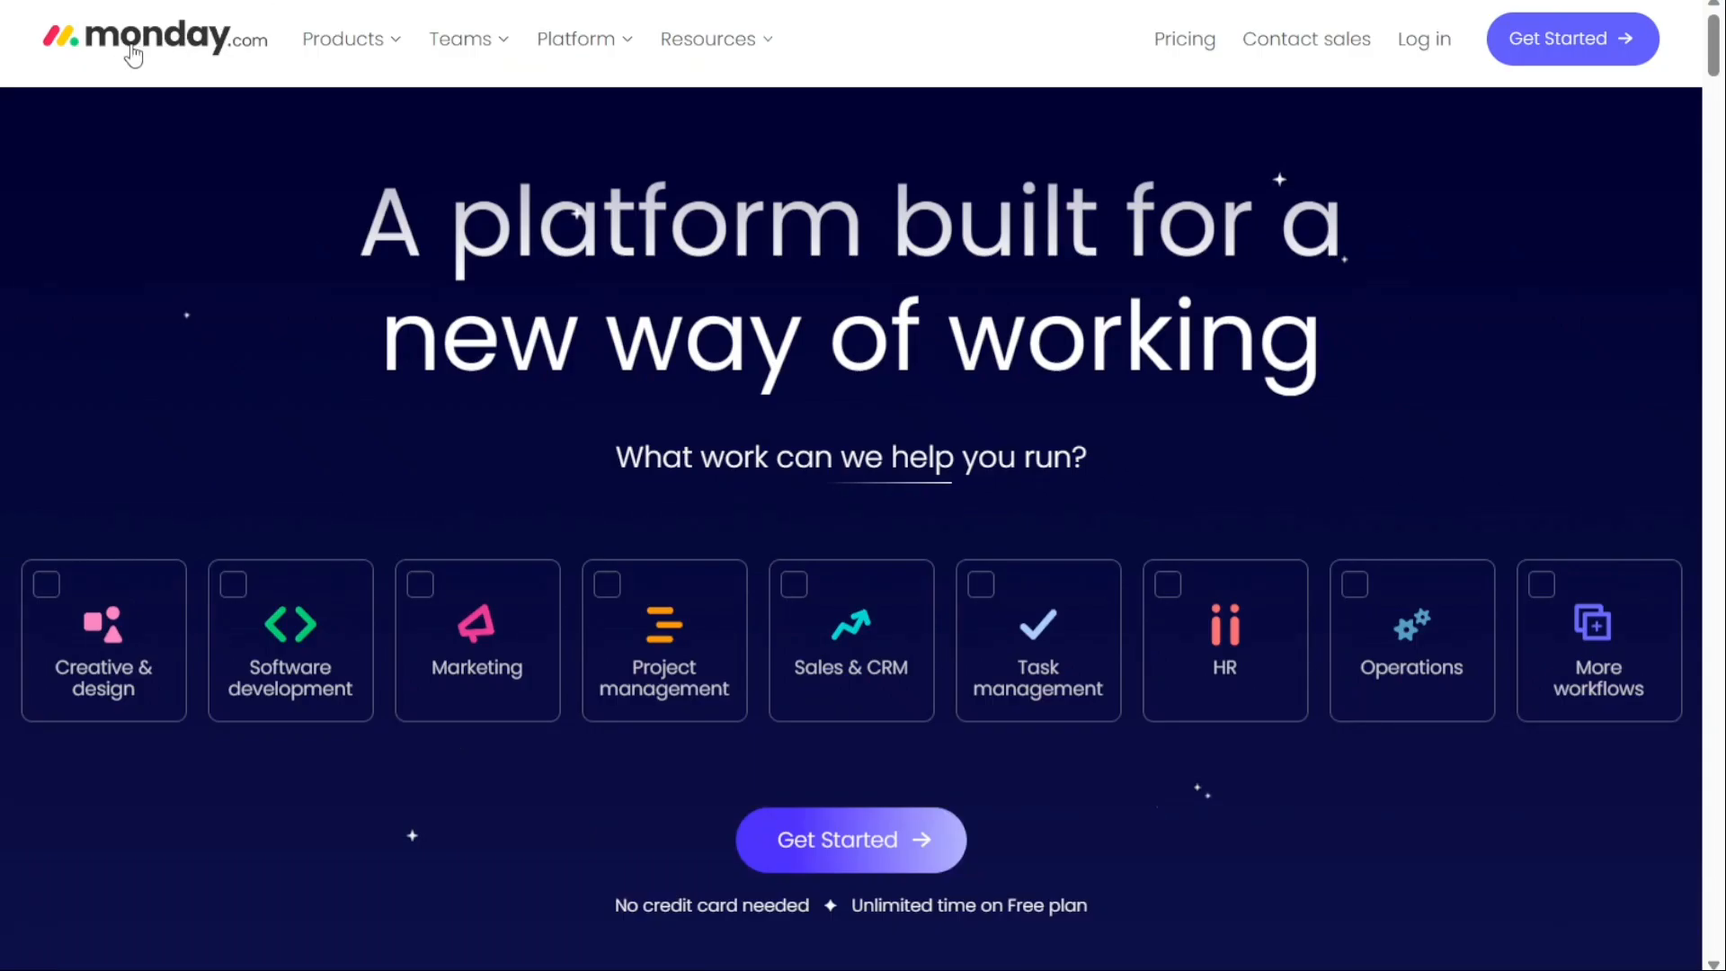
mouse_move(212, 194)
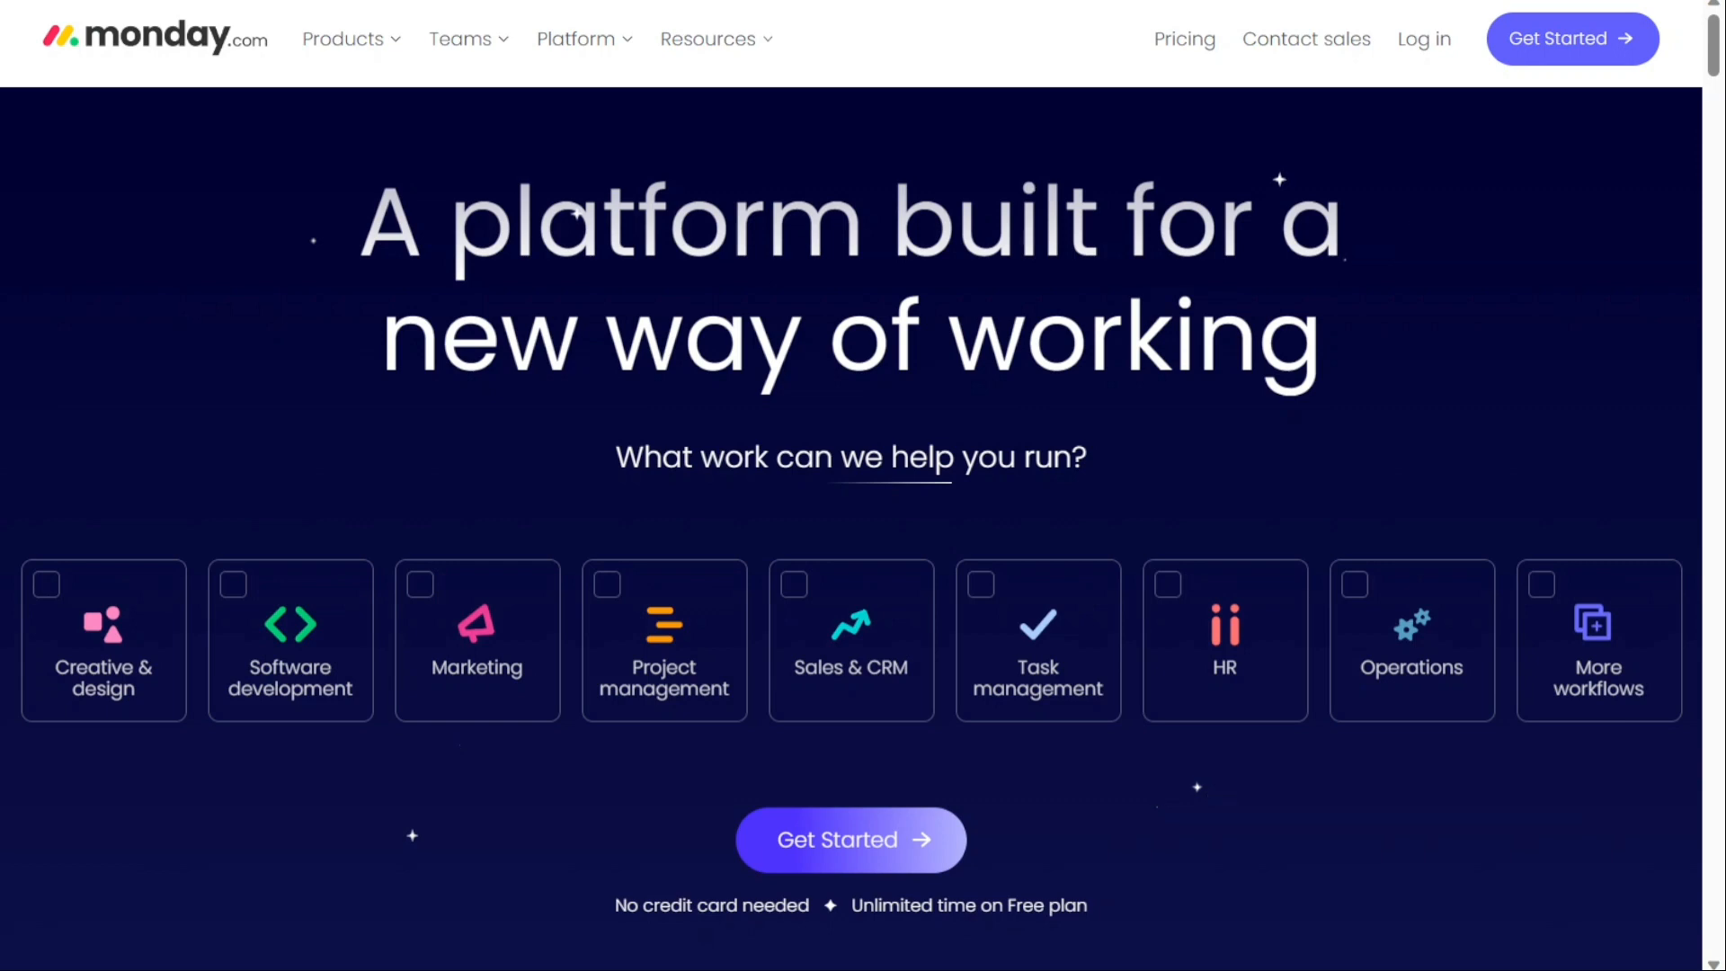
Scroll to monday.com's plan cards: Individual free, Basic €8, Standard €10, Pro €16 per seat.
scroll(down, 3)
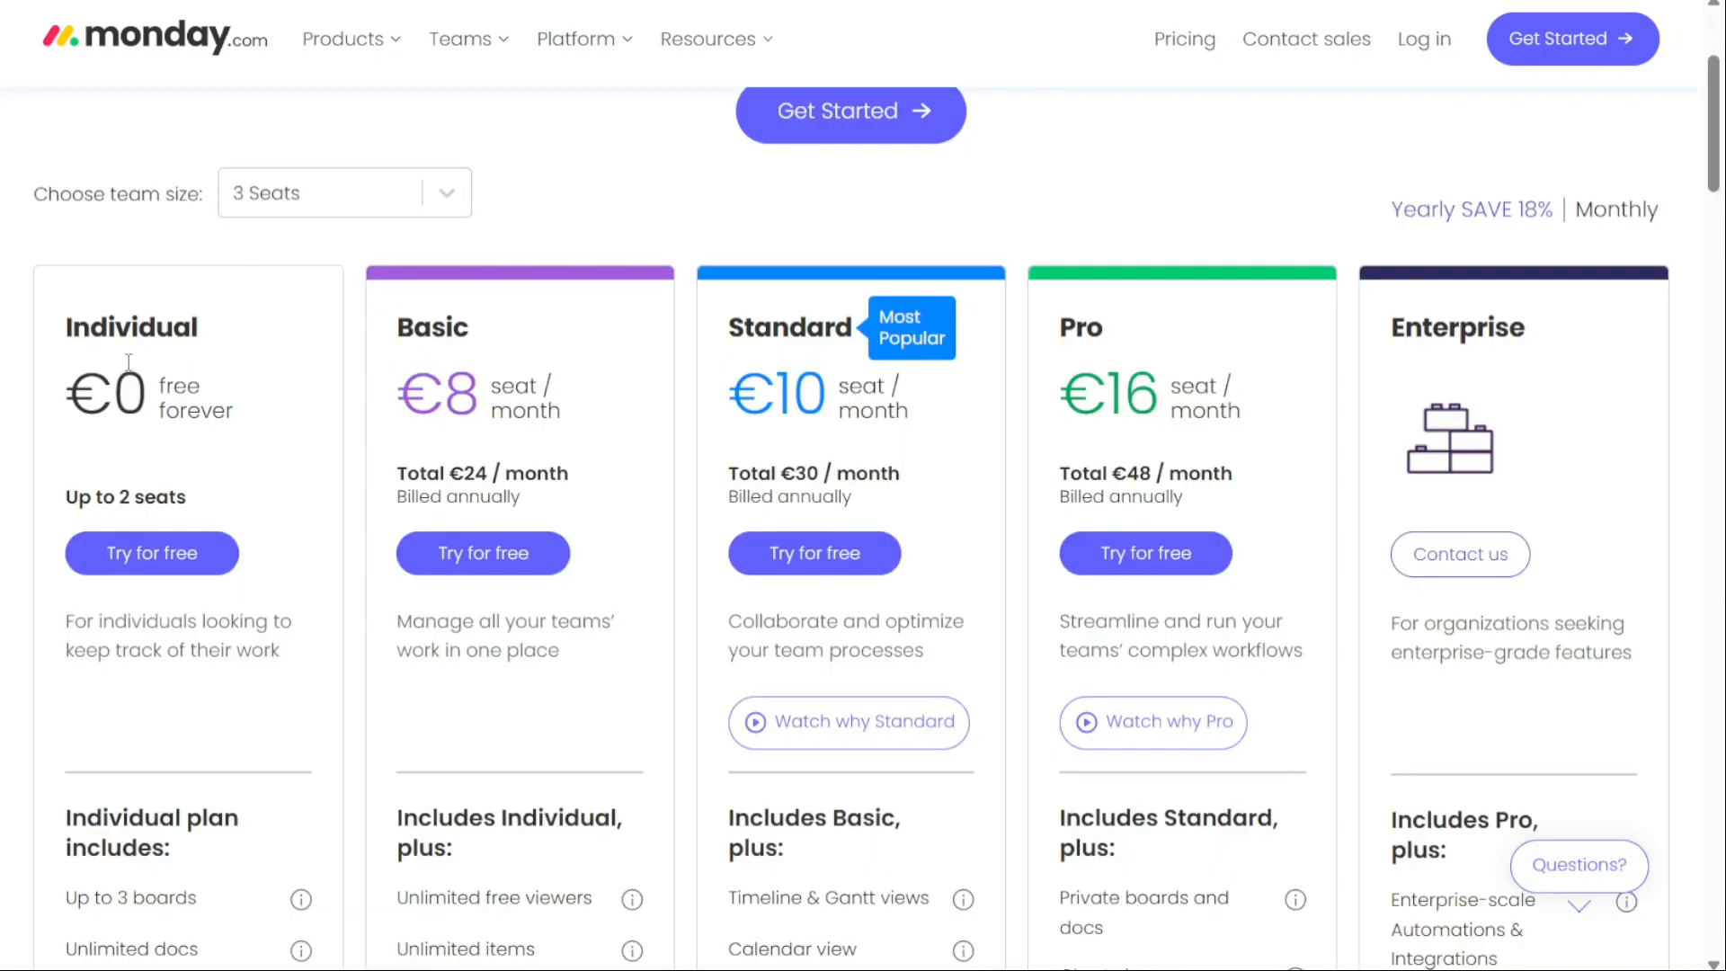